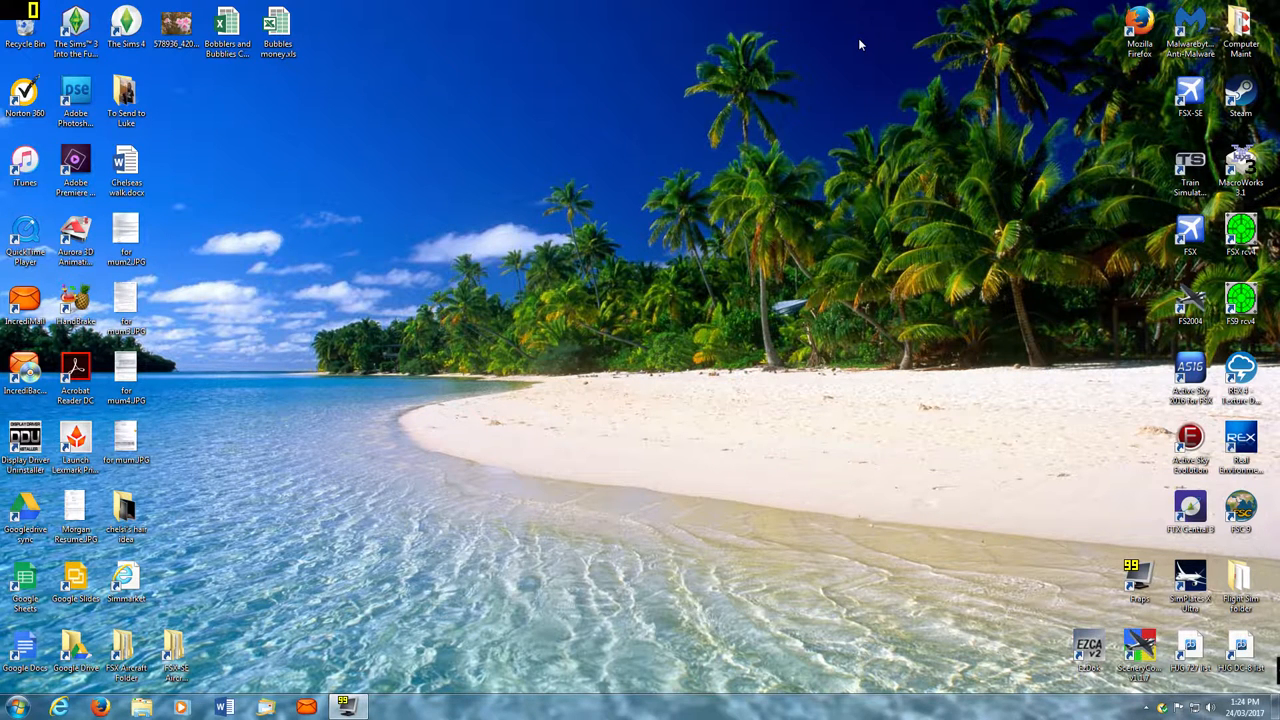
{"action": "mouse_move", "coordinate": [484, 332]}
{"action": "type", "text": "www.simviation"}
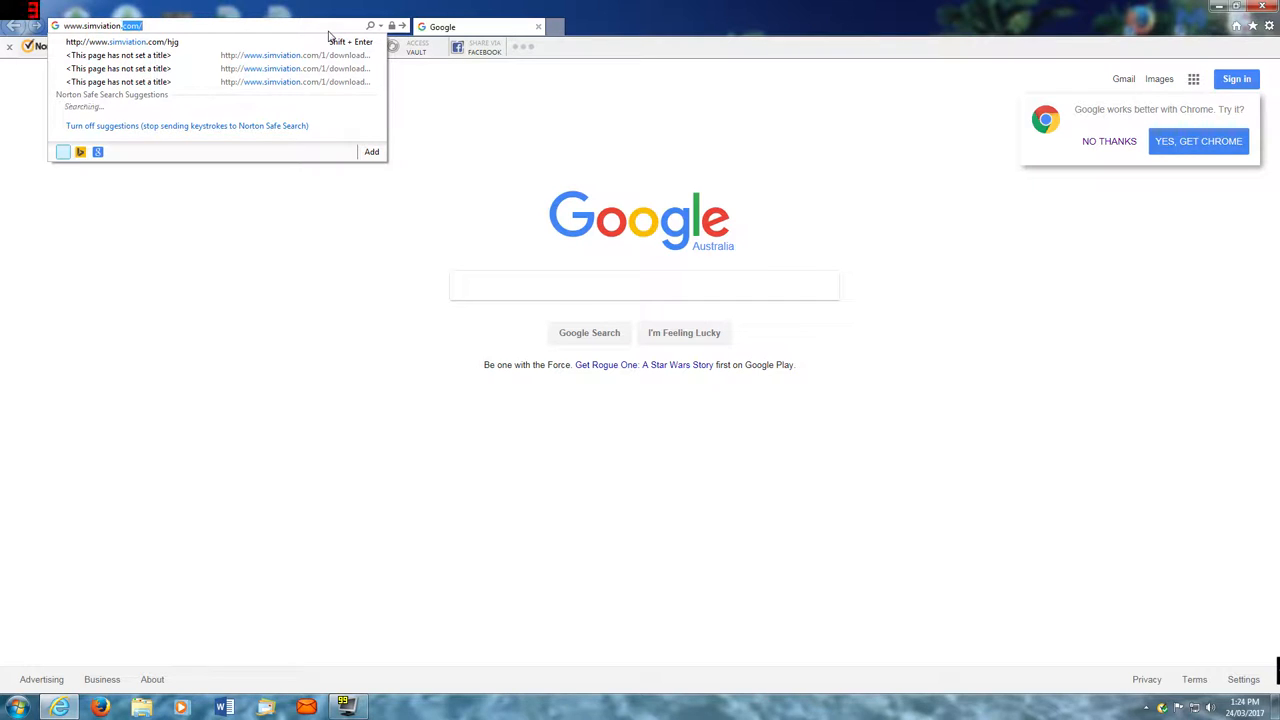
- Load simviation.com/hjg and pass the splash image into the Historic Jetliners Group welcome page
{"action": "type", "text": "hjg/"}
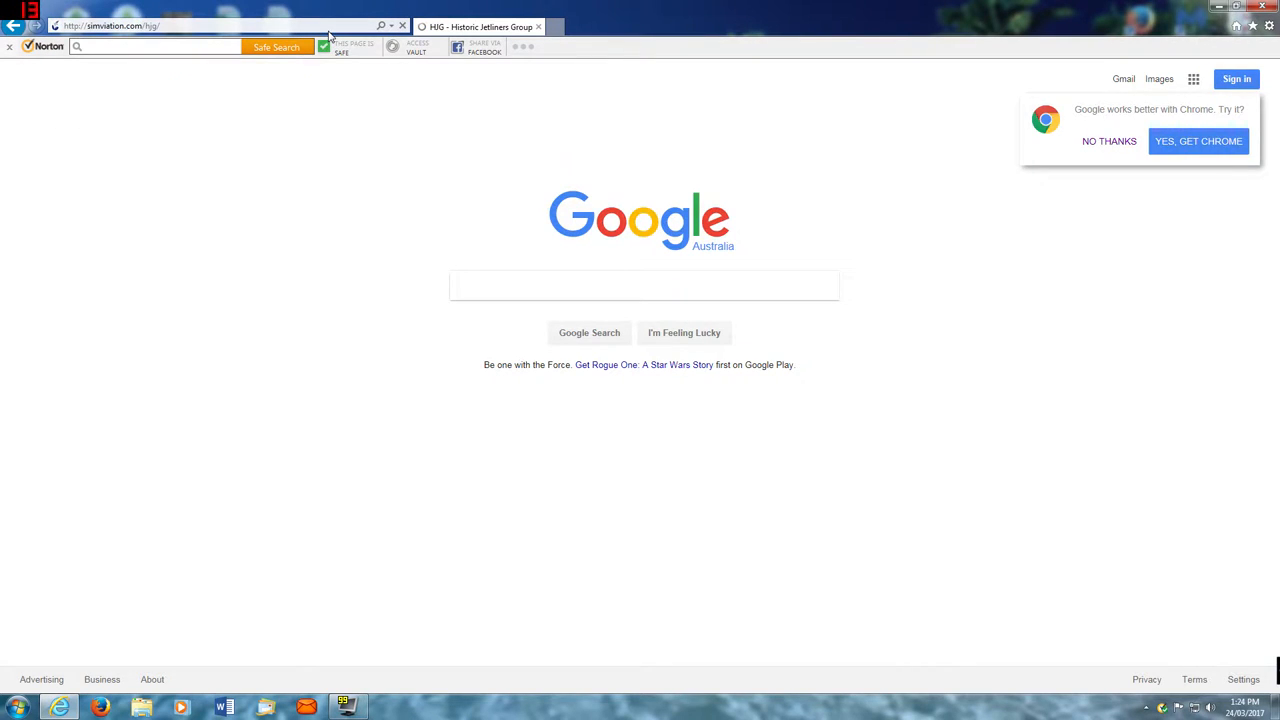
{"action": "left_click", "coordinate": [480, 26]}
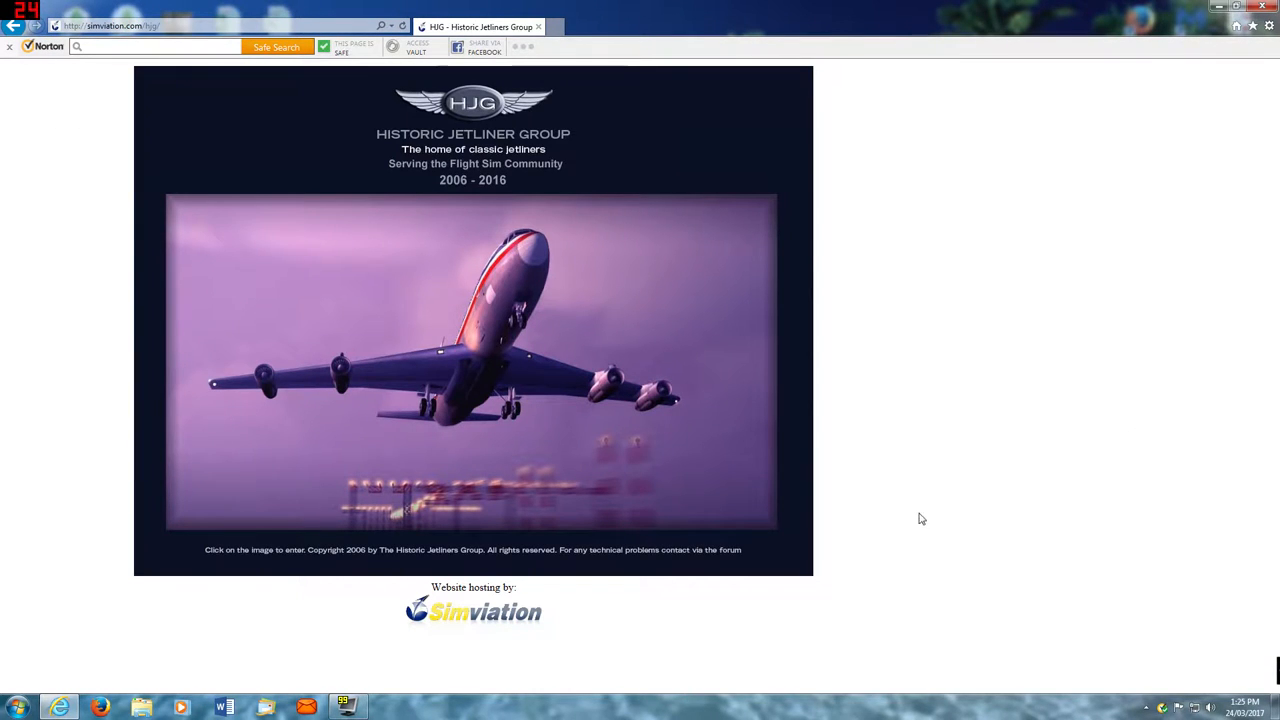
{"action": "mouse_move", "coordinate": [492, 376]}
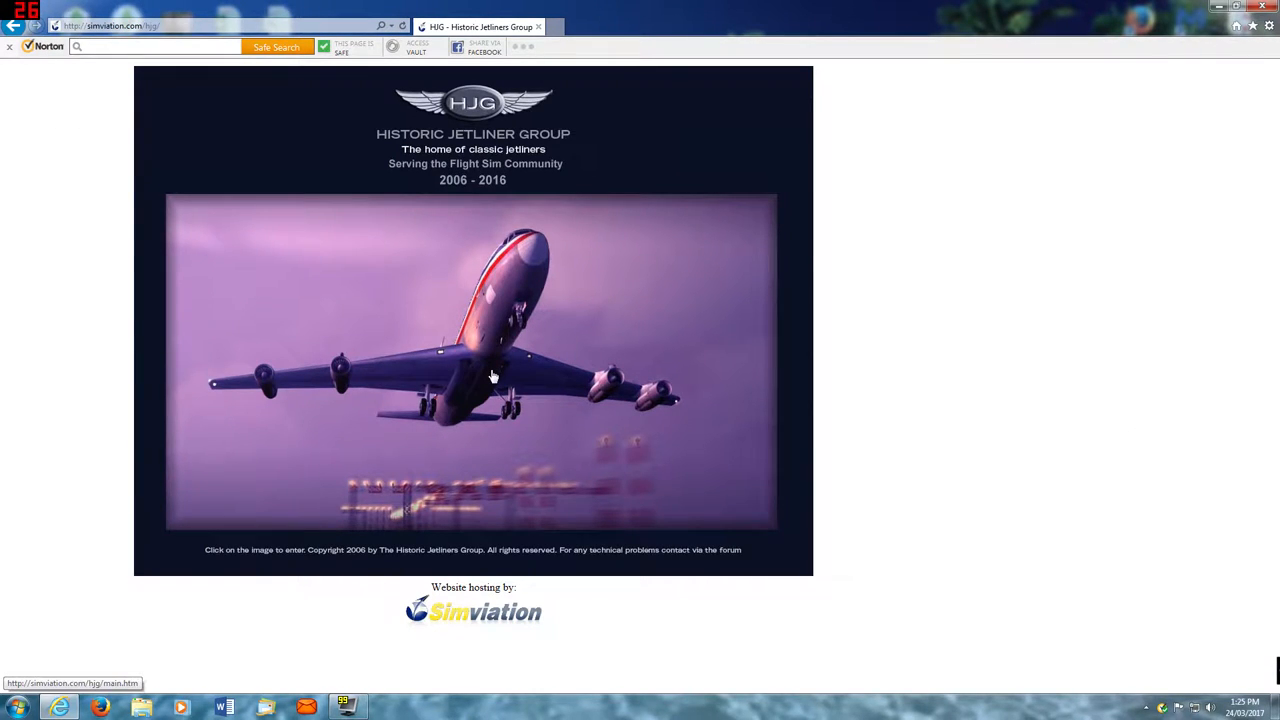
{"action": "left_click", "coordinate": [492, 362]}
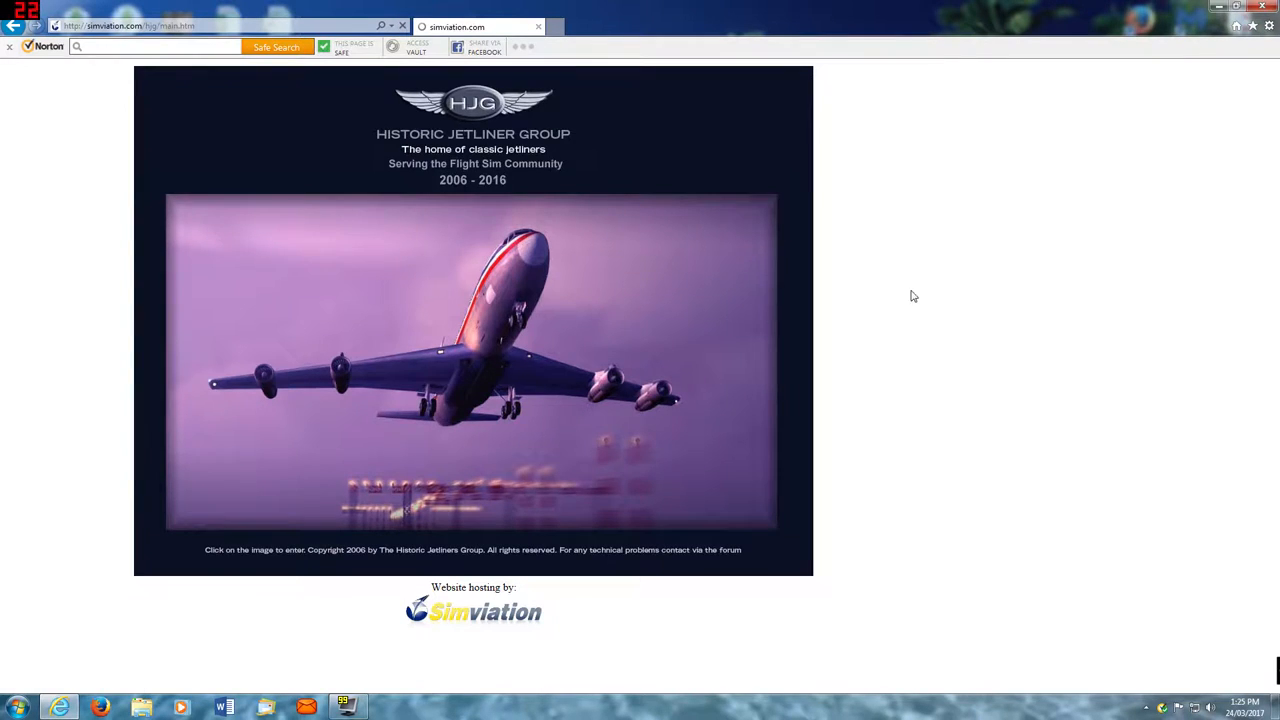
{"action": "left_click", "coordinate": [472, 362]}
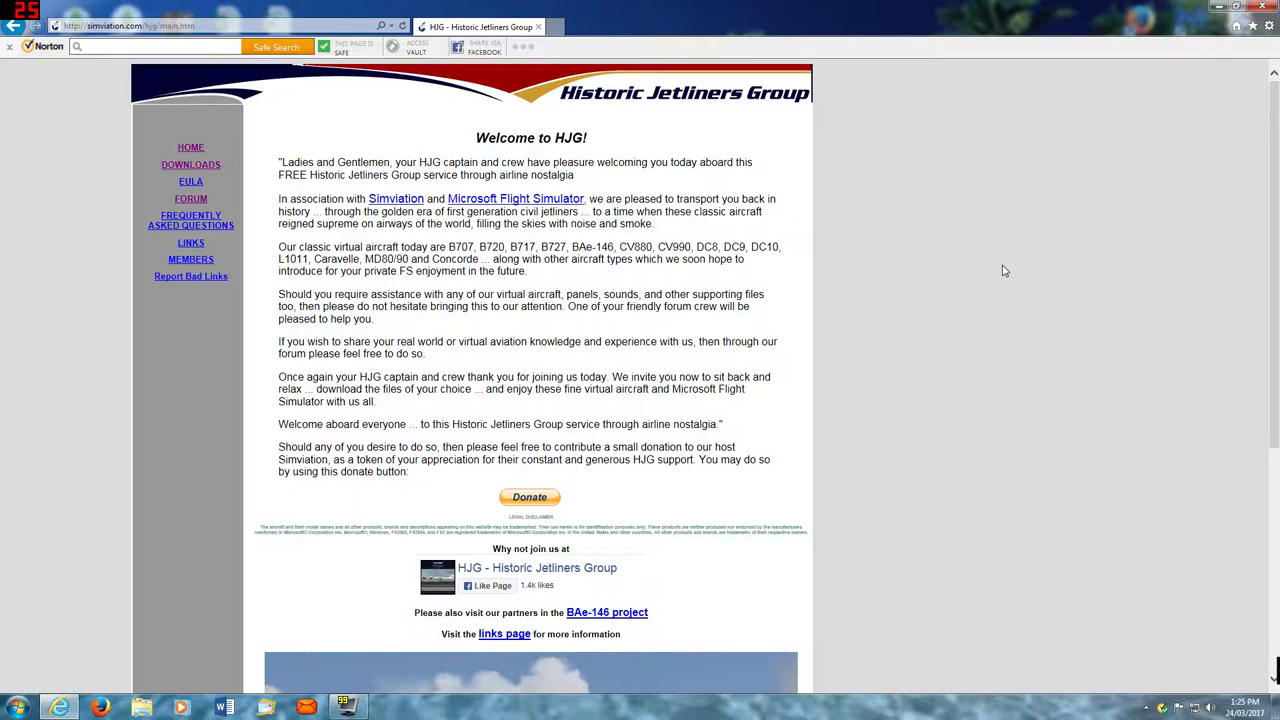
{"action": "mouse_move", "coordinate": [208, 172]}
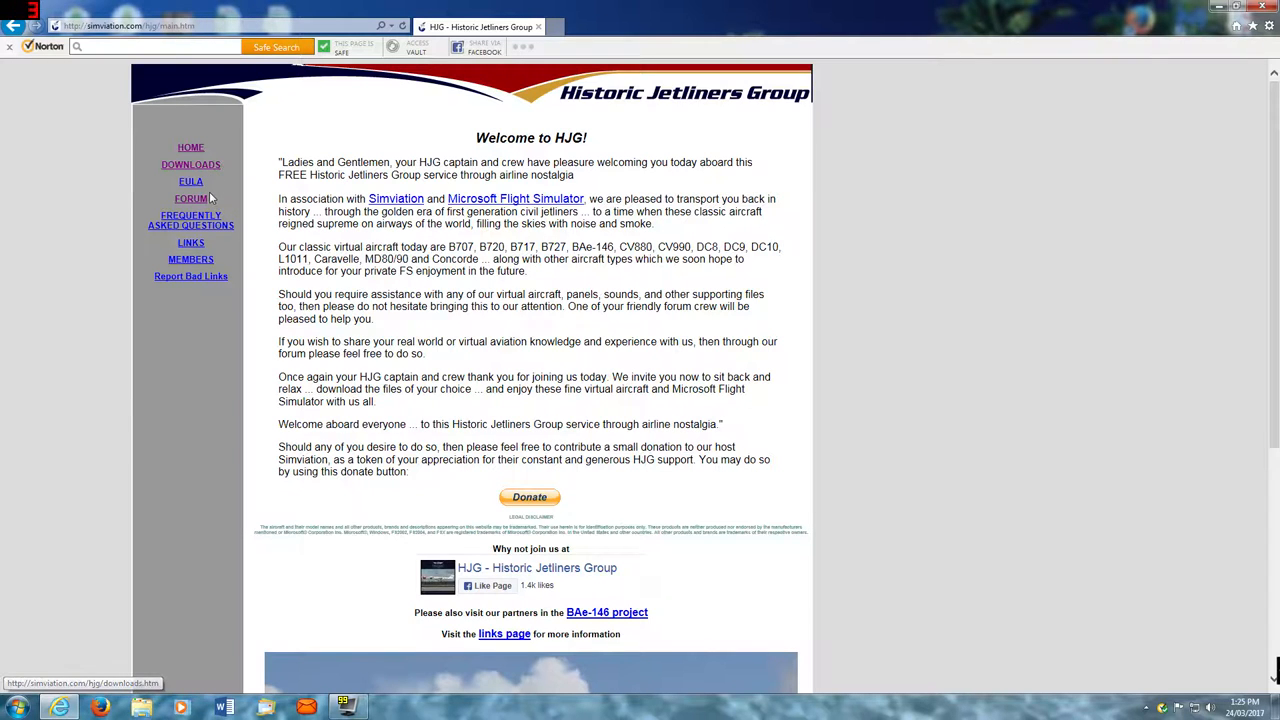
{"action": "mouse_move", "coordinate": [192, 198]}
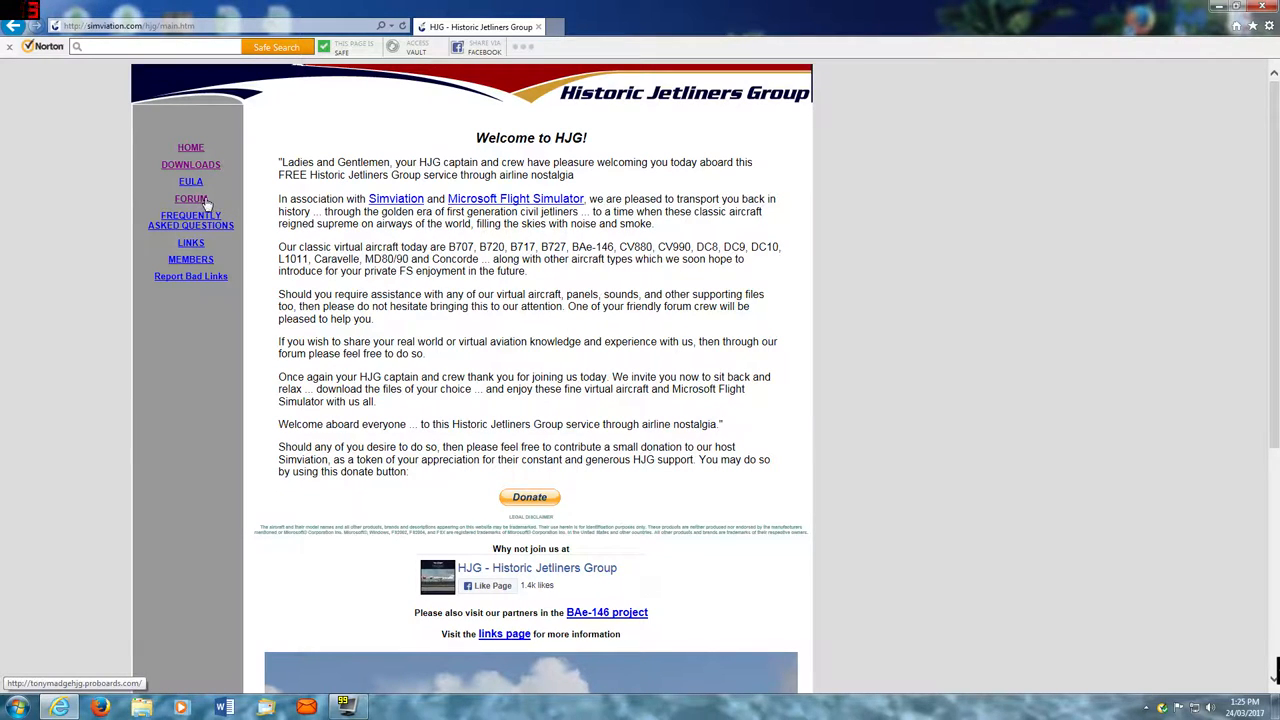
{"action": "mouse_move", "coordinate": [976, 188]}
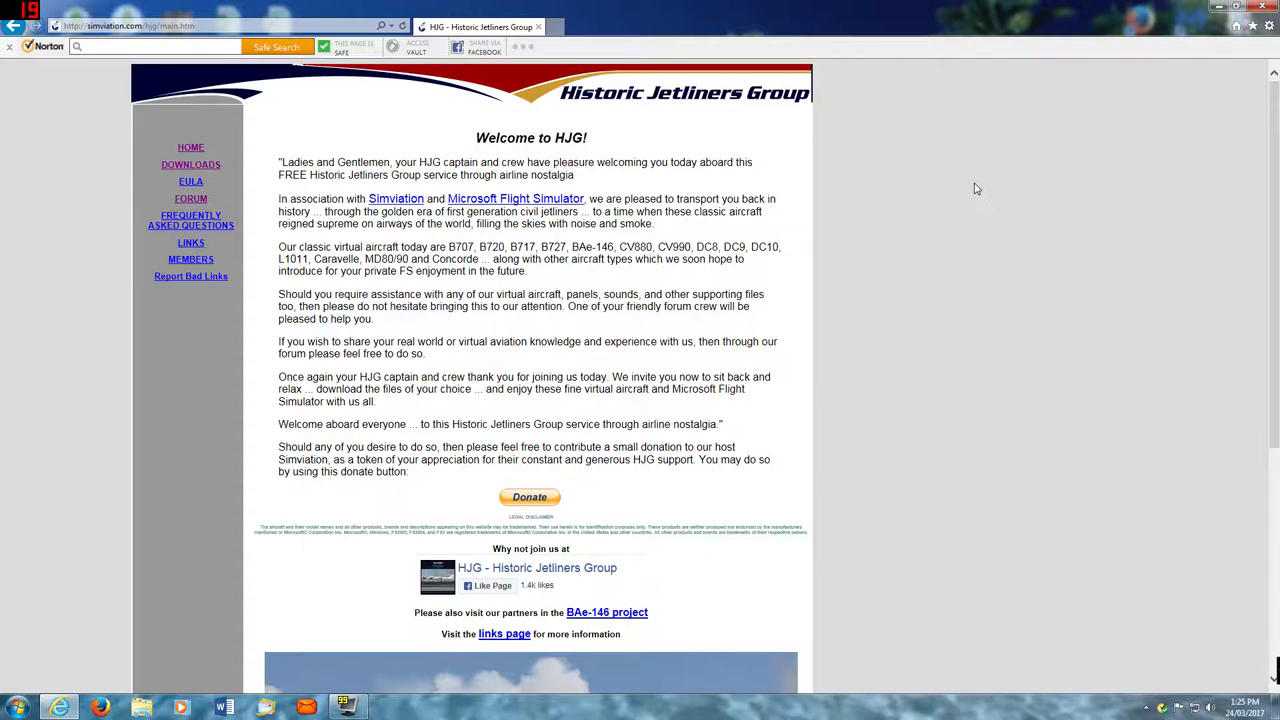
{"action": "mouse_move", "coordinate": [190, 164]}
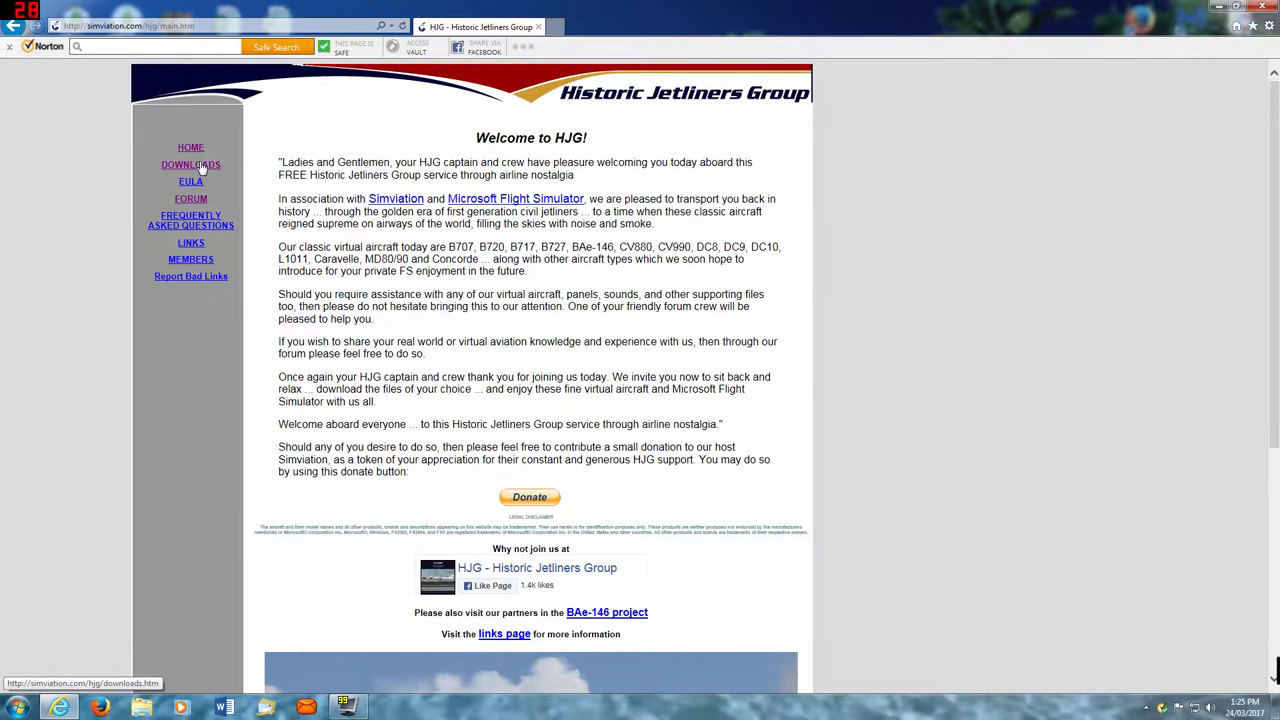
- Show the DOWNLOADS page from the left sidebar and look over its aircraft list
{"action": "left_click", "coordinate": [190, 164]}
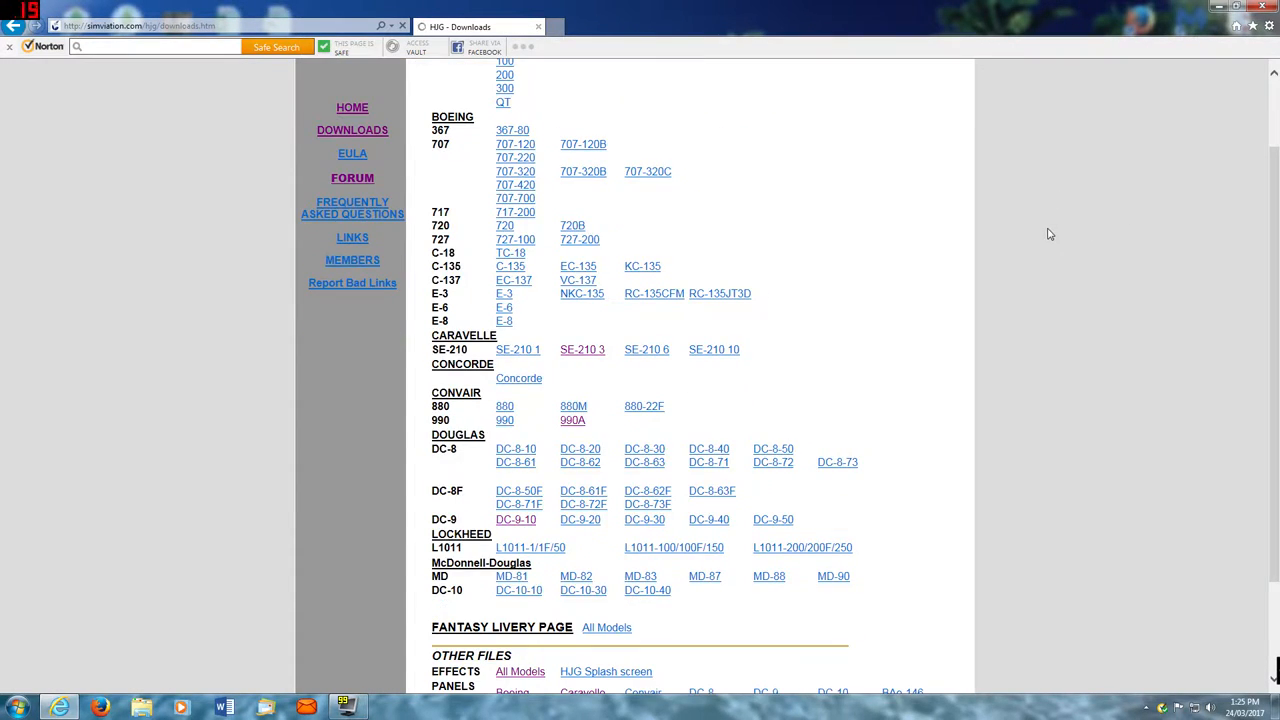
{"action": "scroll", "scroll_direction": "up", "scroll_amount": 3}
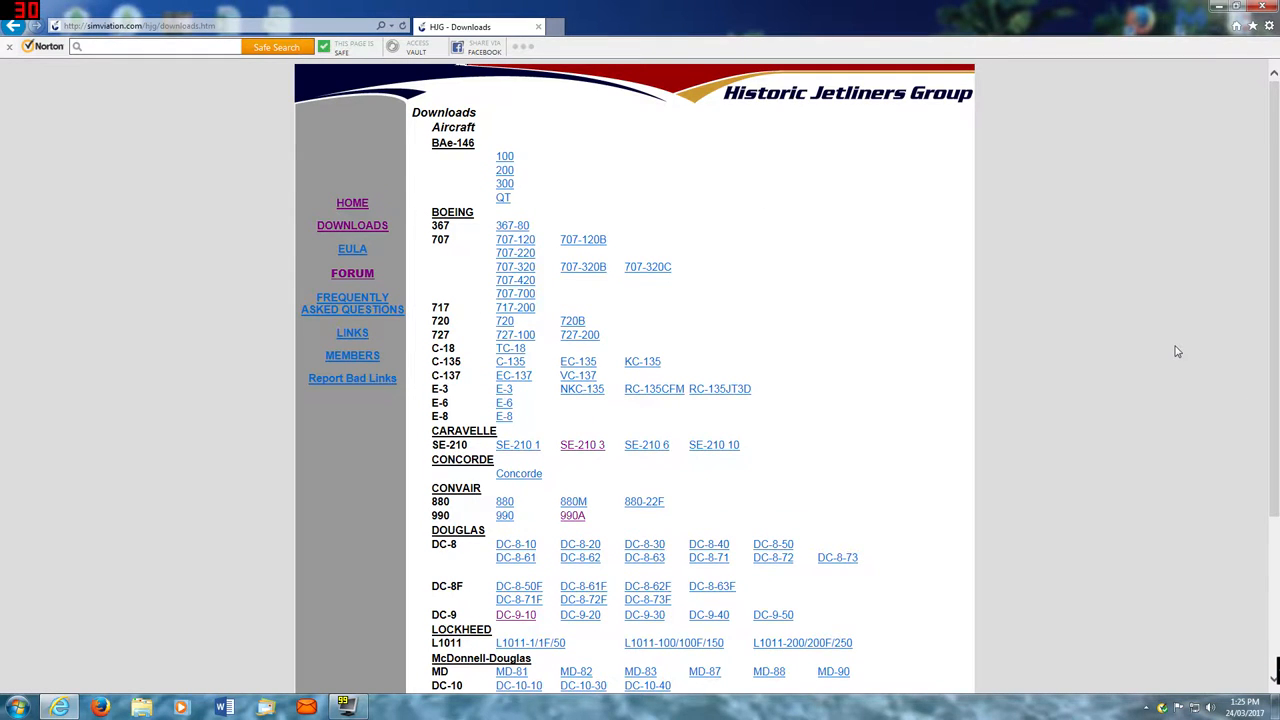
{"action": "scroll", "scroll_direction": "down", "scroll_amount": 3}
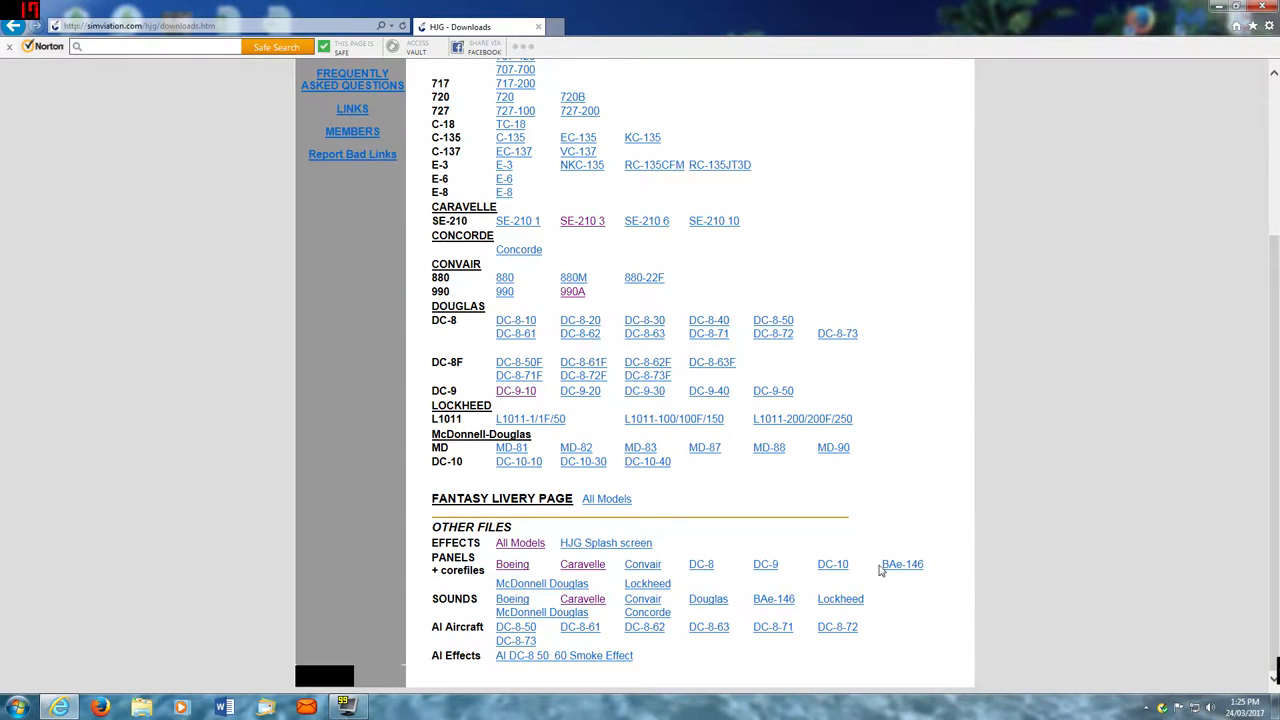
{"action": "mouse_move", "coordinate": [520, 544]}
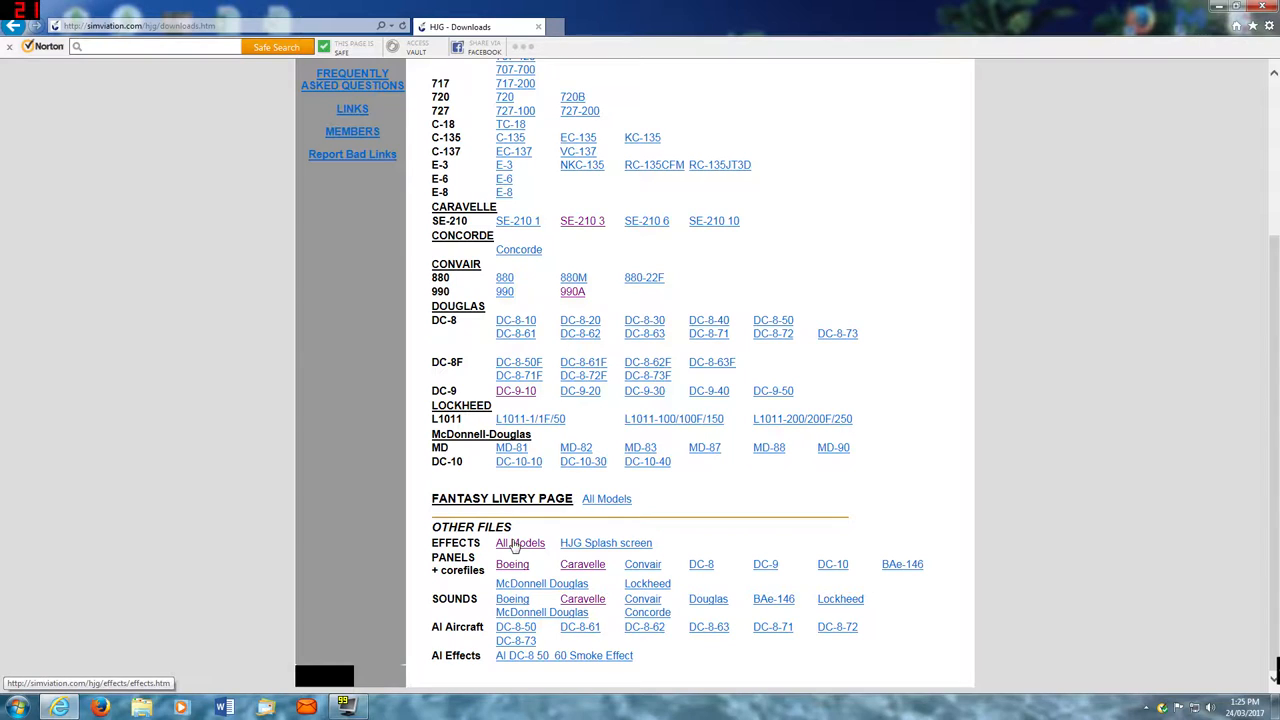
{"action": "mouse_move", "coordinate": [490, 598]}
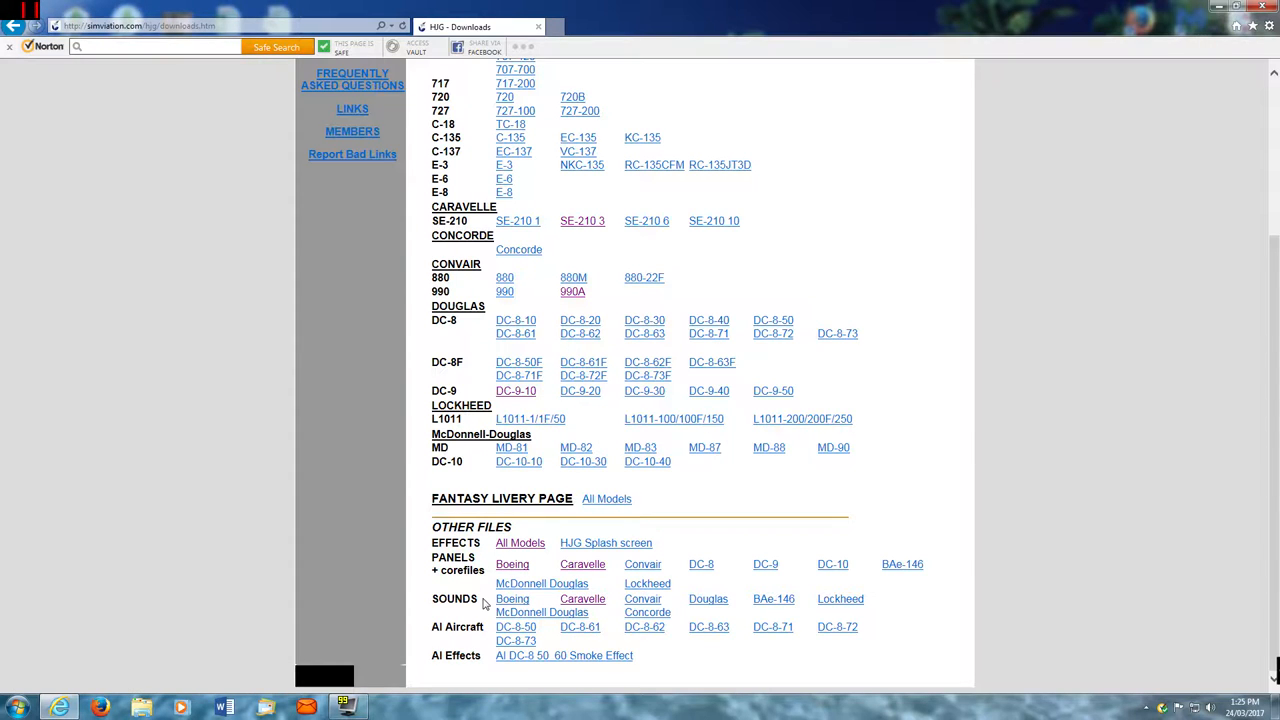
{"action": "mouse_move", "coordinate": [446, 644]}
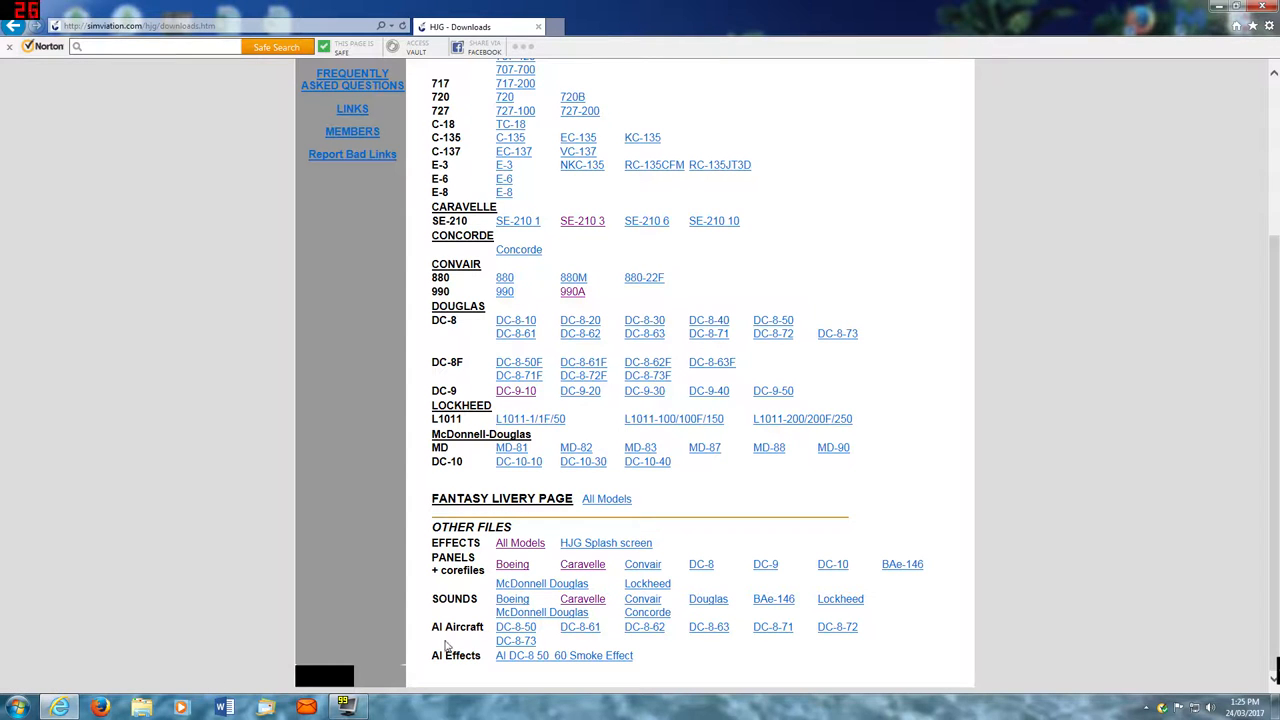
{"action": "mouse_move", "coordinate": [1172, 508]}
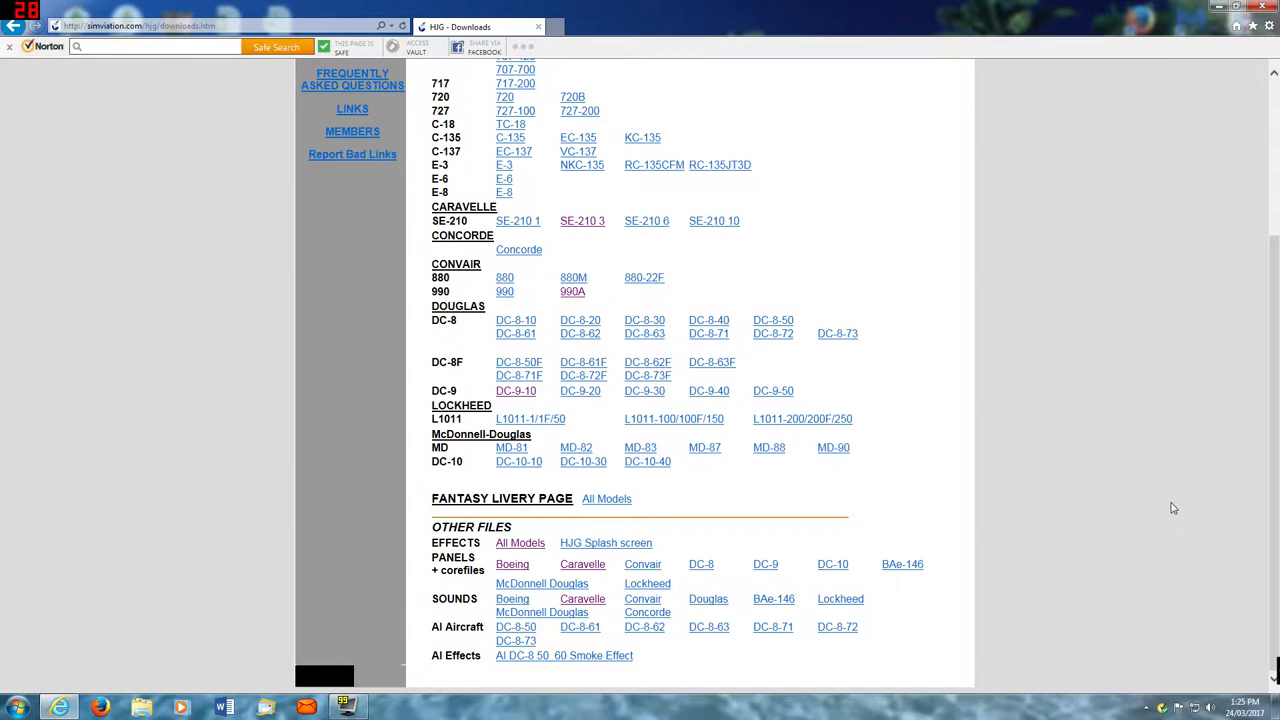
{"action": "scroll", "scroll_direction": "up", "scroll_amount": 3}
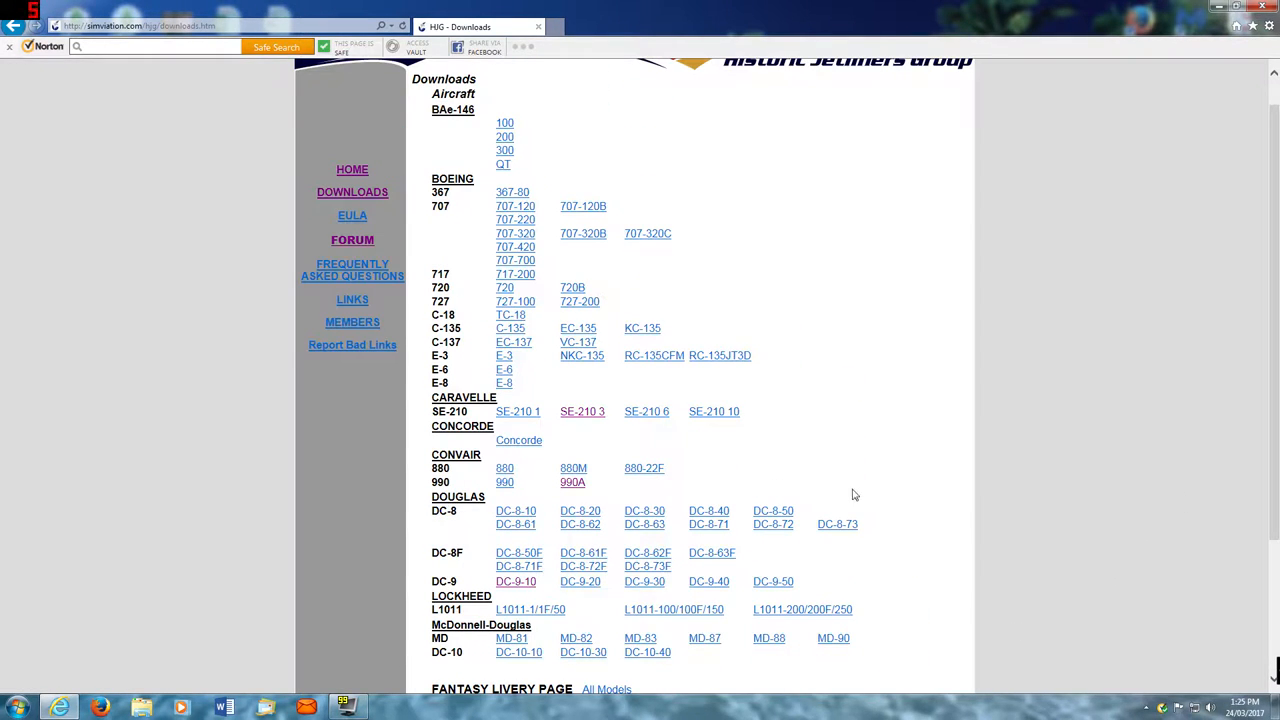
{"action": "mouse_move", "coordinate": [584, 412]}
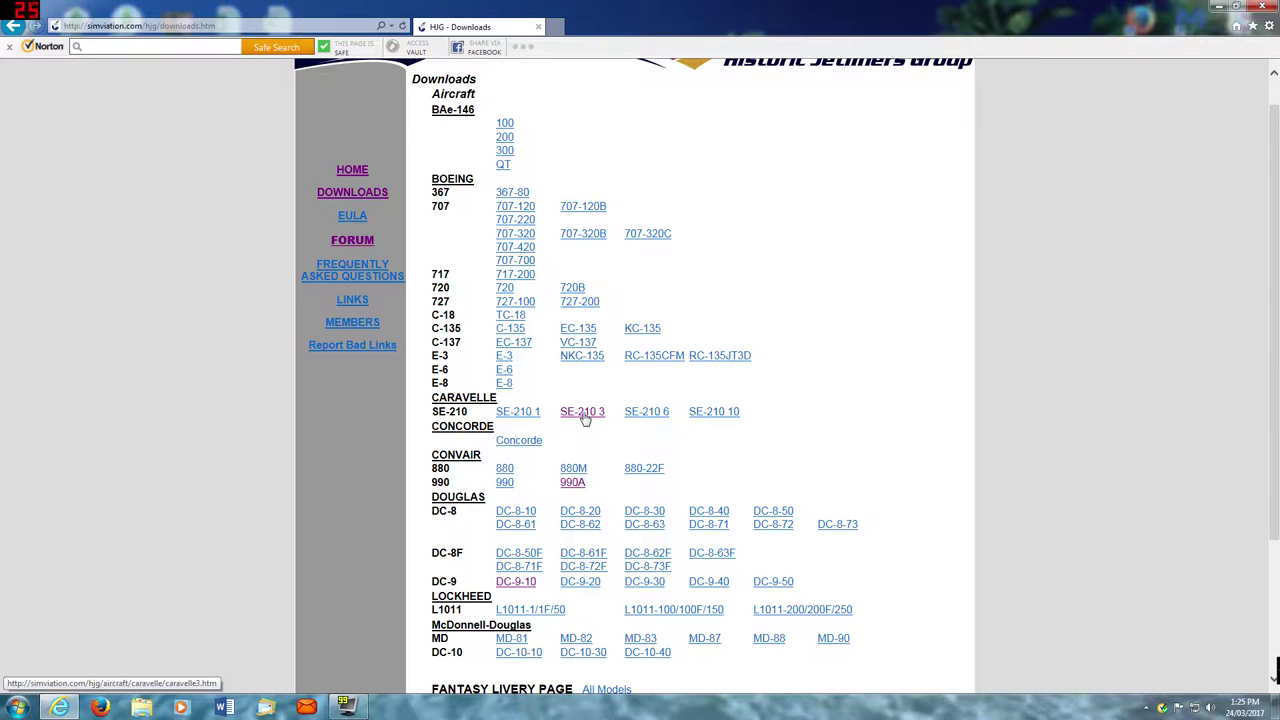
- From the SE-210 3 page, save the Caravelle 3 (Late) base pack zip and confirm the download
{"action": "left_click", "coordinate": [582, 412]}
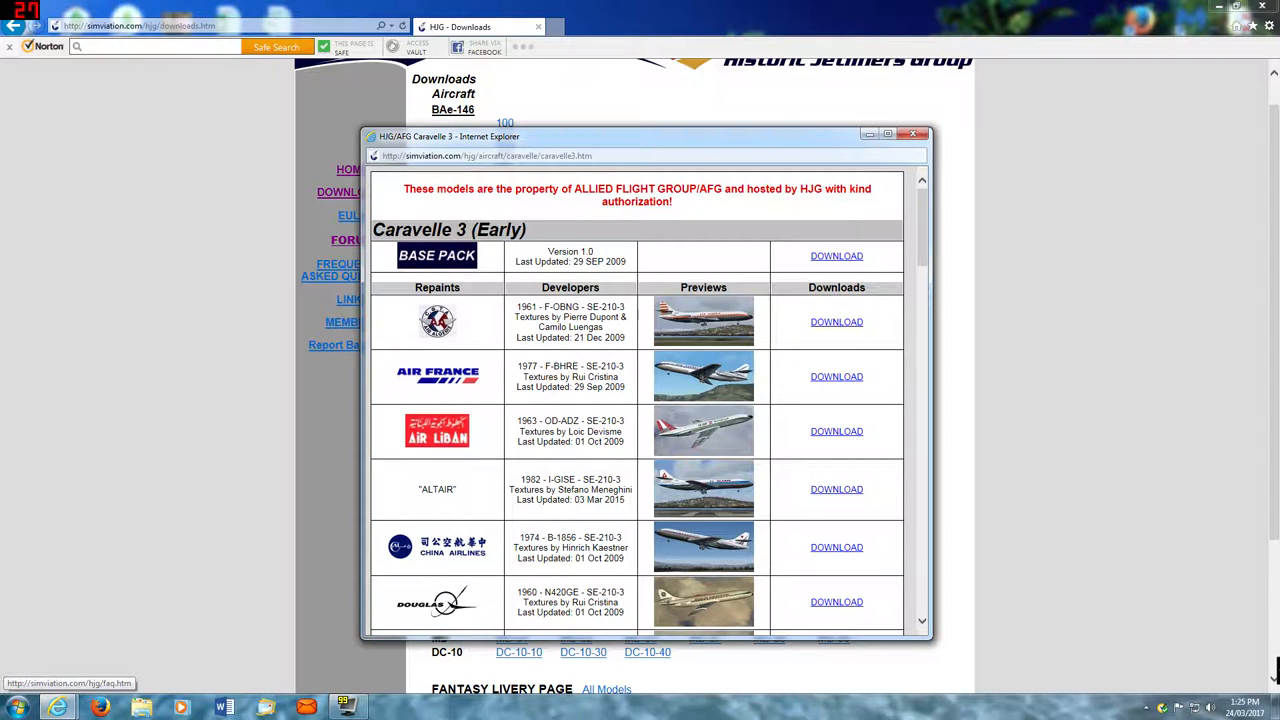
{"action": "scroll", "scroll_direction": "down", "scroll_amount": 3}
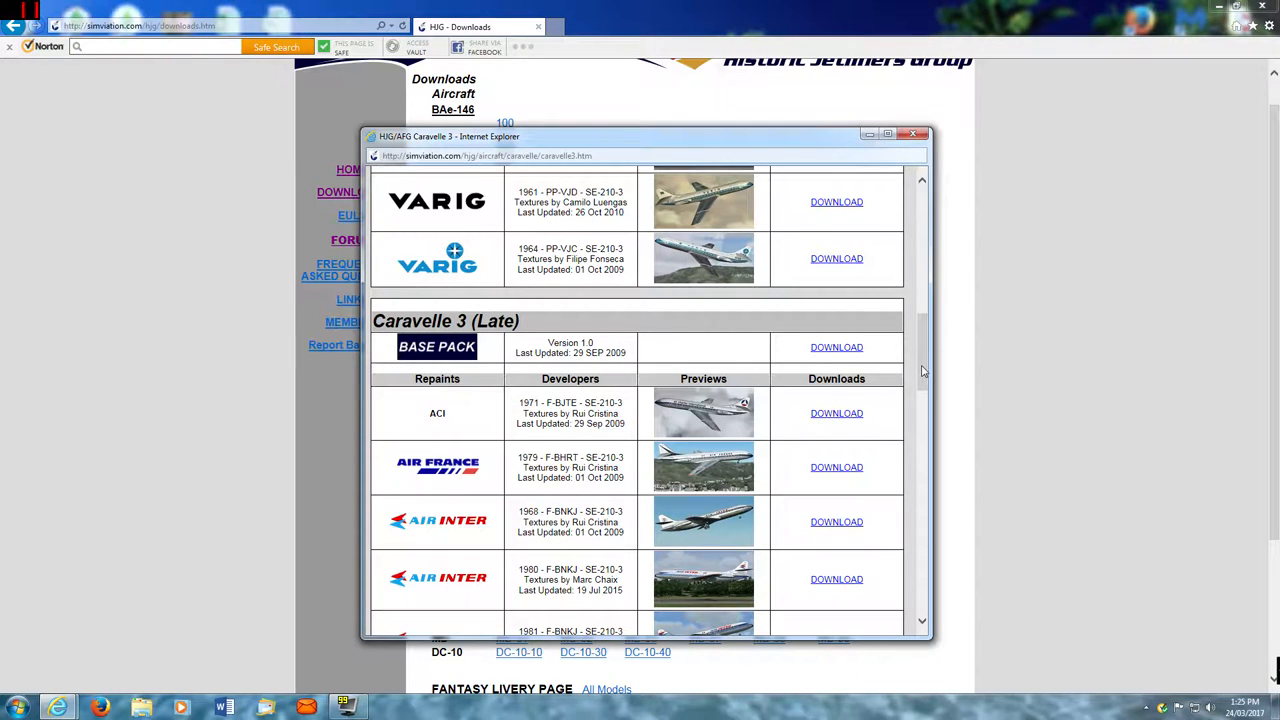
{"action": "mouse_move", "coordinate": [836, 348]}
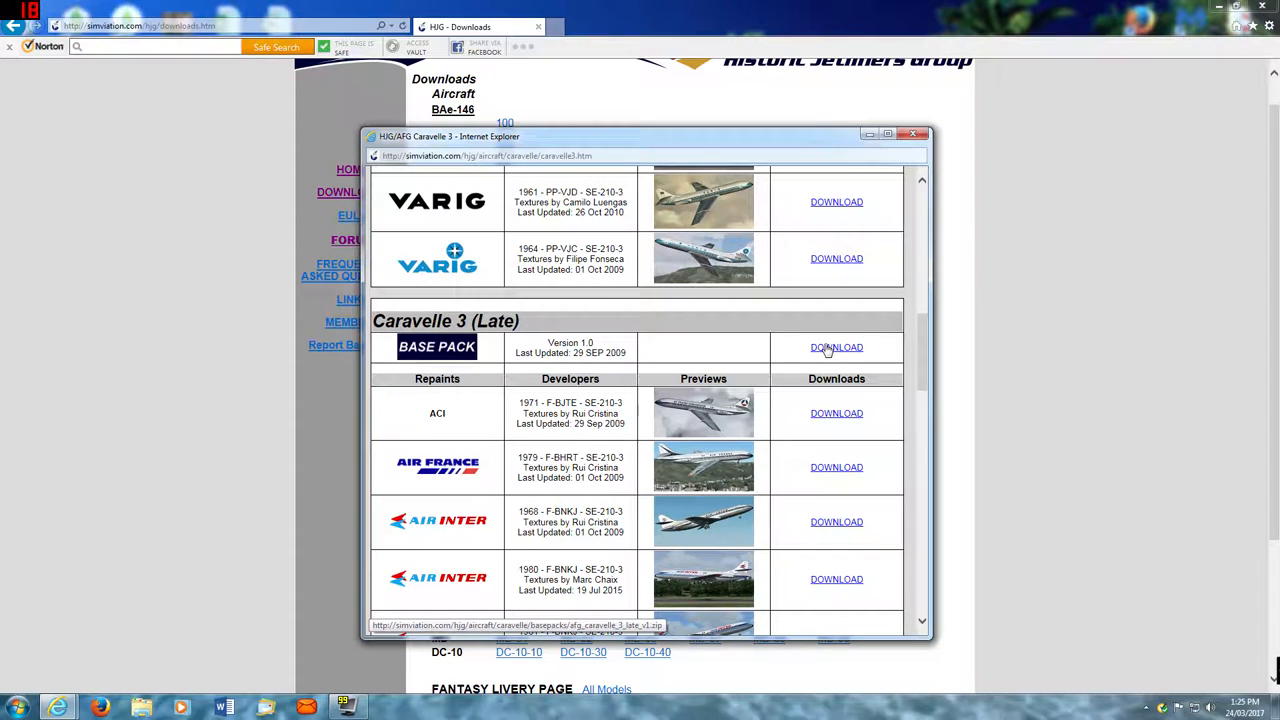
{"action": "left_click", "coordinate": [836, 348]}
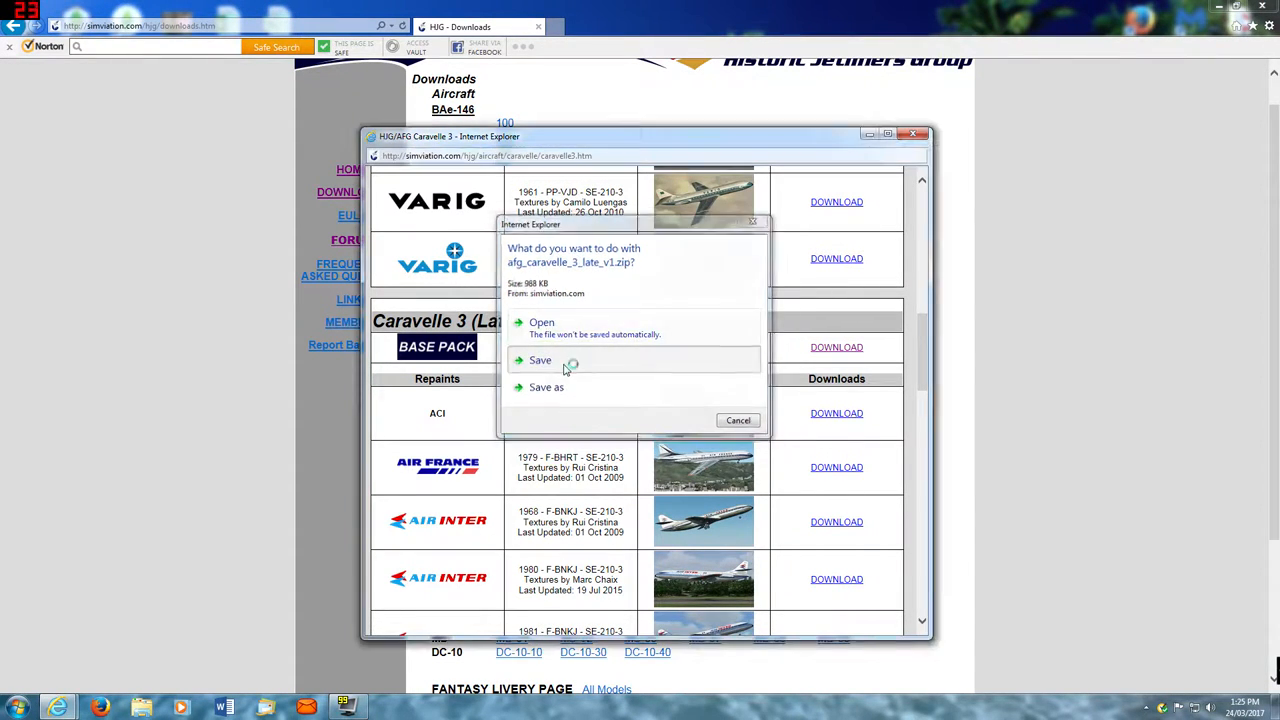
{"action": "left_click", "coordinate": [540, 360]}
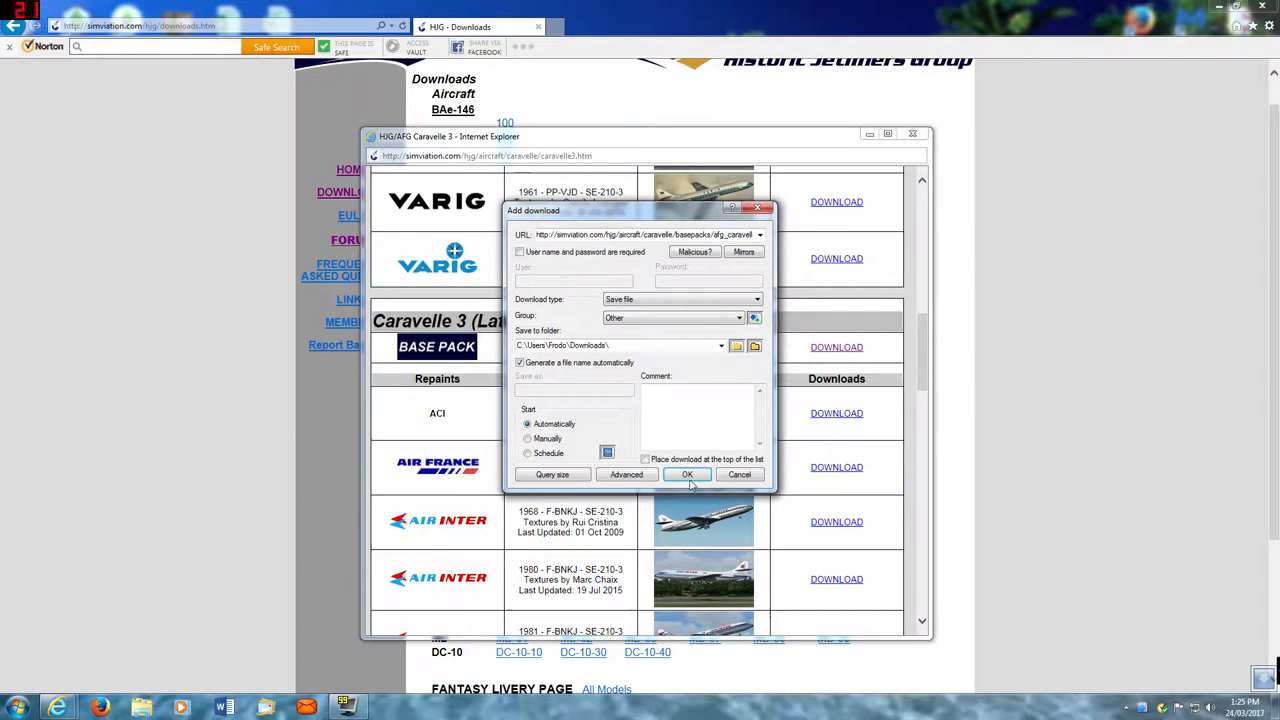
{"action": "left_click", "coordinate": [688, 474]}
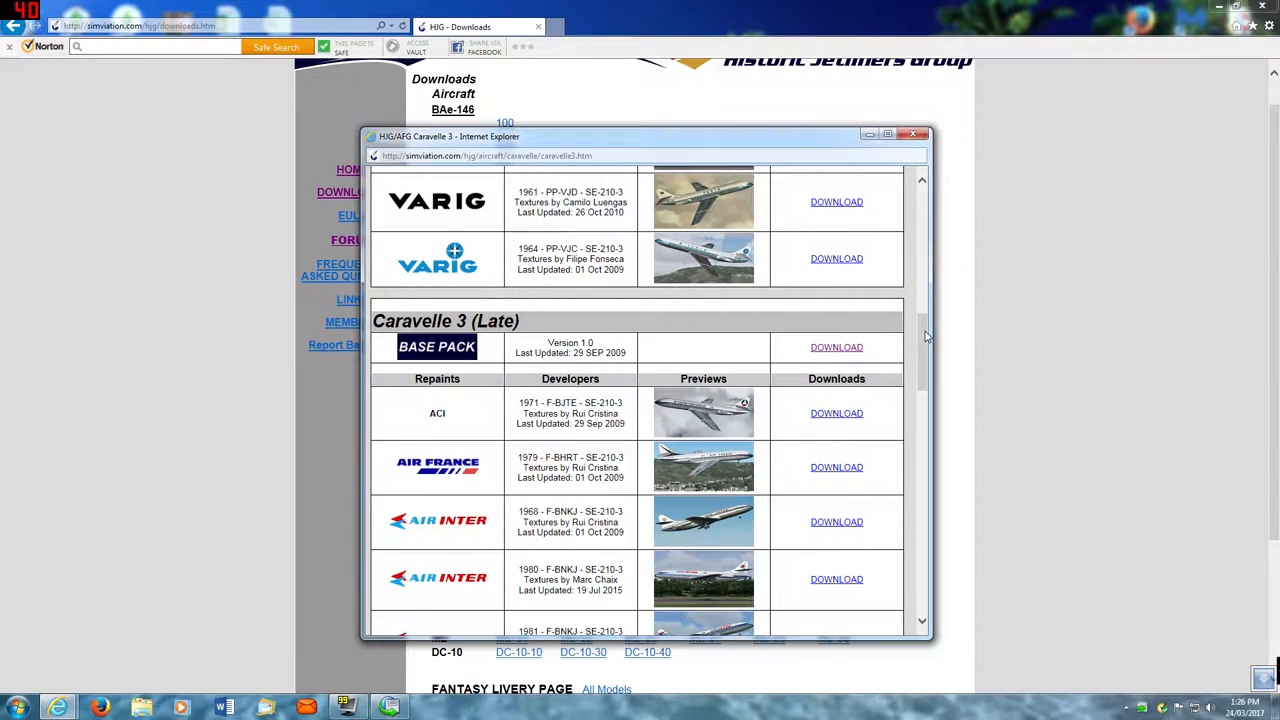
- Save the 1970 HS-TGL Thai Airways International repaint zip and confirm its download
{"action": "scroll", "scroll_direction": "down", "scroll_amount": 3}
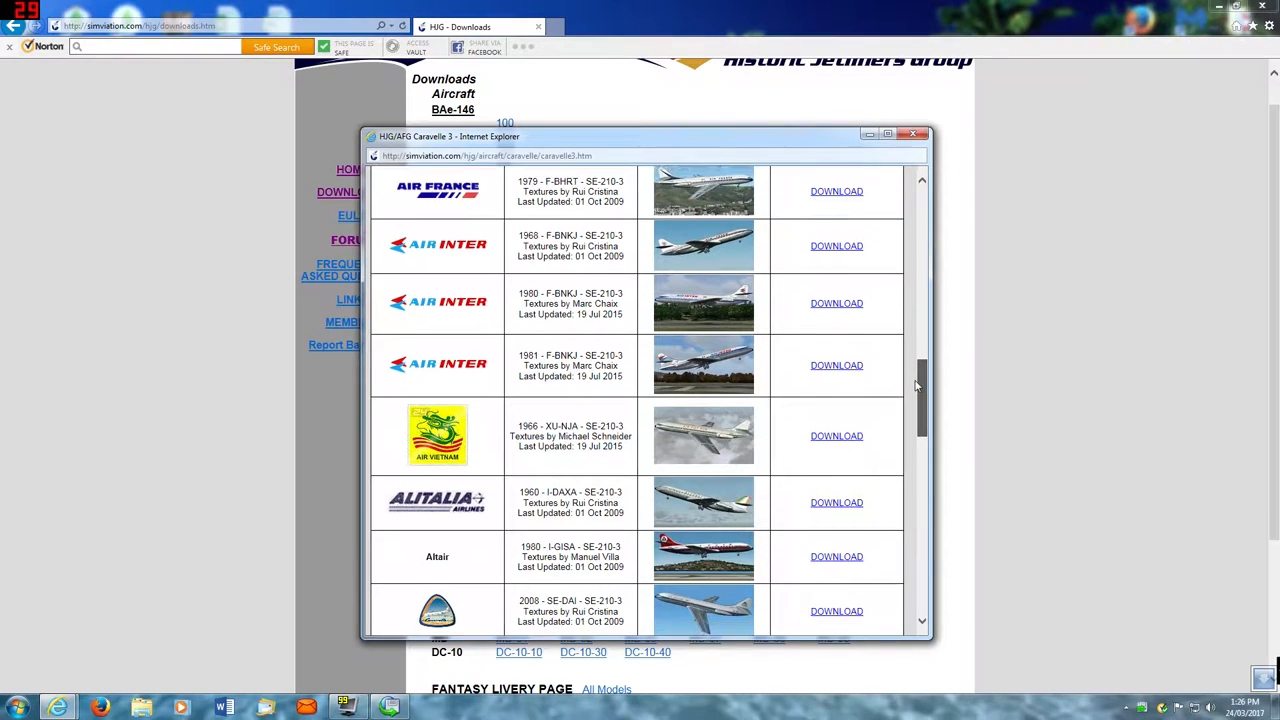
{"action": "scroll", "scroll_direction": "down", "scroll_amount": 3}
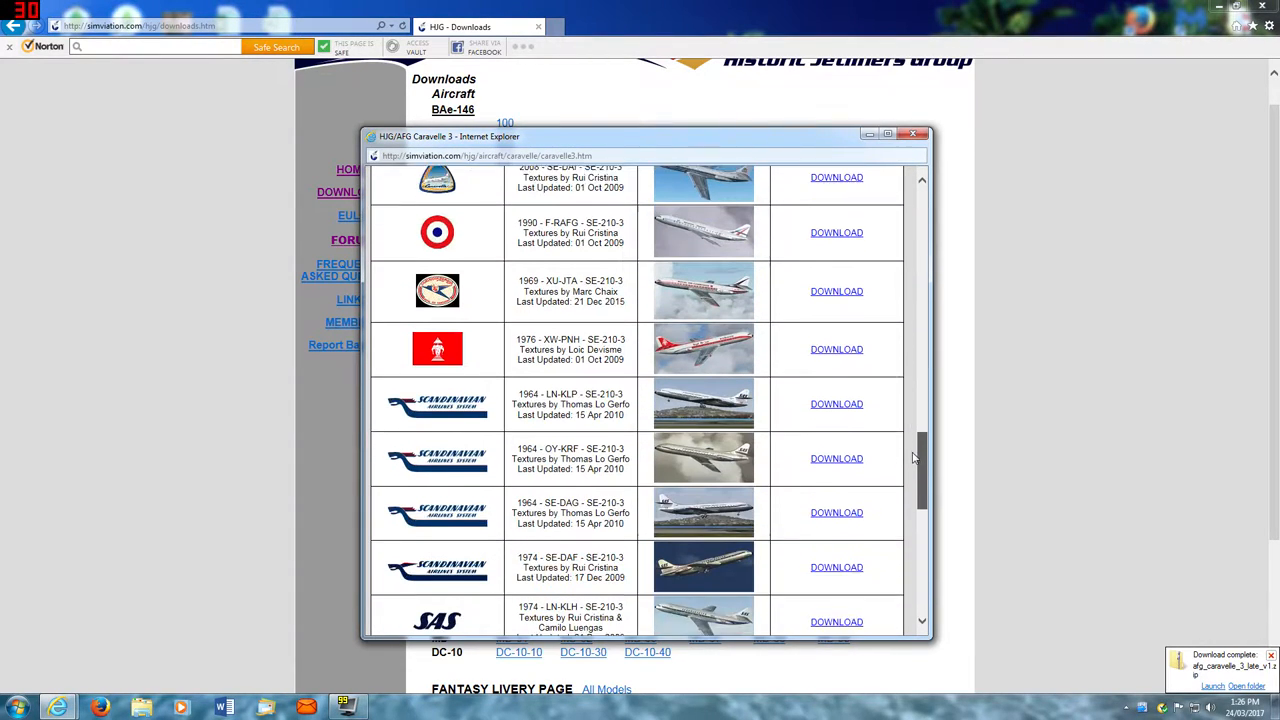
{"action": "scroll", "scroll_direction": "down", "scroll_amount": 3}
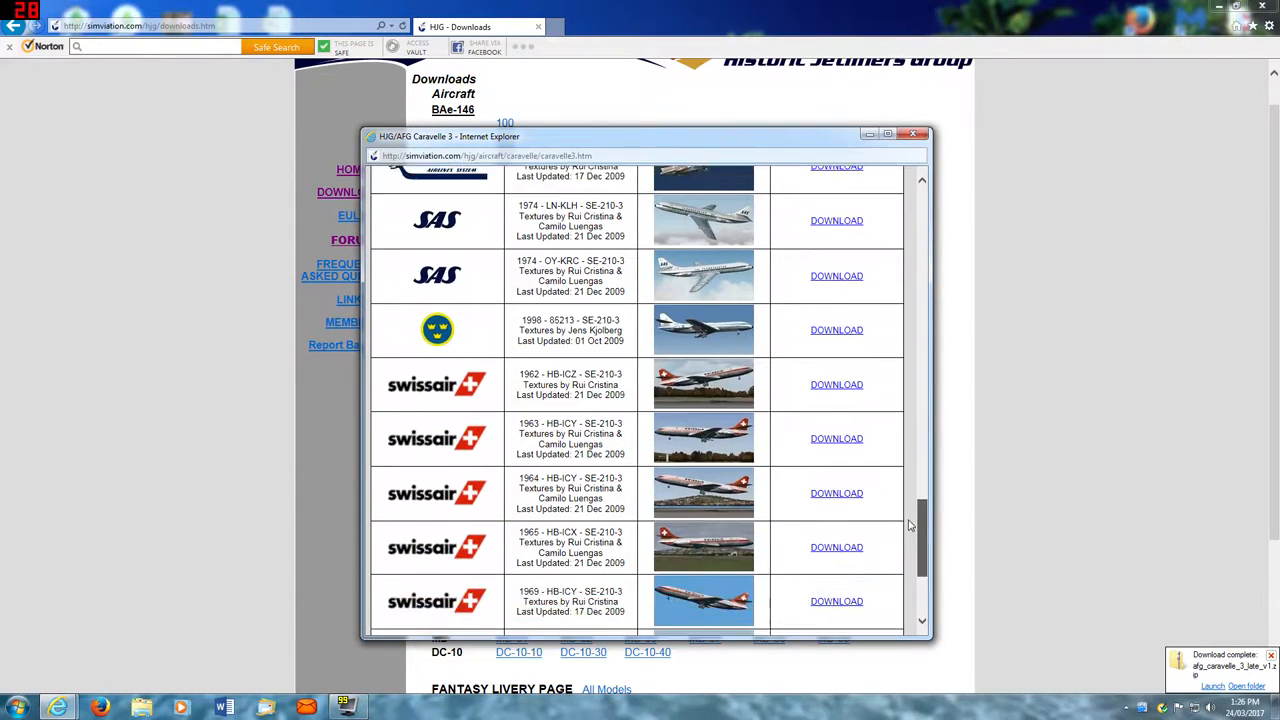
{"action": "scroll", "scroll_direction": "down", "scroll_amount": 3}
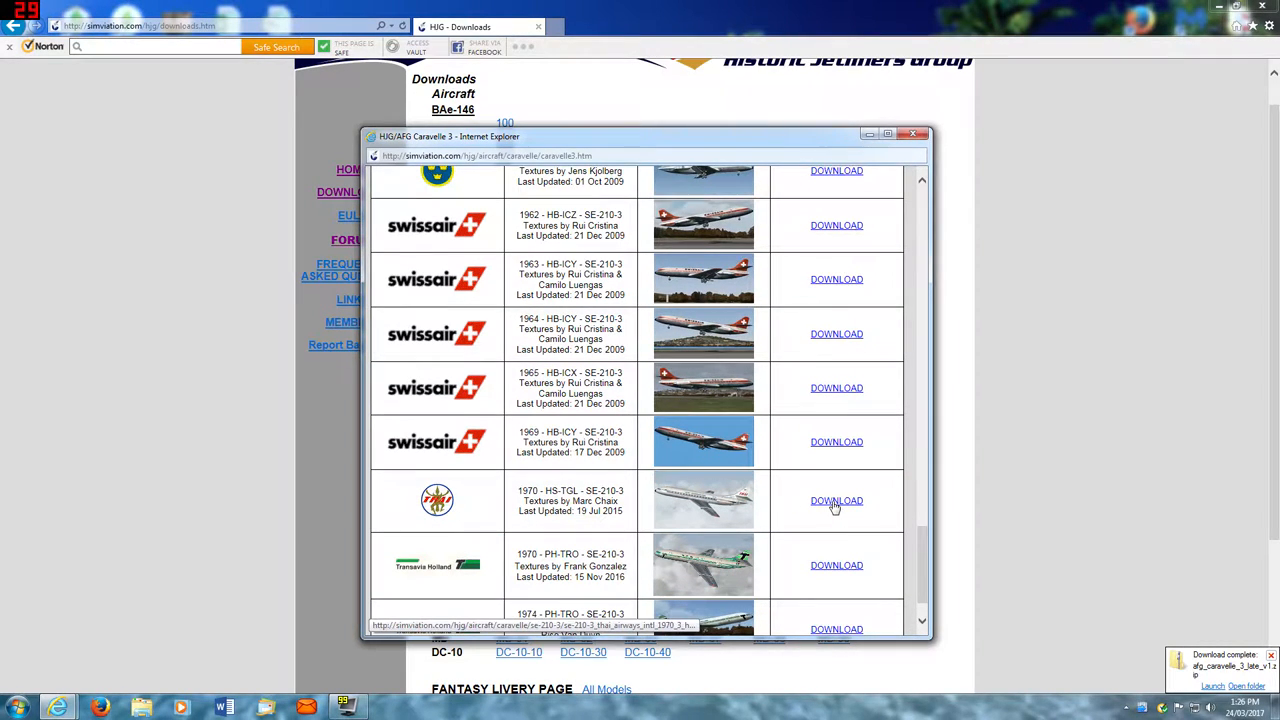
{"action": "left_click", "coordinate": [836, 500]}
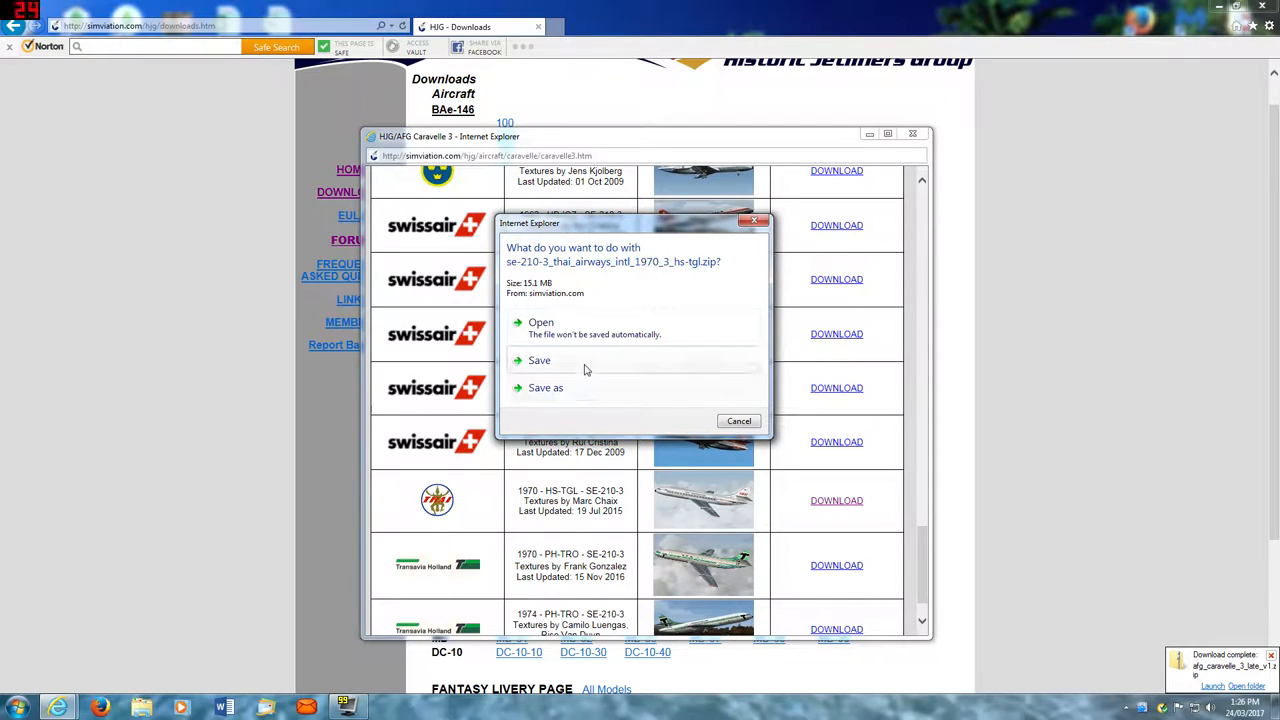
{"action": "left_click", "coordinate": [540, 360]}
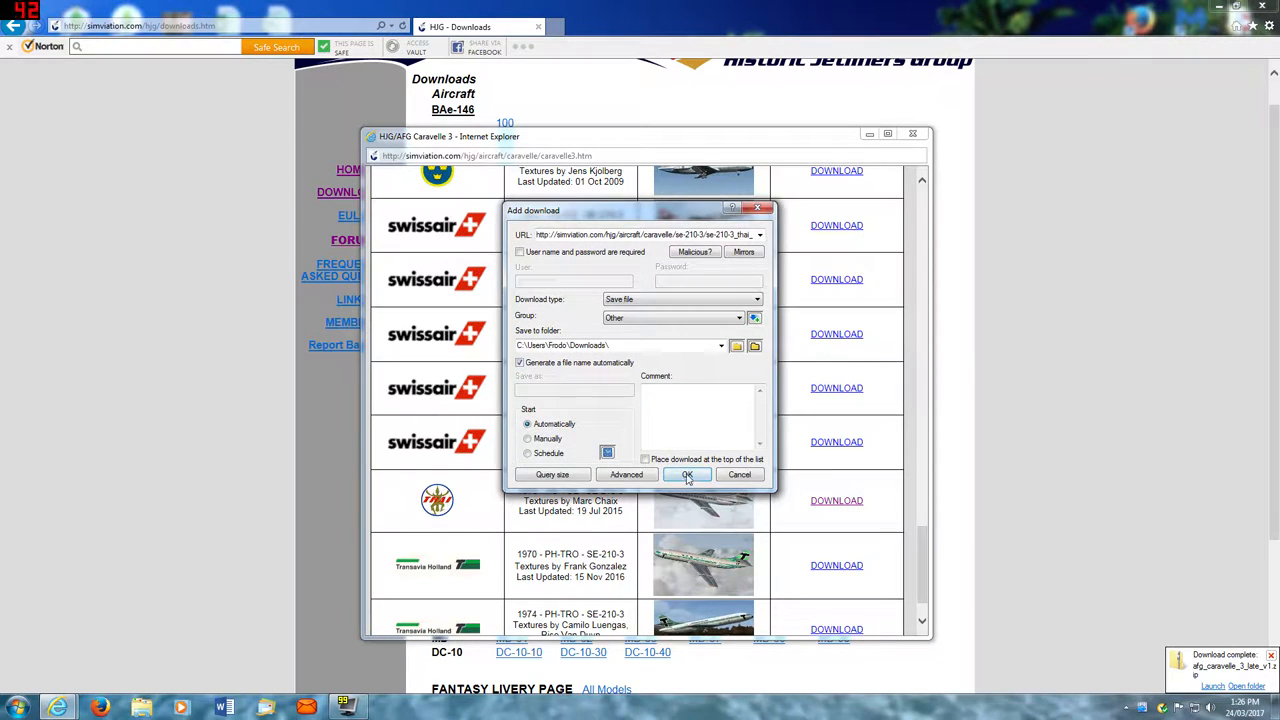
{"action": "left_click", "coordinate": [688, 474]}
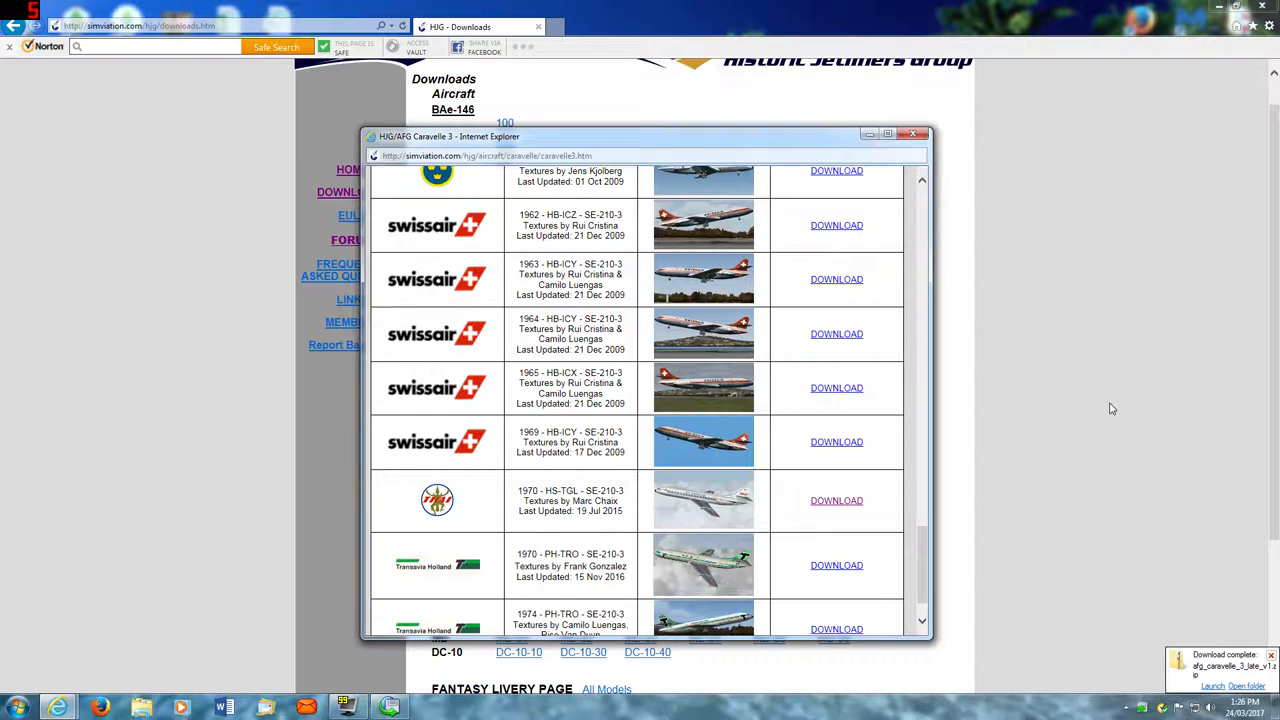
{"action": "mouse_move", "coordinate": [716, 504]}
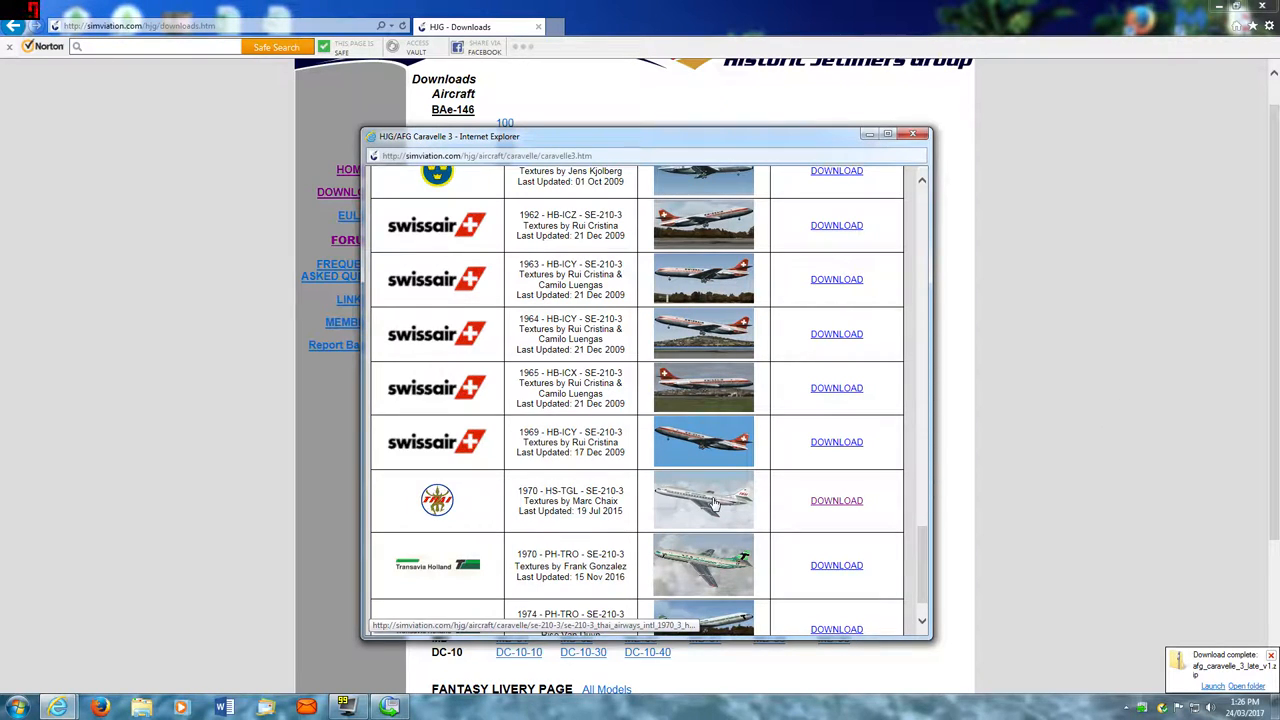
- Inspect the context menu of a livery DOWNLOAD link further down the list
{"action": "right_click", "coordinate": [712, 500]}
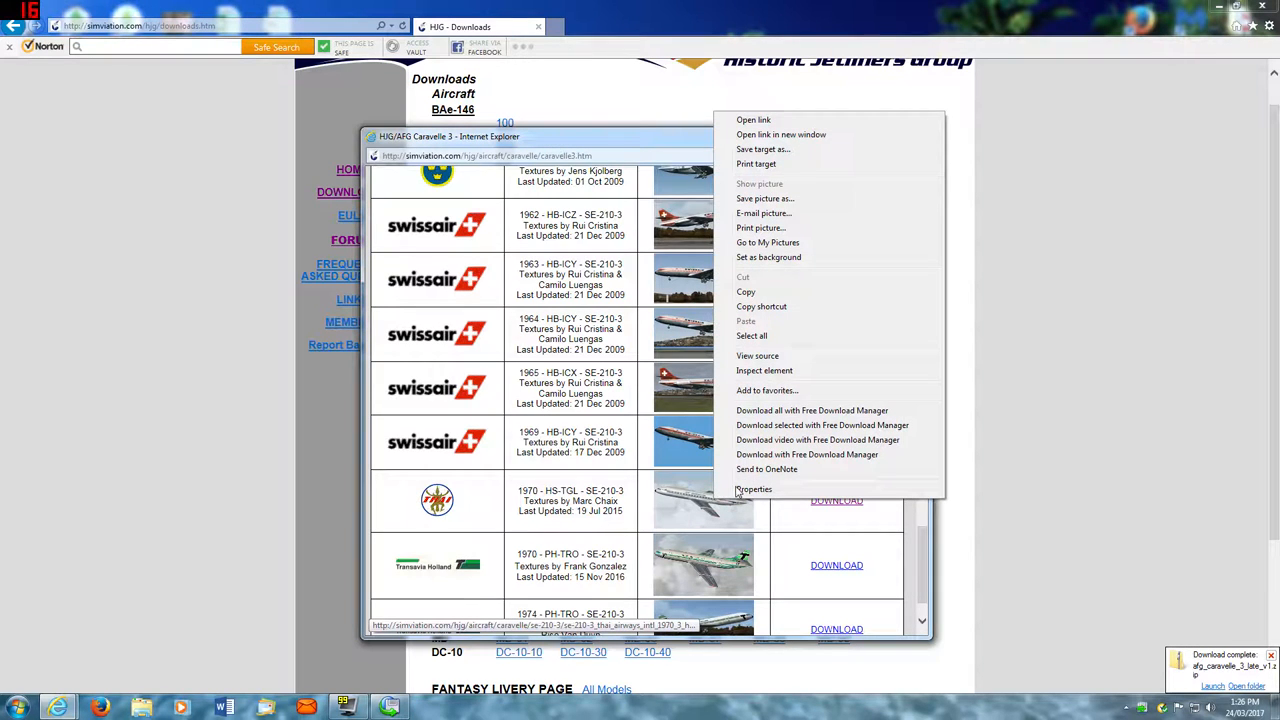
{"action": "left_click", "coordinate": [764, 198]}
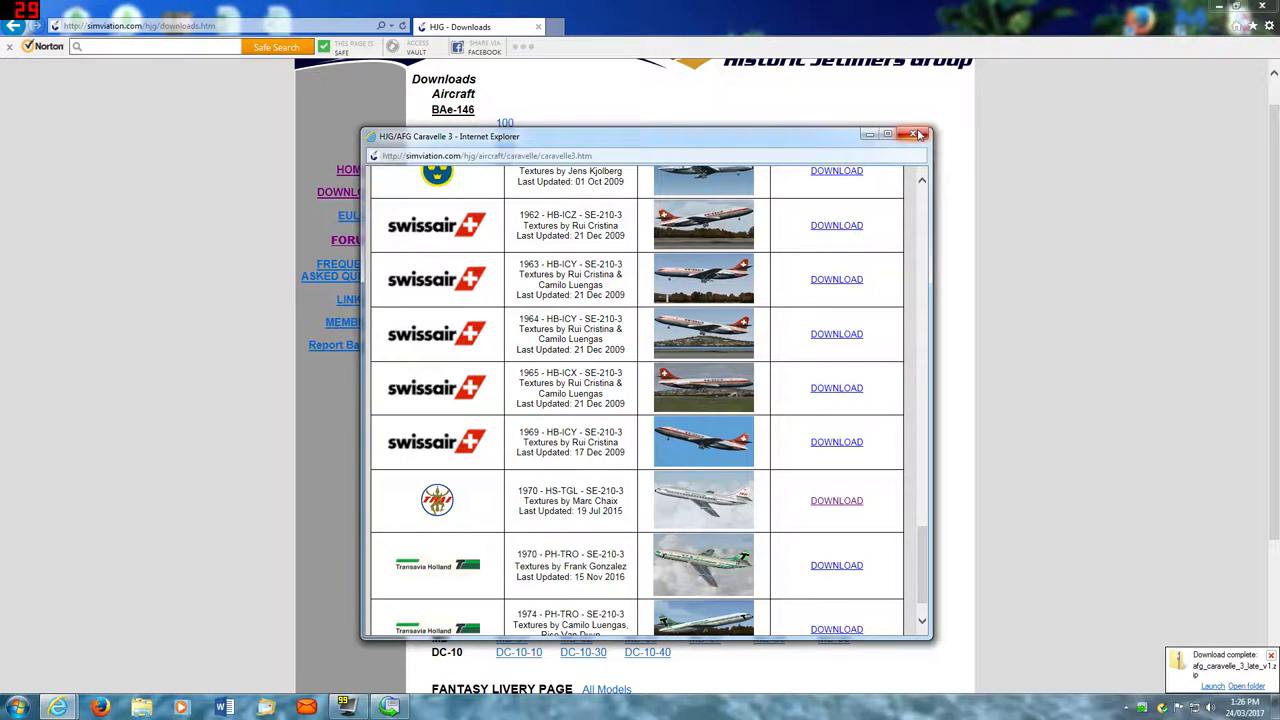
- Close the Caravelle 3 livery window and move down to the Other Files section
{"action": "left_click", "coordinate": [916, 136]}
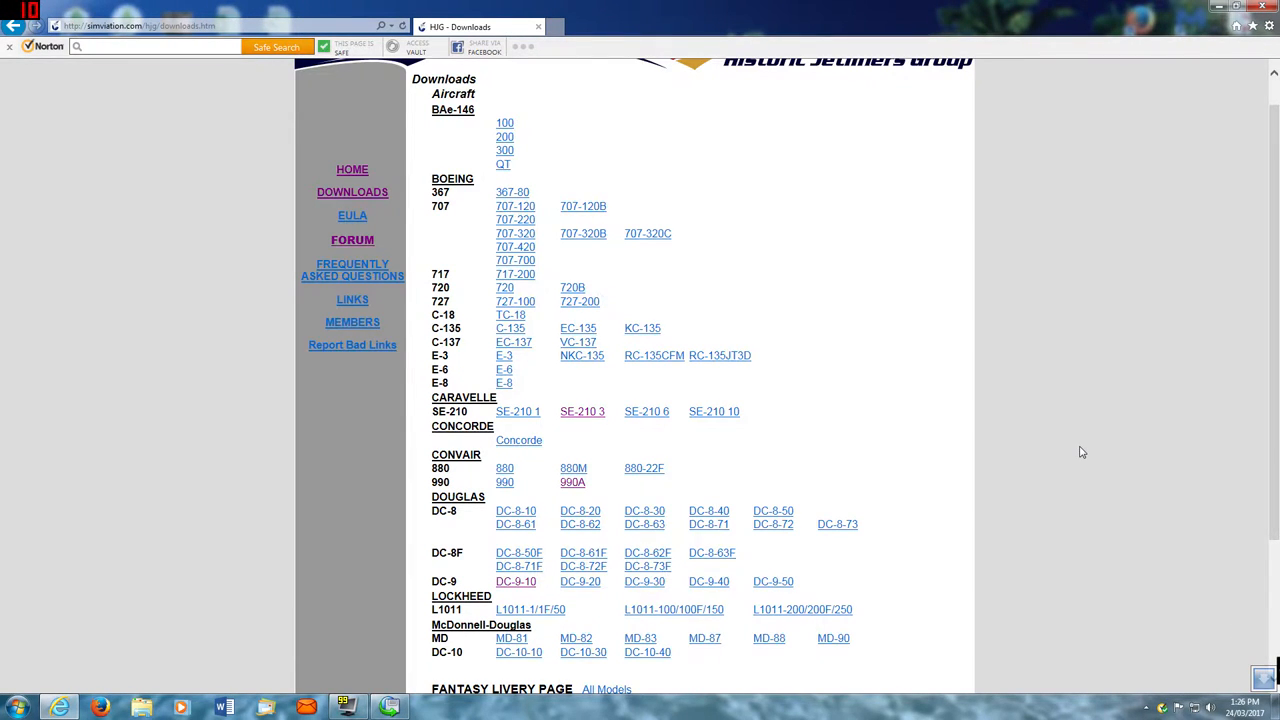
{"action": "scroll", "scroll_direction": "down", "scroll_amount": 3}
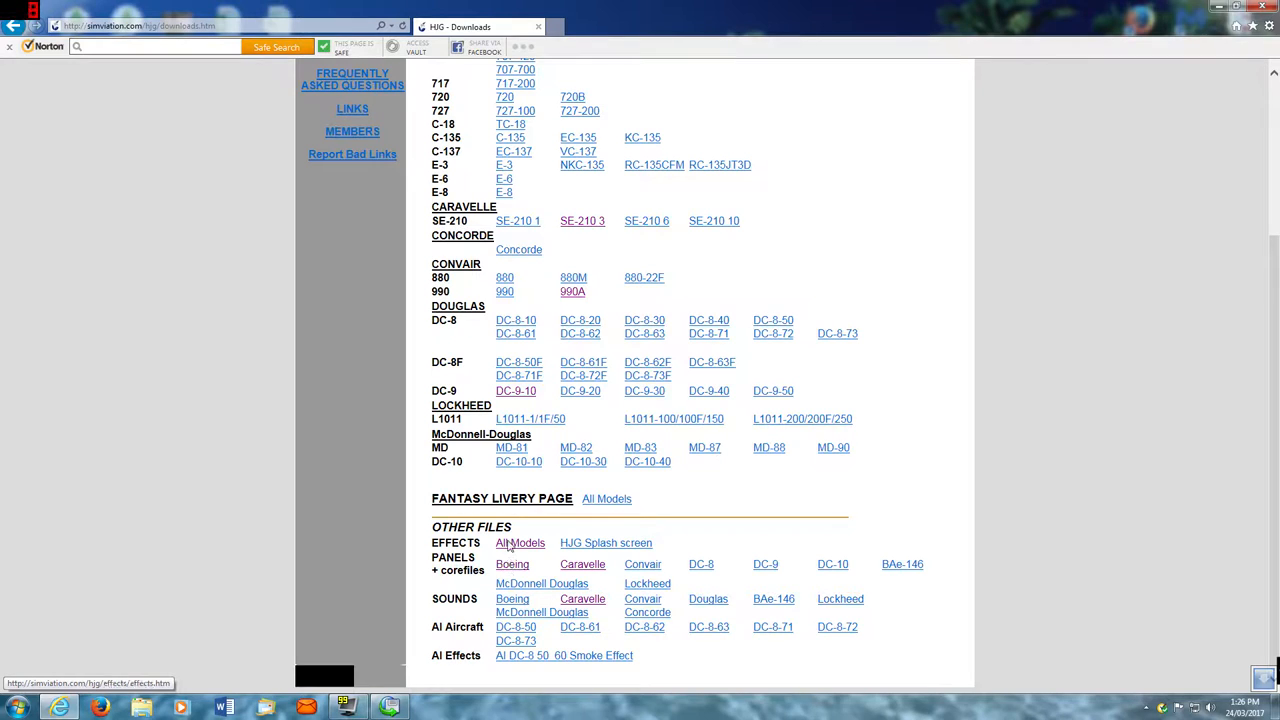
- From Effects > All Models, save the Caravelle smoke effects zip, confirm it and close the window
{"action": "left_click", "coordinate": [520, 544]}
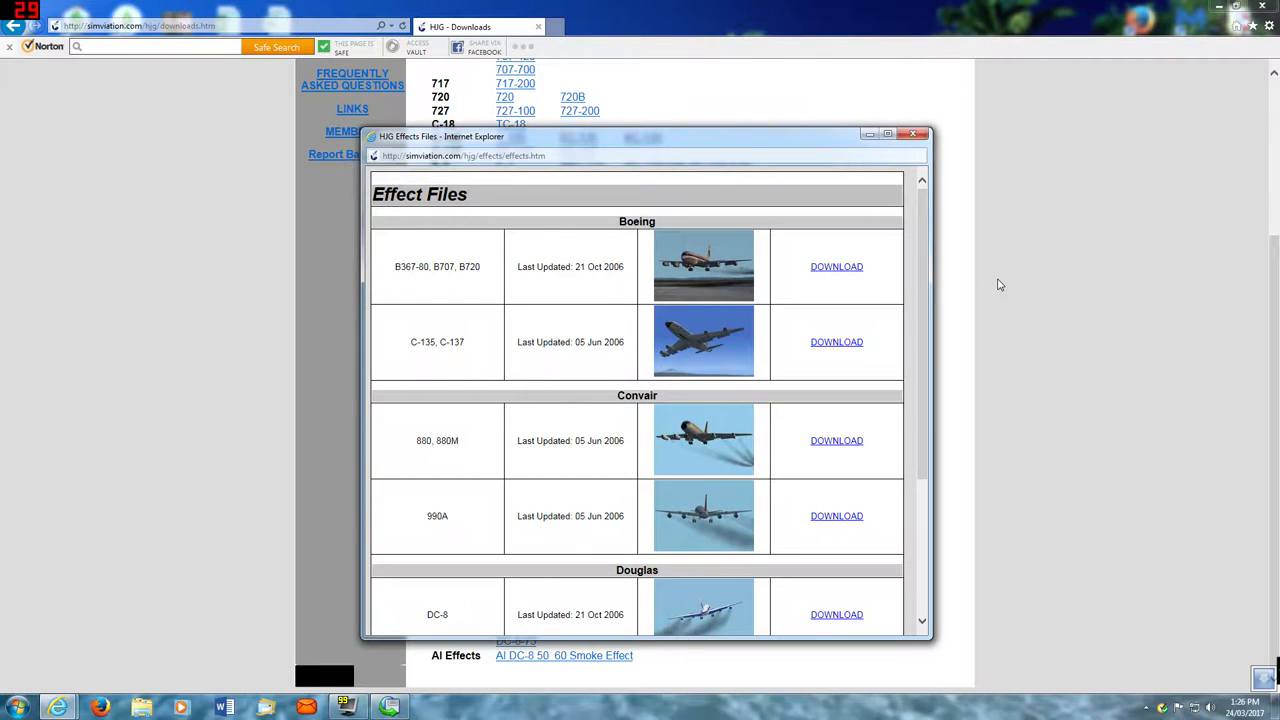
{"action": "mouse_move", "coordinate": [838, 228]}
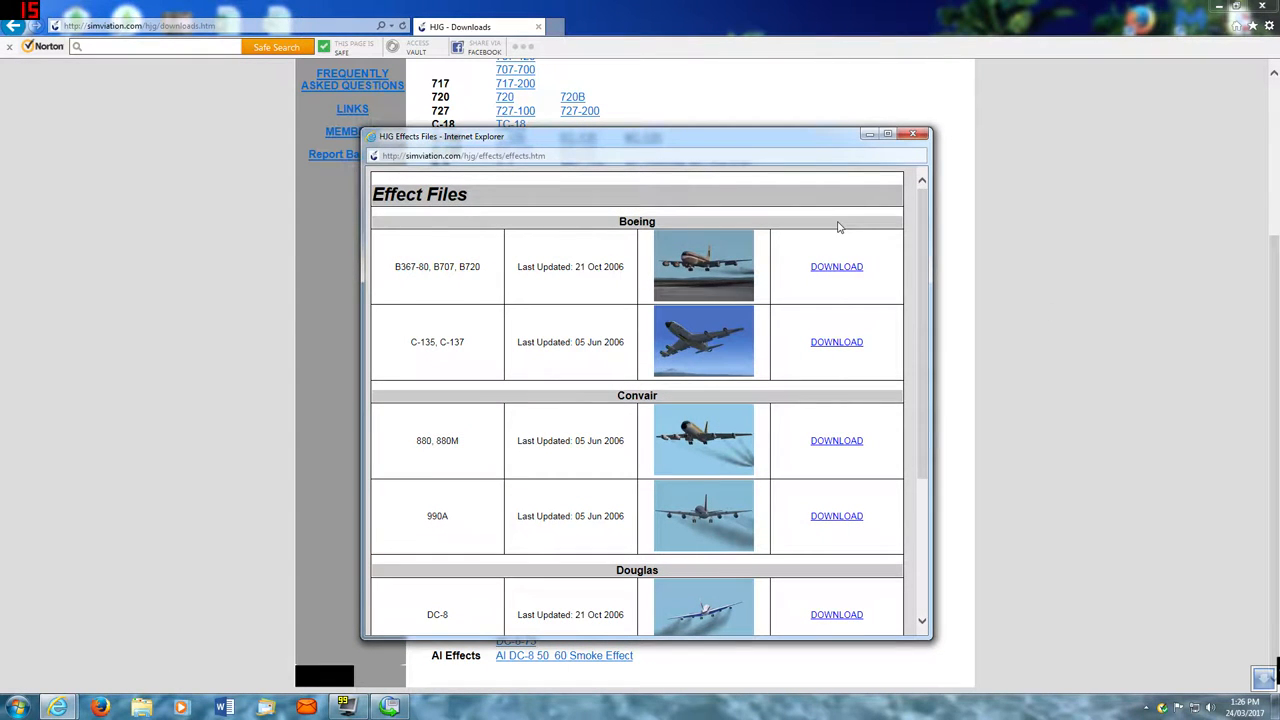
{"action": "mouse_move", "coordinate": [844, 390]}
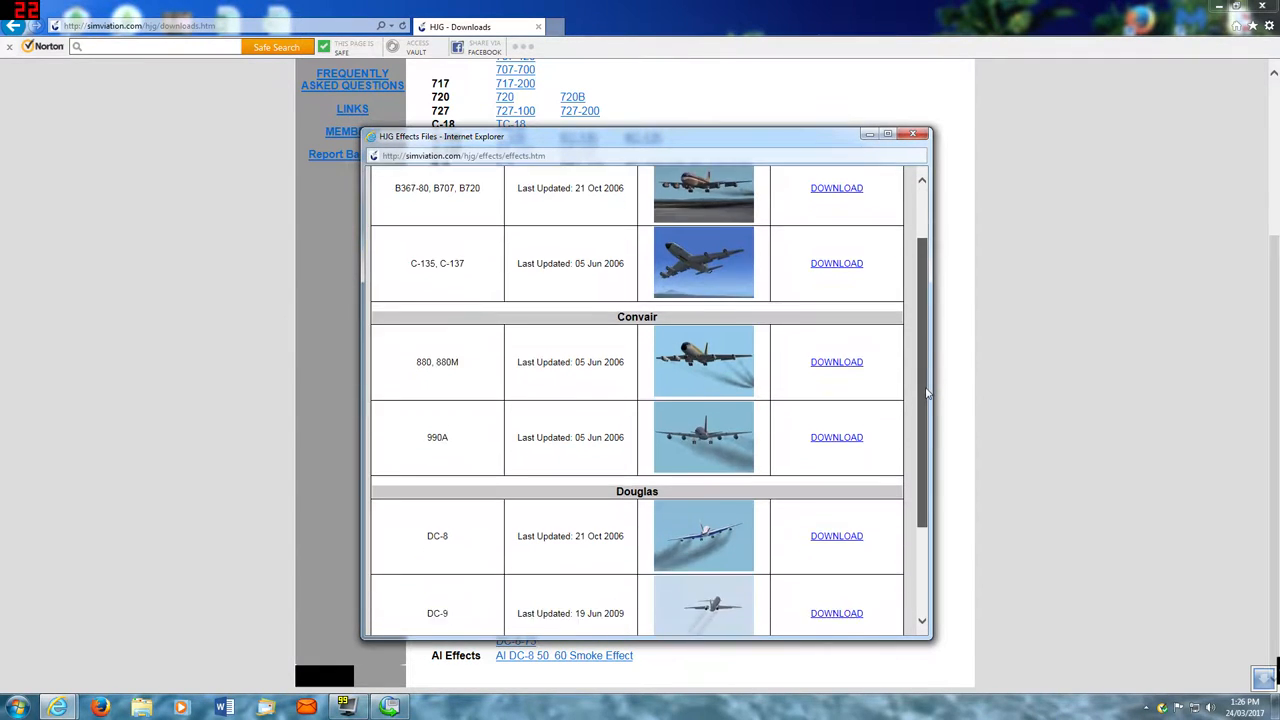
{"action": "scroll", "scroll_direction": "down", "scroll_amount": 3}
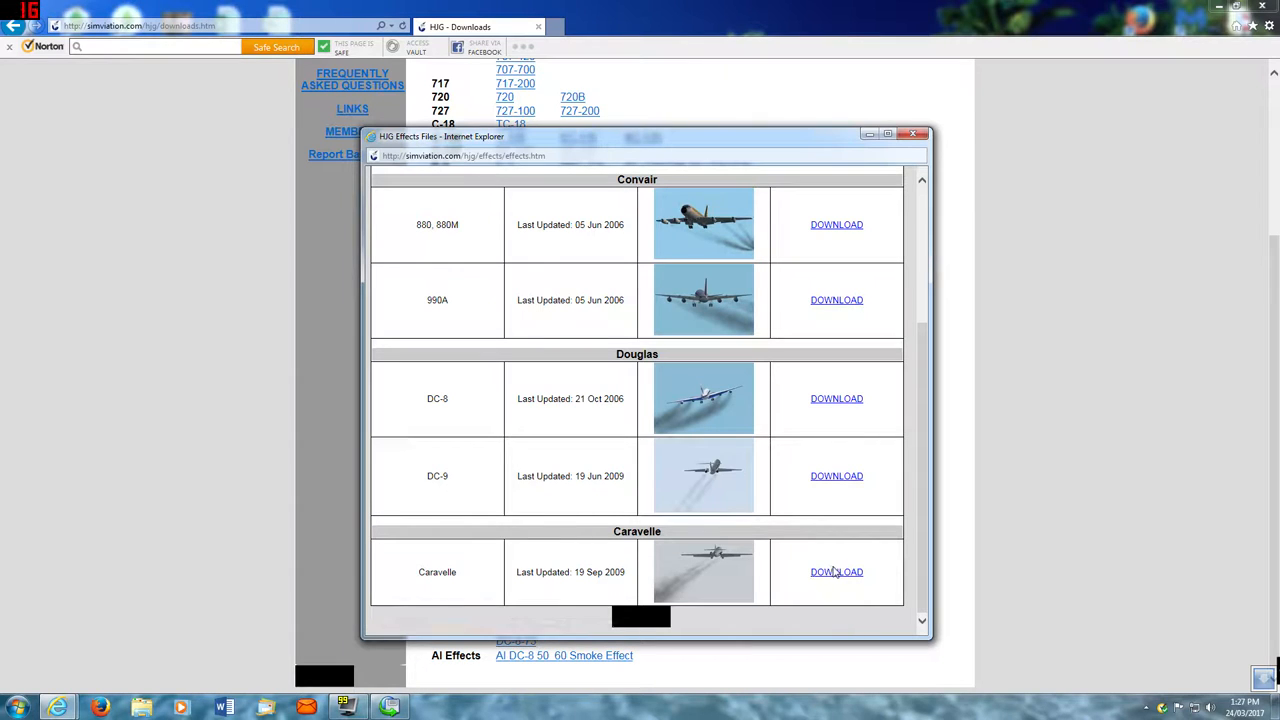
{"action": "mouse_move", "coordinate": [860, 588]}
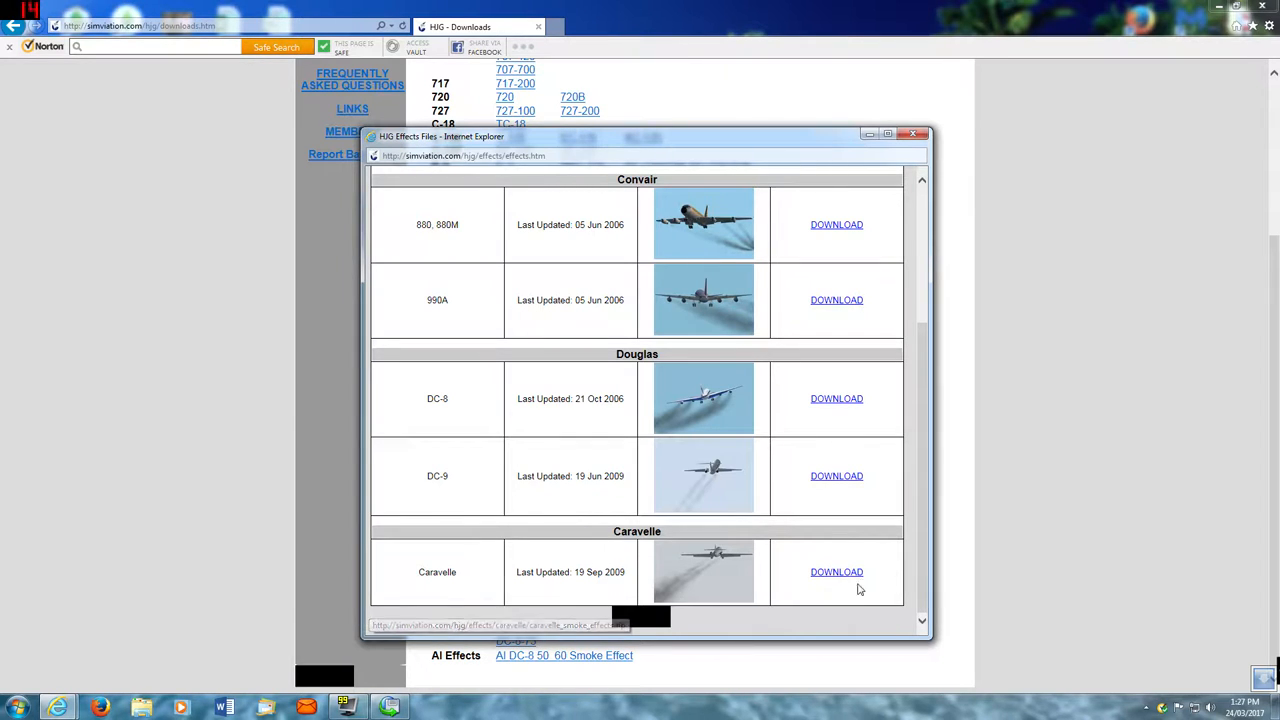
{"action": "left_click", "coordinate": [836, 572]}
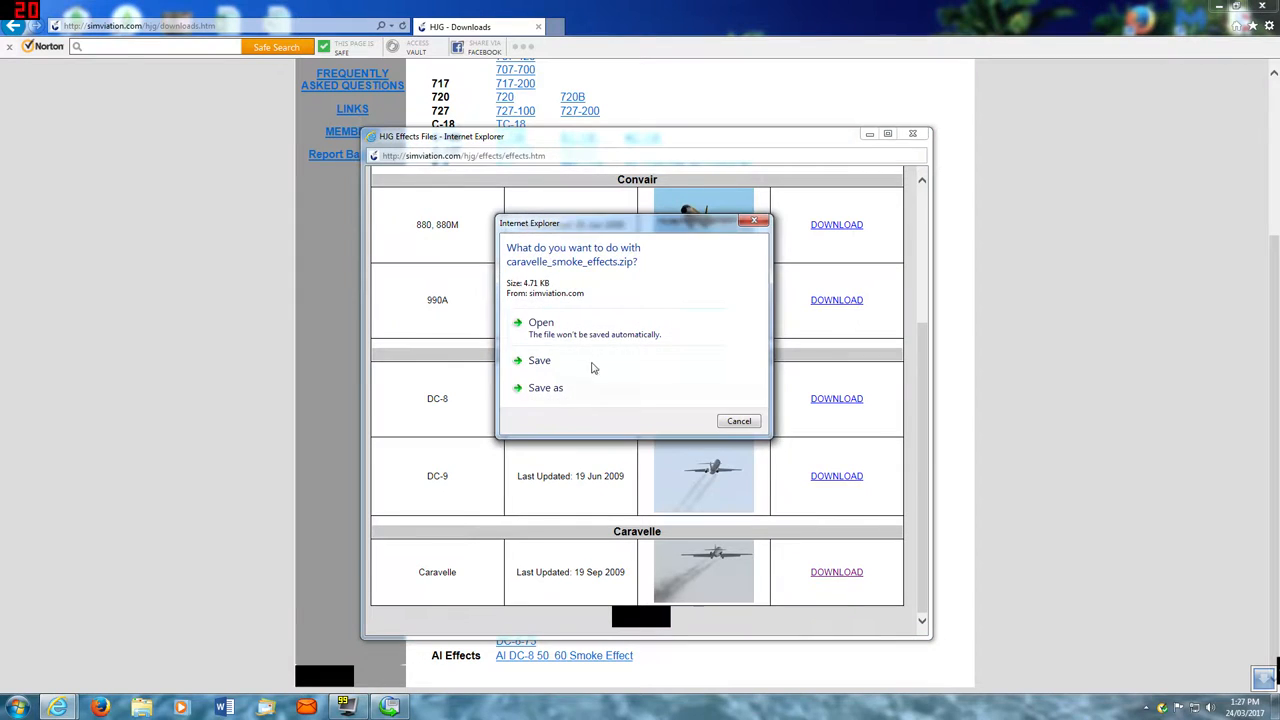
{"action": "left_click", "coordinate": [540, 360]}
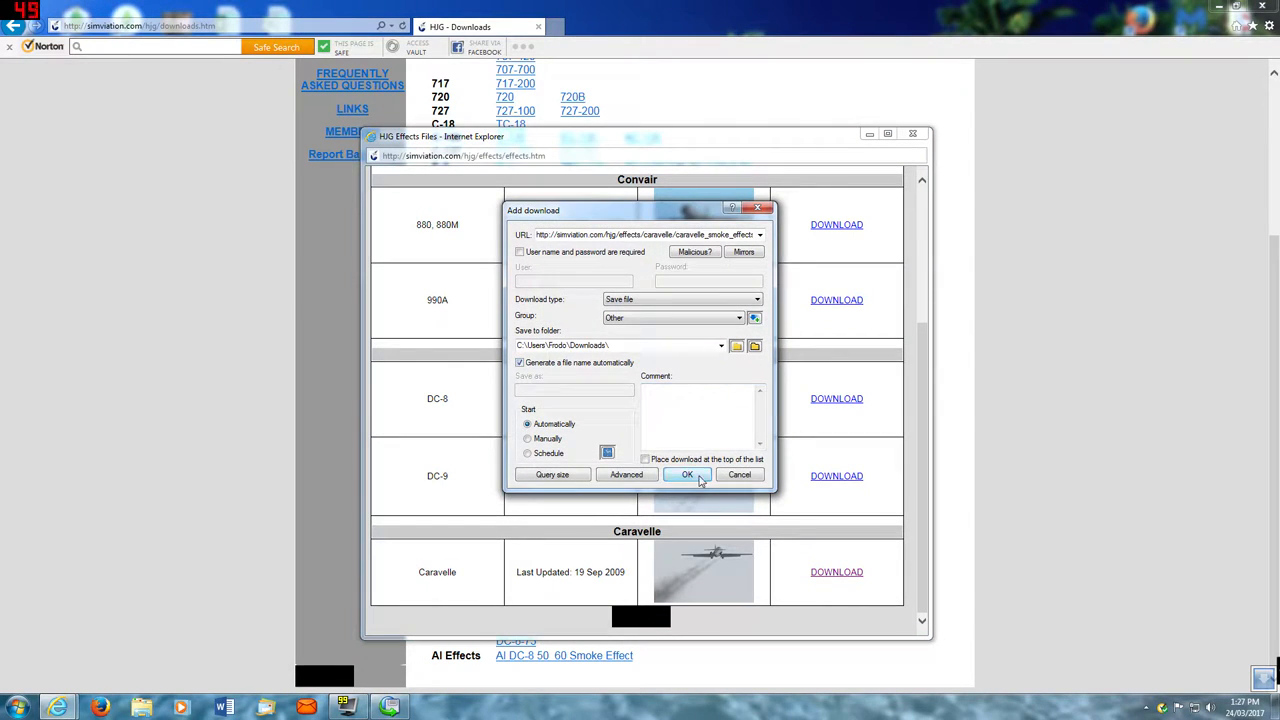
{"action": "left_click", "coordinate": [688, 474]}
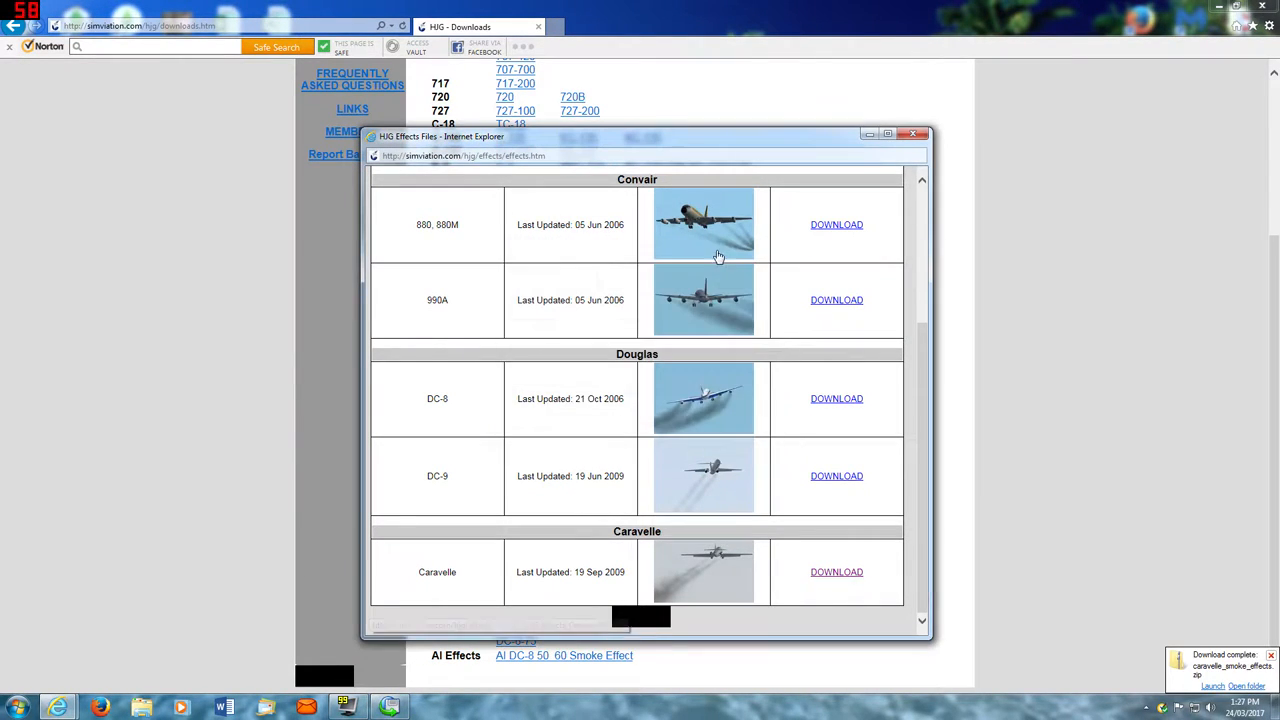
{"action": "left_click", "coordinate": [912, 132]}
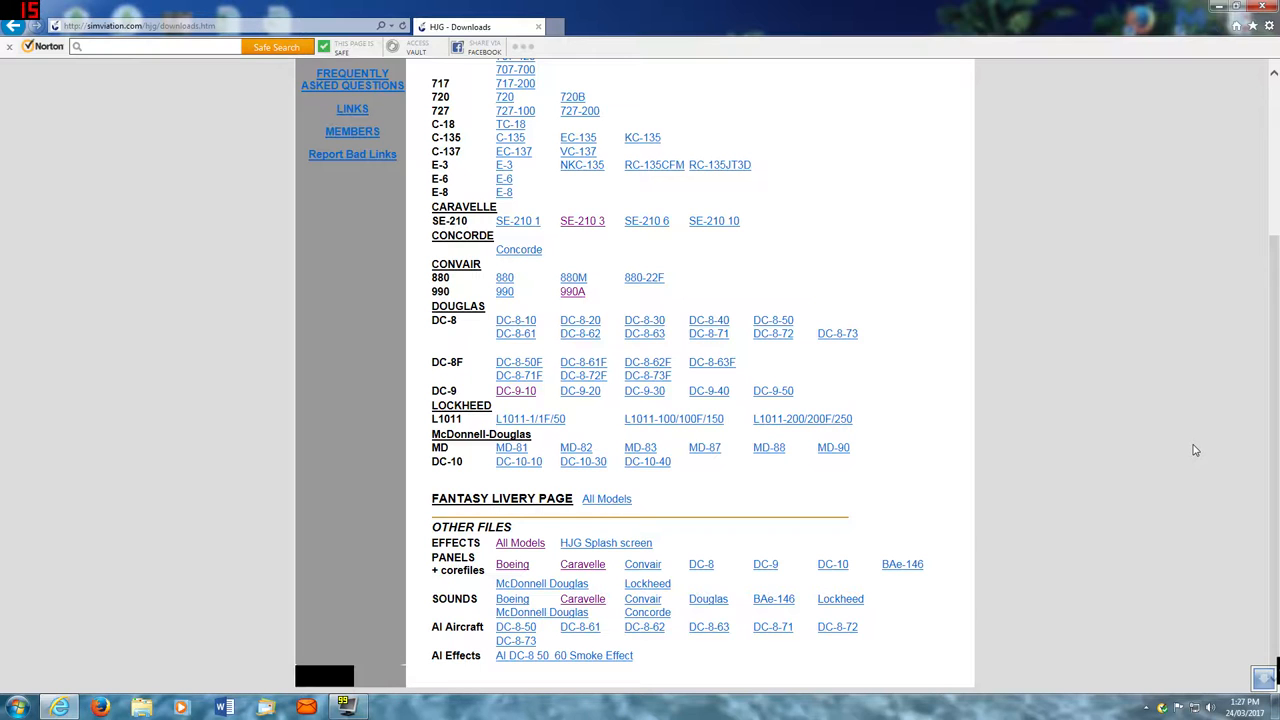
{"action": "mouse_move", "coordinate": [704, 616]}
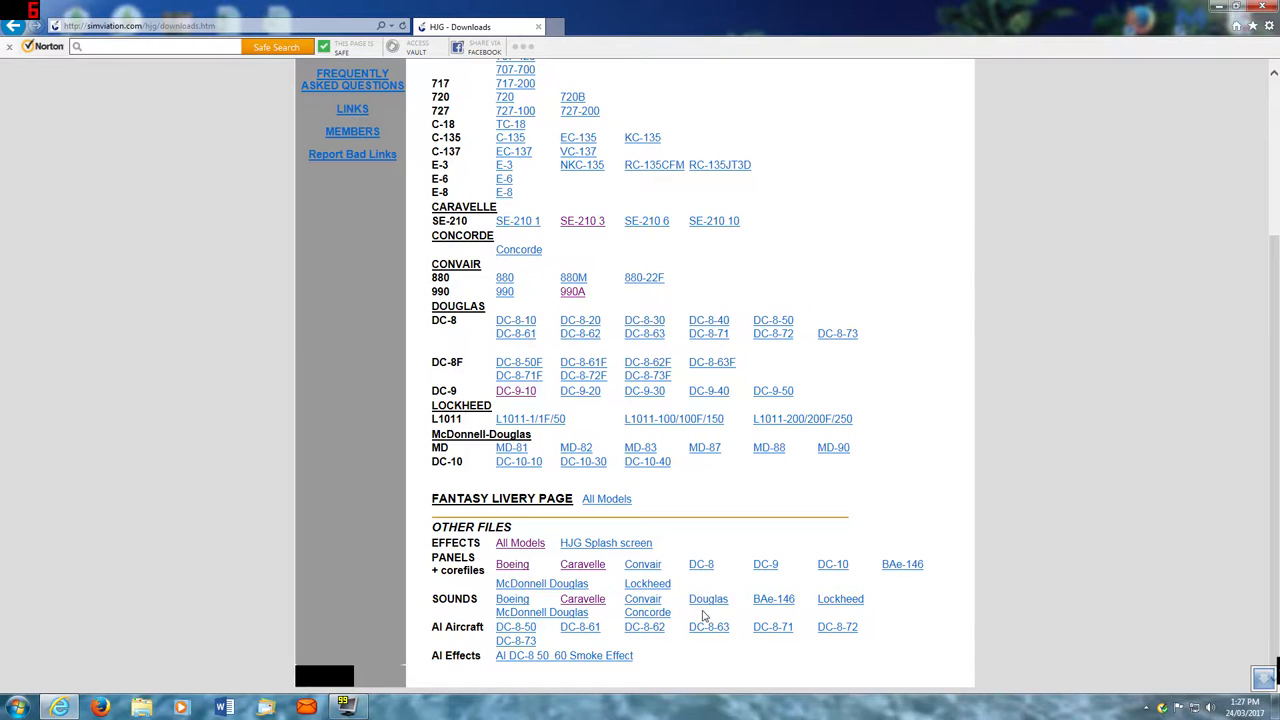
{"action": "mouse_move", "coordinate": [584, 220]}
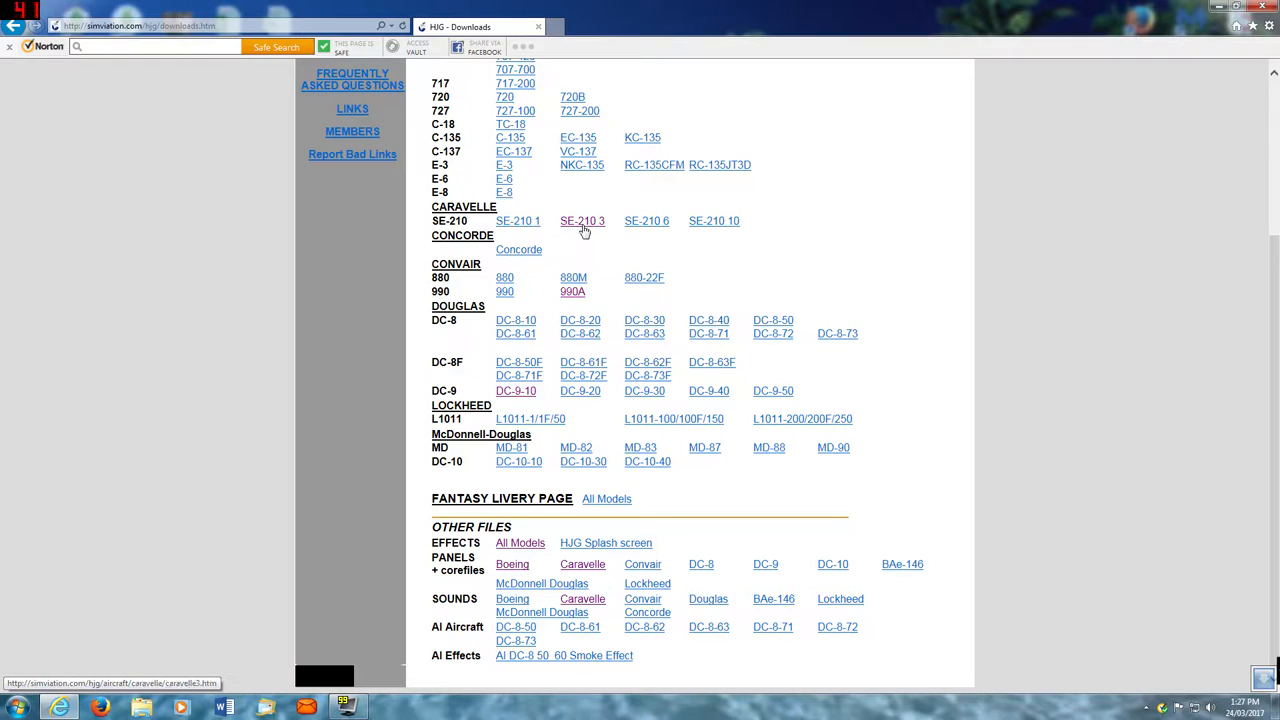
{"action": "mouse_move", "coordinate": [520, 544]}
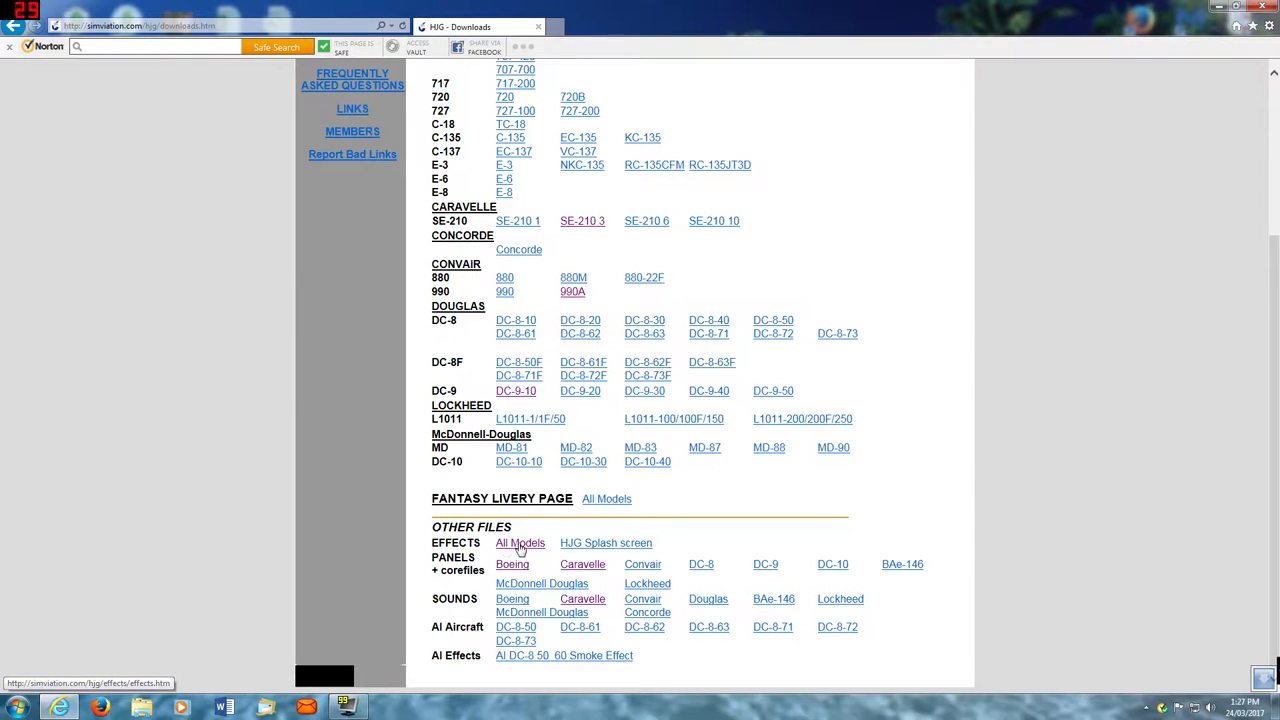
- From Panels > Caravelle, download the CARAVELLE 3 PANEL (SAS CONFIG) and confirm it
{"action": "left_click", "coordinate": [584, 564]}
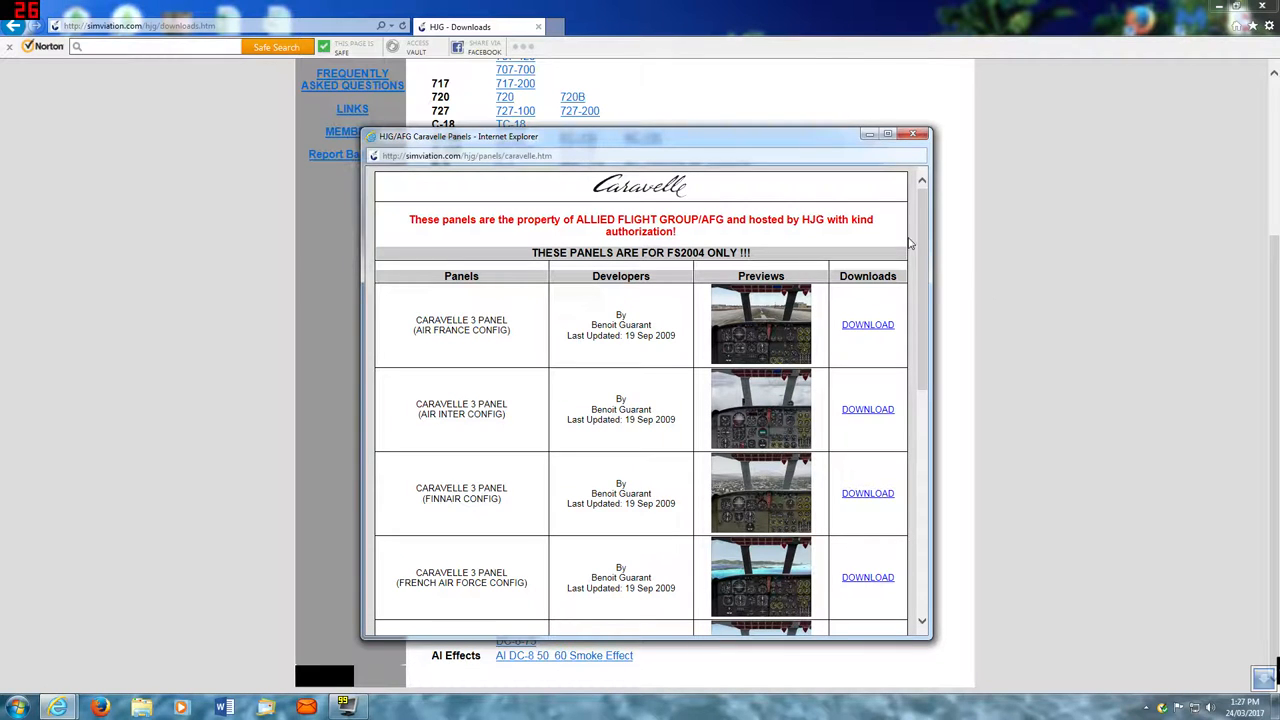
{"action": "scroll", "scroll_direction": "down", "scroll_amount": 3}
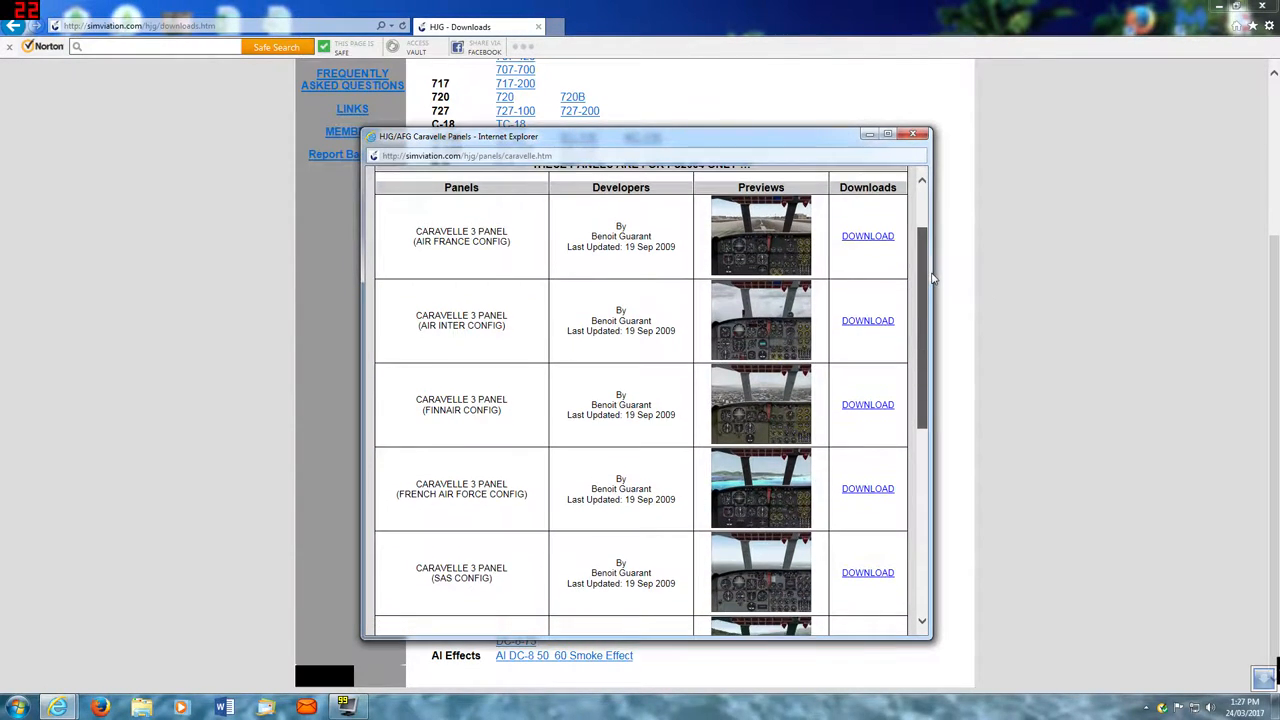
{"action": "scroll", "scroll_direction": "down", "scroll_amount": 3}
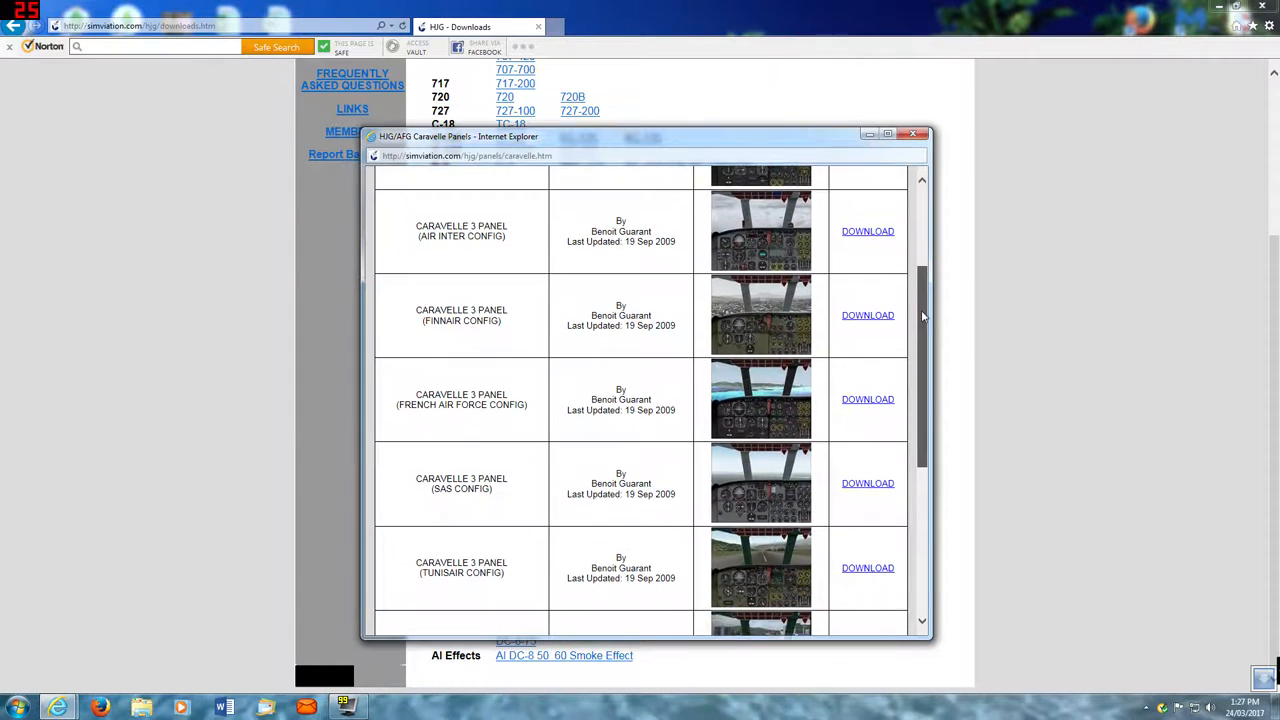
{"action": "scroll", "scroll_direction": "down", "scroll_amount": 3}
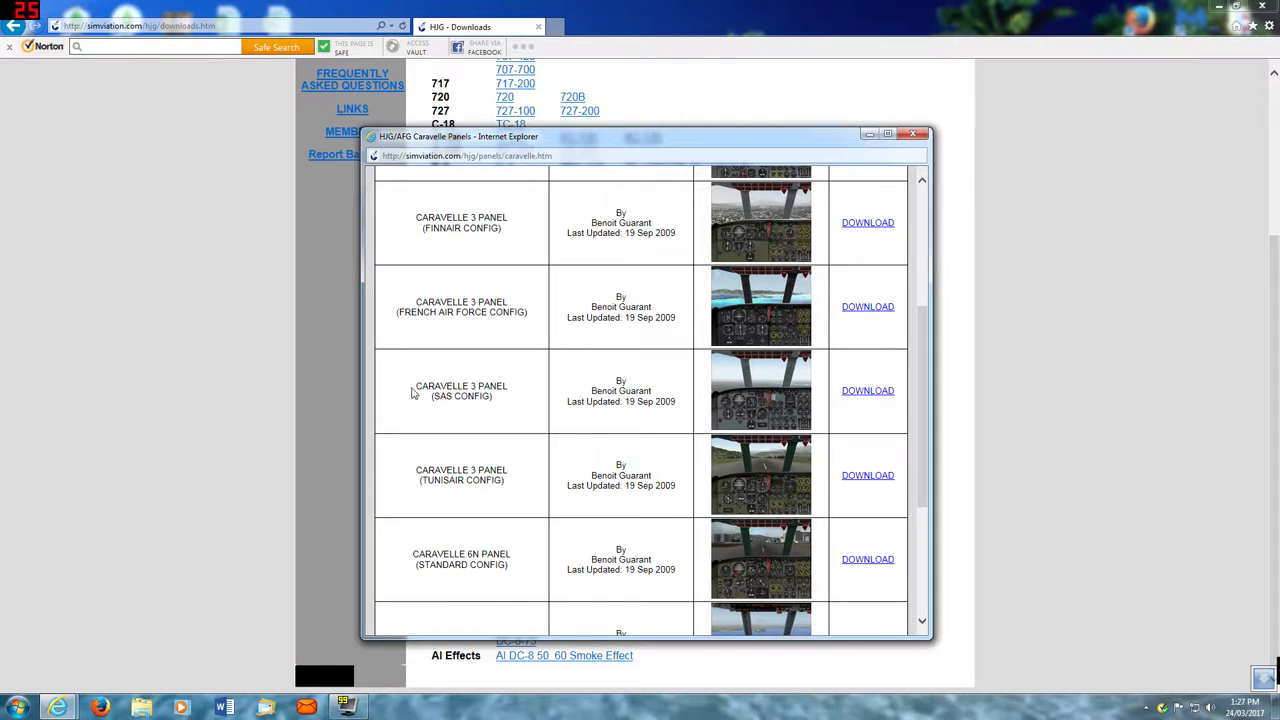
{"action": "mouse_move", "coordinate": [414, 392]}
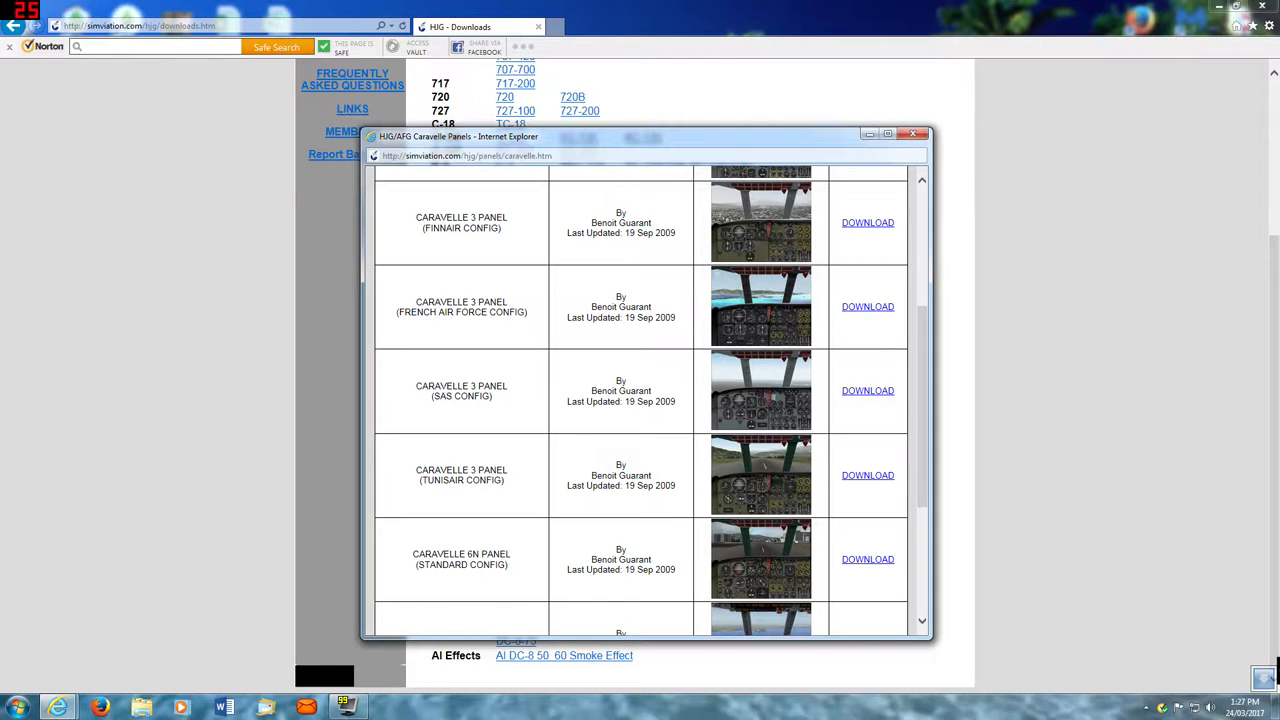
{"action": "mouse_move", "coordinate": [492, 408]}
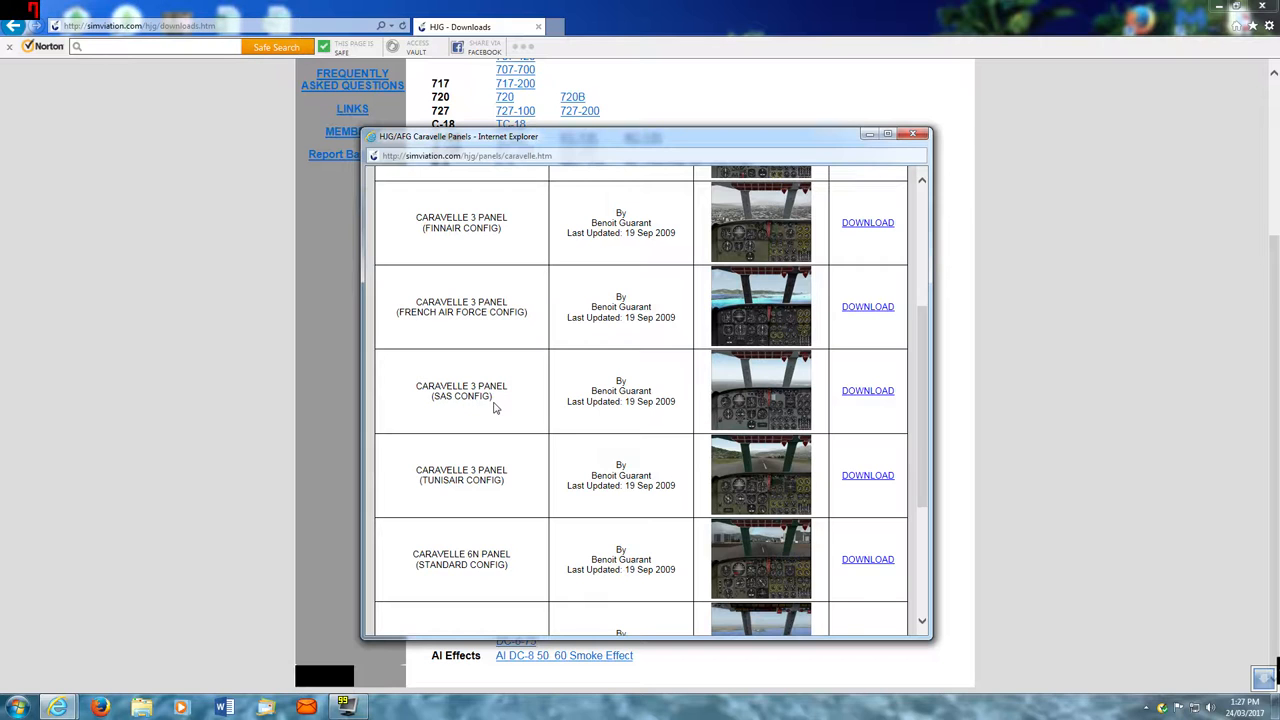
{"action": "left_click", "coordinate": [868, 390]}
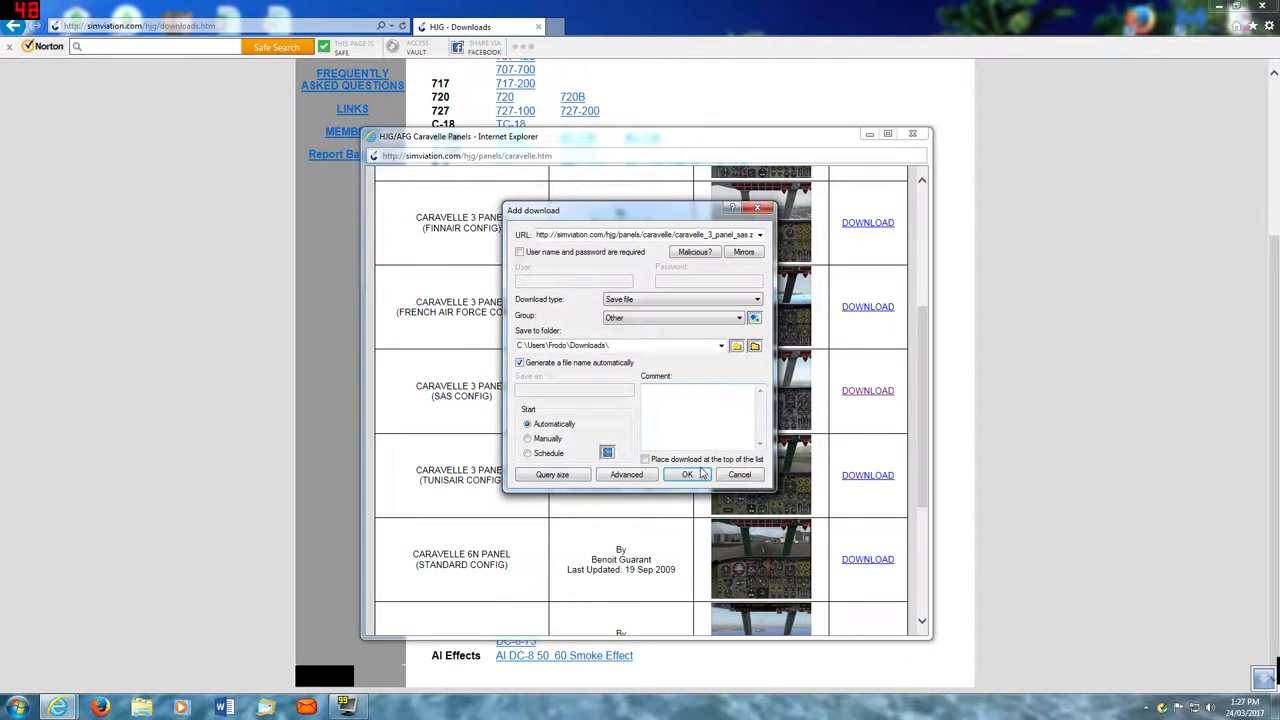
{"action": "left_click", "coordinate": [688, 474]}
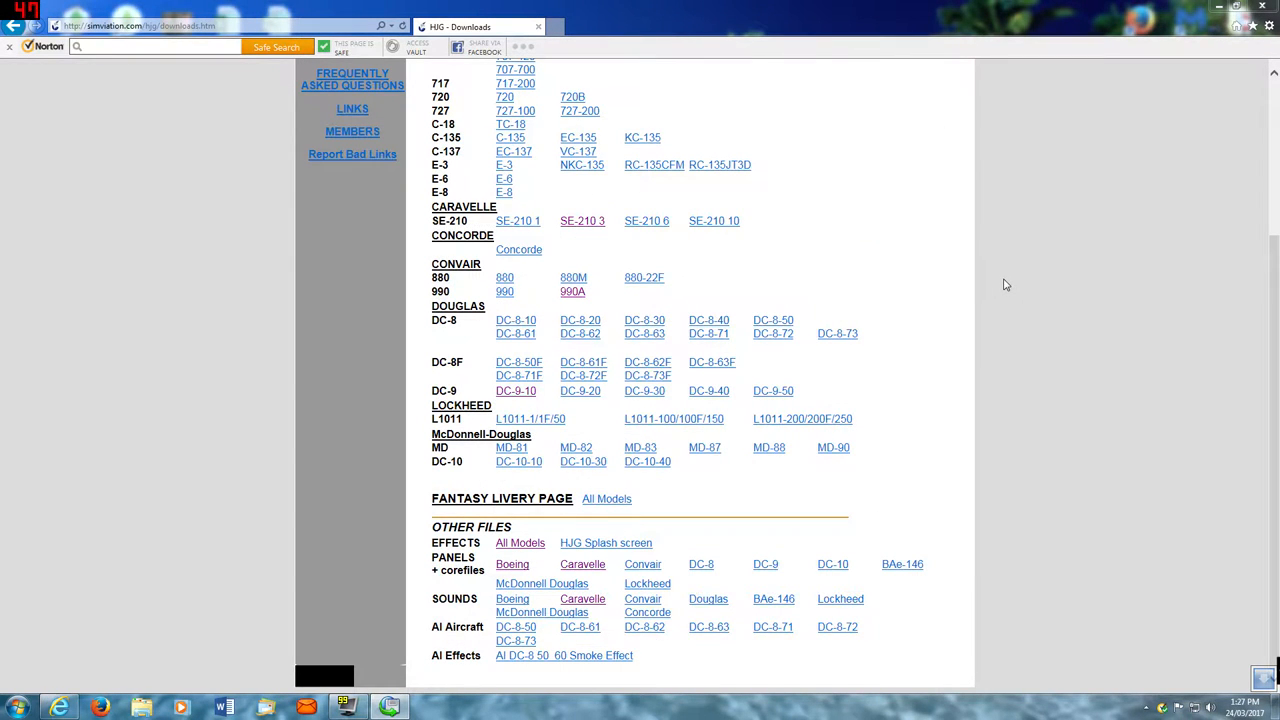
{"action": "mouse_move", "coordinate": [936, 442]}
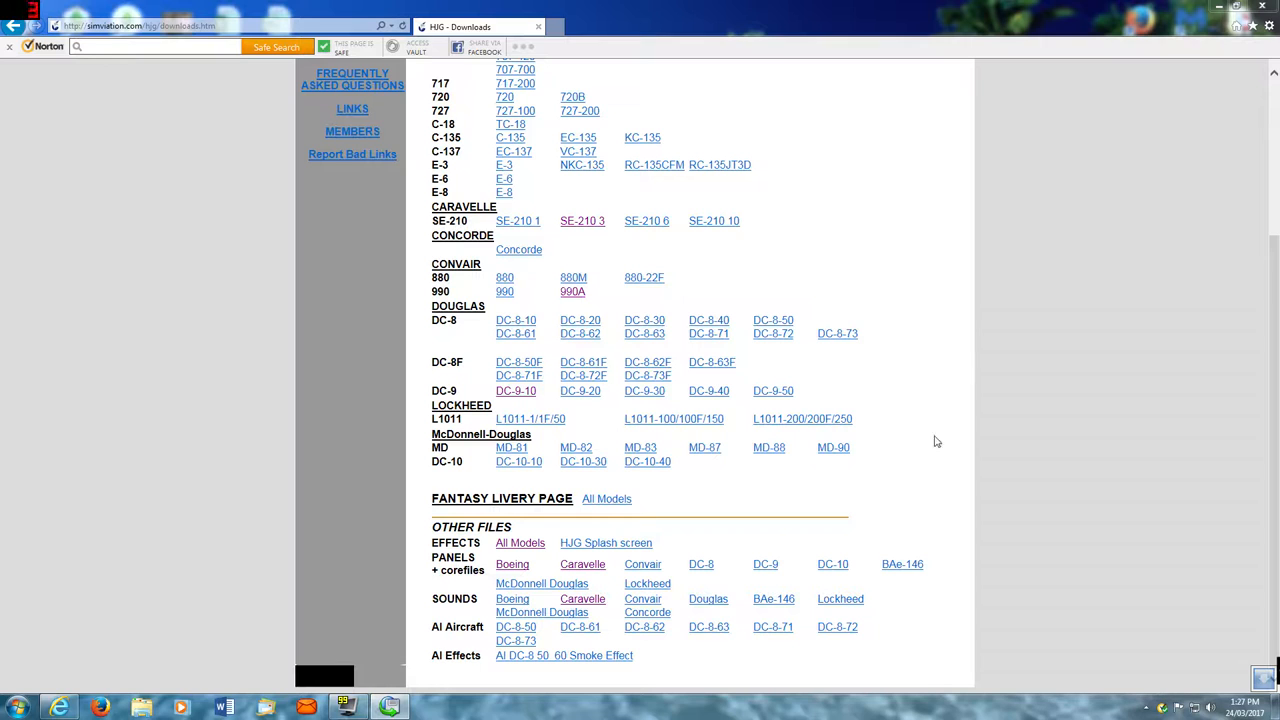
- Browse the Boeing panels window, then close the panels popup to return to Downloads
{"action": "left_click", "coordinate": [512, 564]}
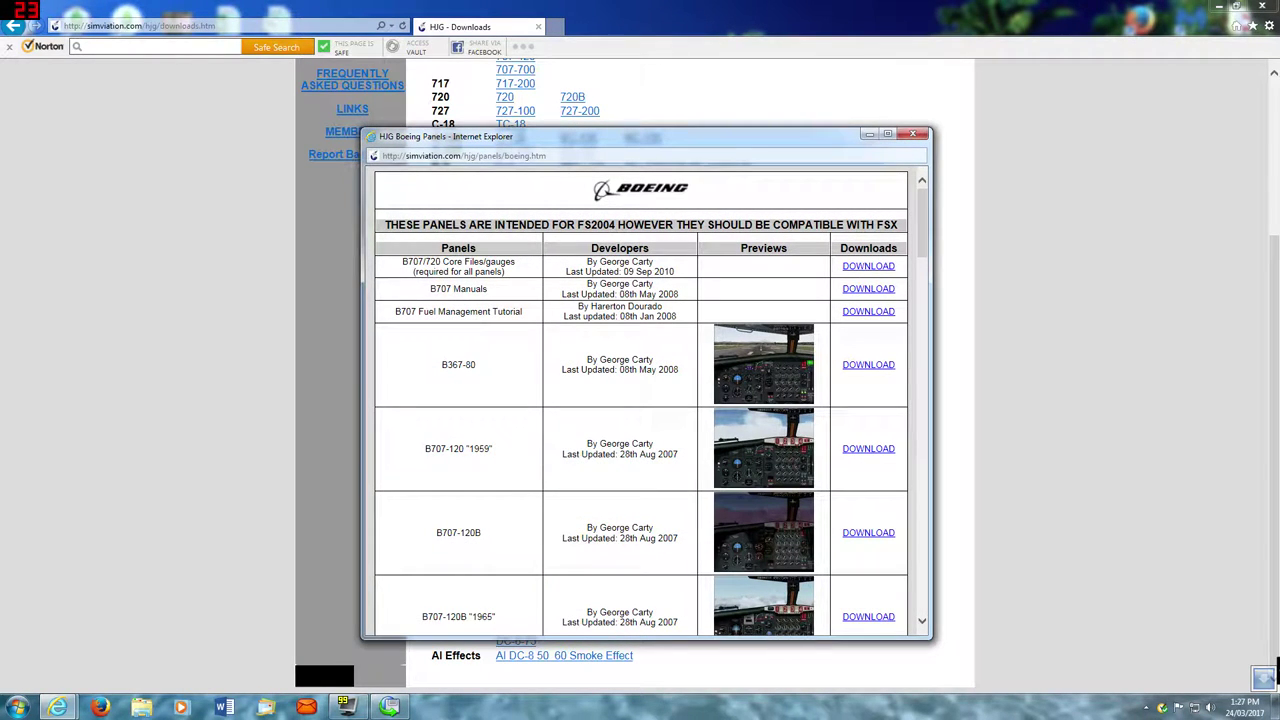
{"action": "mouse_move", "coordinate": [868, 312]}
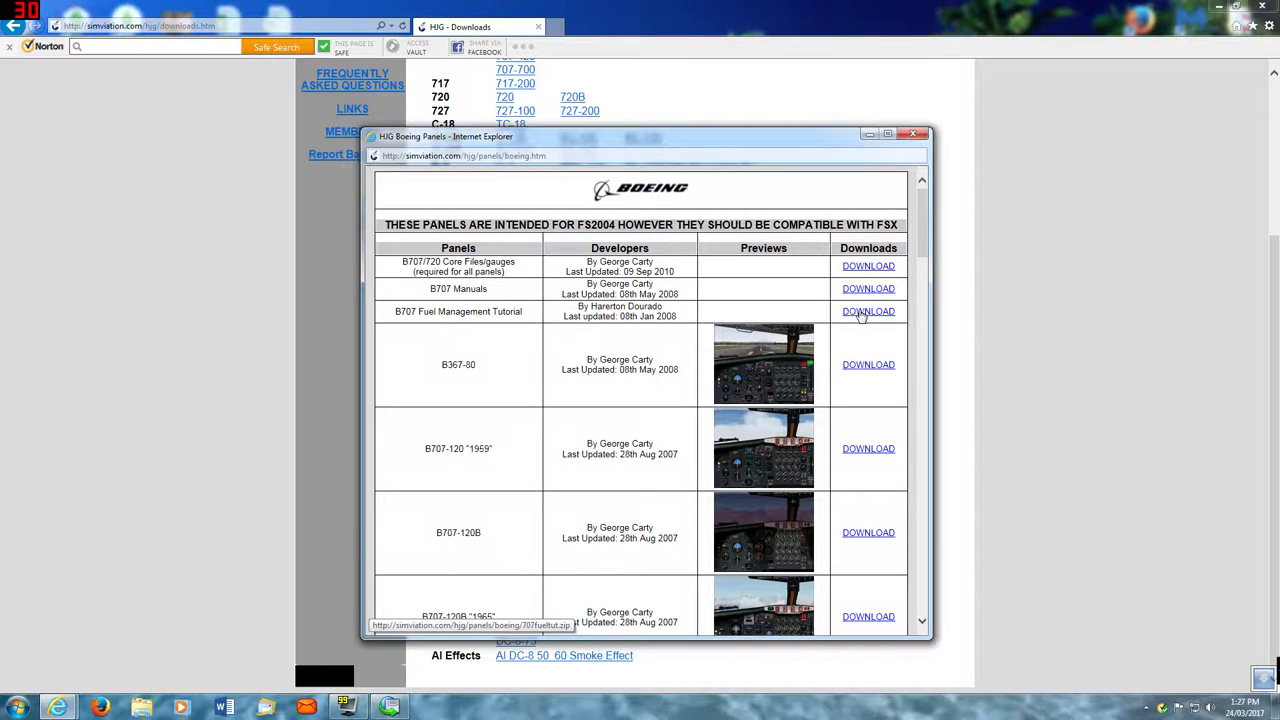
{"action": "mouse_move", "coordinate": [936, 228]}
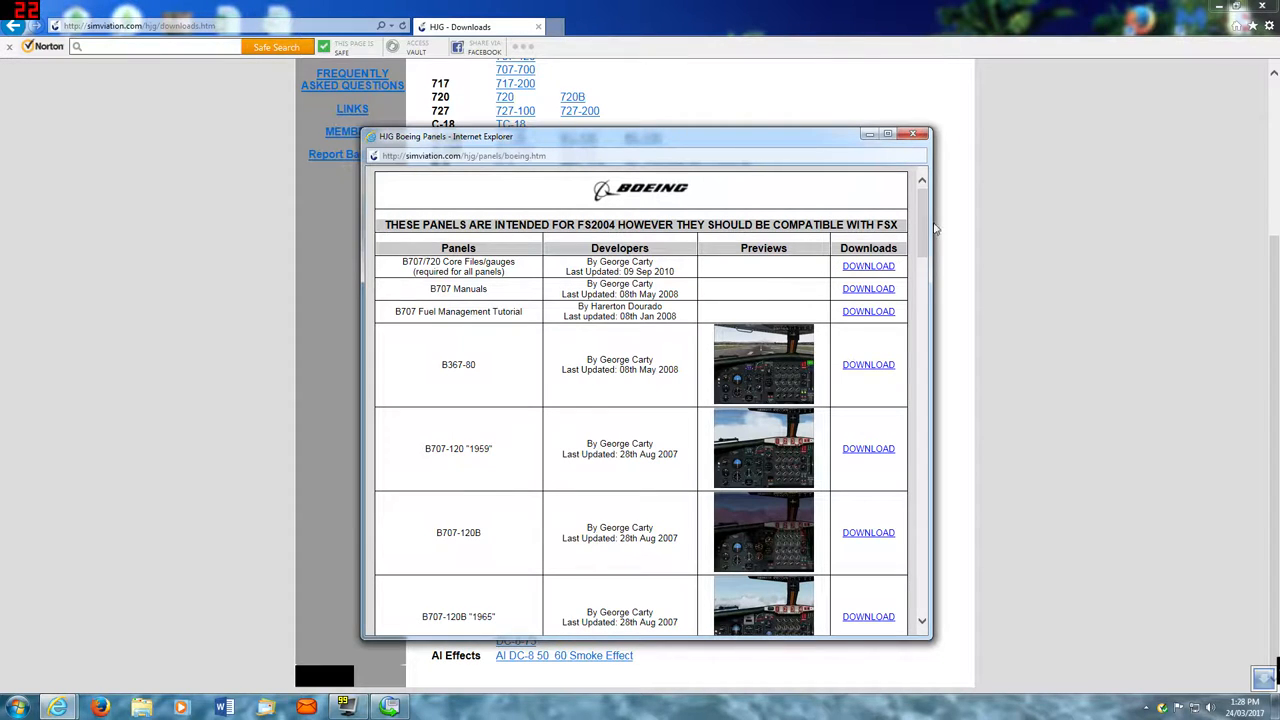
{"action": "scroll", "scroll_direction": "down", "scroll_amount": 3}
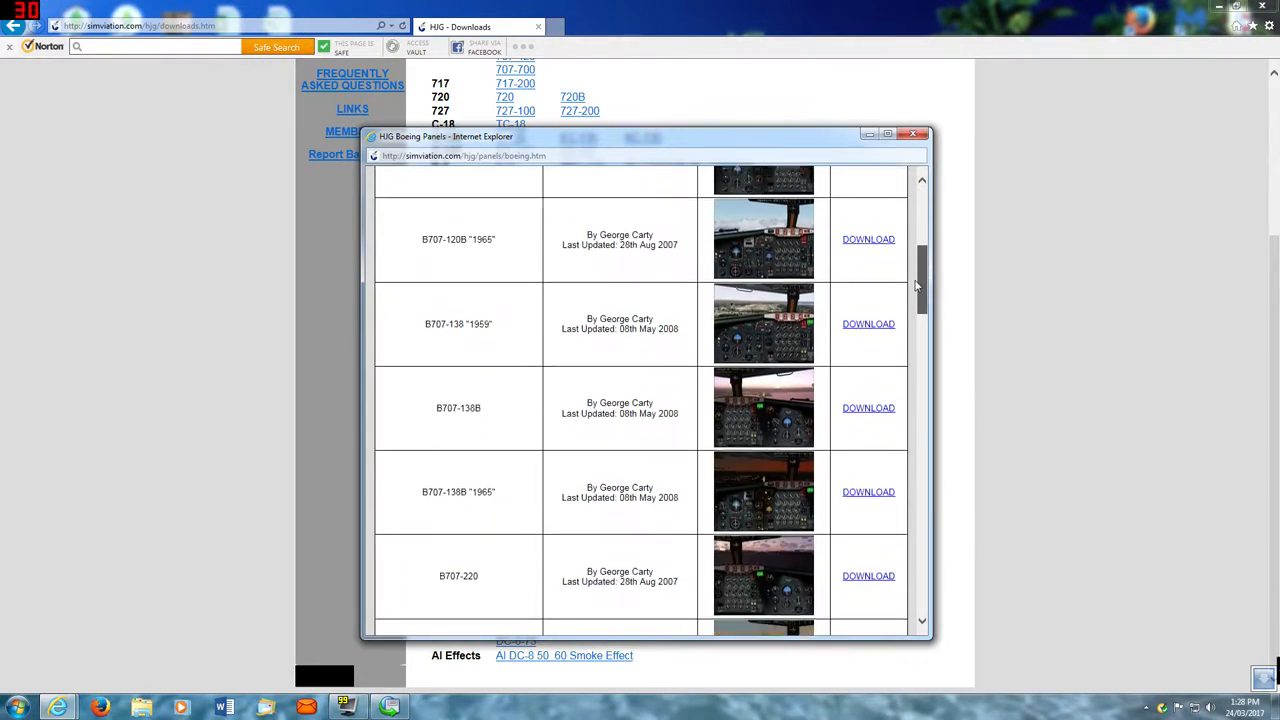
{"action": "scroll", "scroll_direction": "down", "scroll_amount": 3}
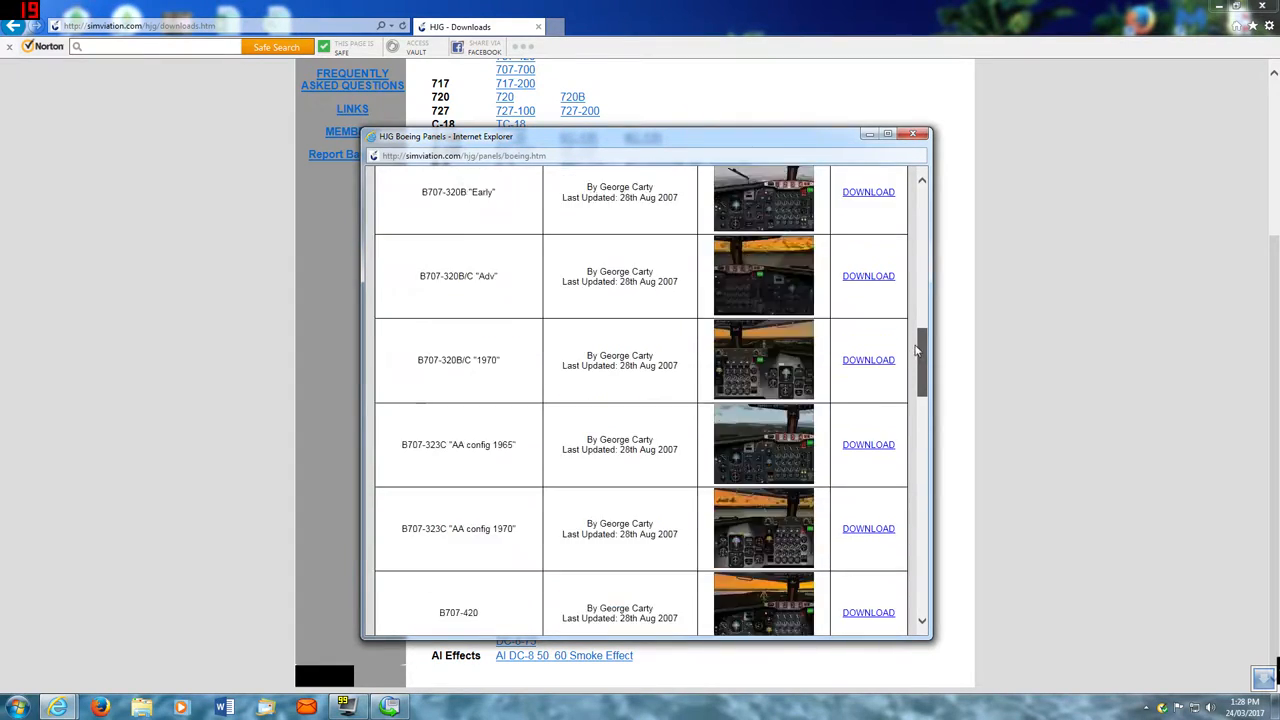
{"action": "scroll", "scroll_direction": "up", "scroll_amount": 3}
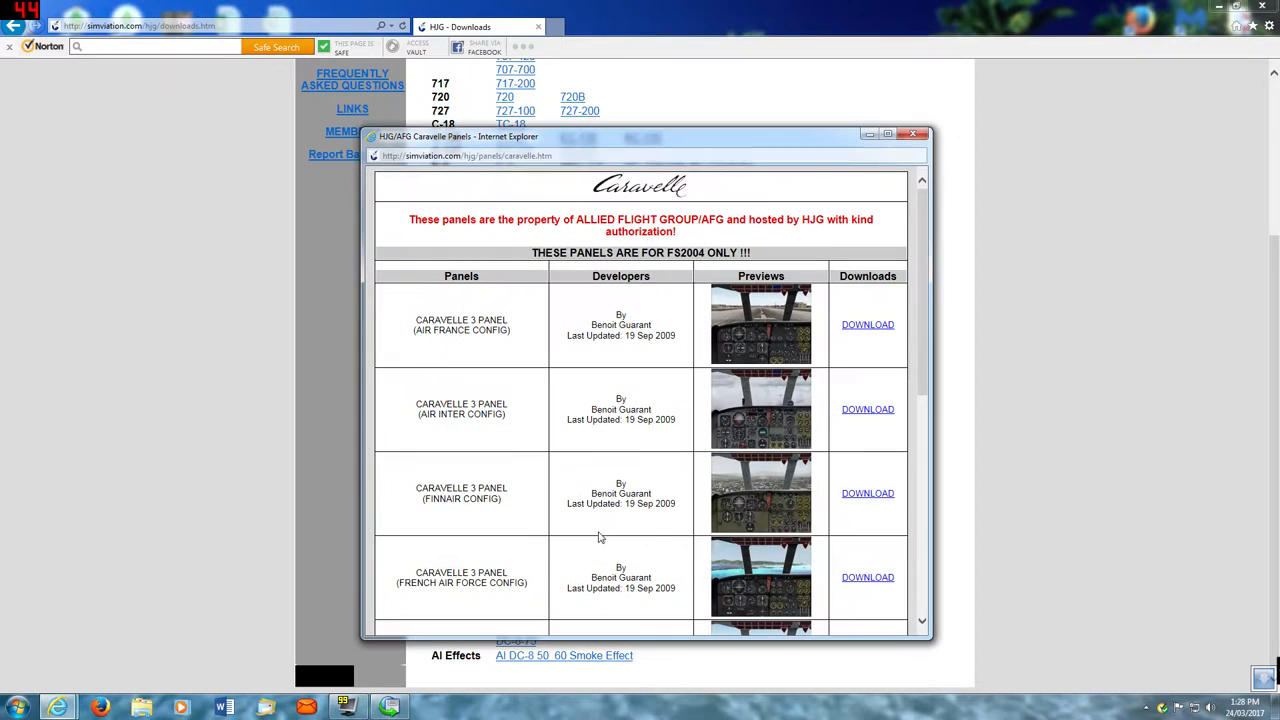
{"action": "mouse_move", "coordinate": [1144, 394]}
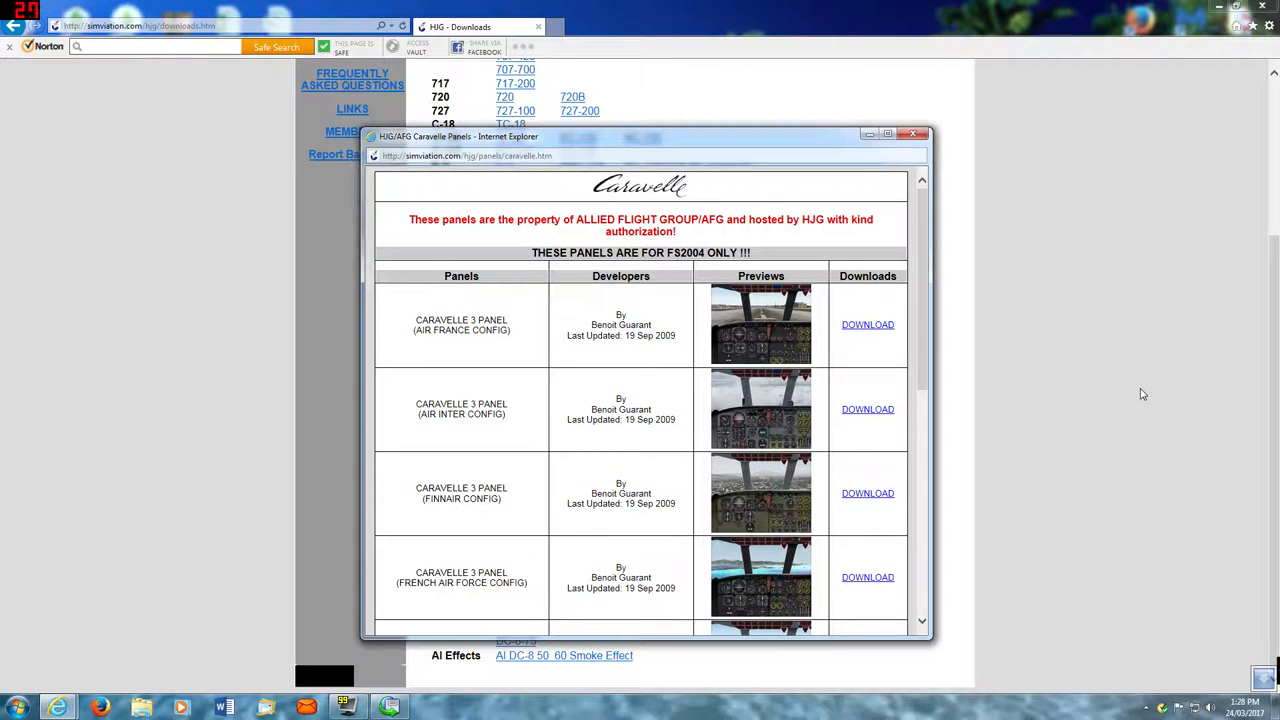
{"action": "left_click", "coordinate": [912, 132]}
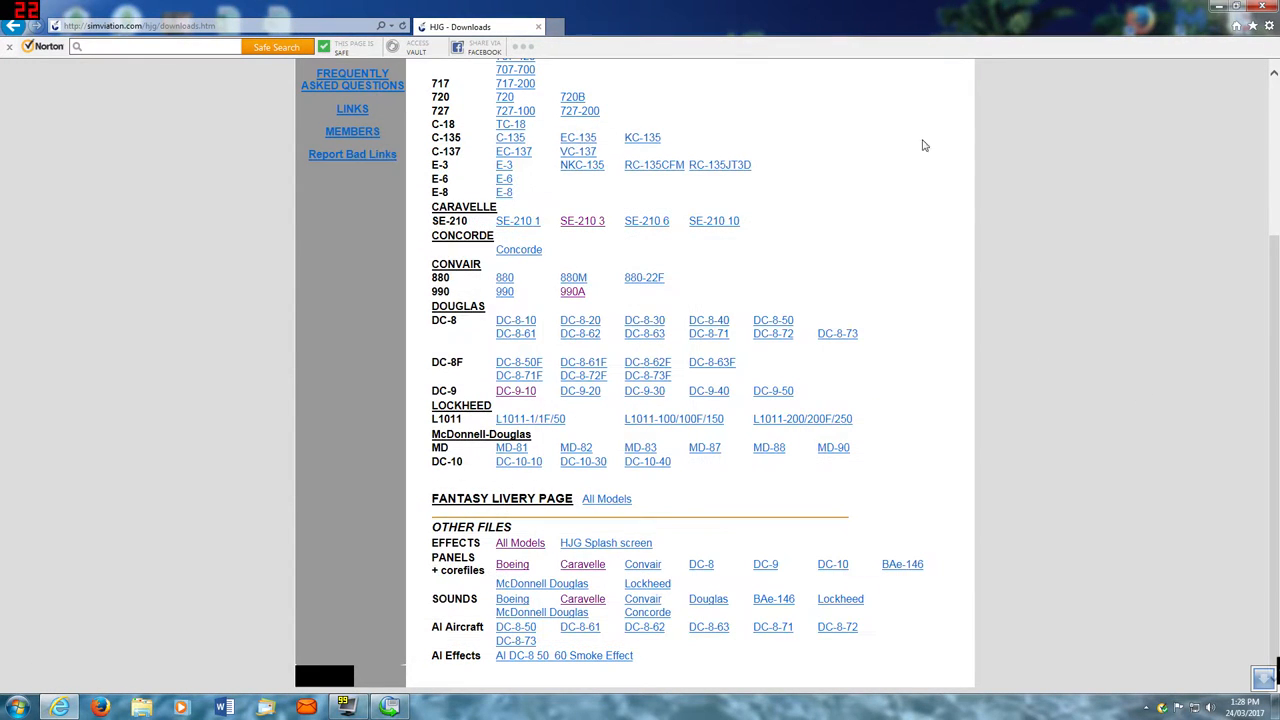
{"action": "mouse_move", "coordinate": [1064, 376]}
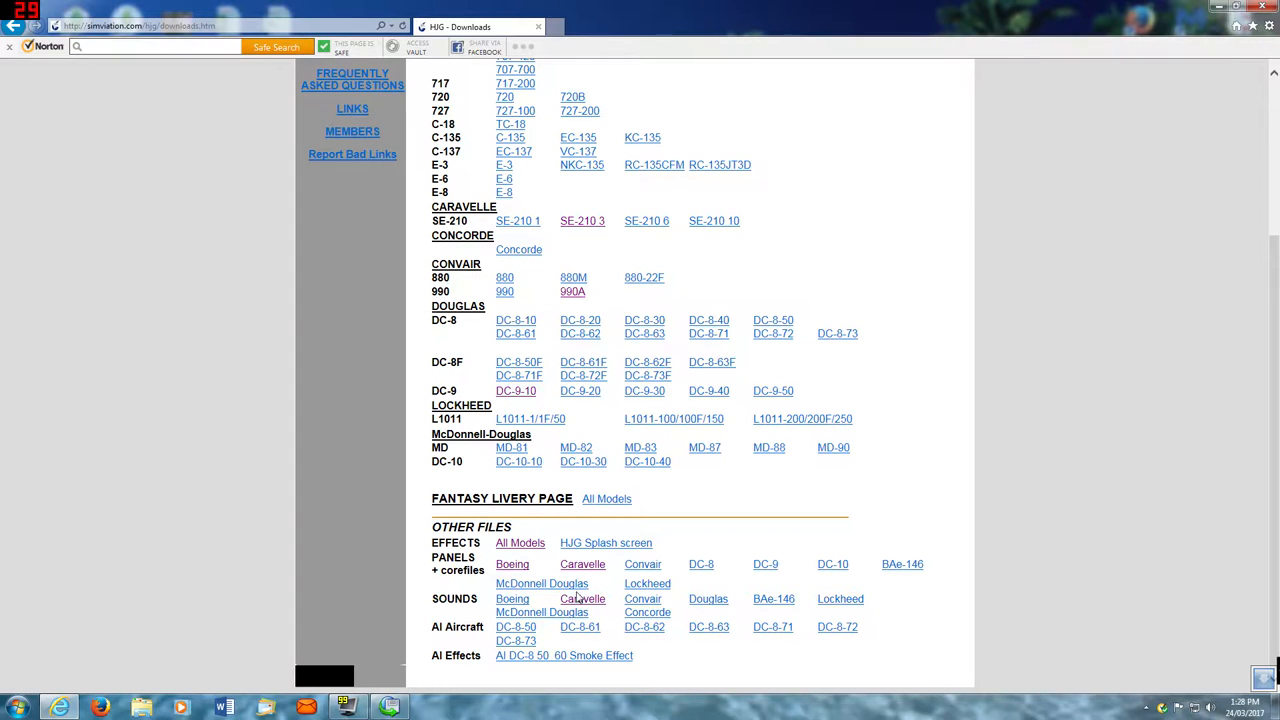
- From Sounds > Caravelle, download the RR AVON TURBOJET (NO REVERSE) pack and confirm it
{"action": "left_click", "coordinate": [582, 598]}
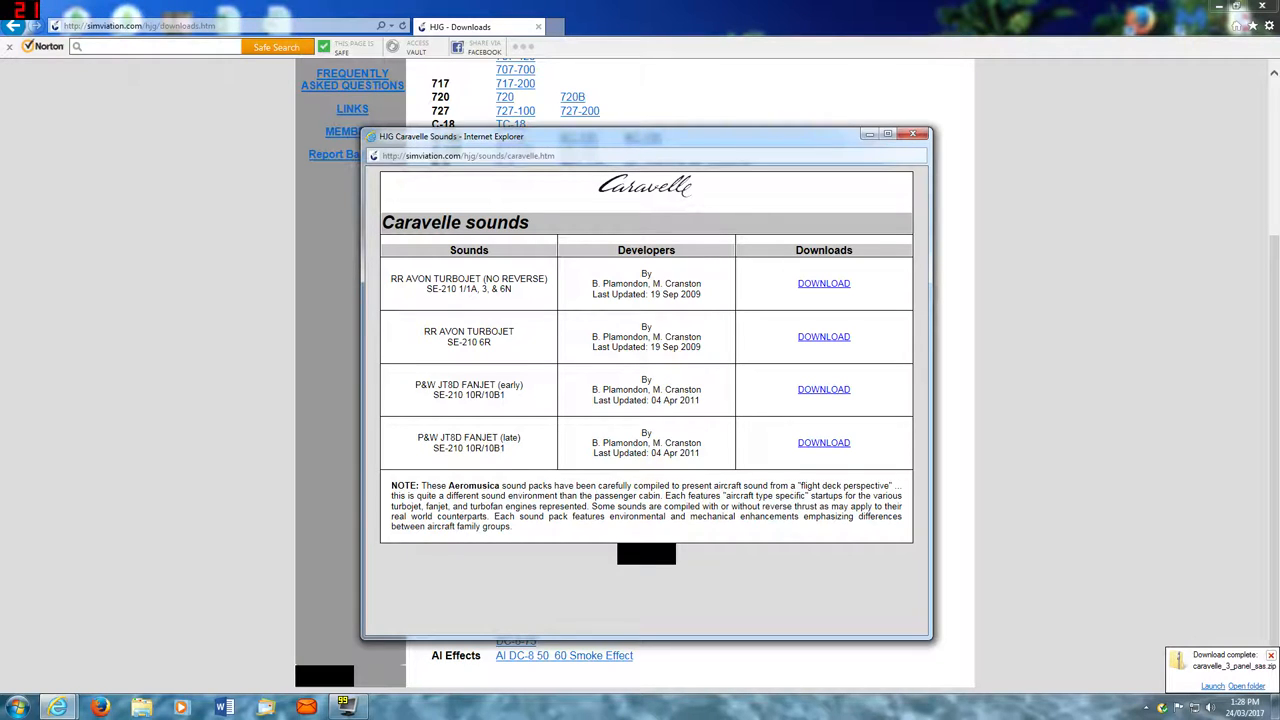
{"action": "mouse_move", "coordinate": [516, 296]}
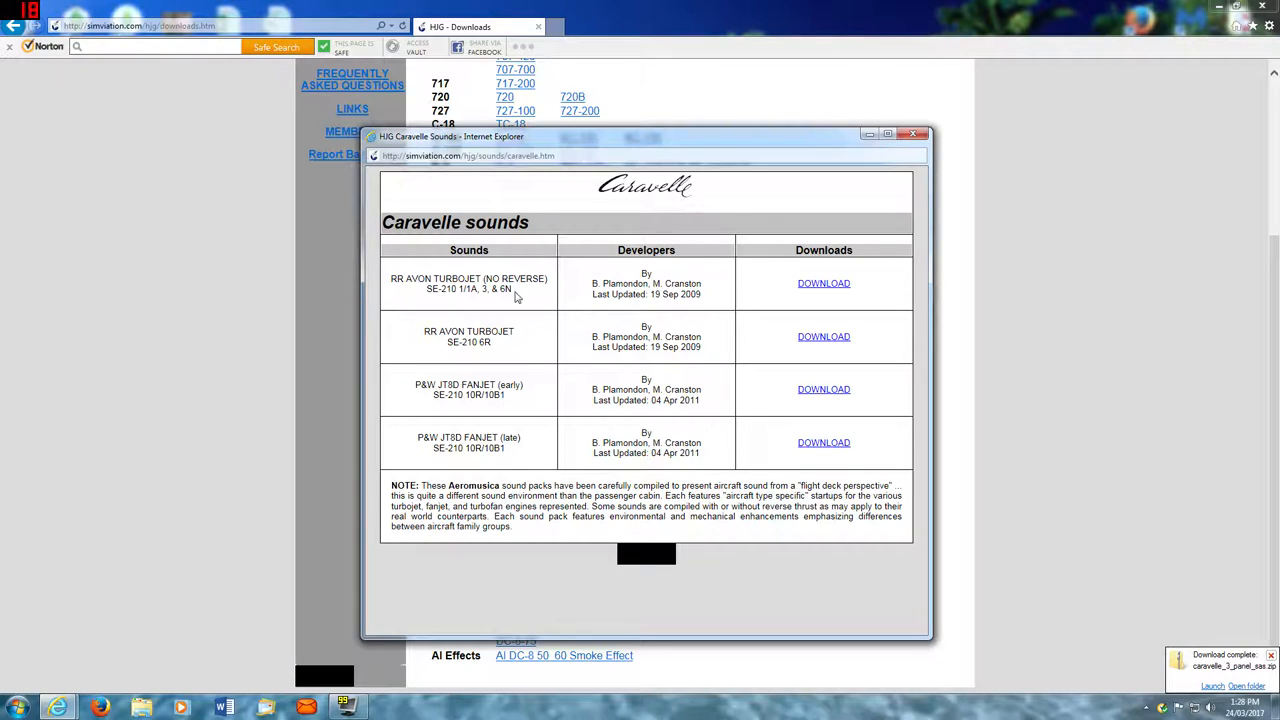
{"action": "mouse_move", "coordinate": [824, 284]}
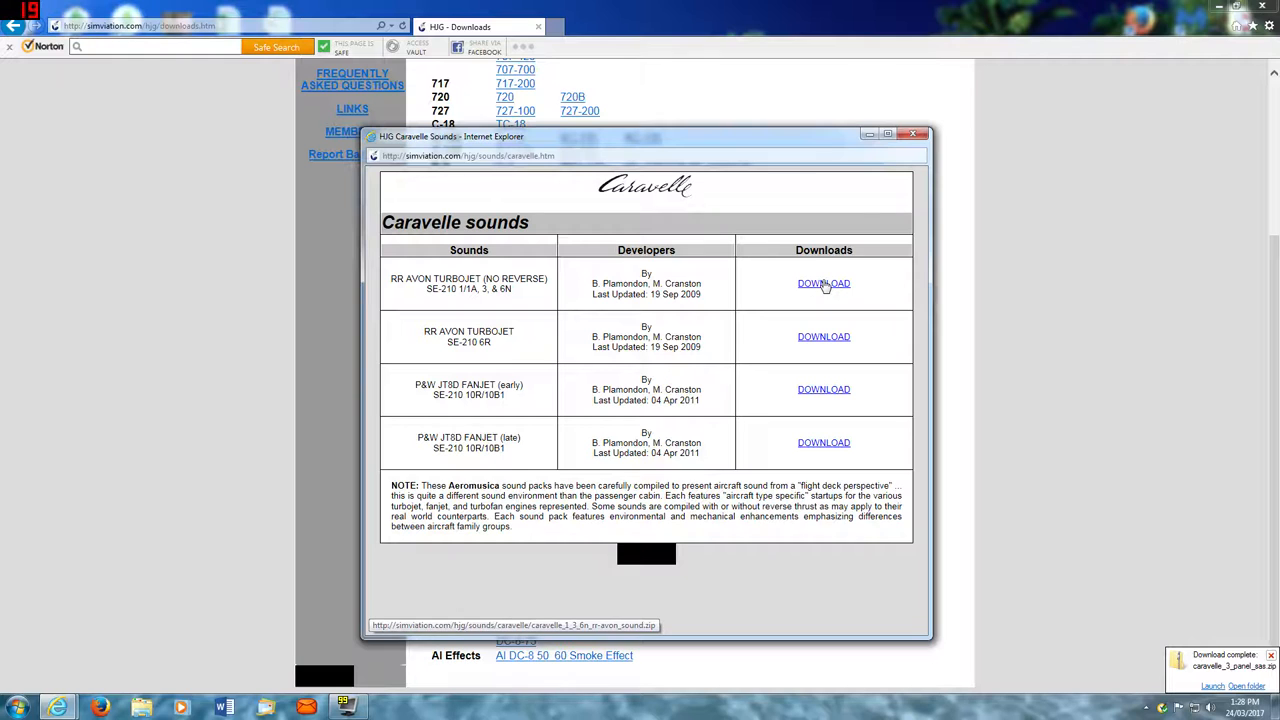
{"action": "left_click", "coordinate": [824, 284]}
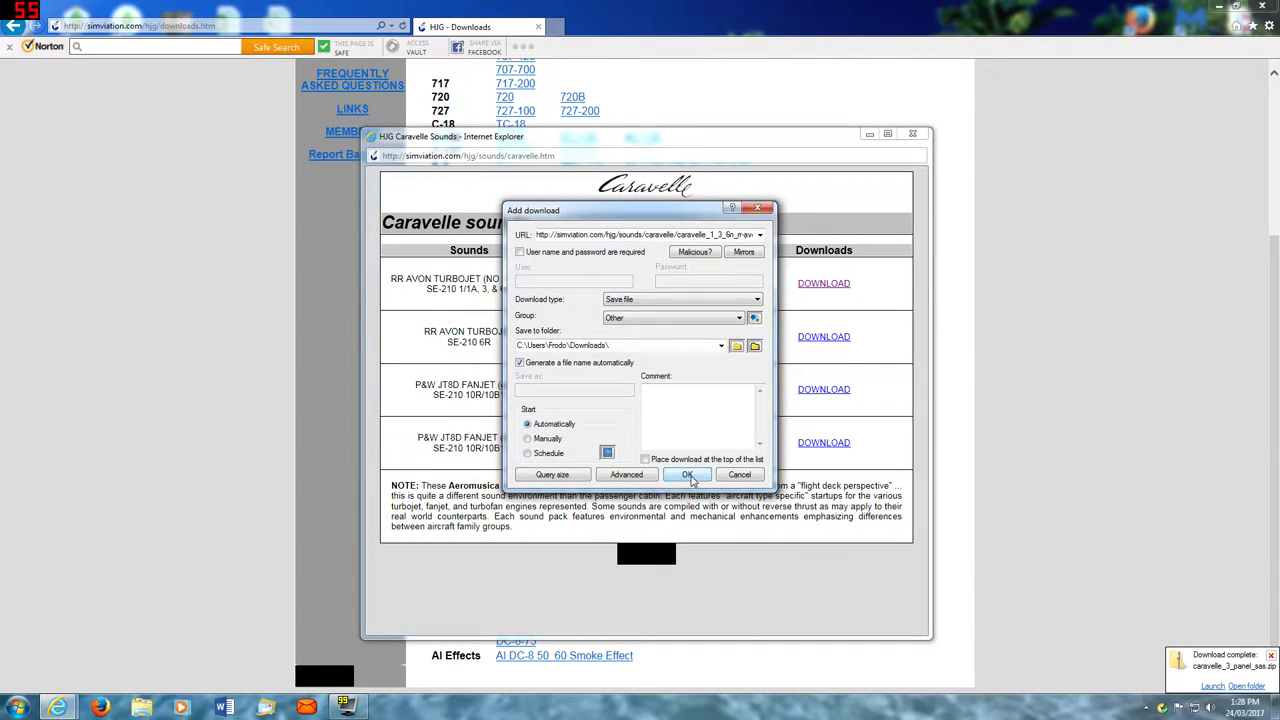
{"action": "left_click", "coordinate": [688, 474]}
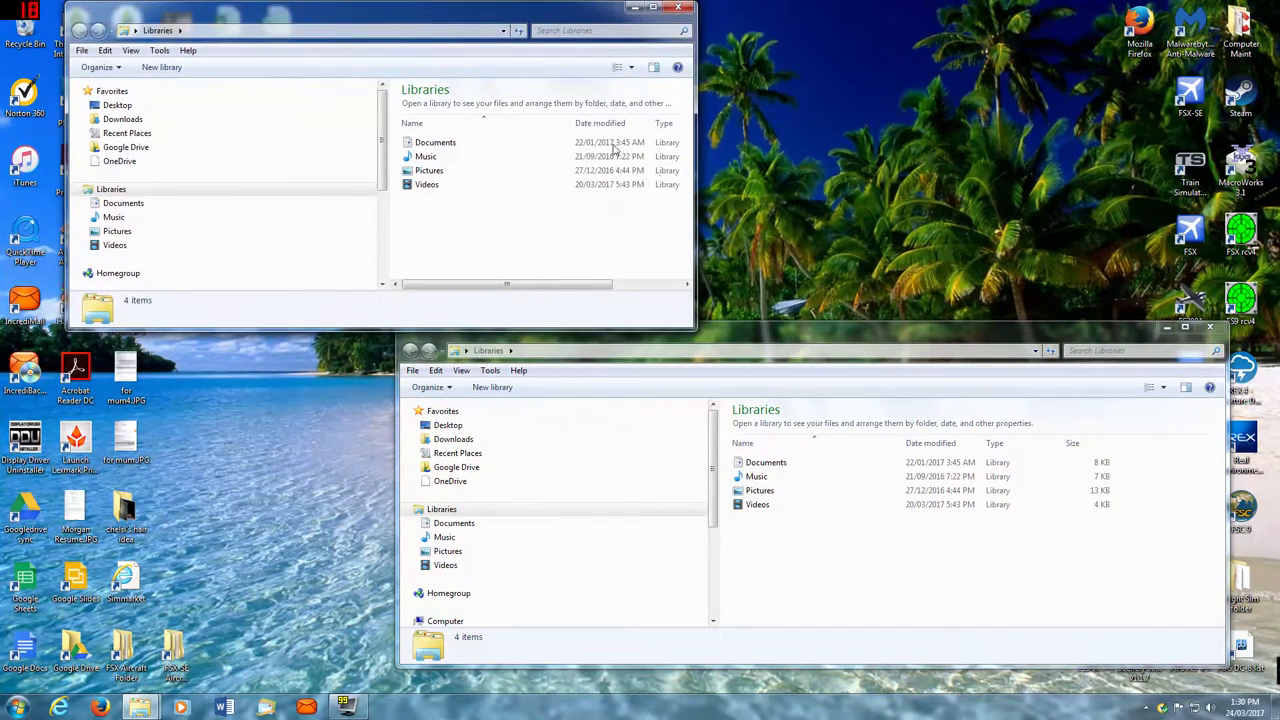
- Show Downloads in the upper window and FLIGHT_SIM (G:) > Flight Simulator 9 > Aircraft in the lower one
{"action": "left_click", "coordinate": [122, 118]}
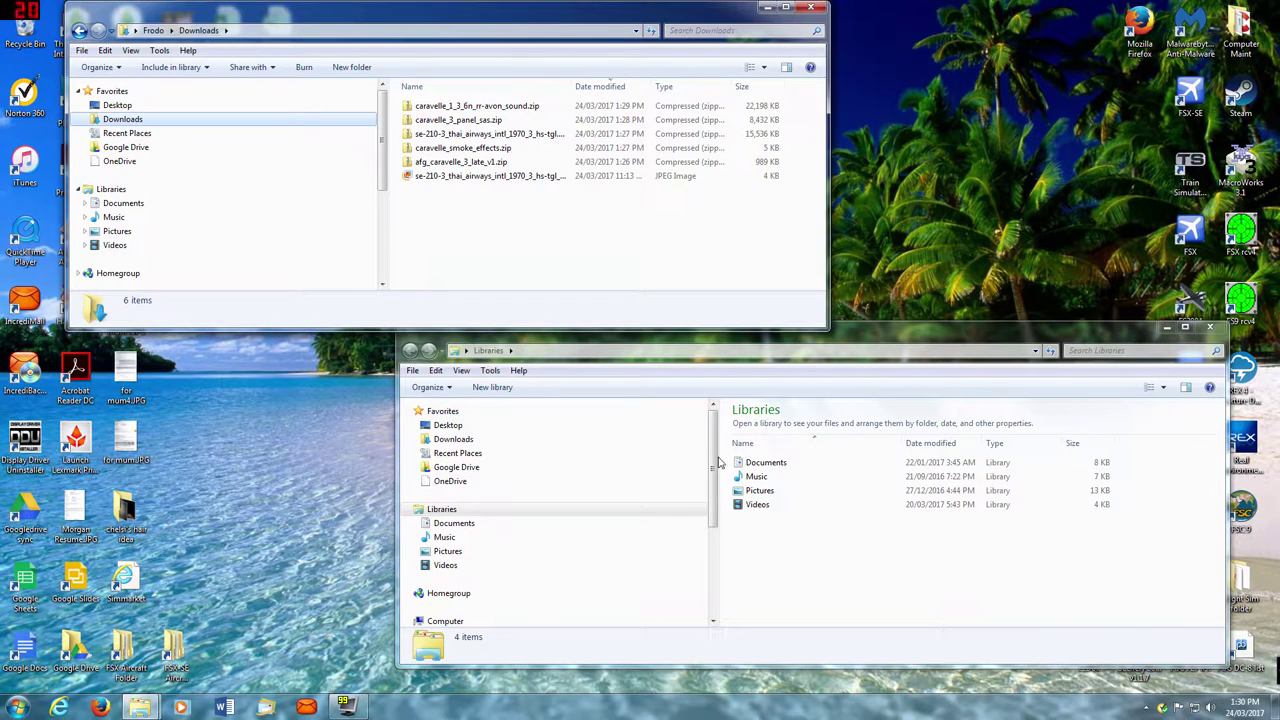
{"action": "scroll", "scroll_direction": "down", "scroll_amount": 3}
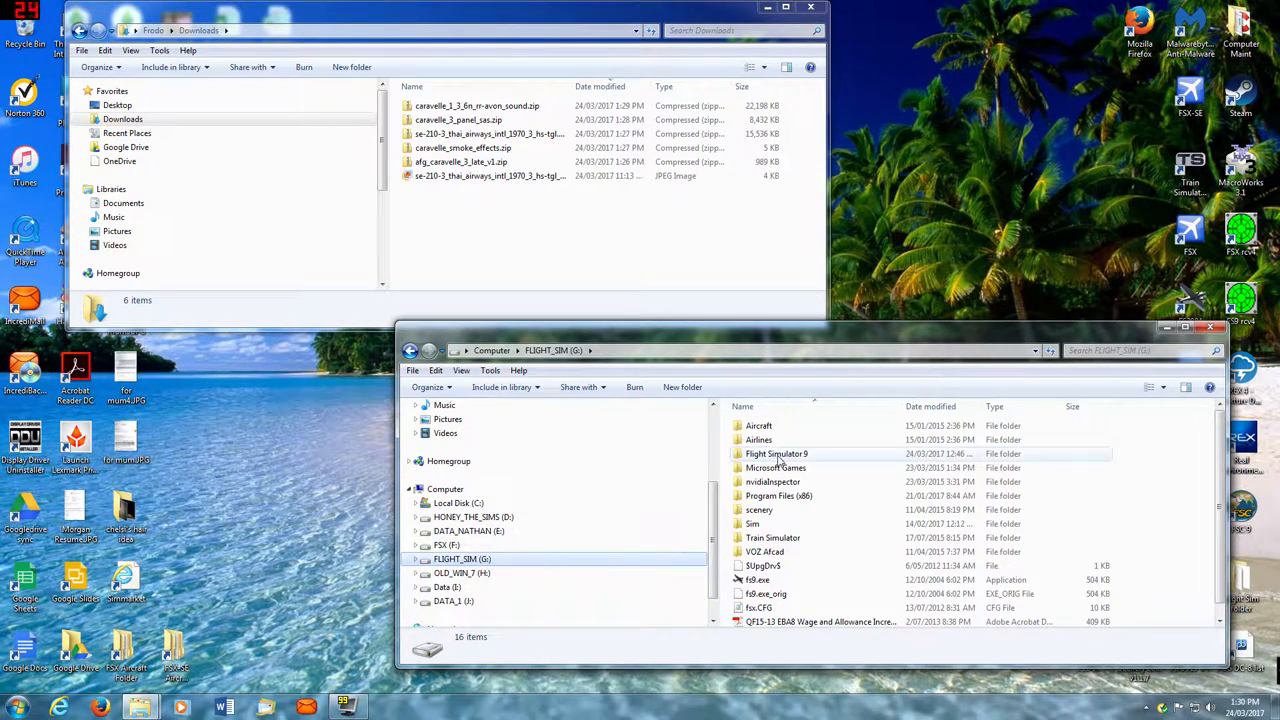
{"action": "double_click", "coordinate": [776, 452]}
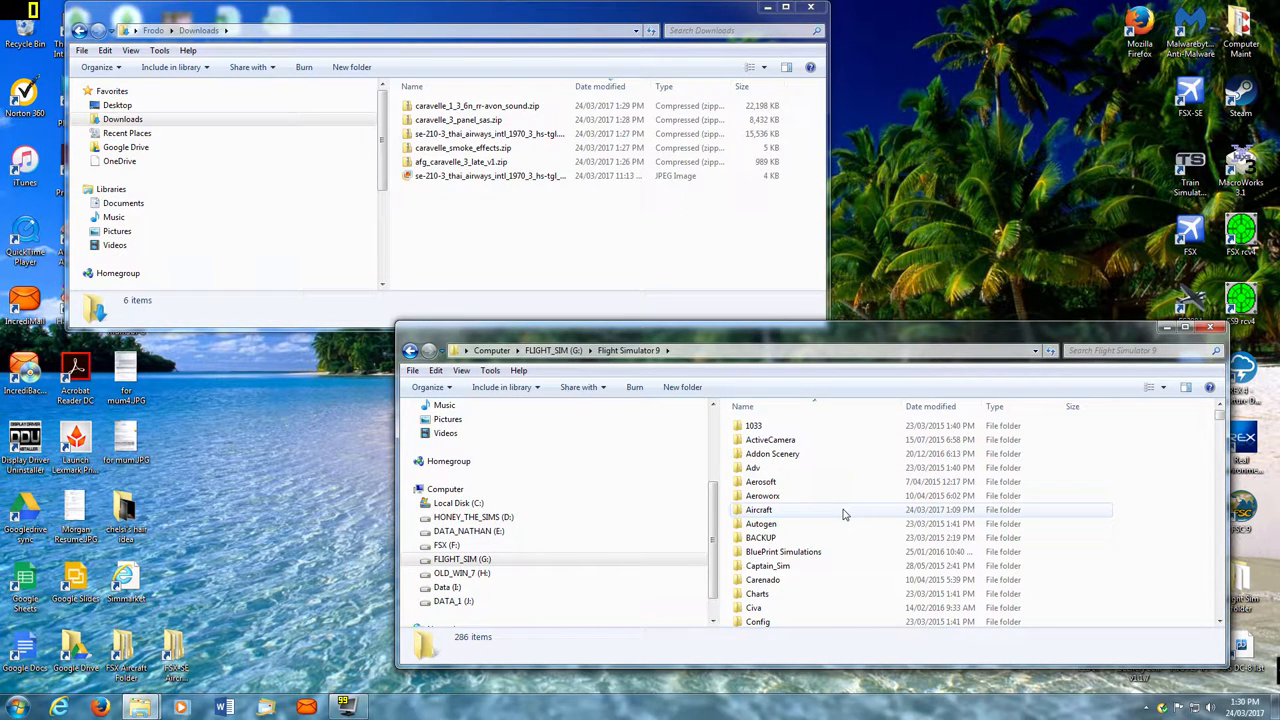
{"action": "mouse_move", "coordinate": [800, 468]}
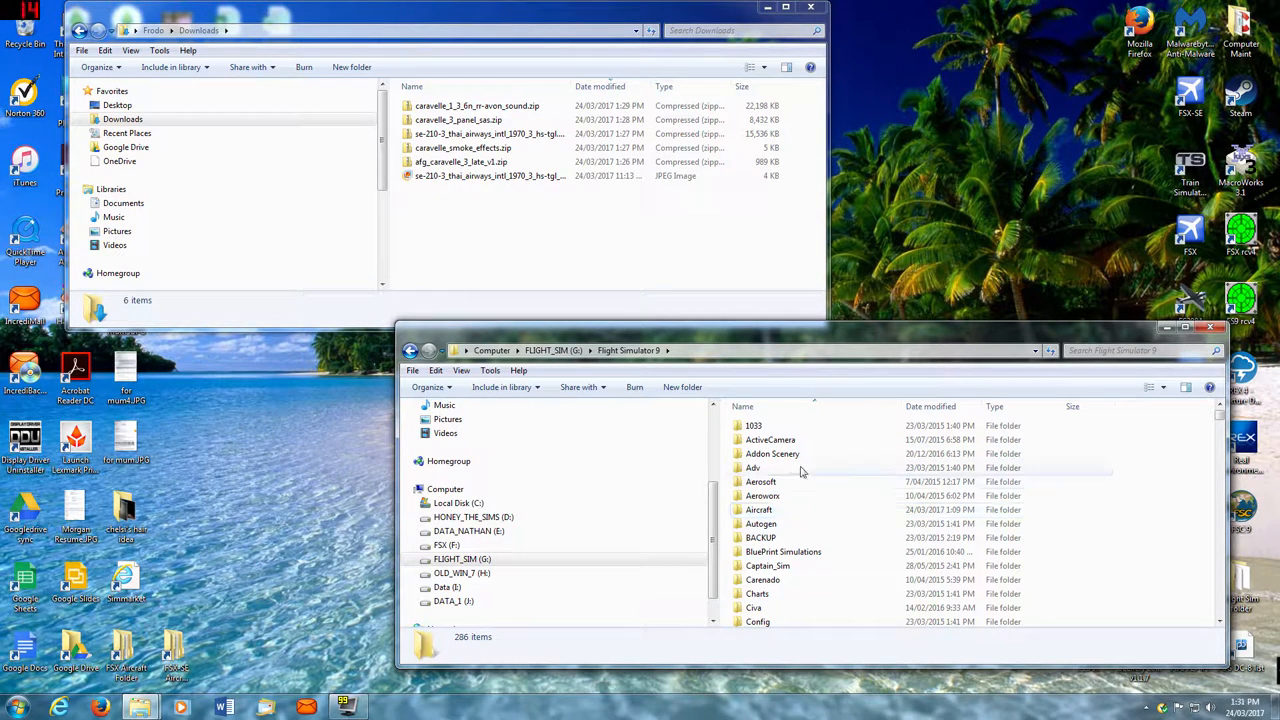
{"action": "mouse_move", "coordinate": [778, 510]}
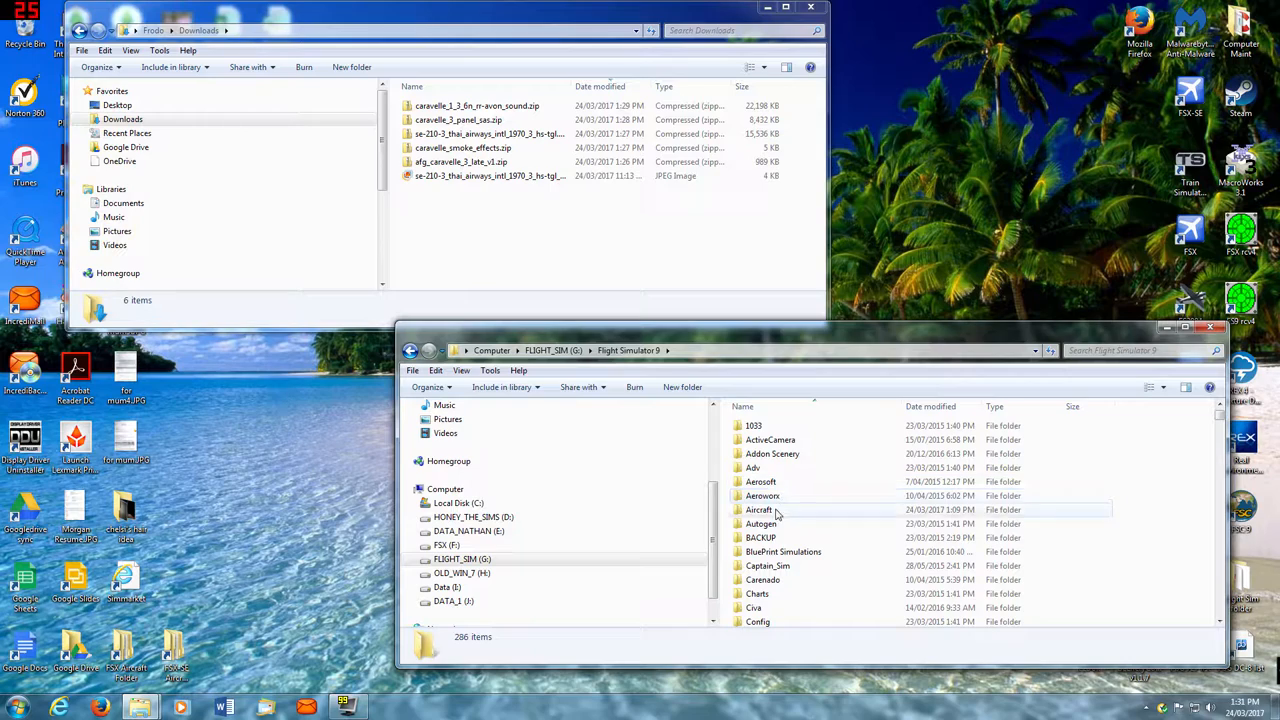
{"action": "double_click", "coordinate": [760, 510]}
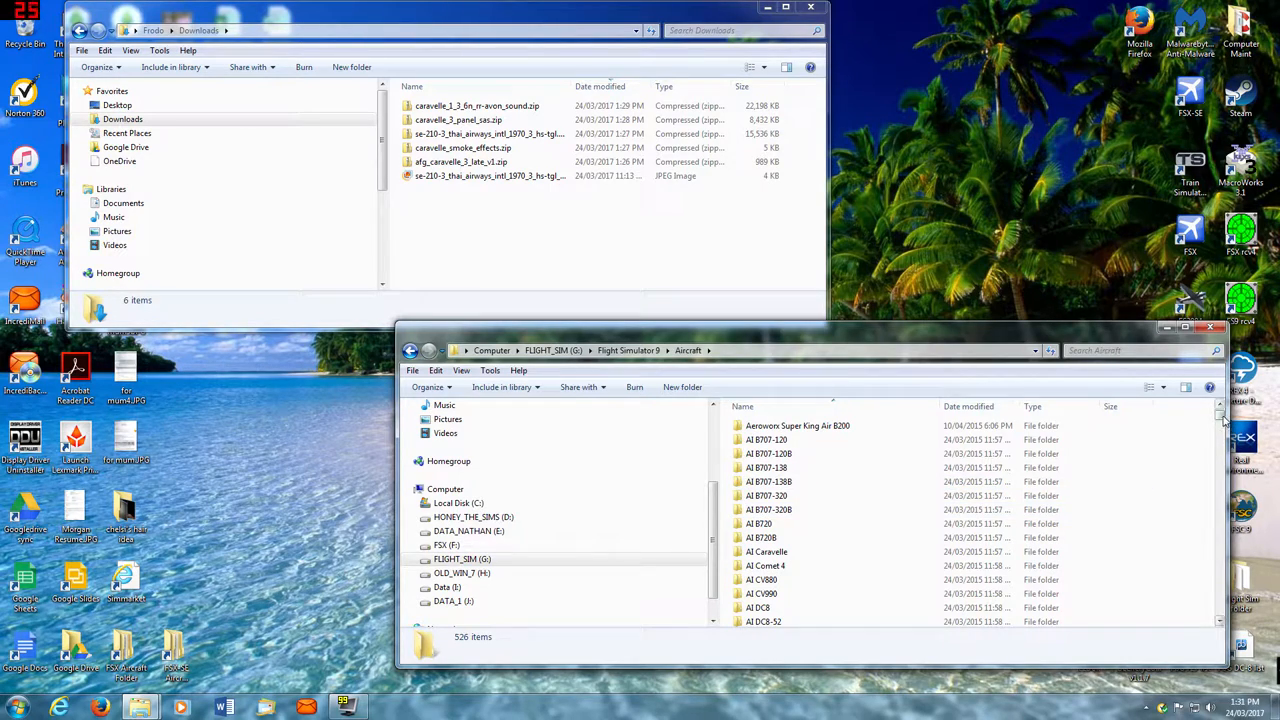
{"action": "scroll", "scroll_direction": "down", "scroll_amount": 3}
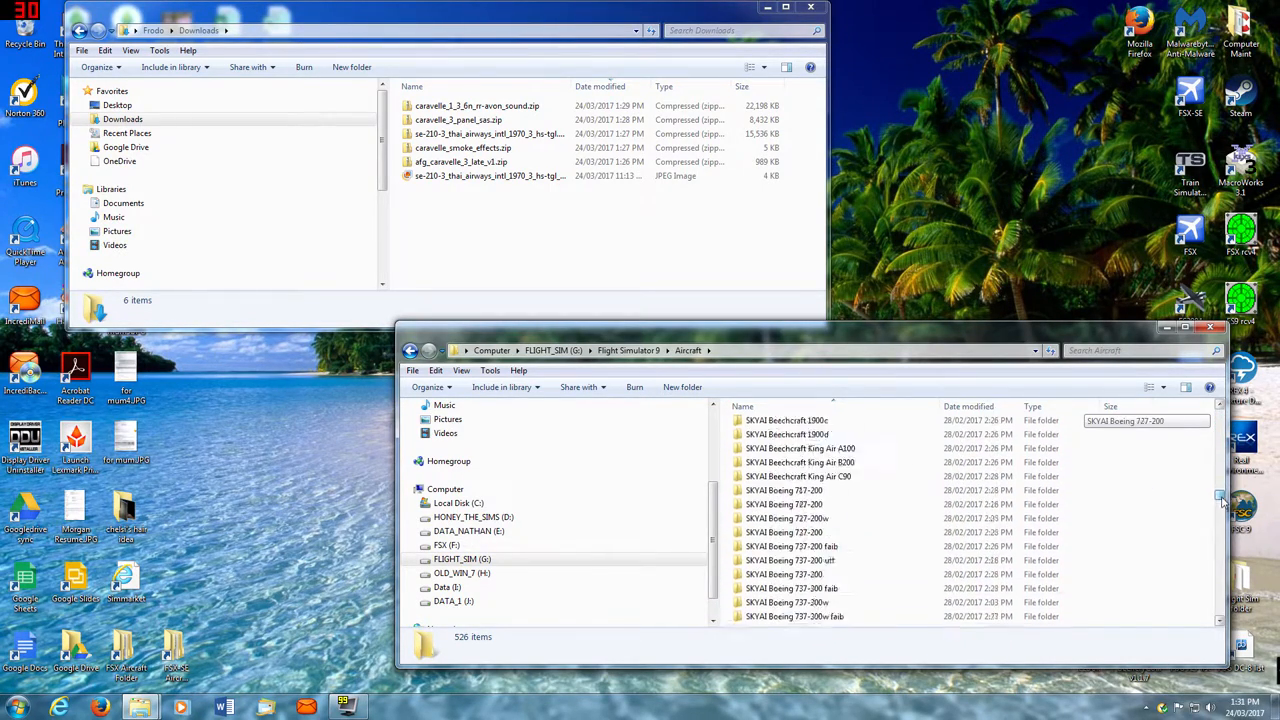
{"action": "scroll", "scroll_direction": "down", "scroll_amount": 3}
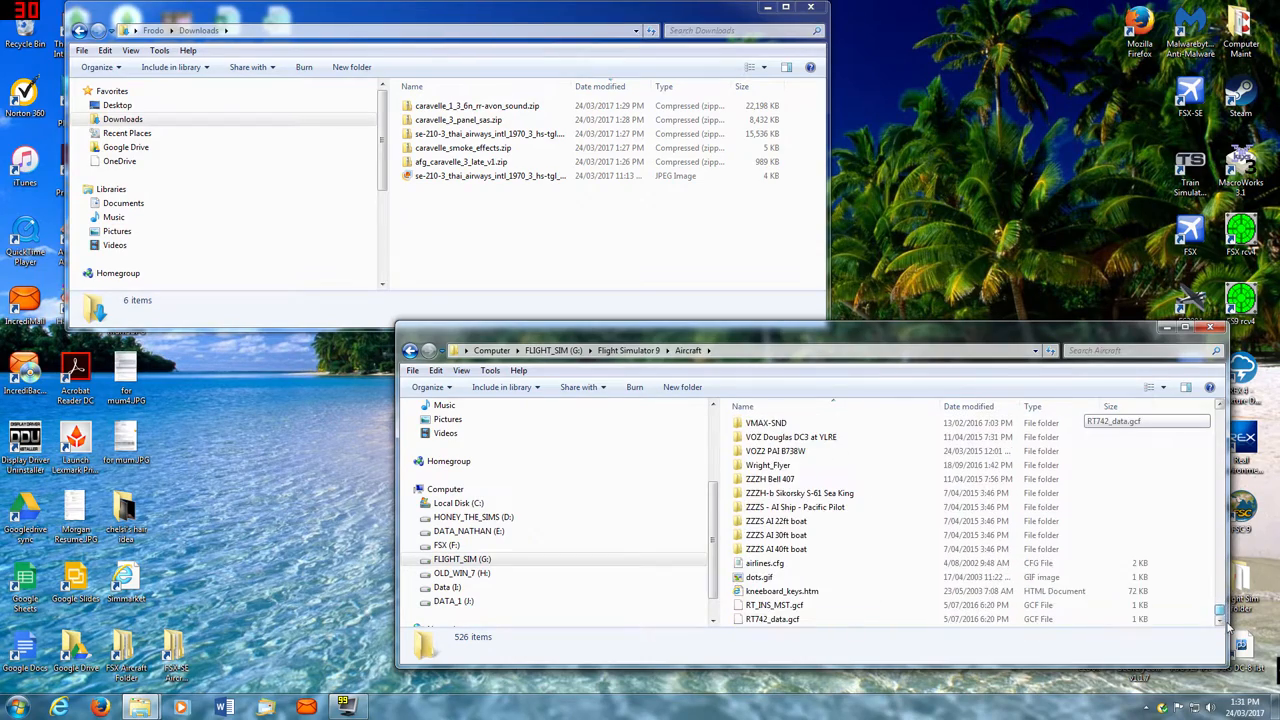
{"action": "scroll", "scroll_direction": "up", "scroll_amount": 3}
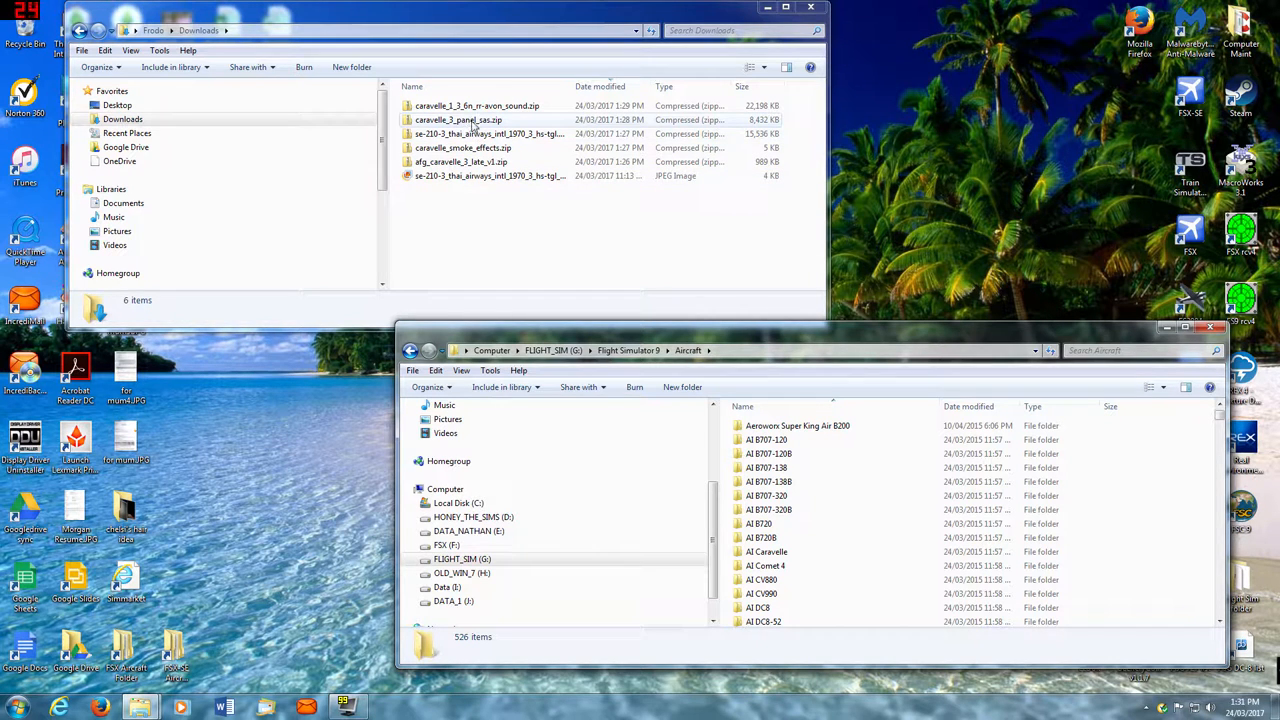
- Extract afg_caravelle_3_late_v1.zip into its own folder in Downloads and enter the extracted folder
{"action": "left_click", "coordinate": [460, 160]}
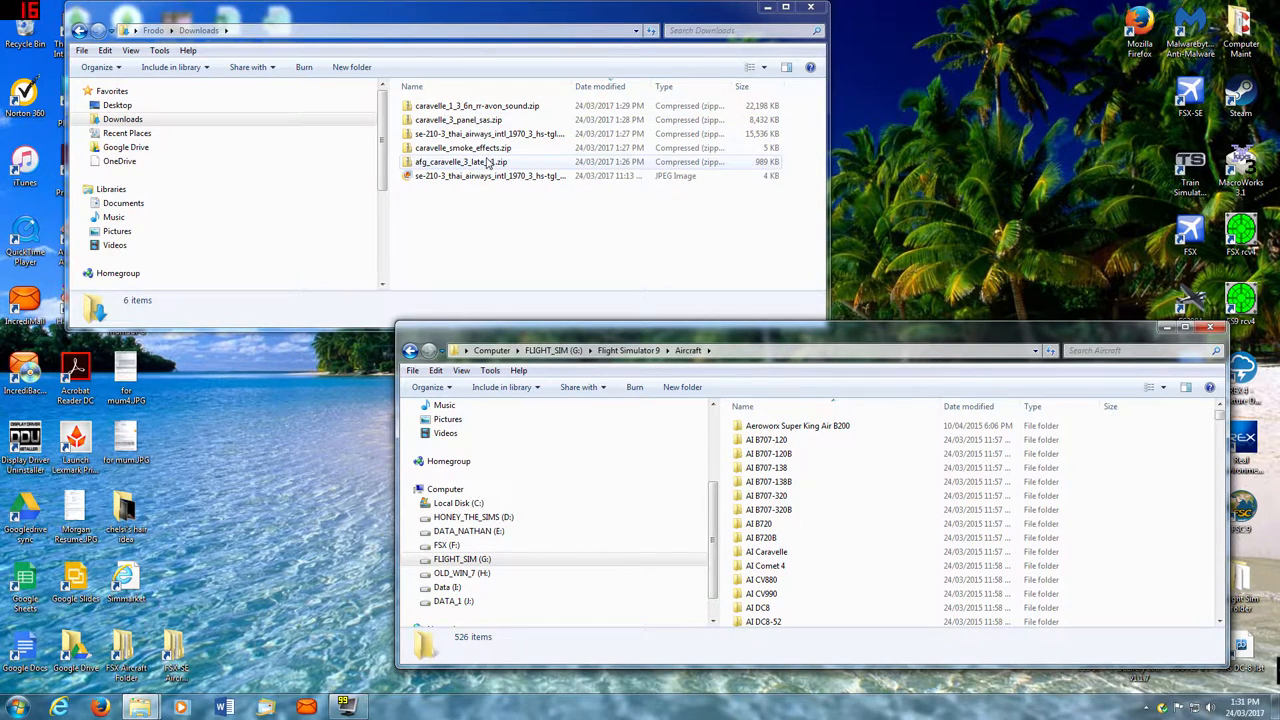
{"action": "right_click", "coordinate": [462, 160]}
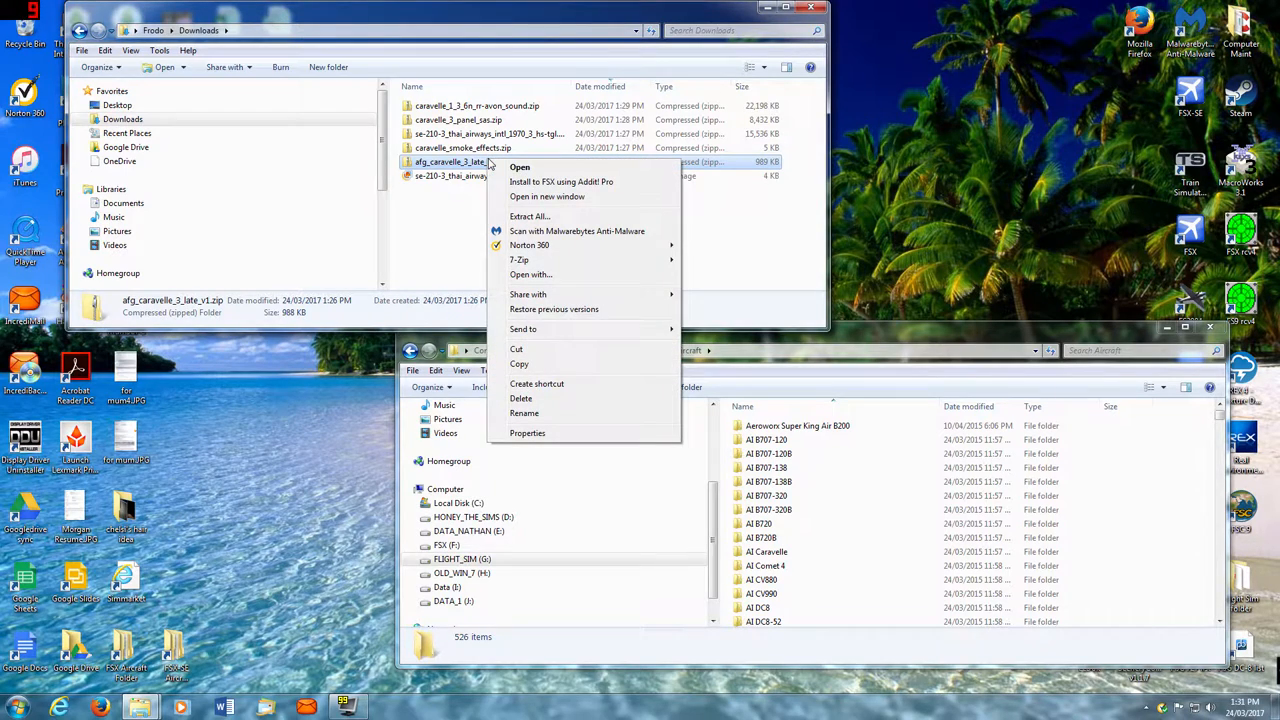
{"action": "mouse_move", "coordinate": [536, 222]}
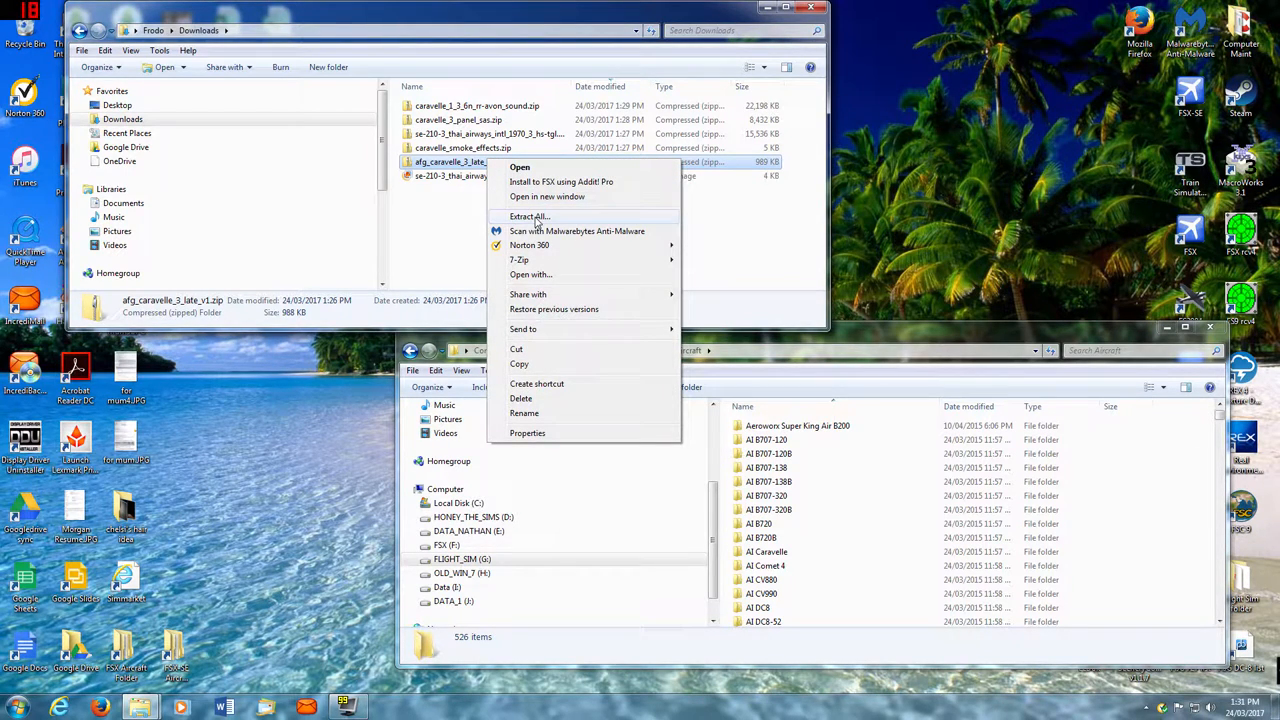
{"action": "left_click", "coordinate": [530, 216]}
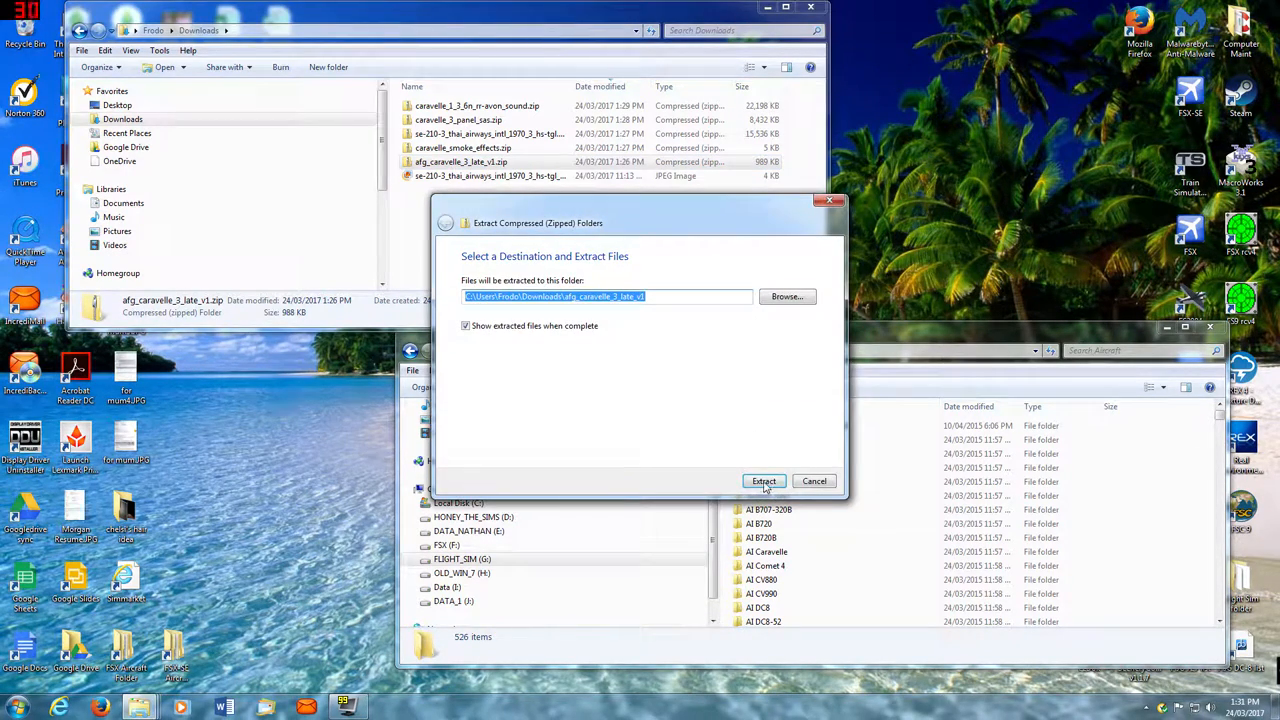
{"action": "left_click", "coordinate": [764, 480]}
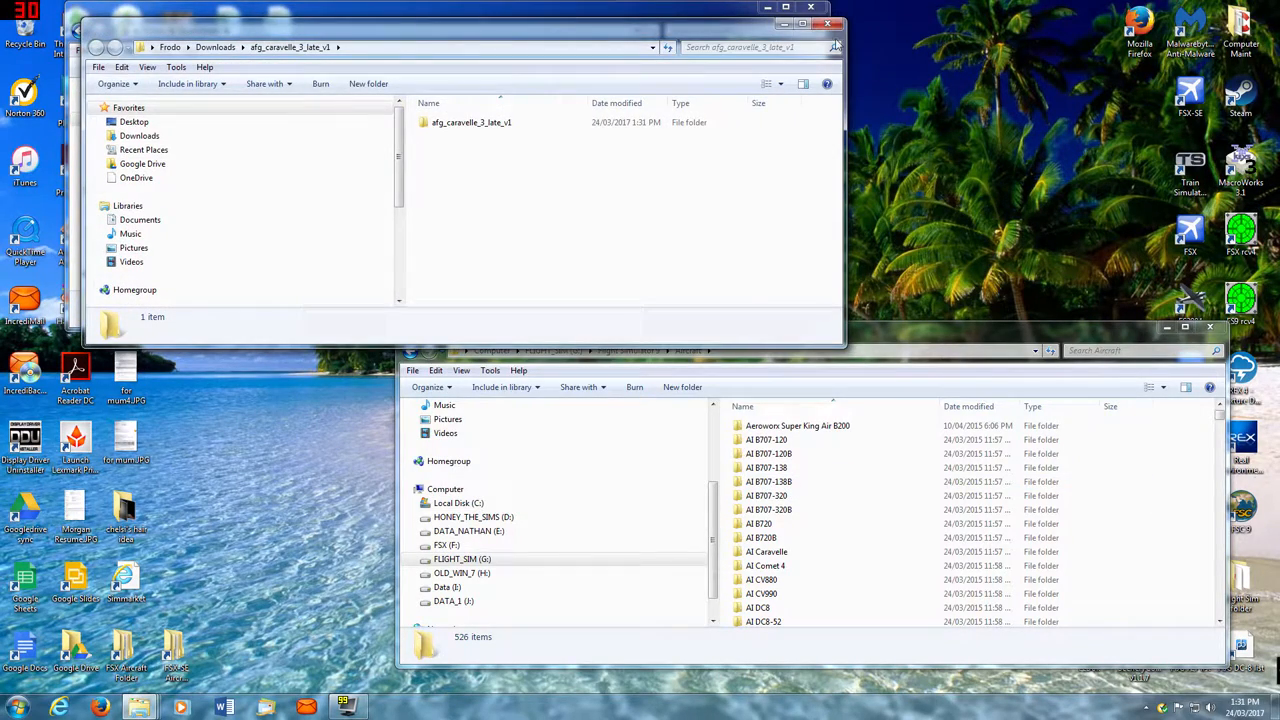
{"action": "left_click", "coordinate": [96, 30]}
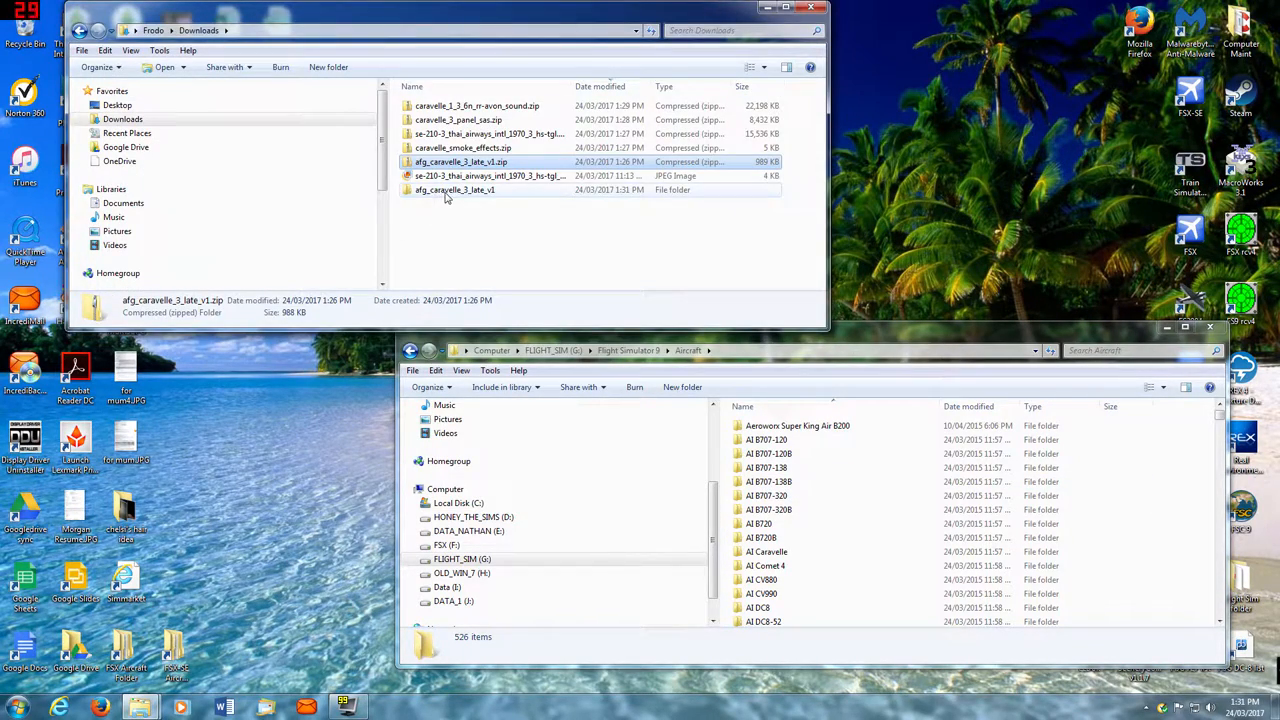
{"action": "double_click", "coordinate": [456, 190]}
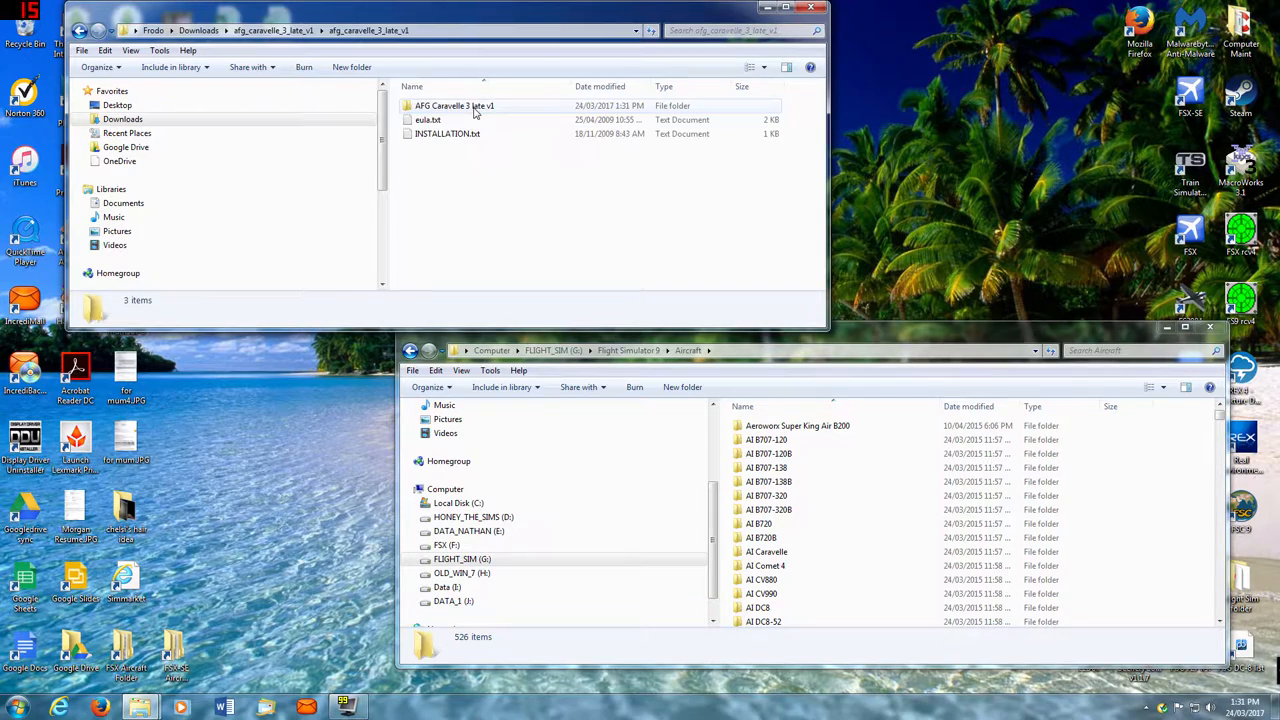
- Read INSTALLATION.txt in Notepad, then browse the AFG Caravelle 3 late v1 folder and return
{"action": "left_click", "coordinate": [448, 132]}
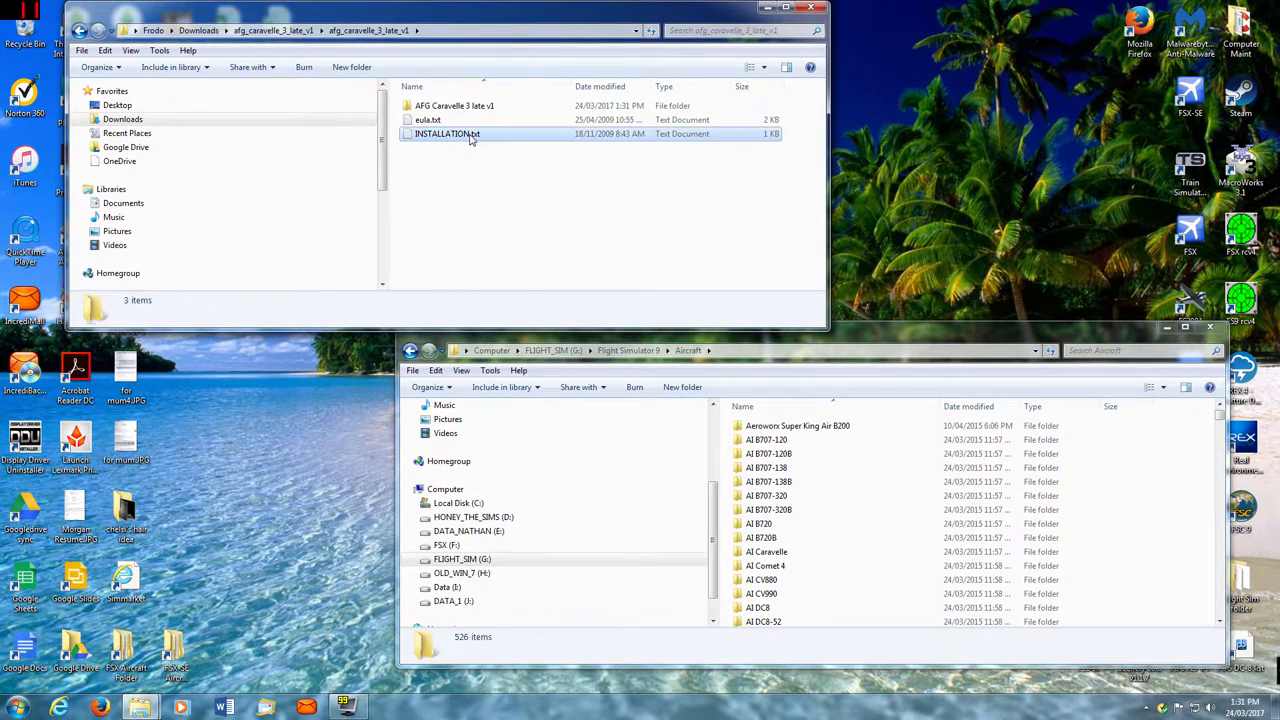
{"action": "double_click", "coordinate": [448, 132]}
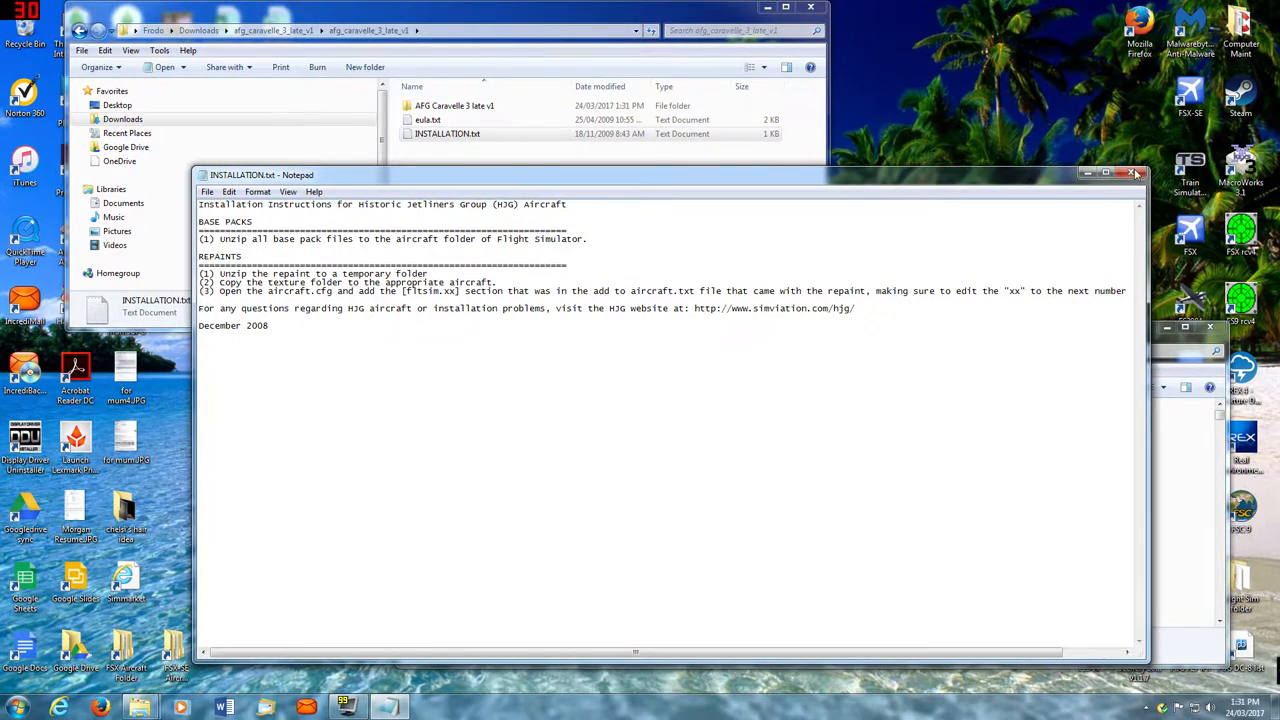
{"action": "left_click", "coordinate": [1136, 172]}
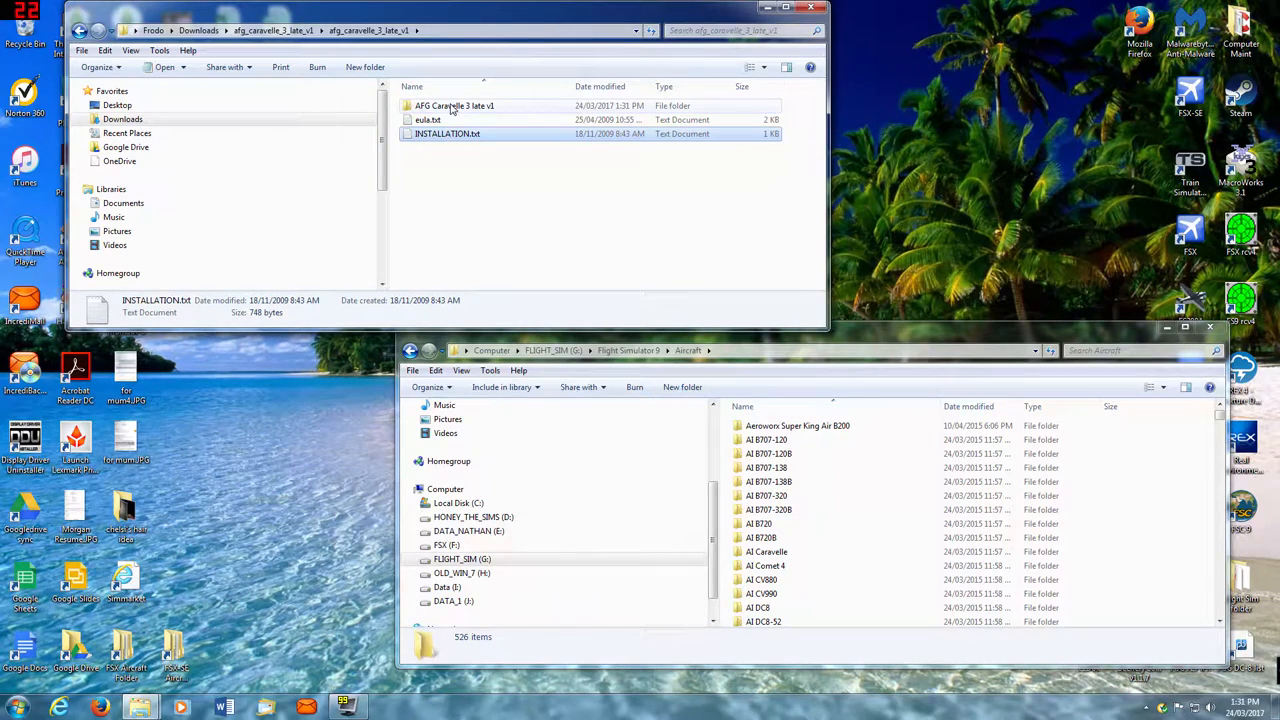
{"action": "double_click", "coordinate": [452, 104]}
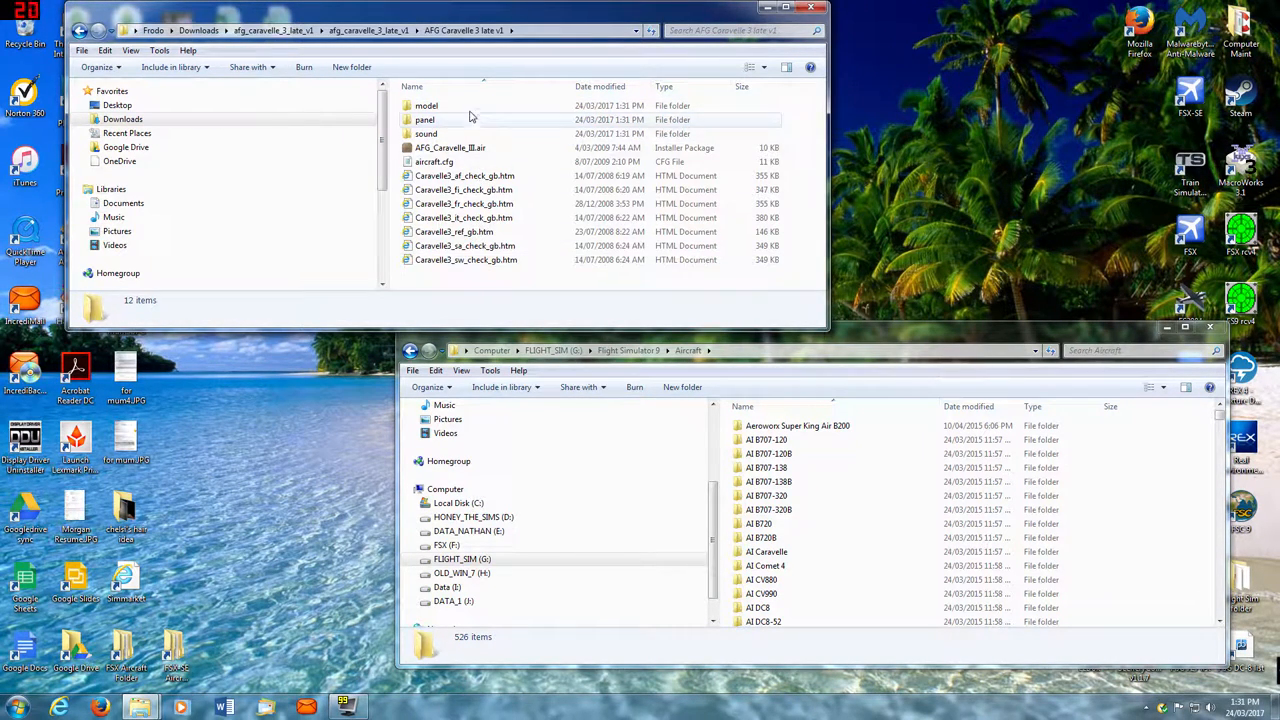
{"action": "mouse_move", "coordinate": [520, 148]}
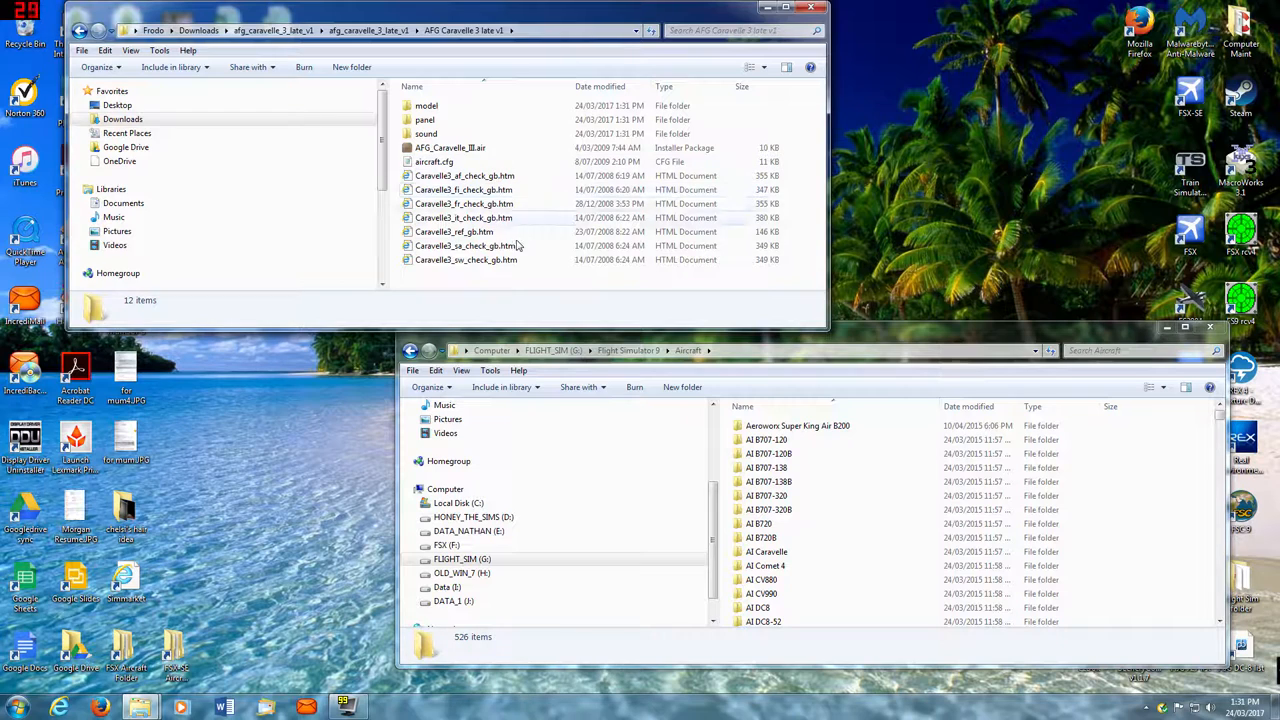
{"action": "left_click", "coordinate": [96, 30]}
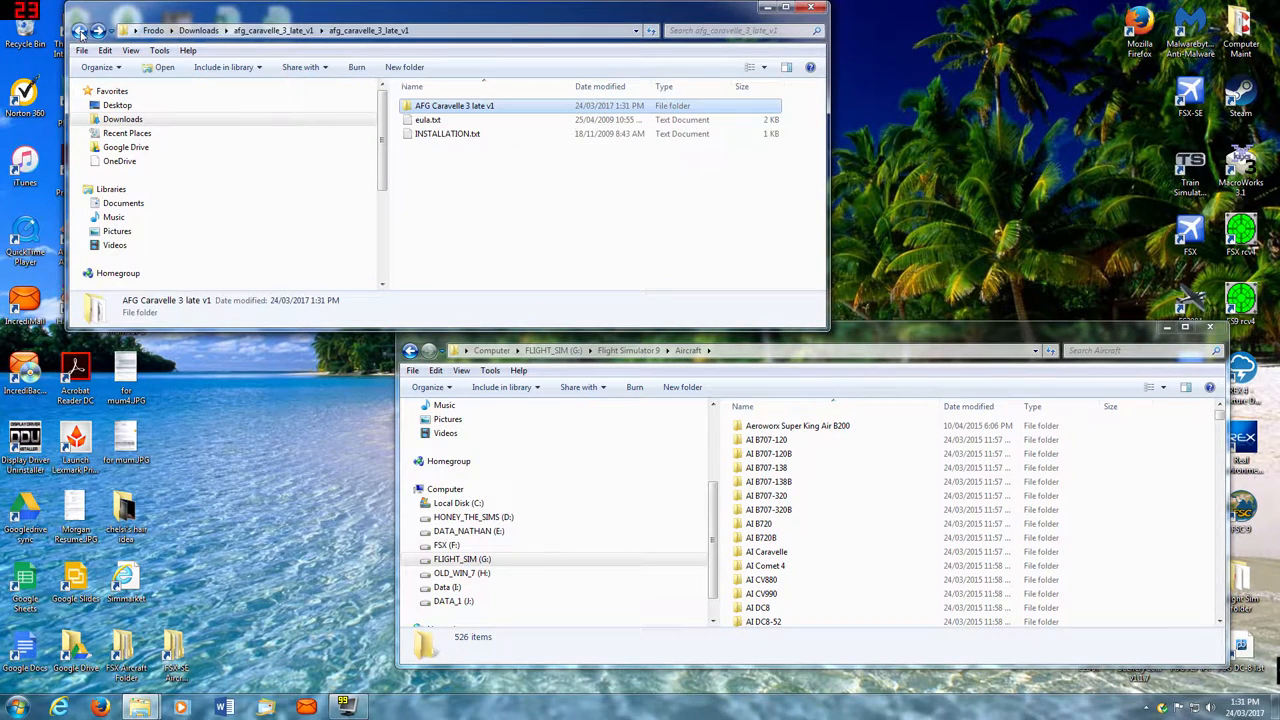
- Enter the AFG Caravelle 3 late v1 folder in the FS9 Aircraft window and go up a level in Downloads
{"action": "right_click", "coordinate": [456, 104]}
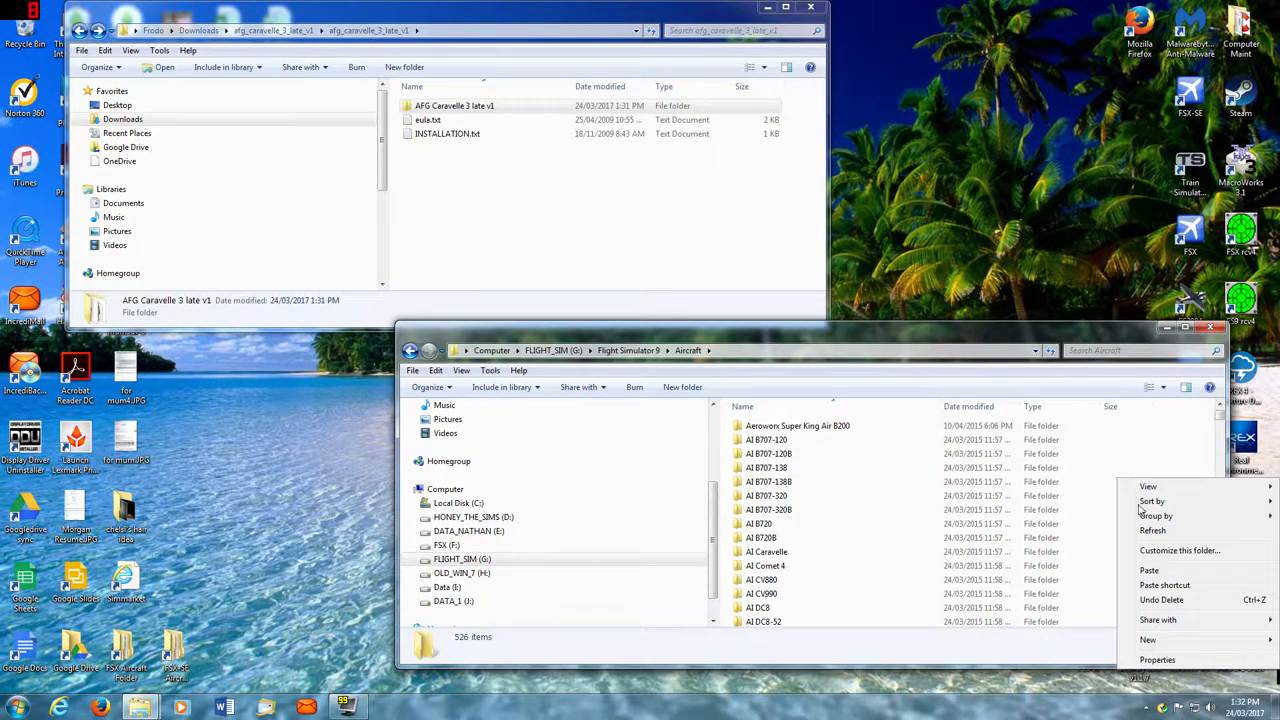
{"action": "left_click", "coordinate": [1148, 570]}
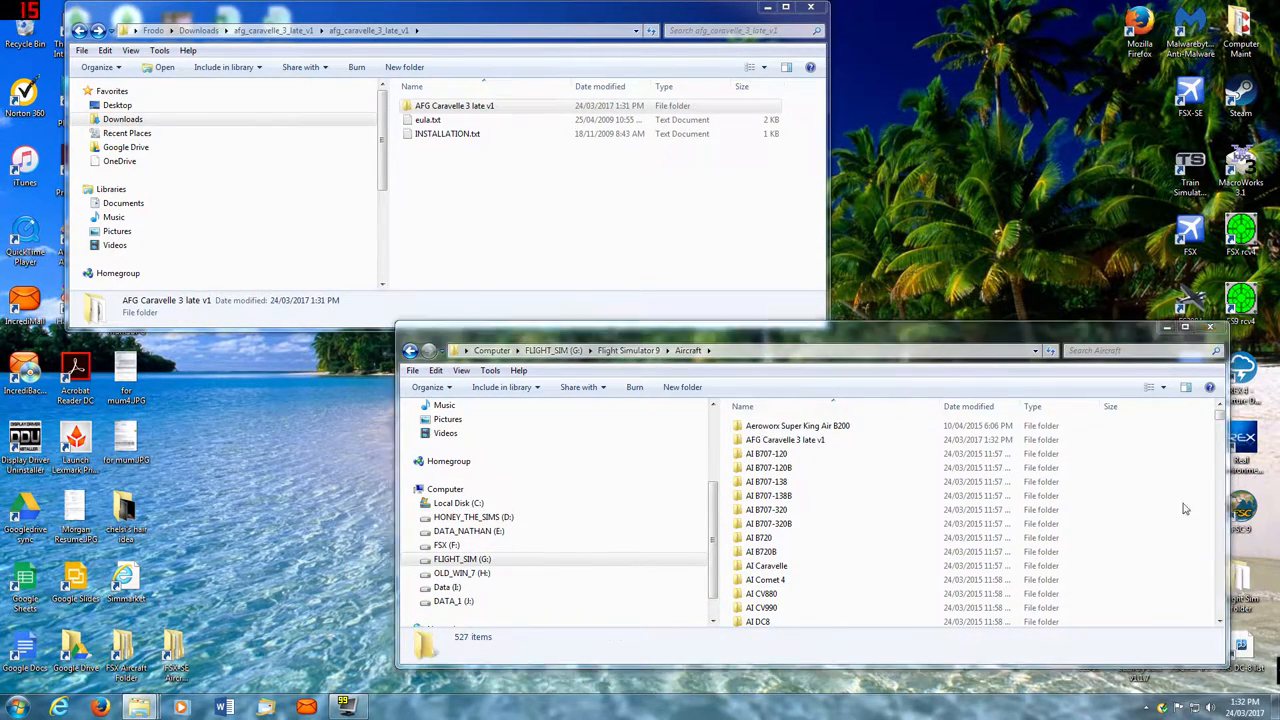
{"action": "left_click", "coordinate": [784, 440]}
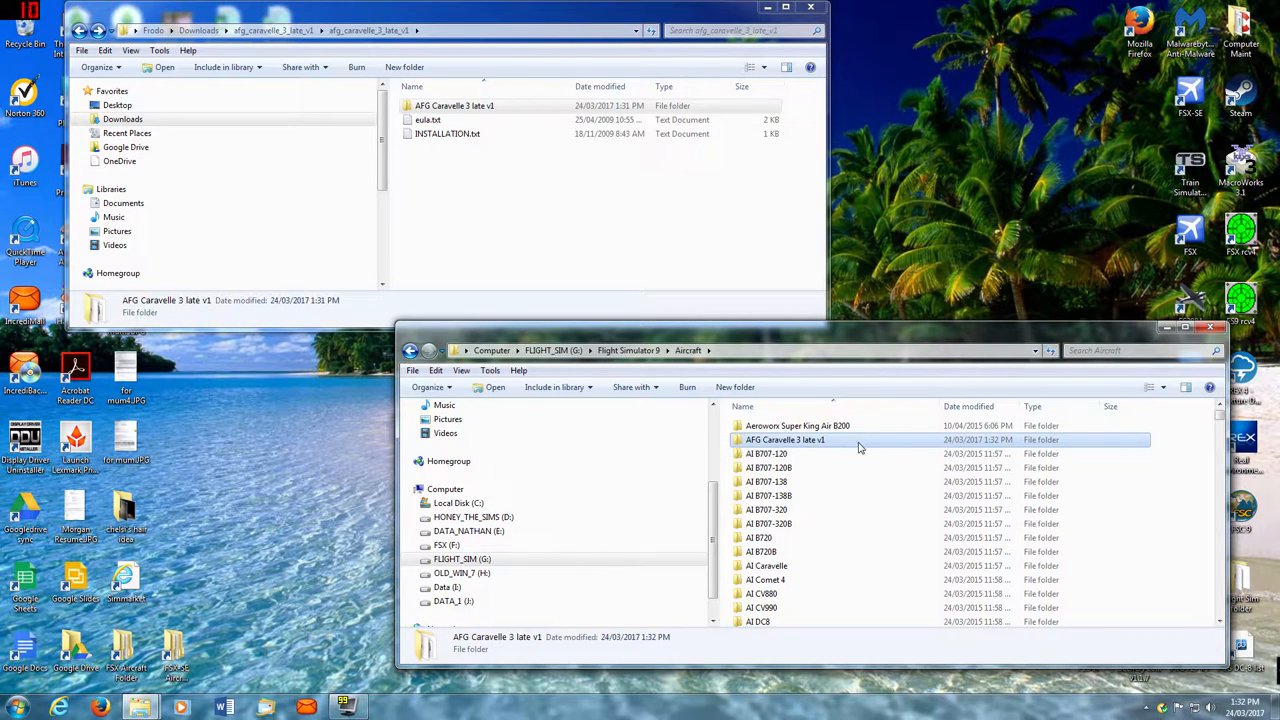
{"action": "mouse_move", "coordinate": [1170, 444]}
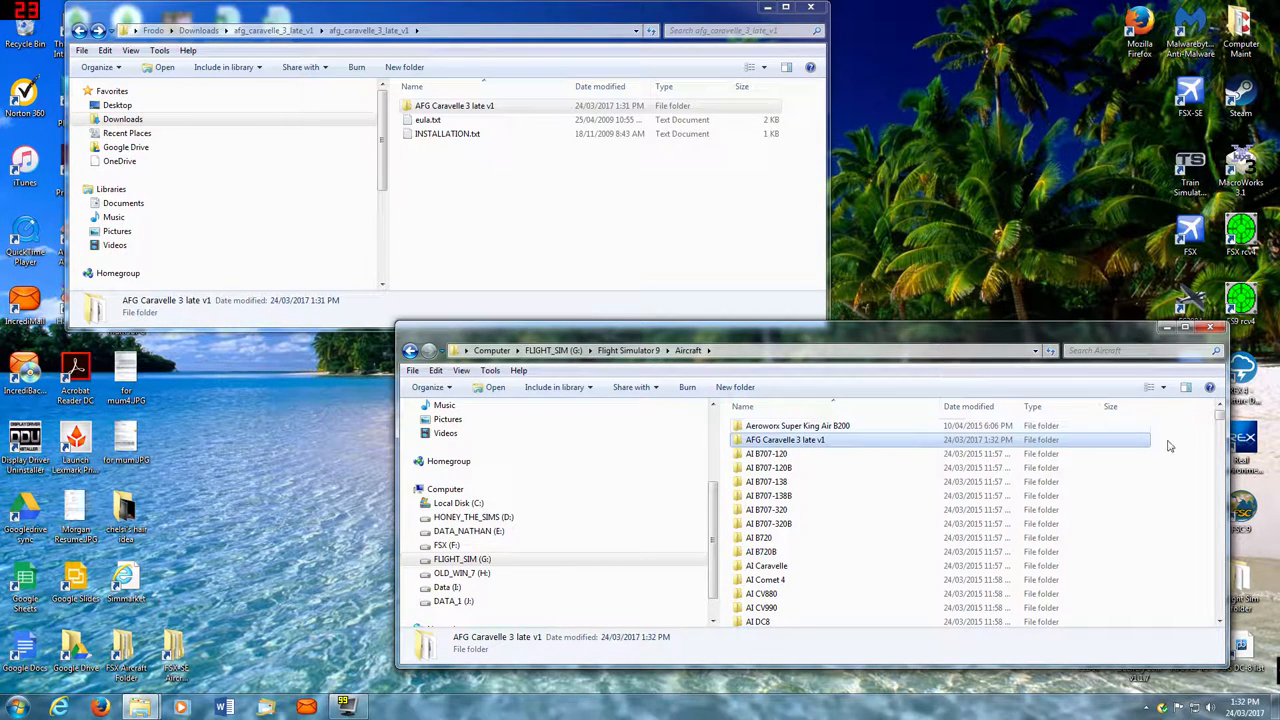
{"action": "mouse_move", "coordinate": [820, 444]}
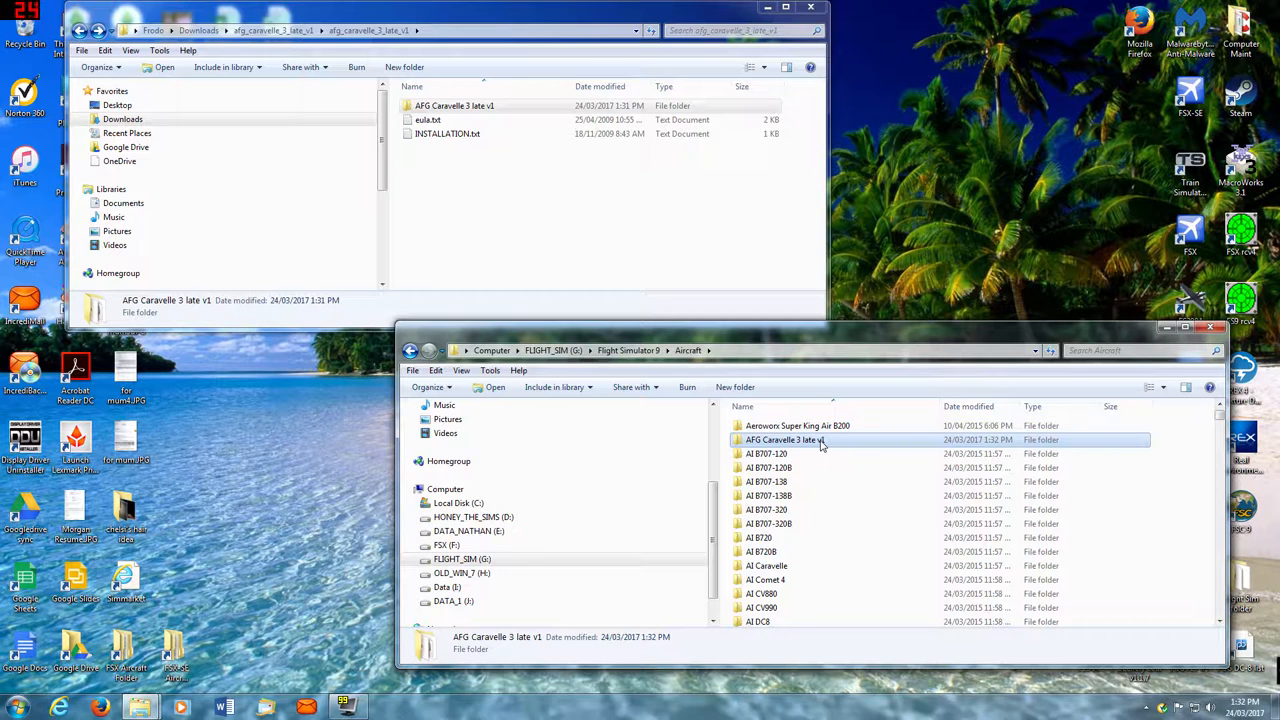
{"action": "double_click", "coordinate": [784, 440]}
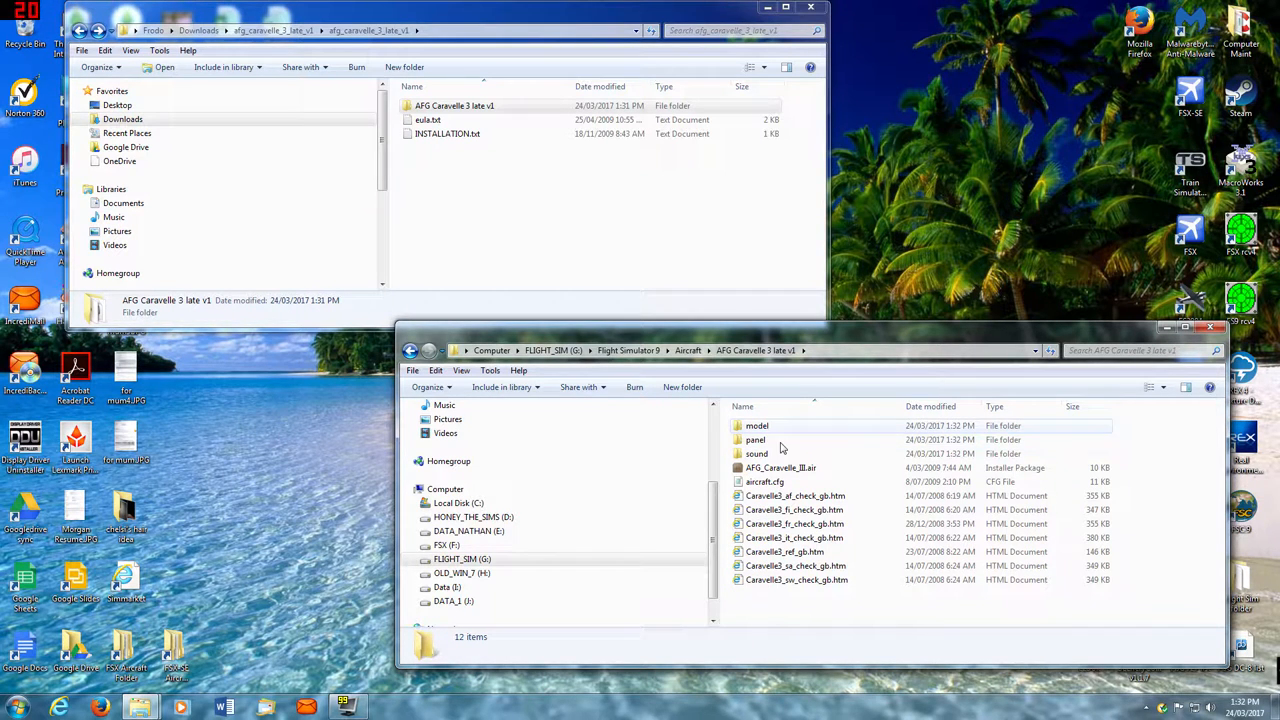
{"action": "mouse_move", "coordinate": [790, 484]}
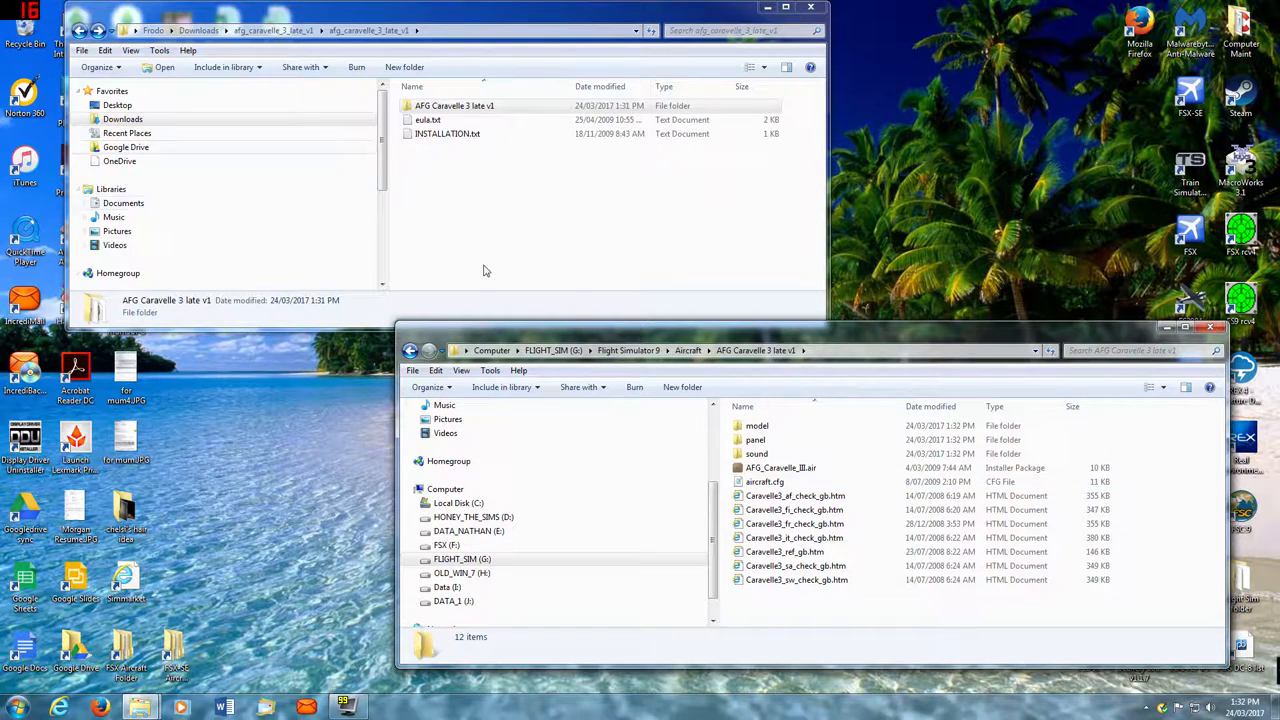
{"action": "left_click", "coordinate": [80, 30]}
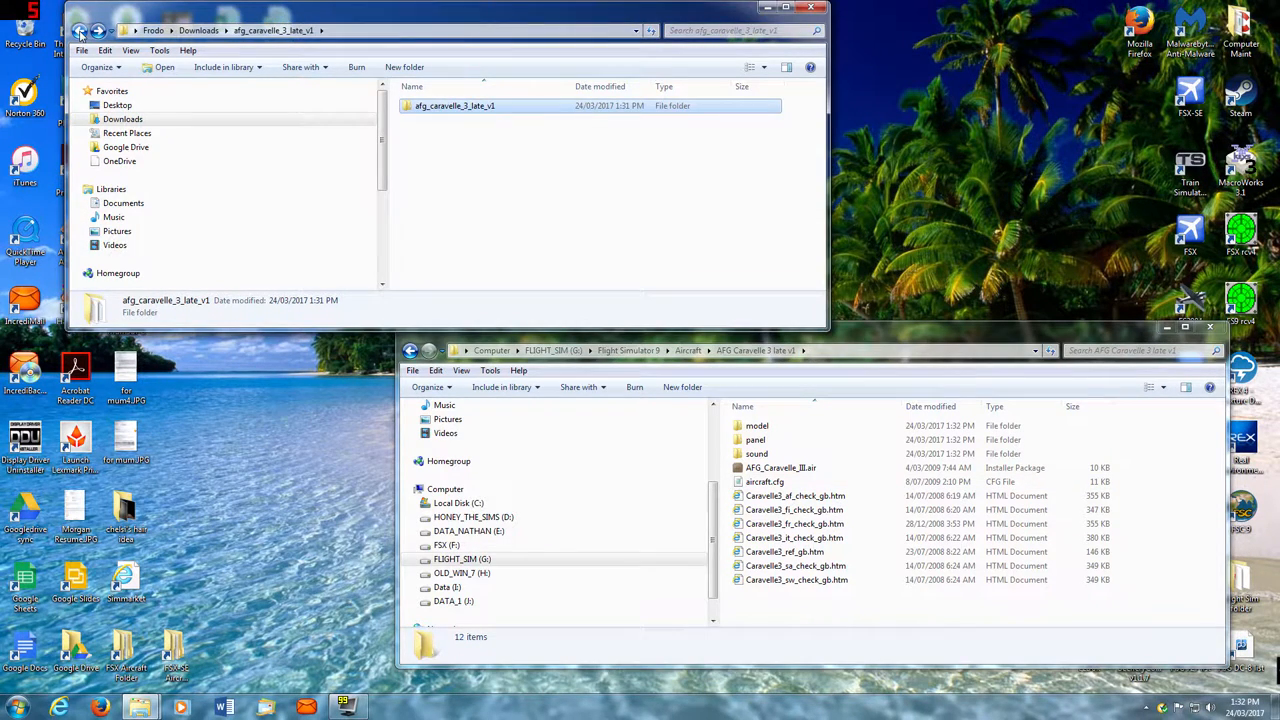
- Extract the se-210-3 Thai Airways repaint zip in Downloads and enter the extracted folder
{"action": "left_click", "coordinate": [80, 30]}
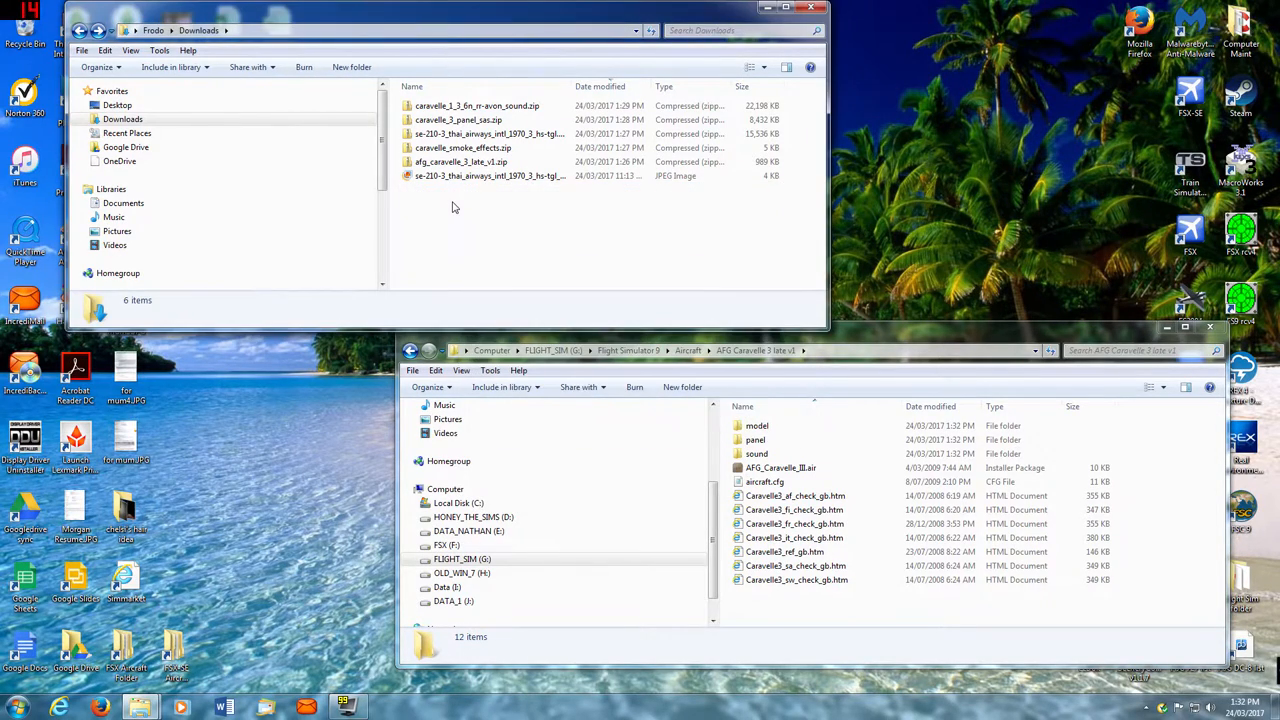
{"action": "left_click", "coordinate": [490, 132]}
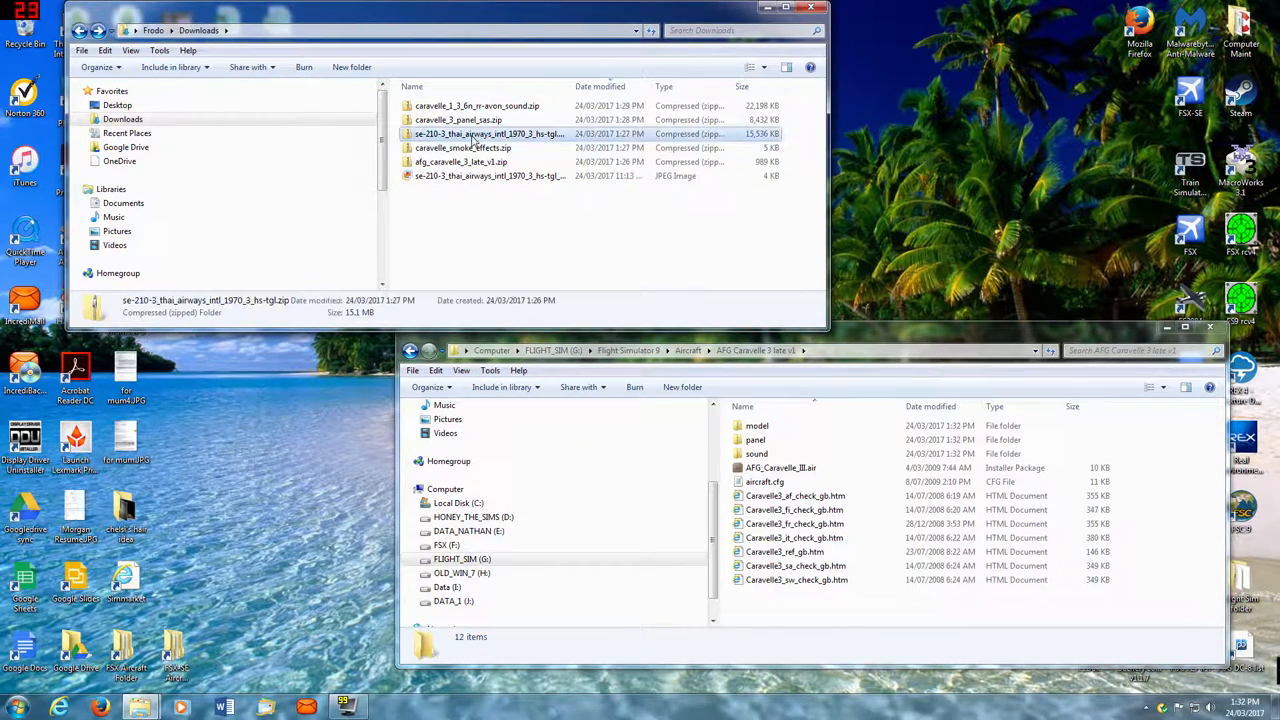
{"action": "right_click", "coordinate": [490, 132]}
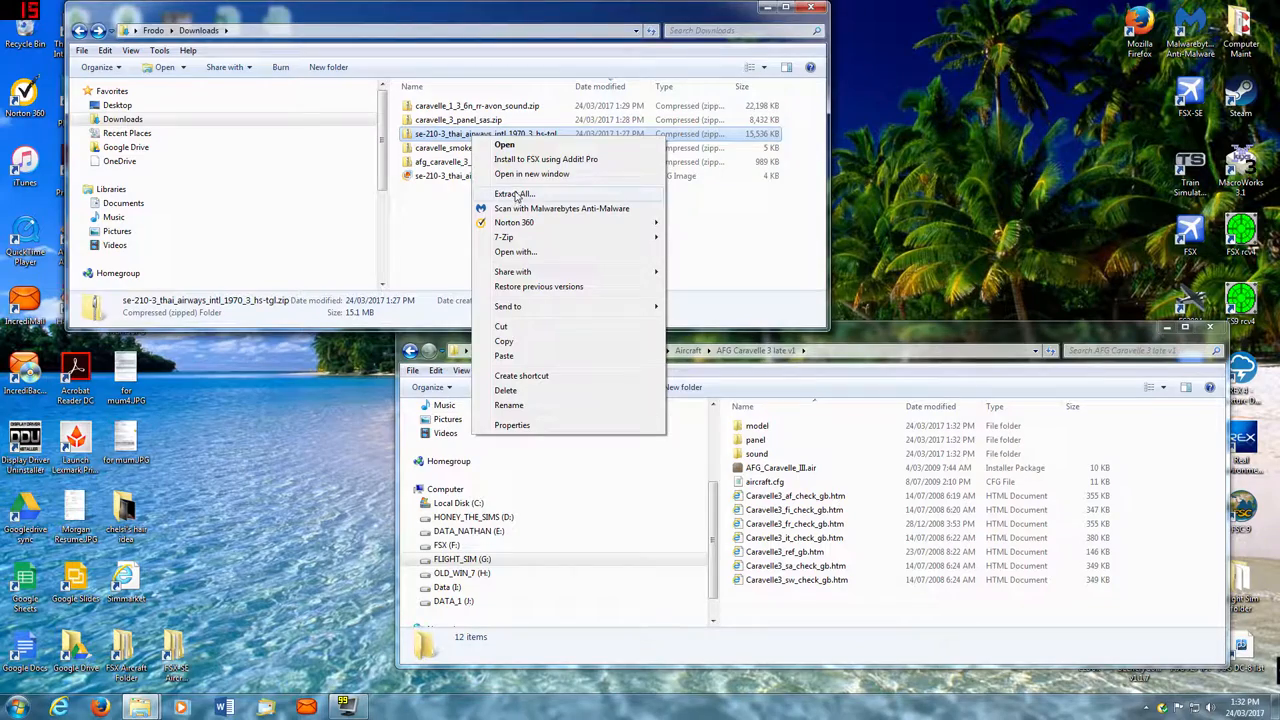
{"action": "left_click", "coordinate": [516, 194]}
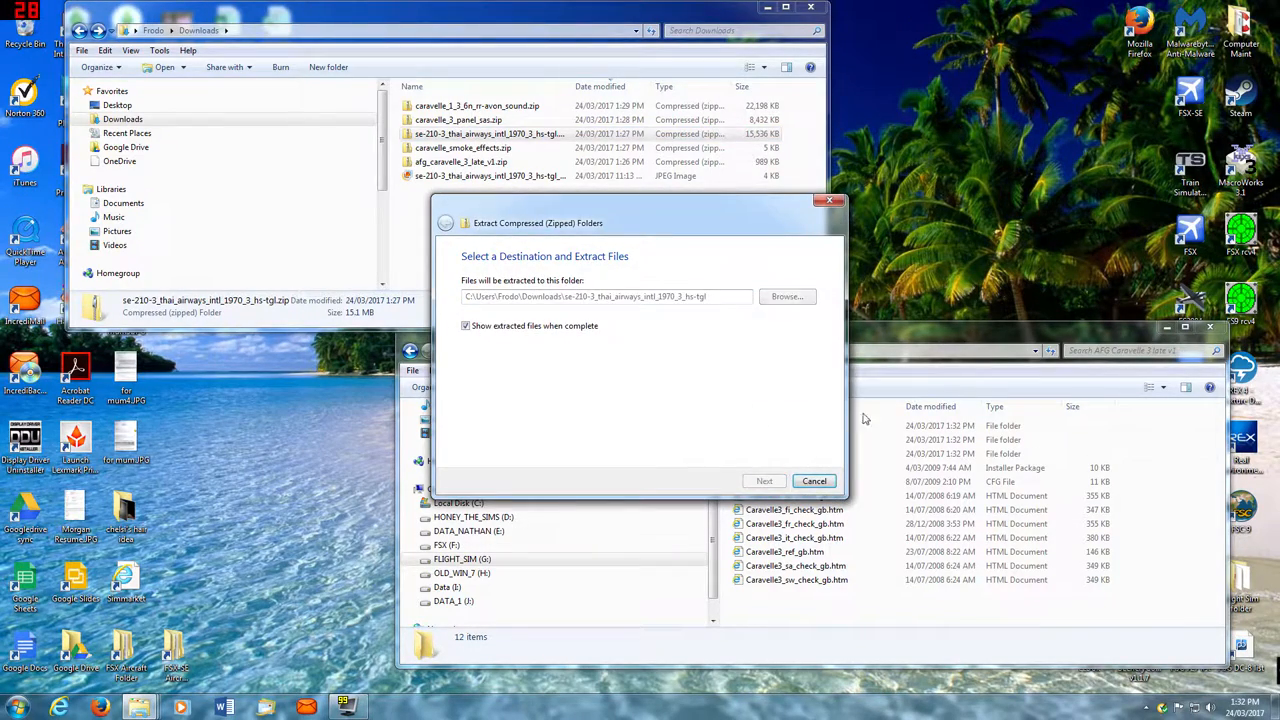
{"action": "left_click", "coordinate": [764, 480]}
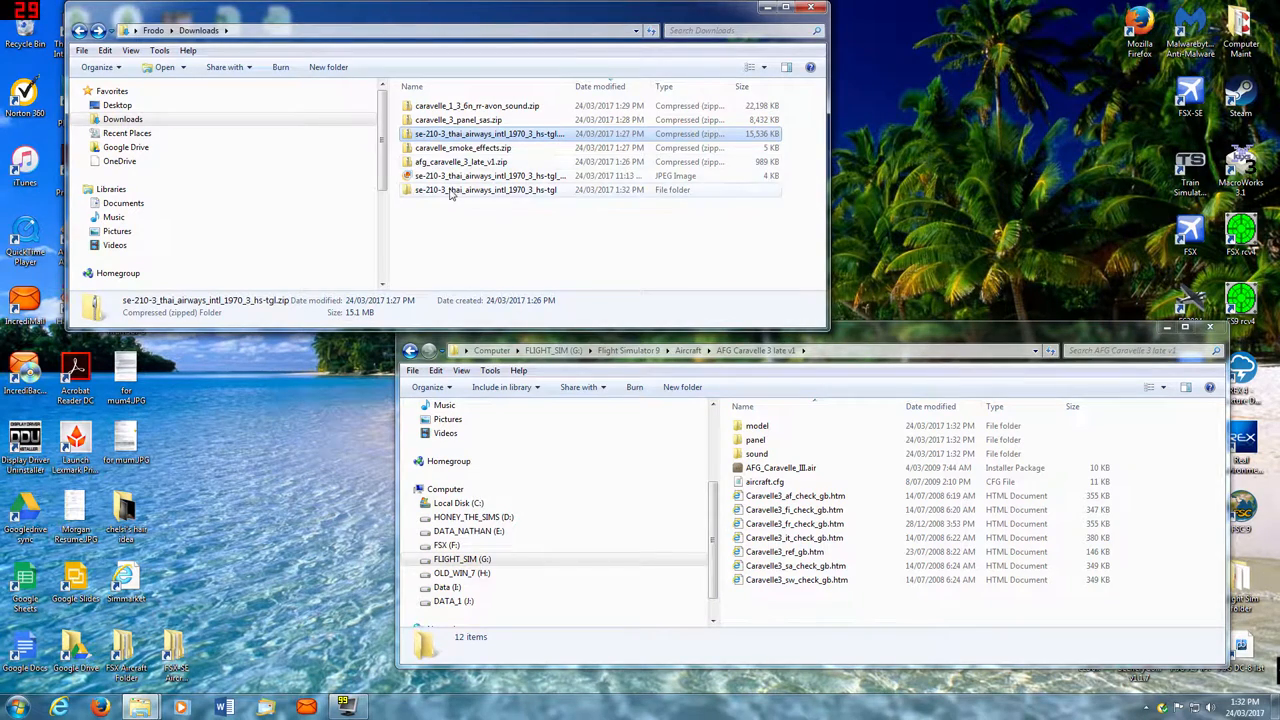
{"action": "double_click", "coordinate": [484, 190]}
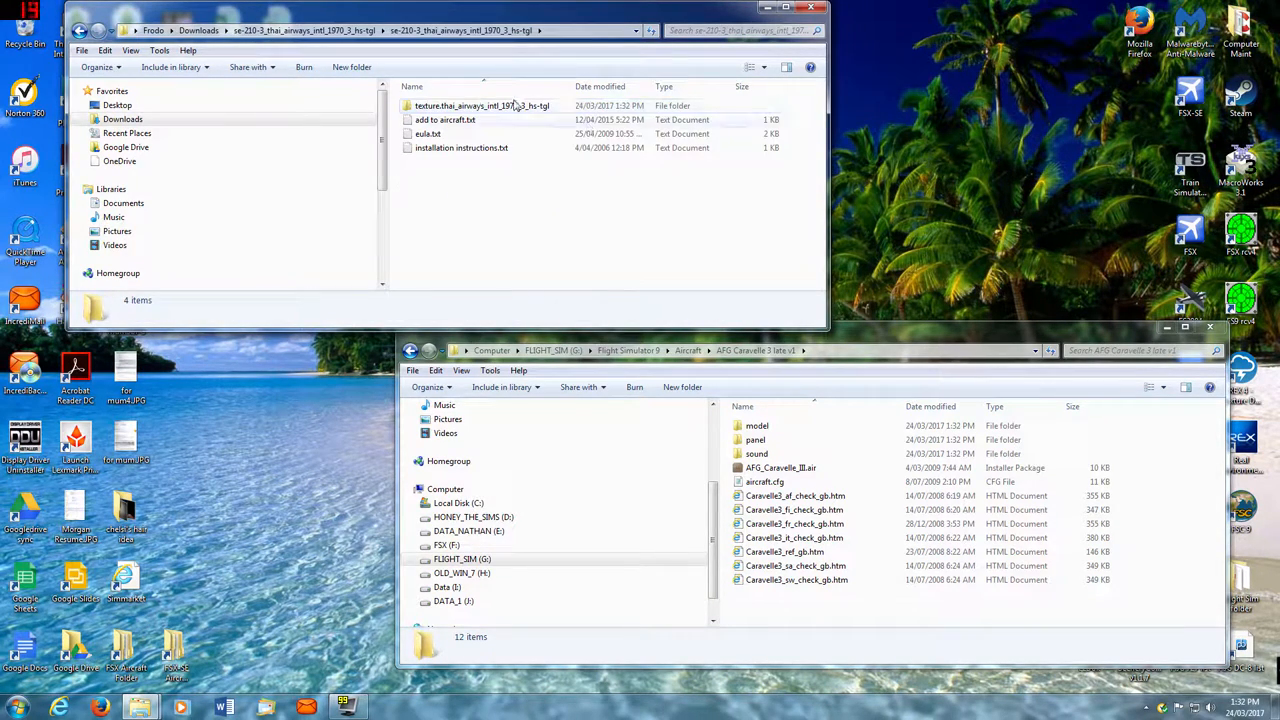
- Copy the Thai Airways texture folder into the installed Caravelle 3 late aircraft folder
{"action": "right_click", "coordinate": [480, 104]}
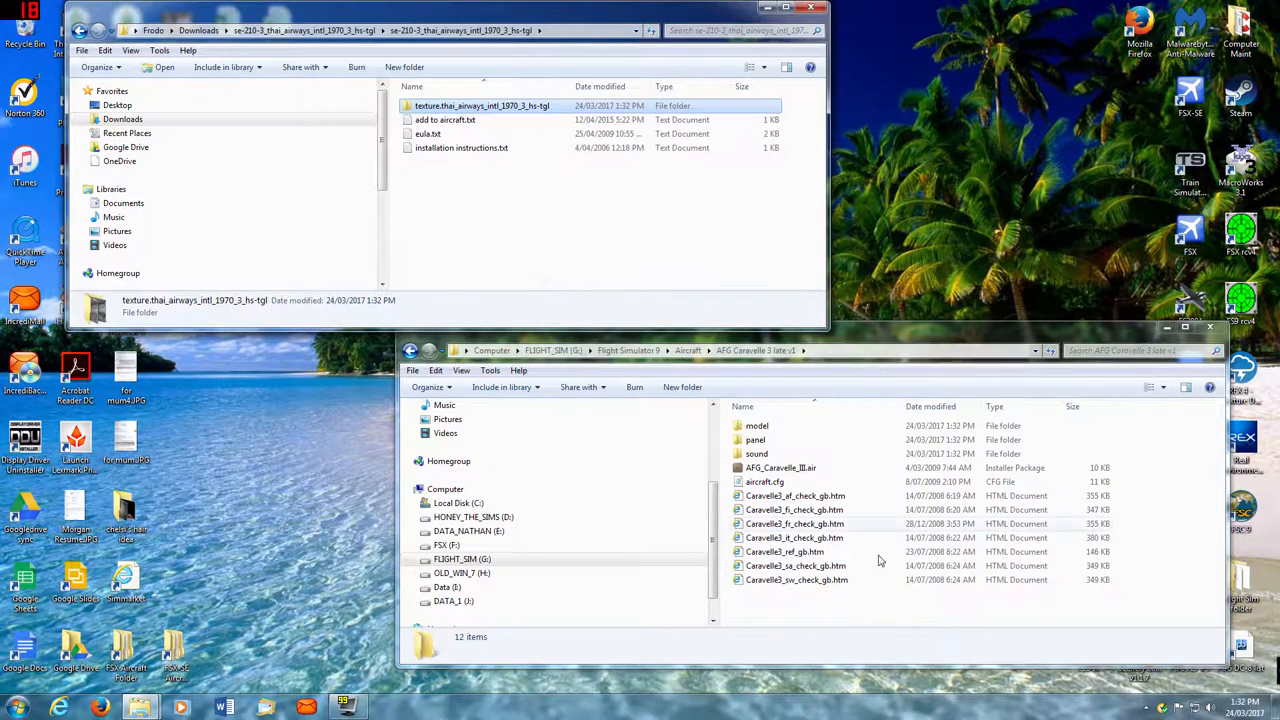
{"action": "right_click", "coordinate": [880, 560]}
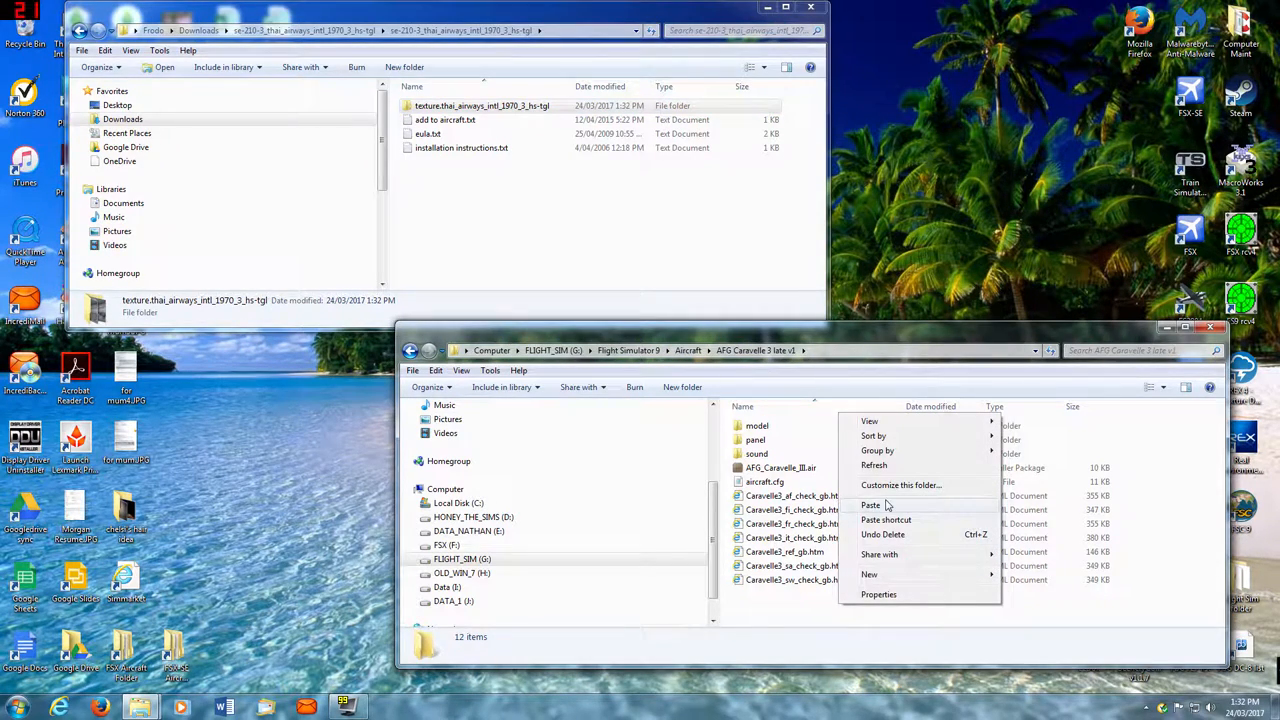
{"action": "left_click", "coordinate": [870, 504]}
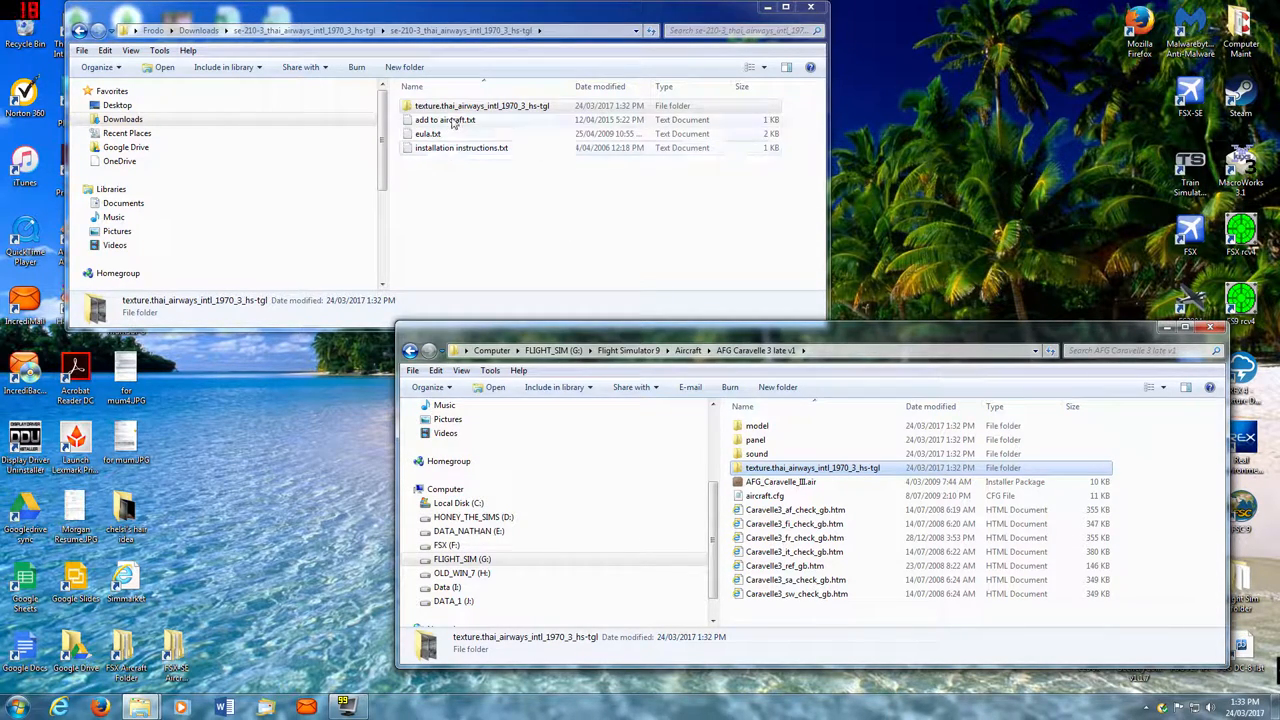
- View add to aircraft.txt in Notepad and copy its Thai Airways aircraft entry text
{"action": "double_click", "coordinate": [444, 120]}
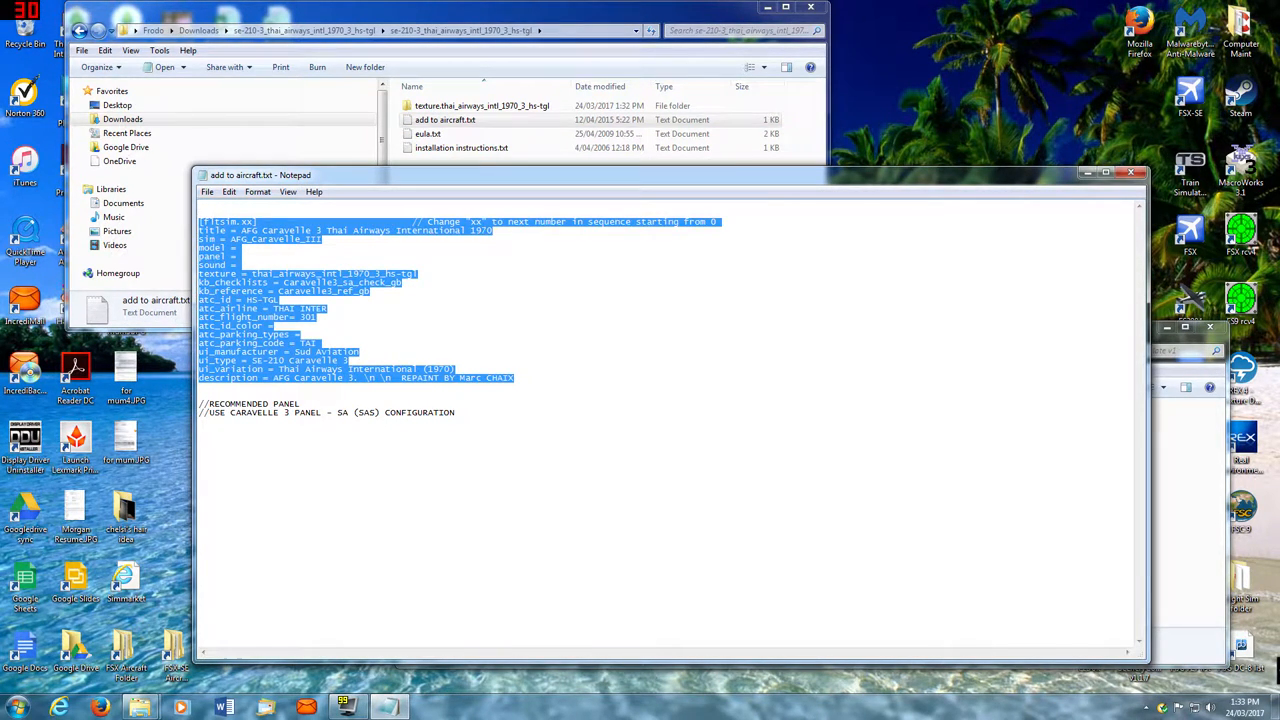
{"action": "right_click", "coordinate": [280, 340]}
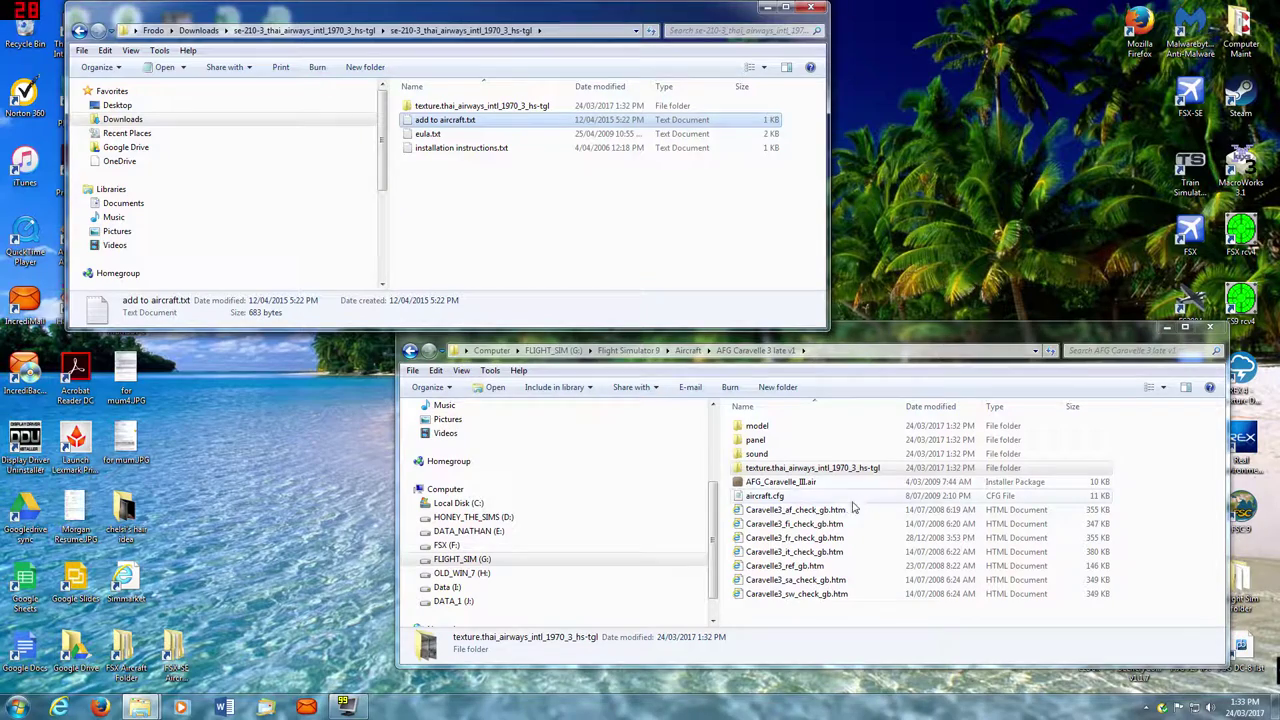
- Paste the Thai Airways International 1970 entry into aircraft.cfg as fltsim.0 and save the file
{"action": "double_click", "coordinate": [764, 496]}
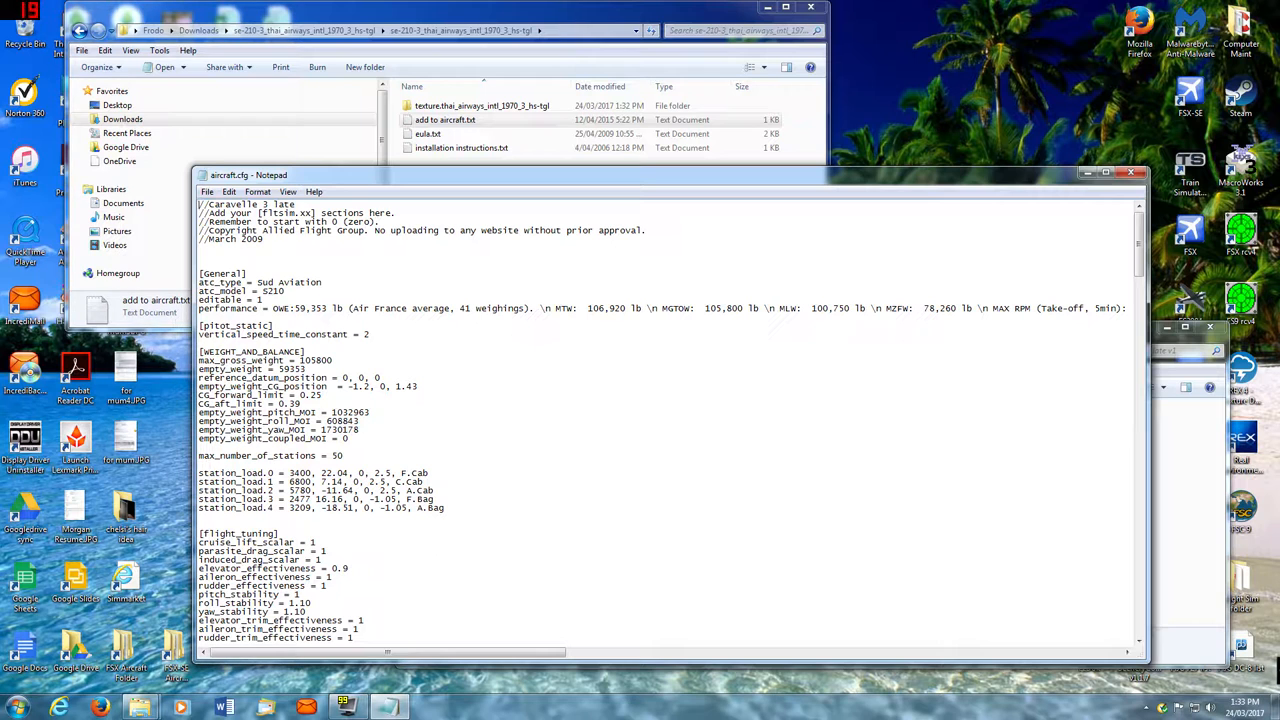
{"action": "mouse_move", "coordinate": [222, 258]}
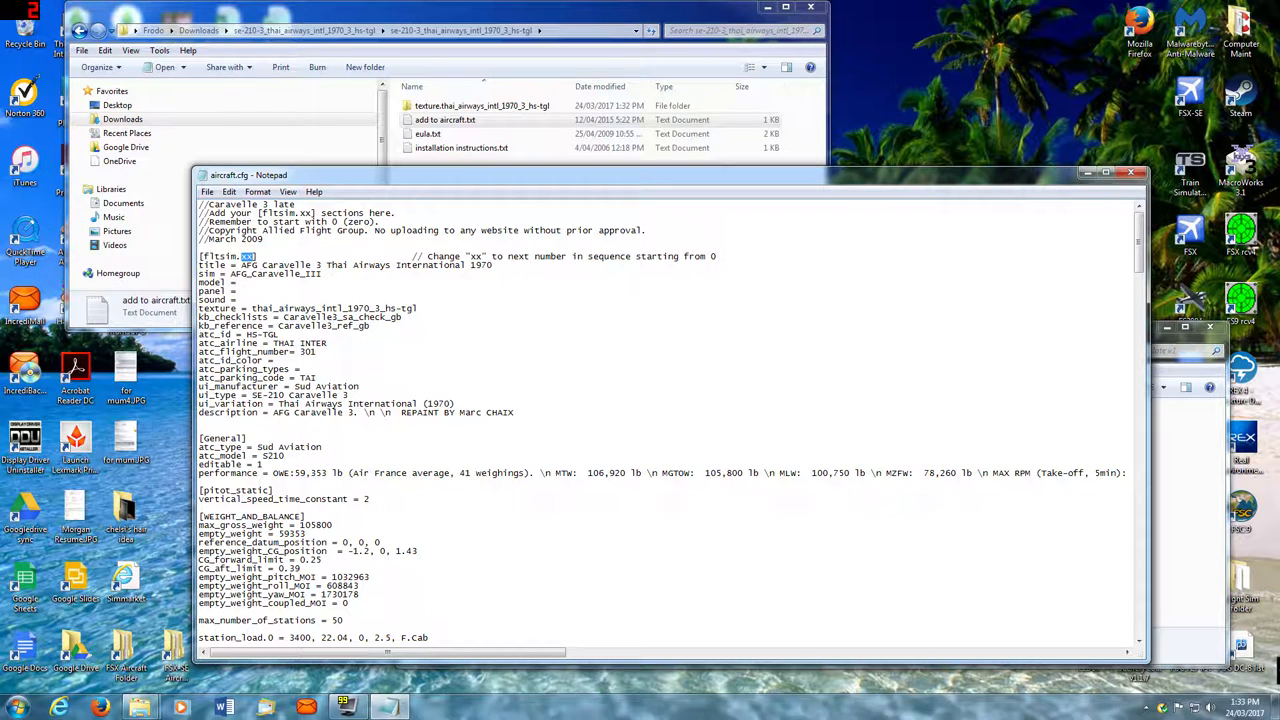
{"action": "type", "text": "0"}
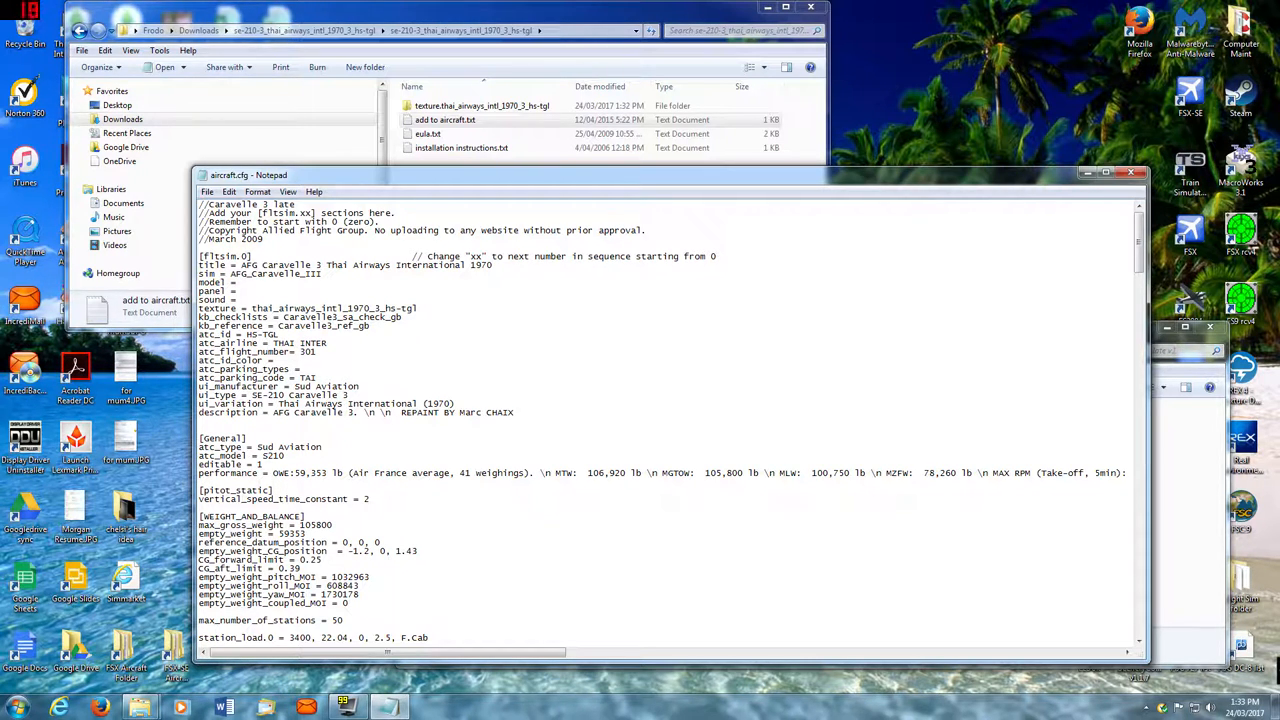
{"action": "mouse_move", "coordinate": [724, 654]}
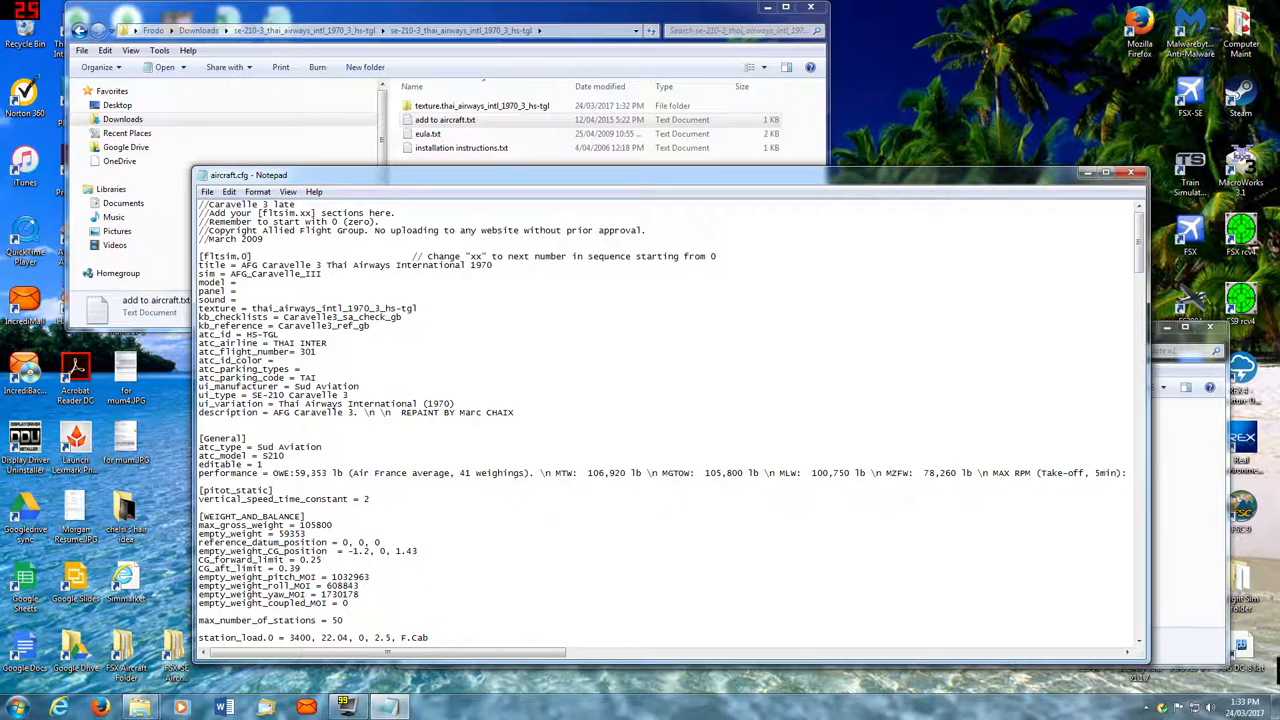
{"action": "left_click", "coordinate": [1130, 172]}
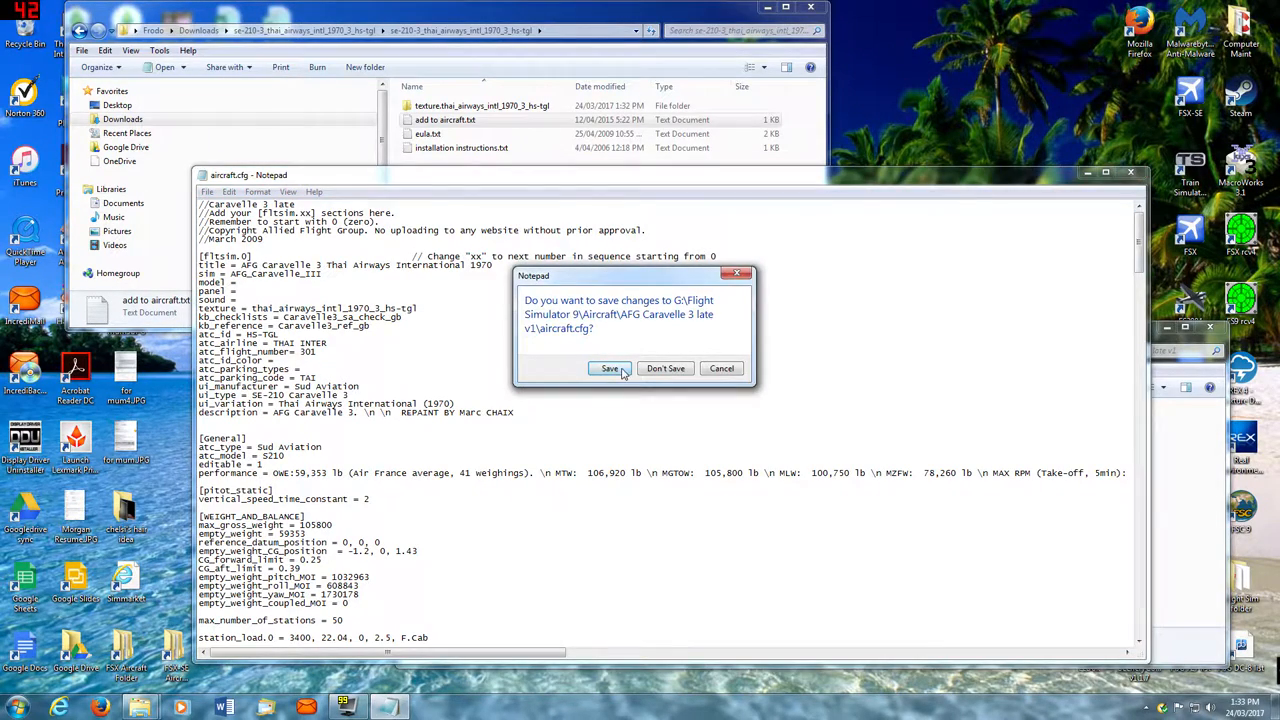
{"action": "left_click", "coordinate": [608, 368]}
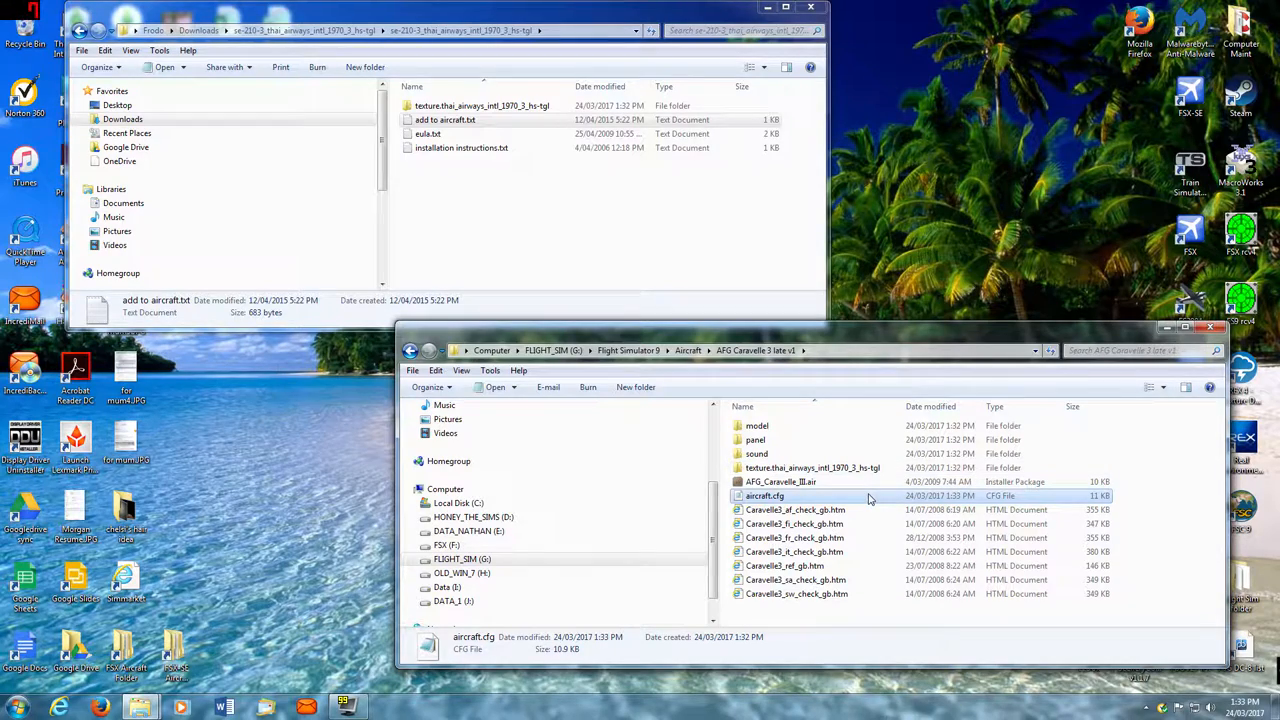
- Delete the extracted se-210-3 folder from Downloads, then extract caravelle_3_panel_sas.zip and enter its inner folder
{"action": "left_click", "coordinate": [82, 30]}
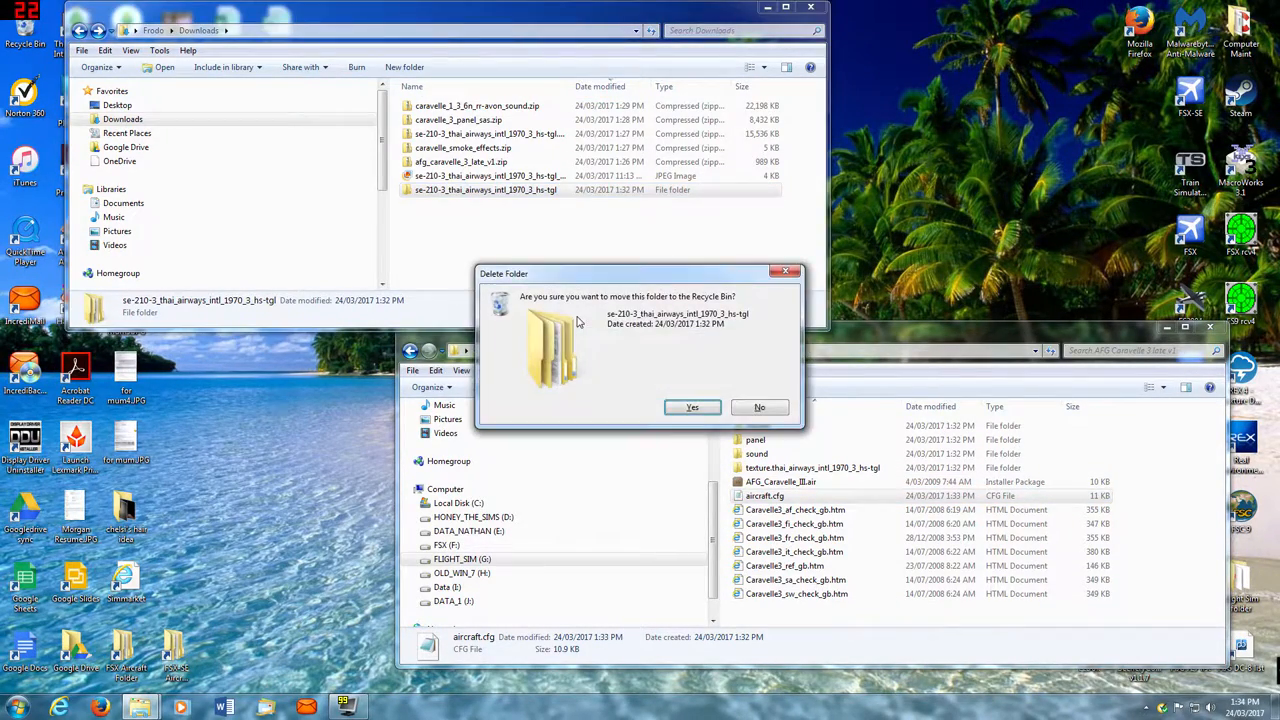
{"action": "left_click", "coordinate": [692, 408]}
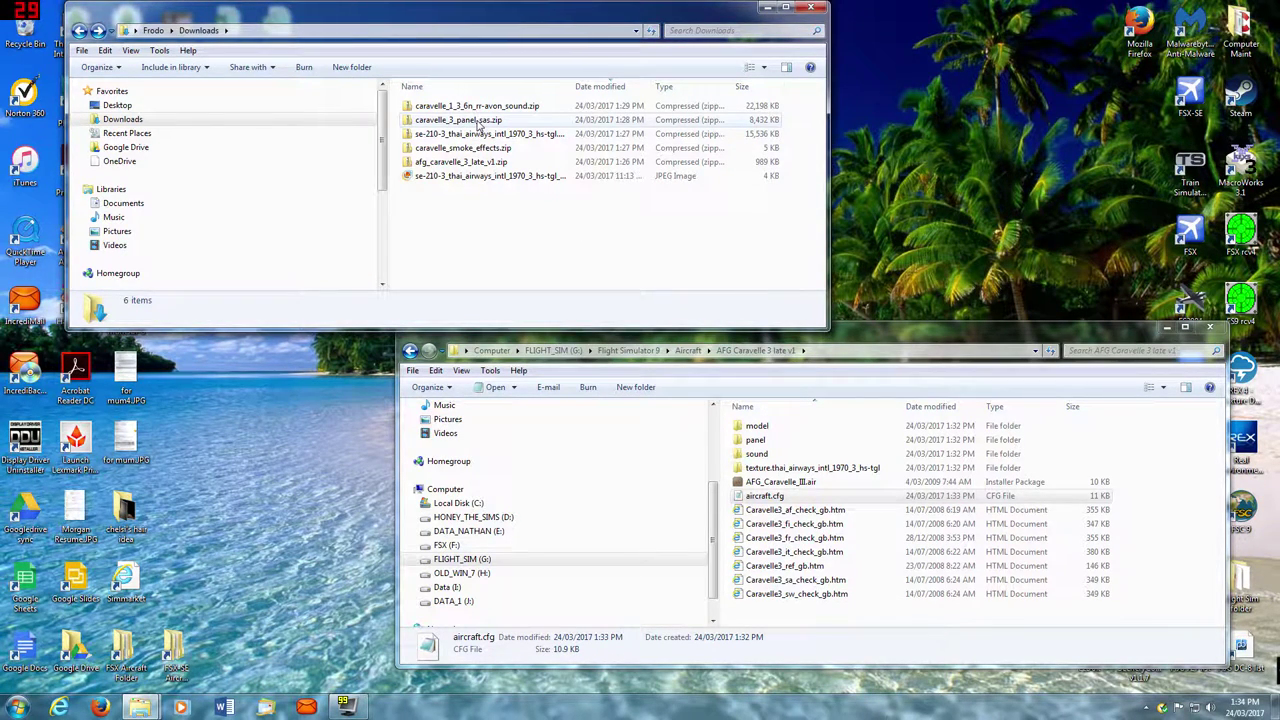
{"action": "right_click", "coordinate": [458, 120]}
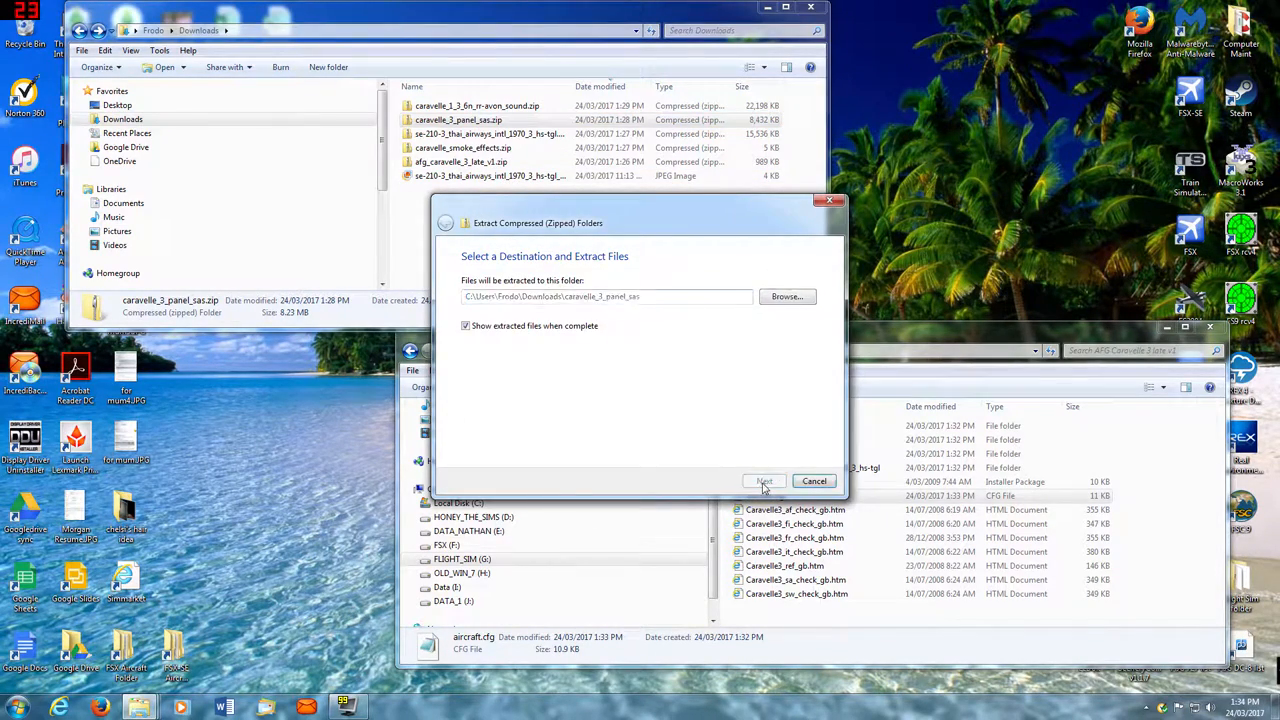
{"action": "left_click", "coordinate": [764, 480]}
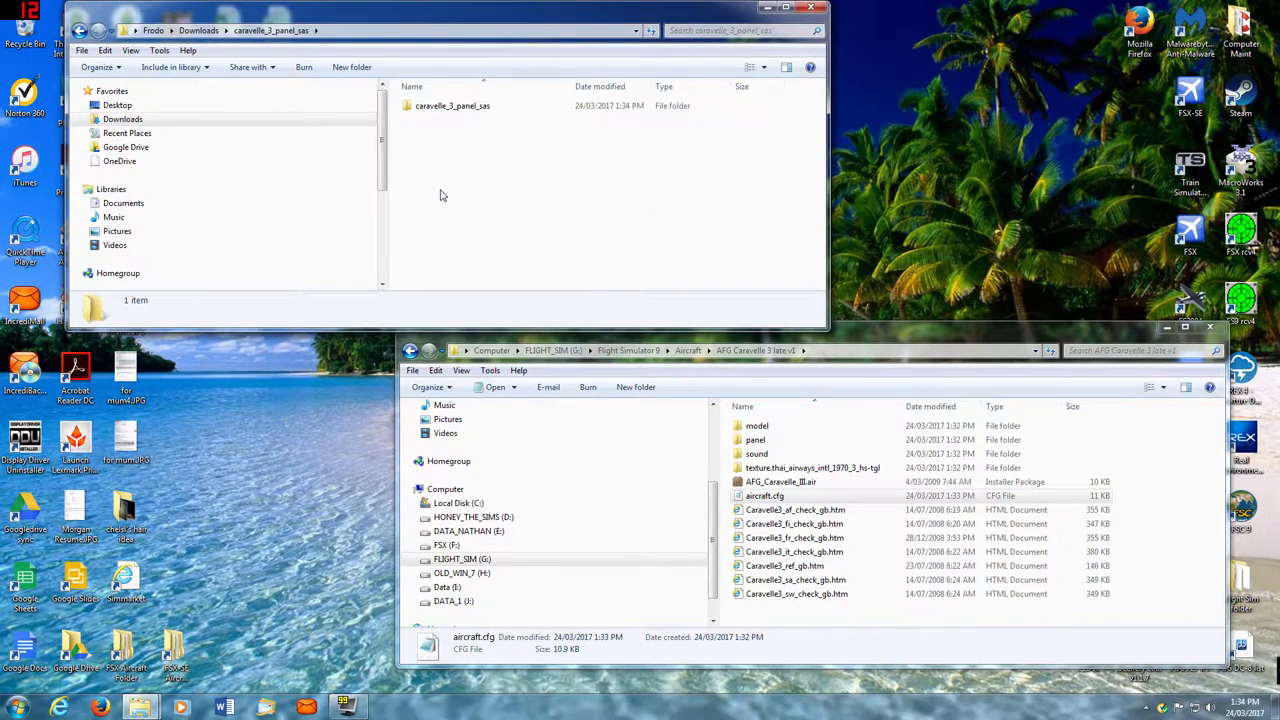
{"action": "double_click", "coordinate": [452, 104]}
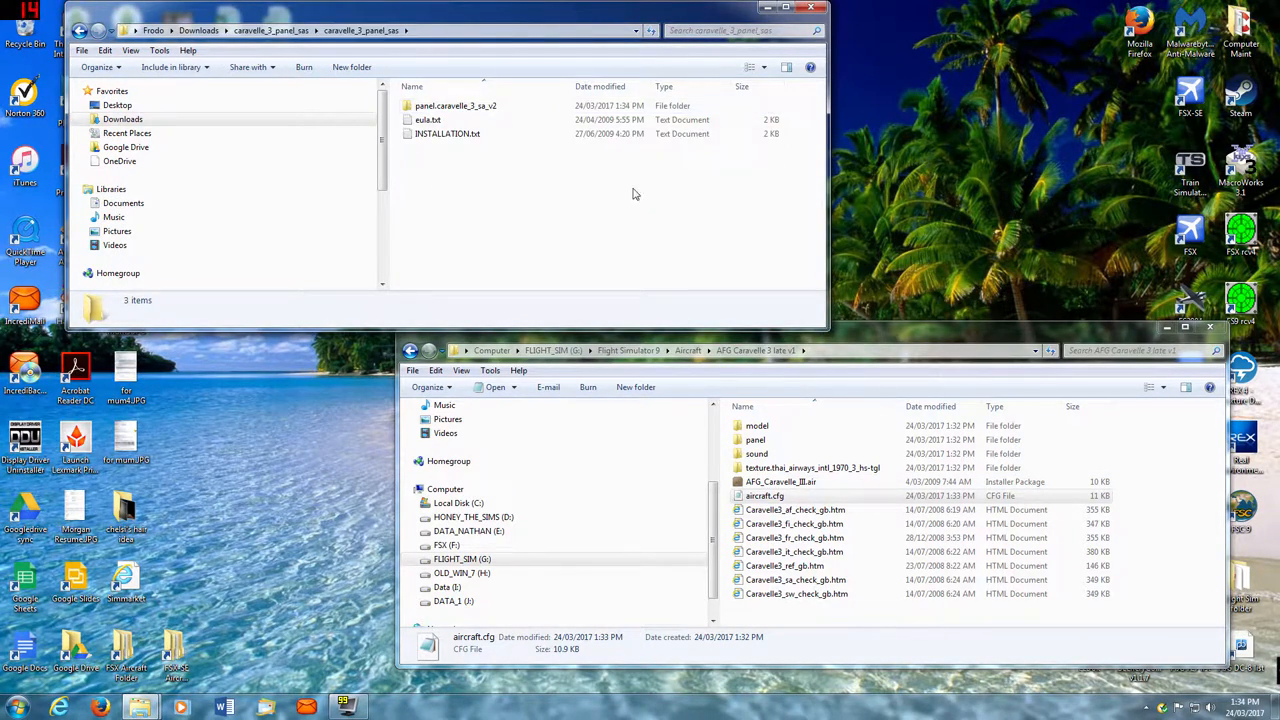
{"action": "mouse_move", "coordinate": [650, 200]}
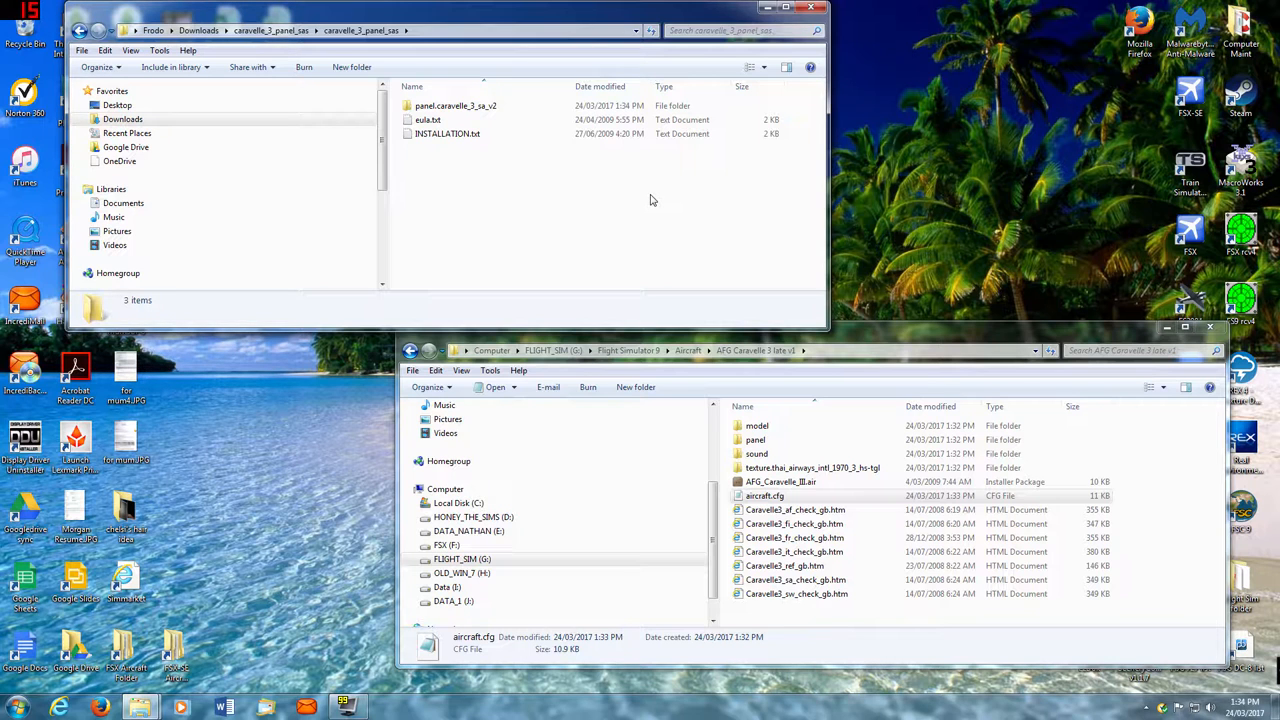
{"action": "mouse_move", "coordinate": [1036, 464]}
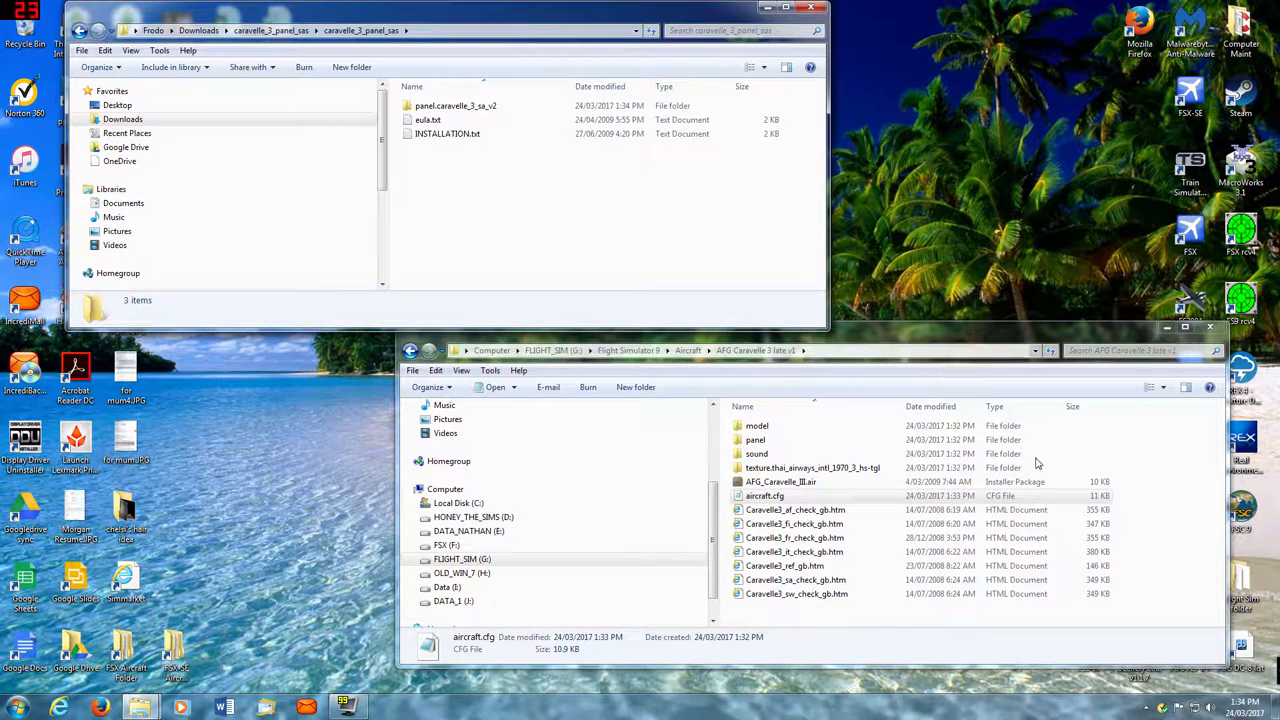
- Navigate from Aircraft into the fsfsconv folder in the FS9 window
{"action": "left_click", "coordinate": [688, 350]}
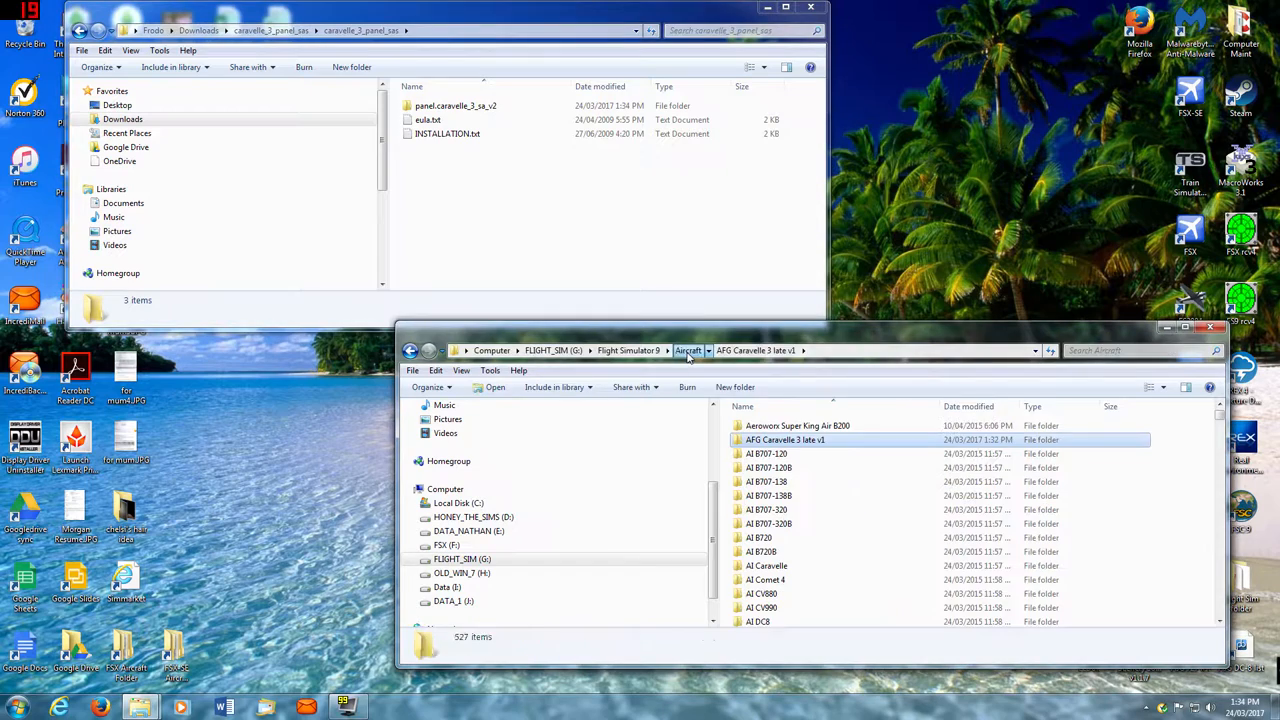
{"action": "left_click", "coordinate": [688, 350]}
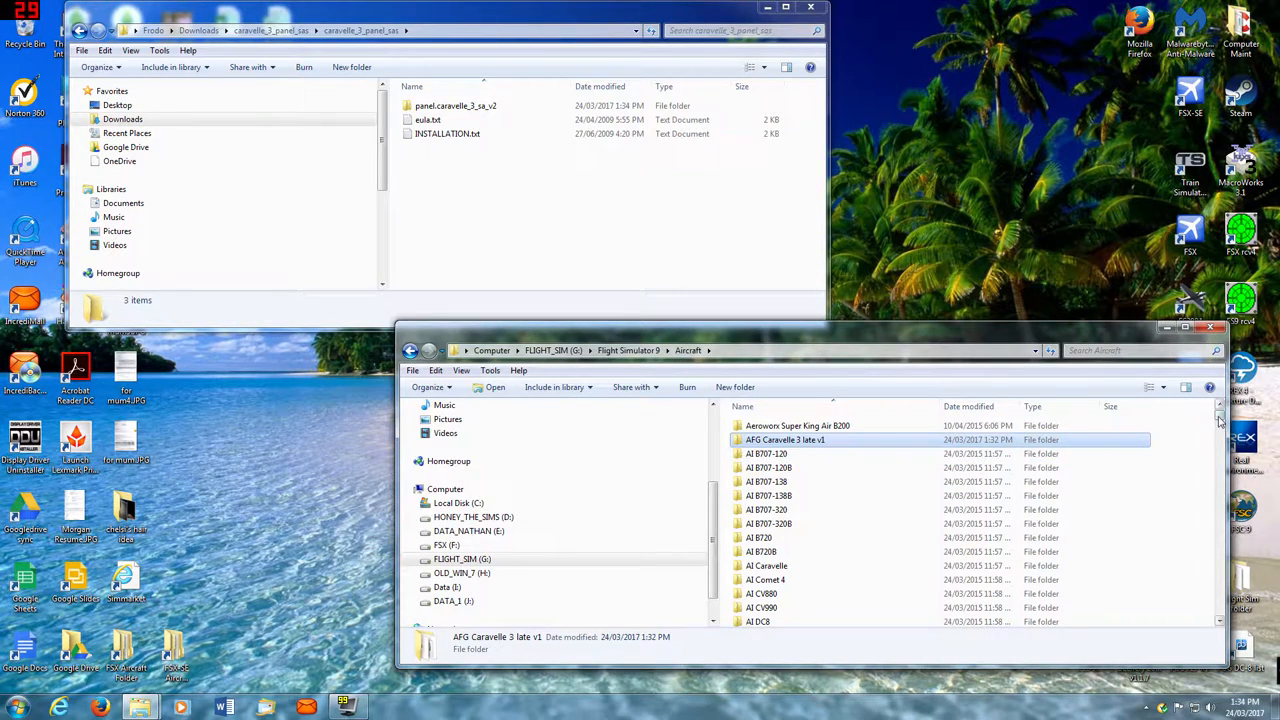
{"action": "scroll", "scroll_direction": "down", "scroll_amount": 3}
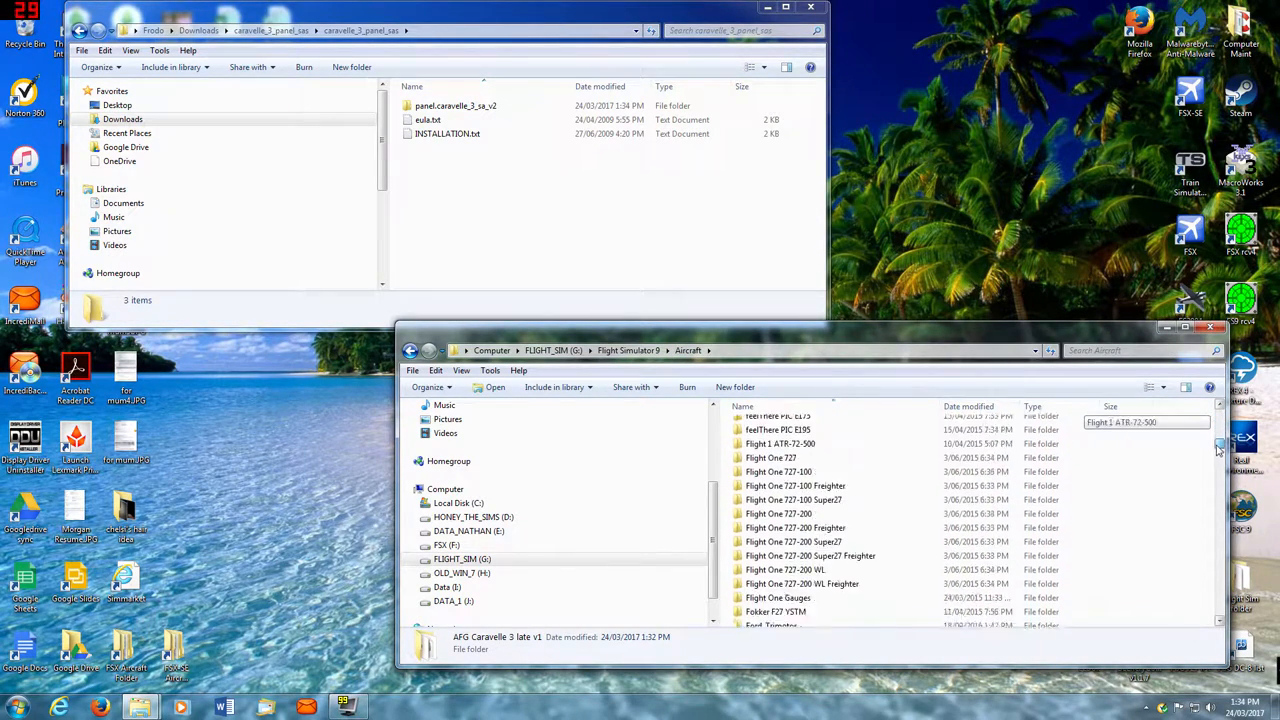
{"action": "scroll", "scroll_direction": "down", "scroll_amount": 3}
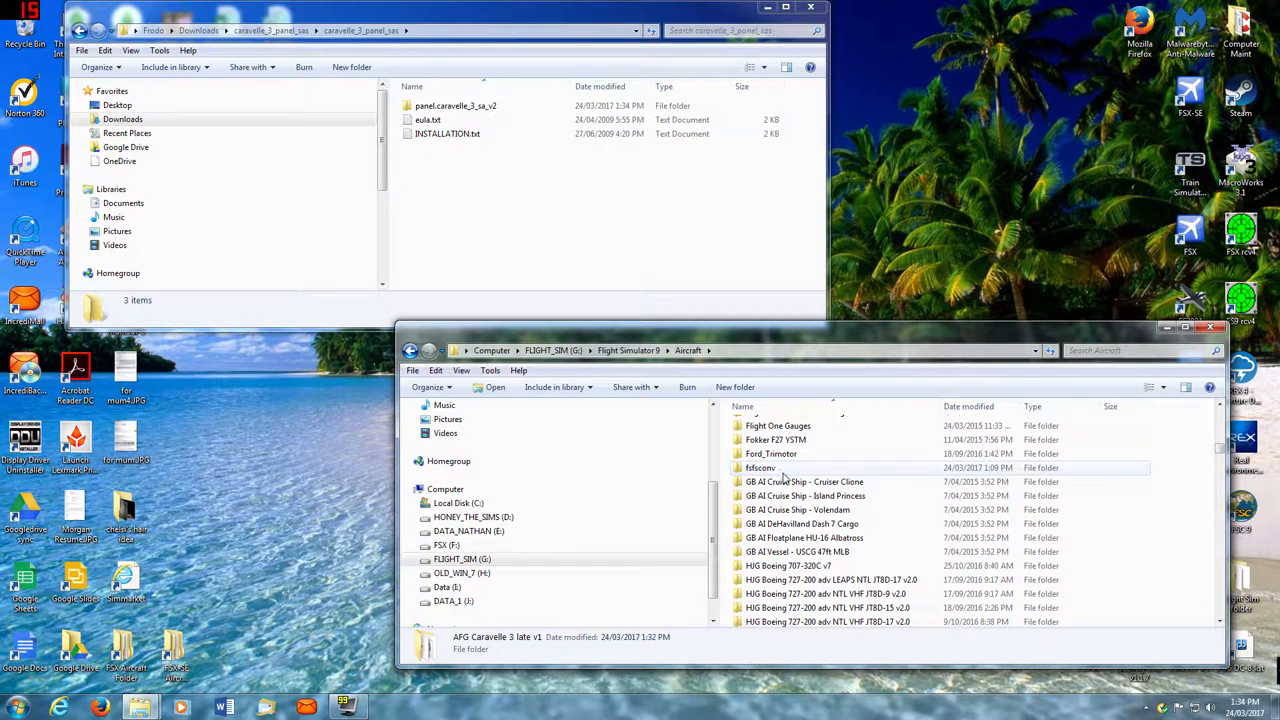
{"action": "double_click", "coordinate": [760, 468]}
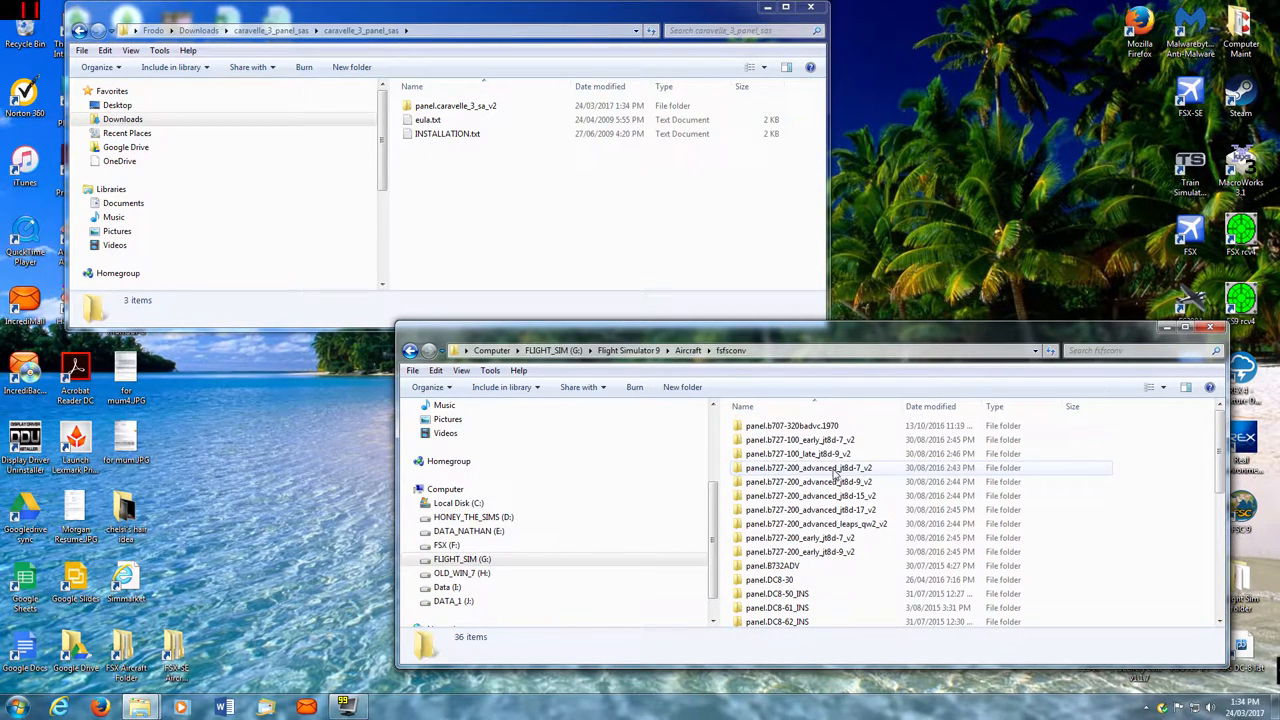
{"action": "scroll", "scroll_direction": "down", "scroll_amount": 3}
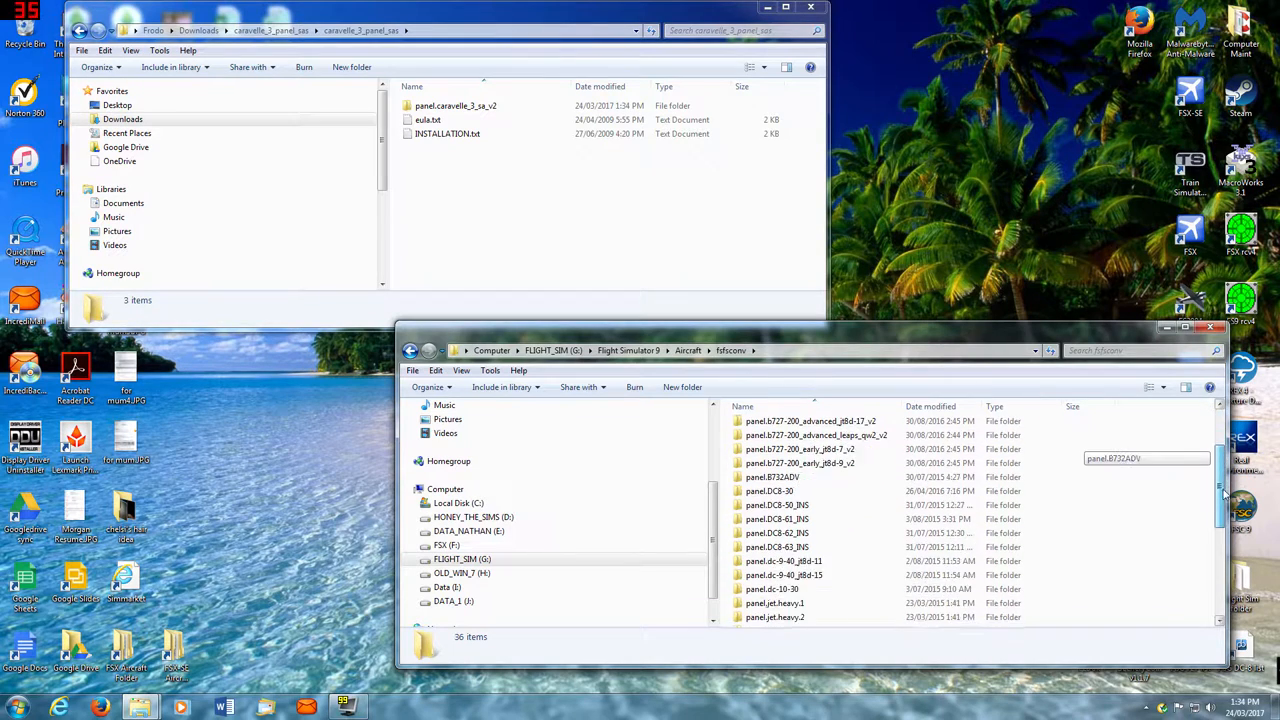
{"action": "scroll", "scroll_direction": "down", "scroll_amount": 3}
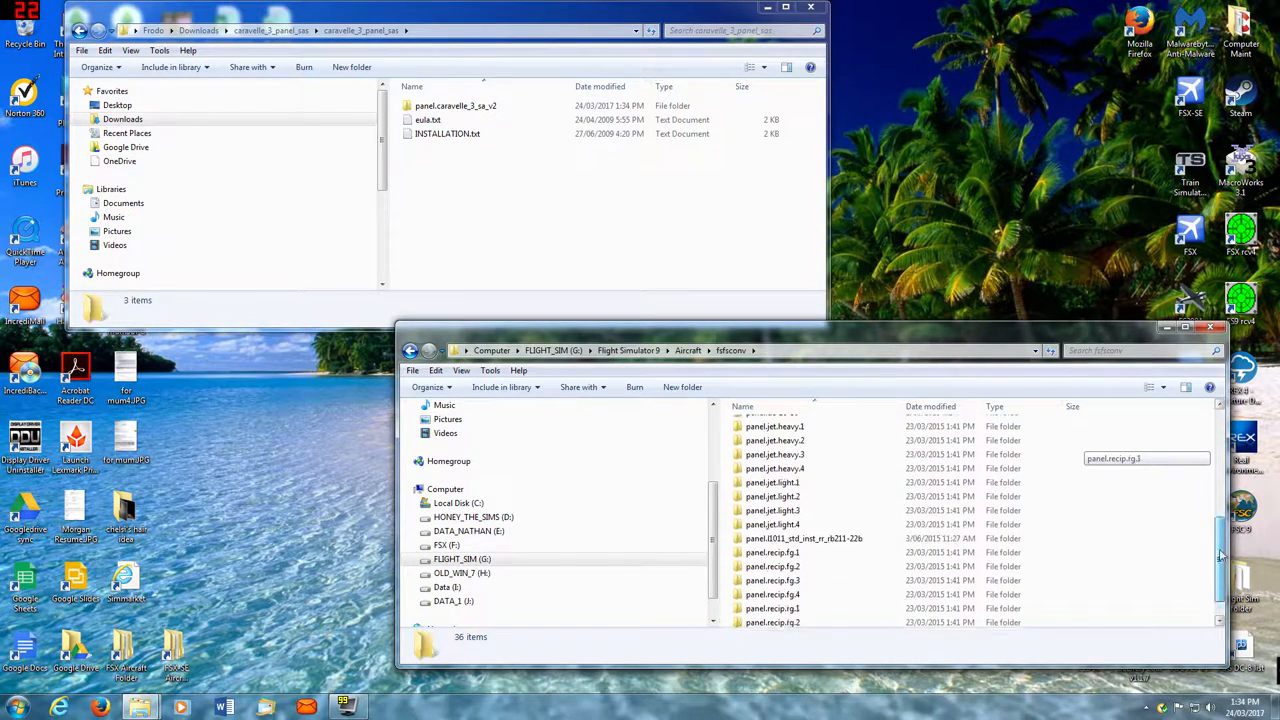
{"action": "scroll", "scroll_direction": "up", "scroll_amount": 3}
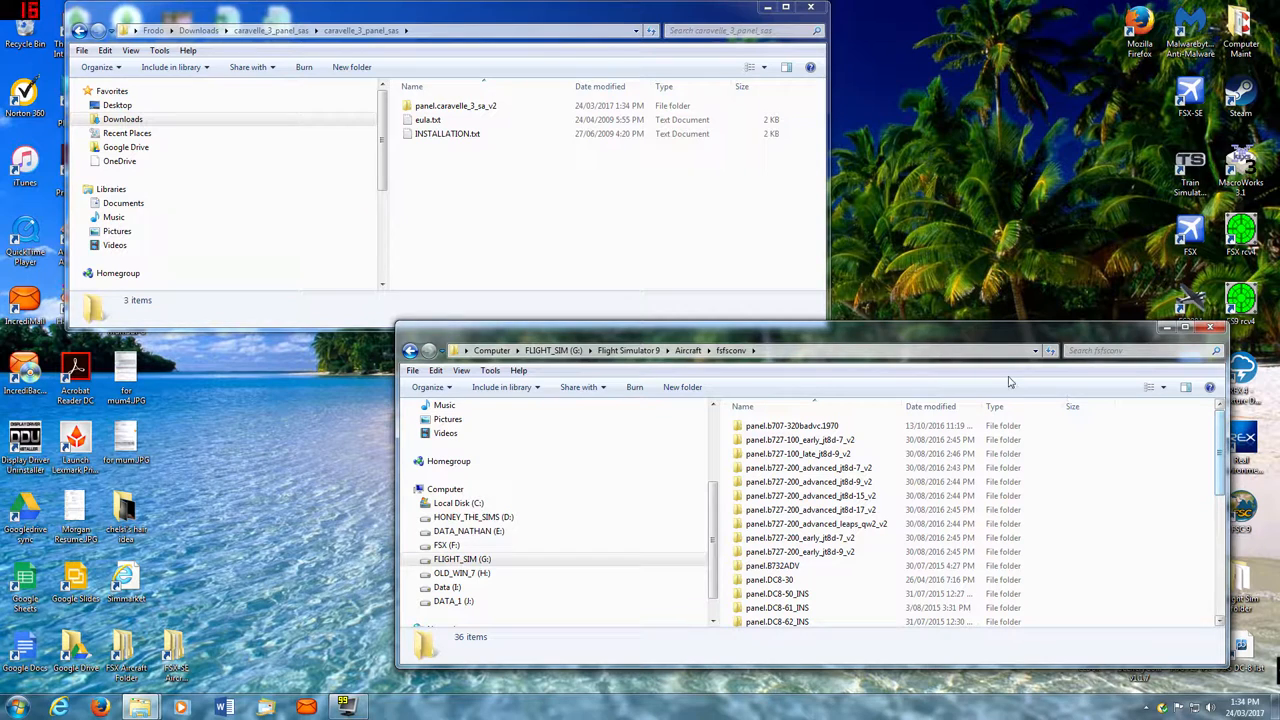
- Move panel.caravelle_3_sa_v2 from Downloads into fsfsconv by cut and paste, then return to Aircraft
{"action": "left_click", "coordinate": [456, 104]}
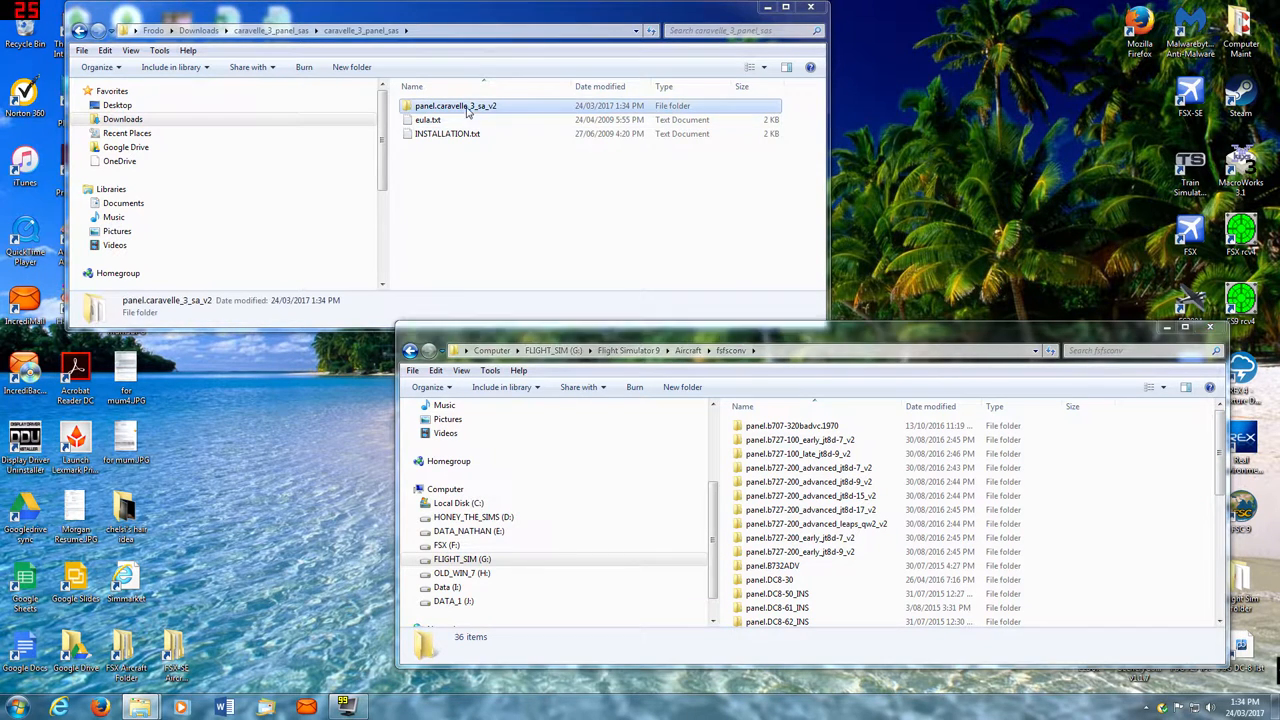
{"action": "right_click", "coordinate": [456, 104]}
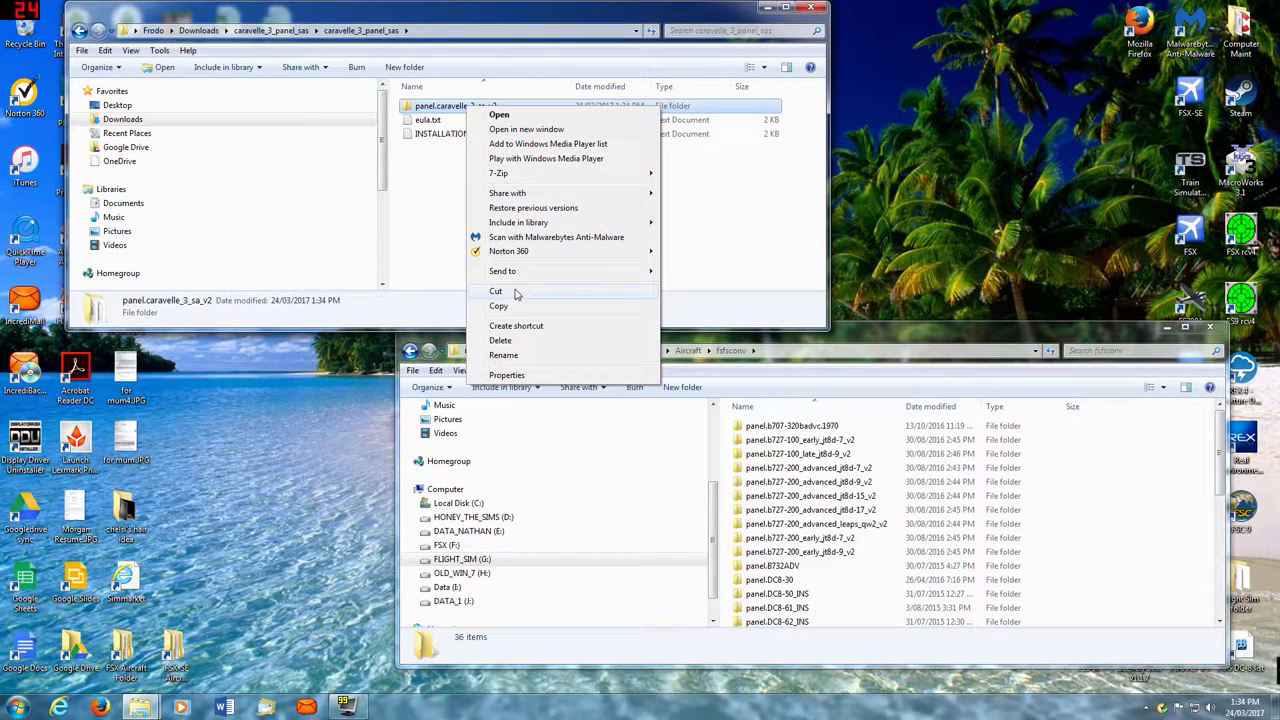
{"action": "left_click", "coordinate": [500, 306]}
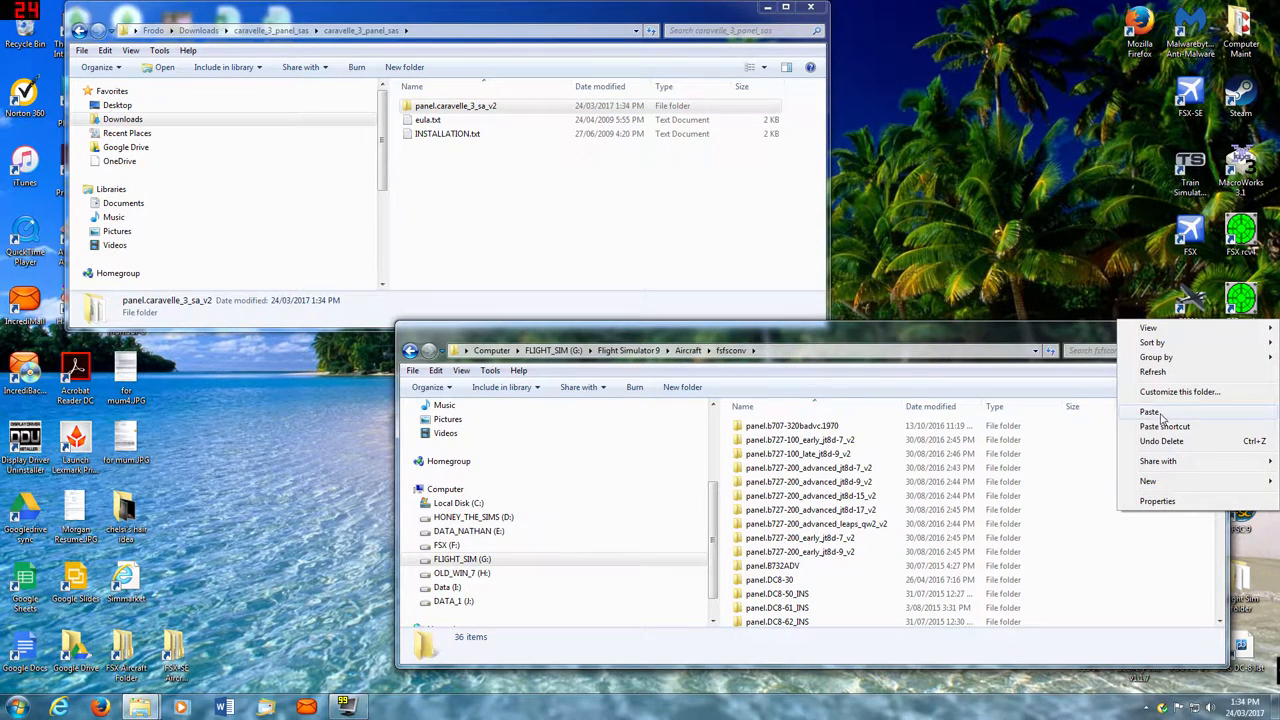
{"action": "left_click", "coordinate": [1150, 412]}
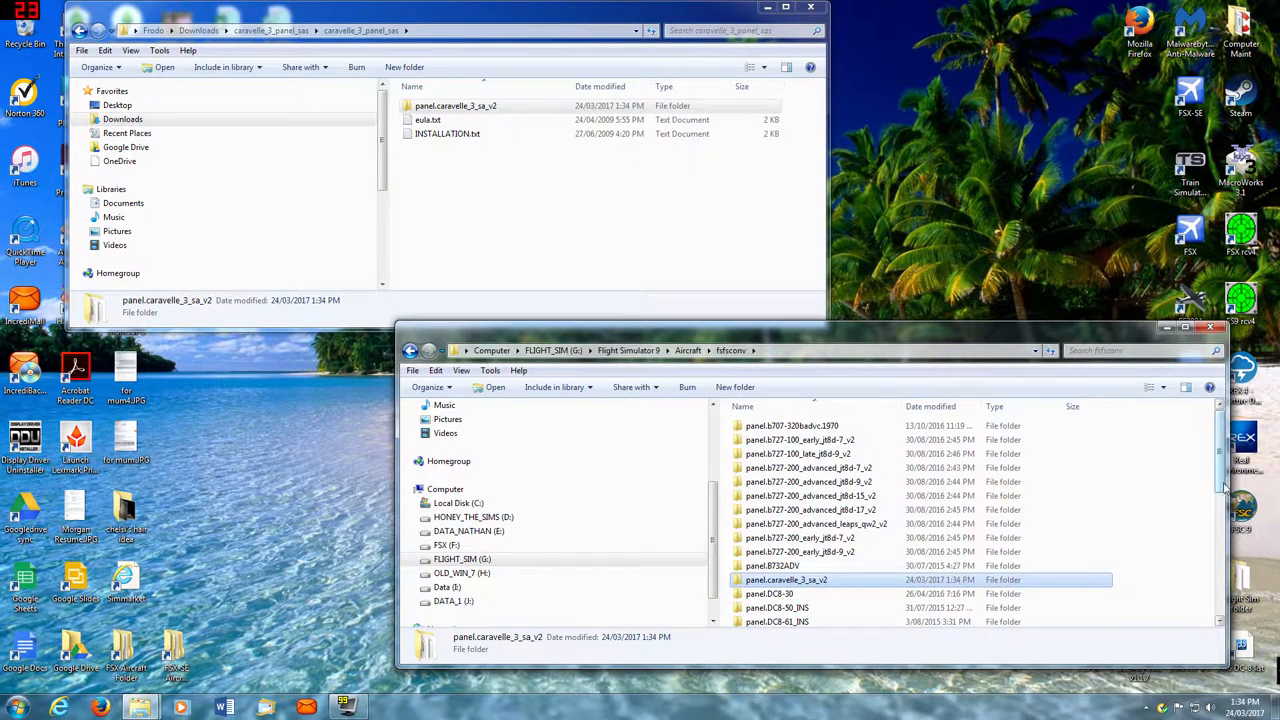
{"action": "scroll", "scroll_direction": "down", "scroll_amount": 3}
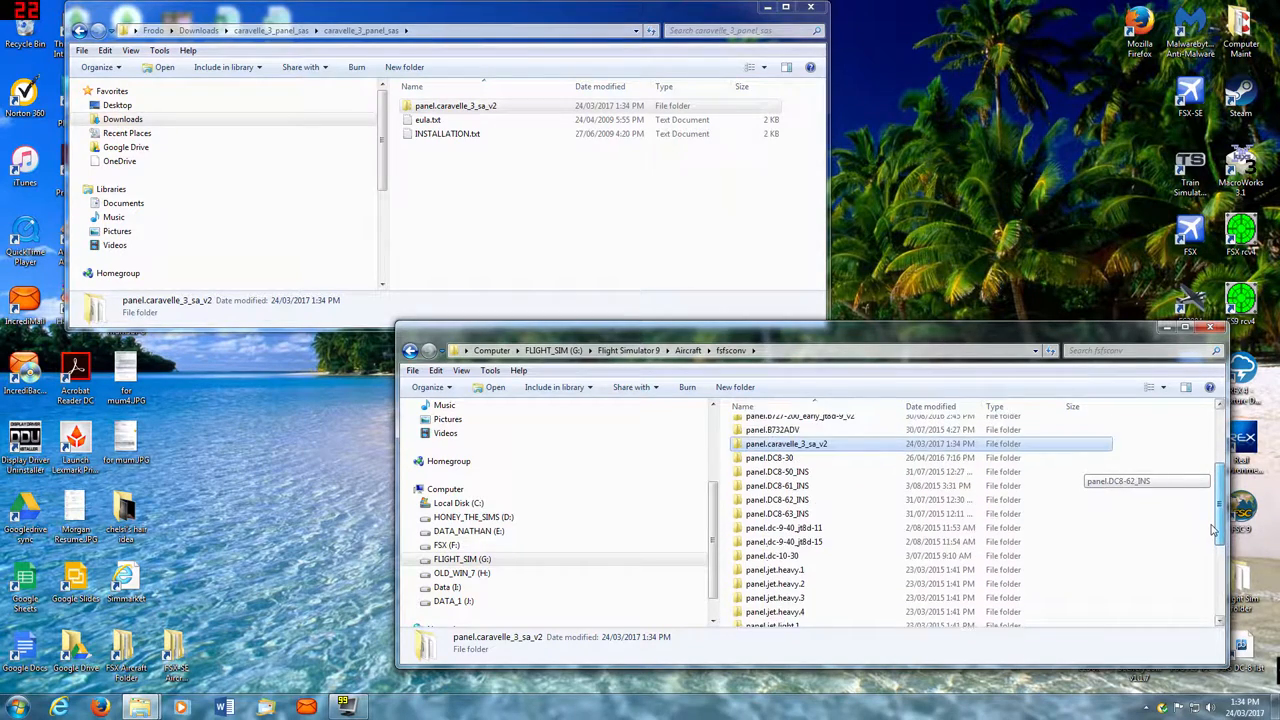
{"action": "scroll", "scroll_direction": "up", "scroll_amount": 3}
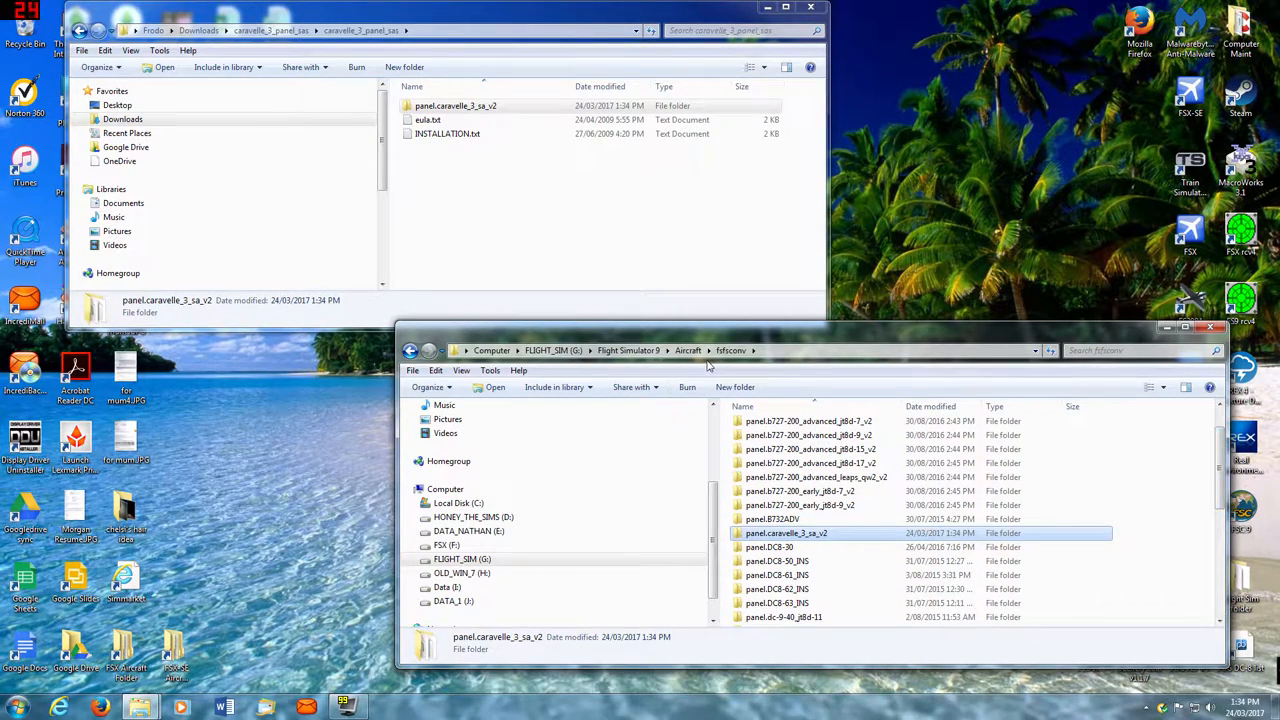
{"action": "left_click", "coordinate": [688, 350]}
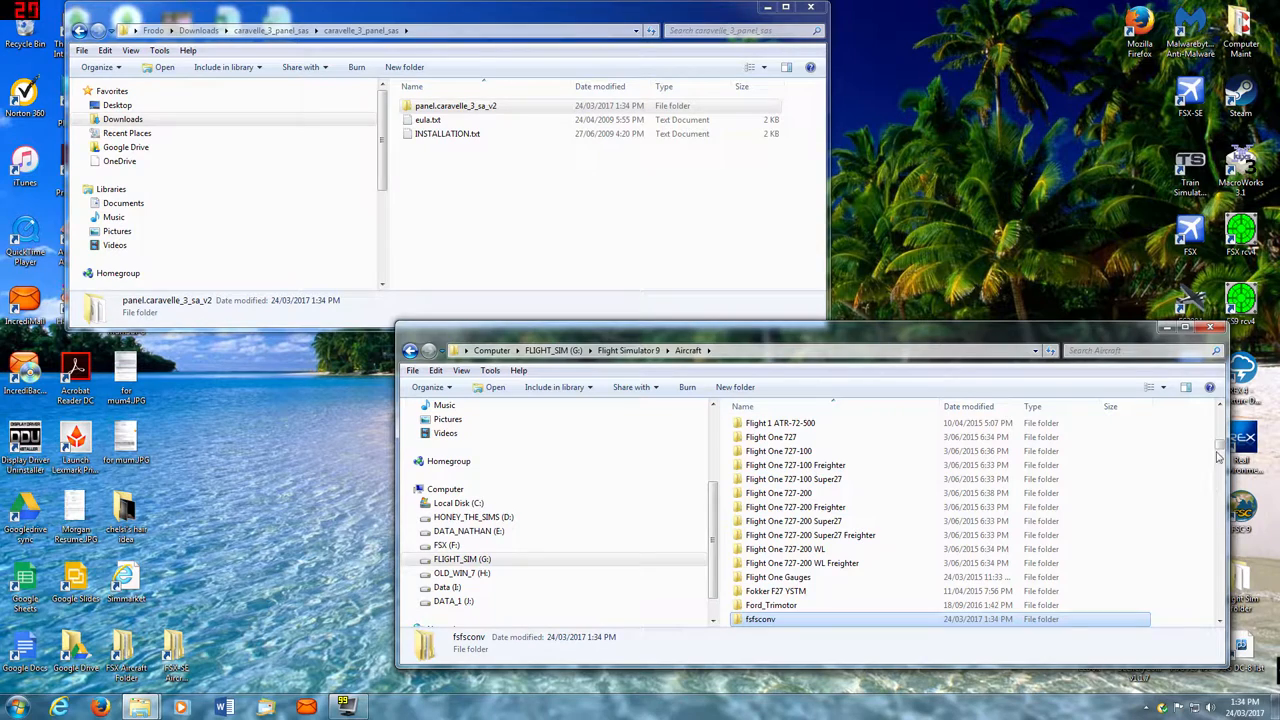
{"action": "scroll", "scroll_direction": "up", "scroll_amount": 3}
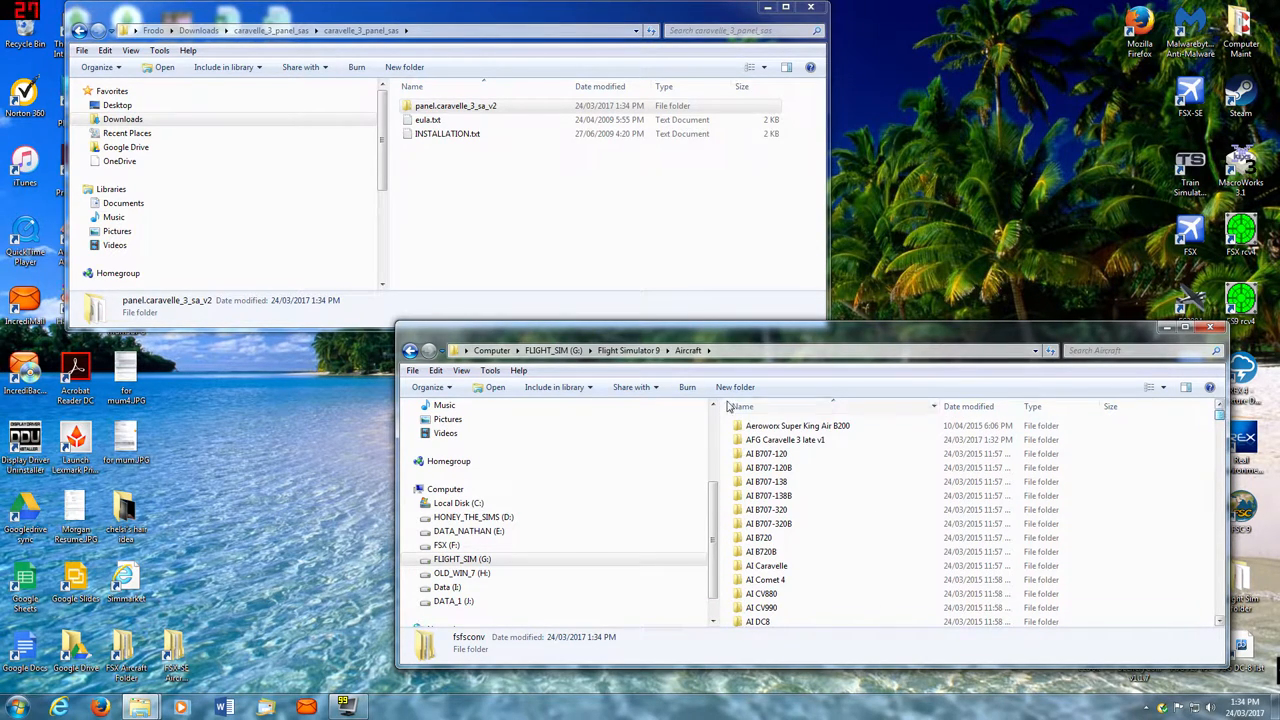
- Open panel.cfg inside AFG Caravelle 3 late v1\panel for editing in Notepad
{"action": "double_click", "coordinate": [784, 440]}
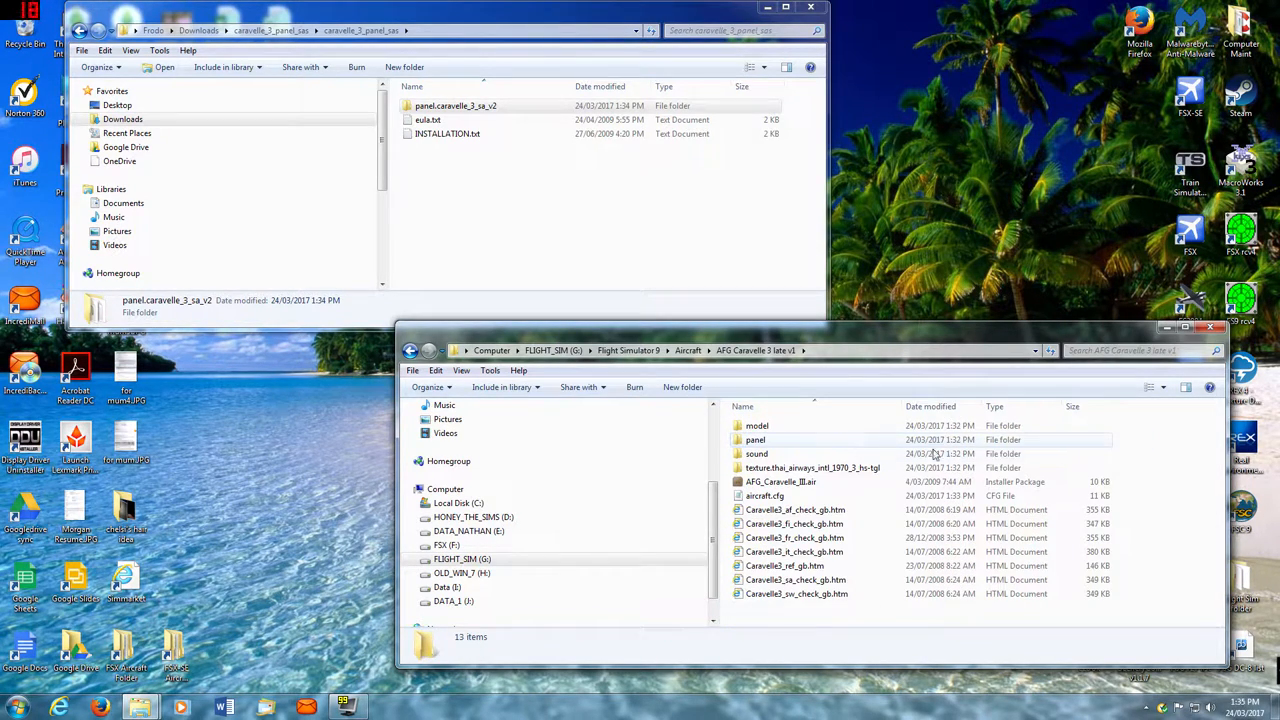
{"action": "double_click", "coordinate": [756, 440]}
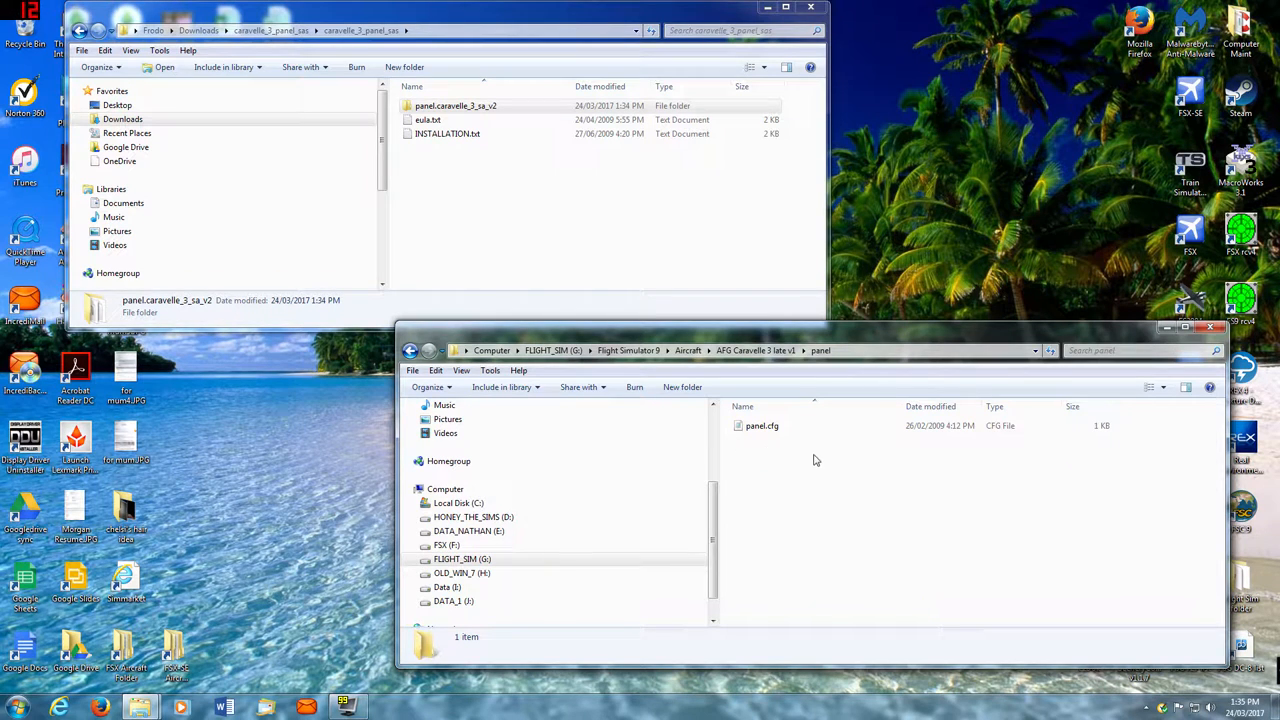
{"action": "left_click", "coordinate": [762, 424]}
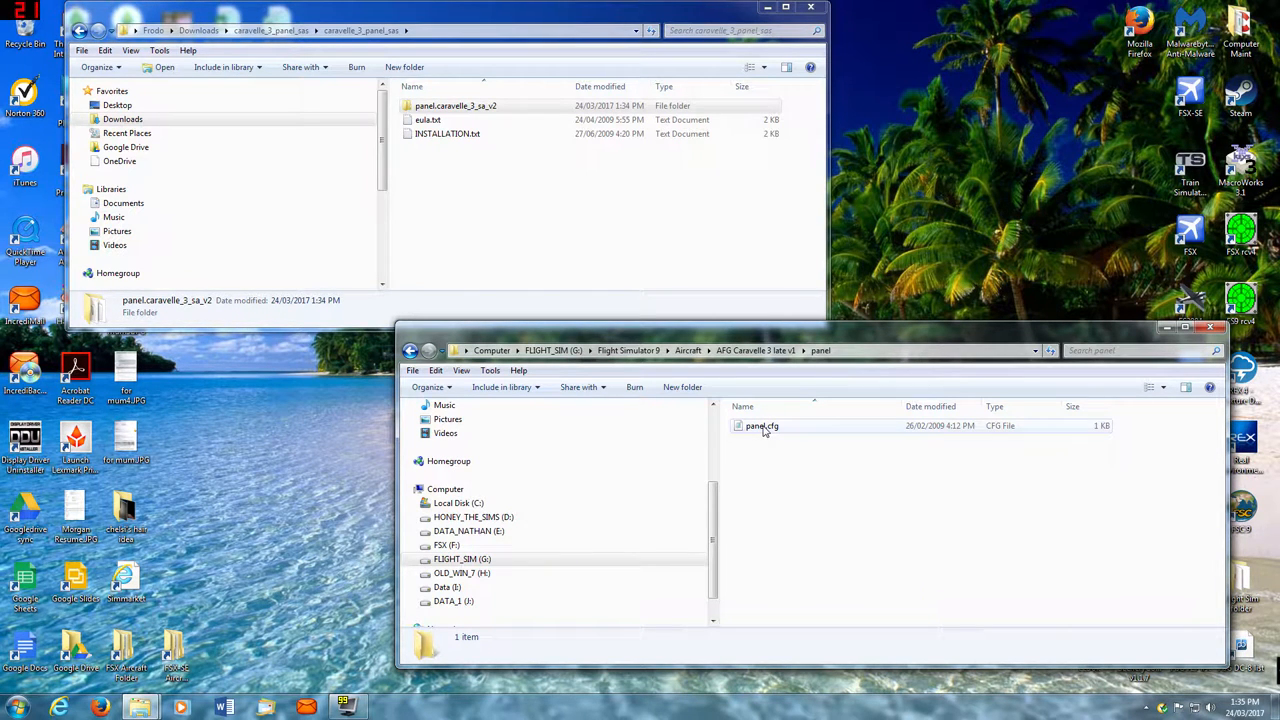
{"action": "double_click", "coordinate": [762, 424]}
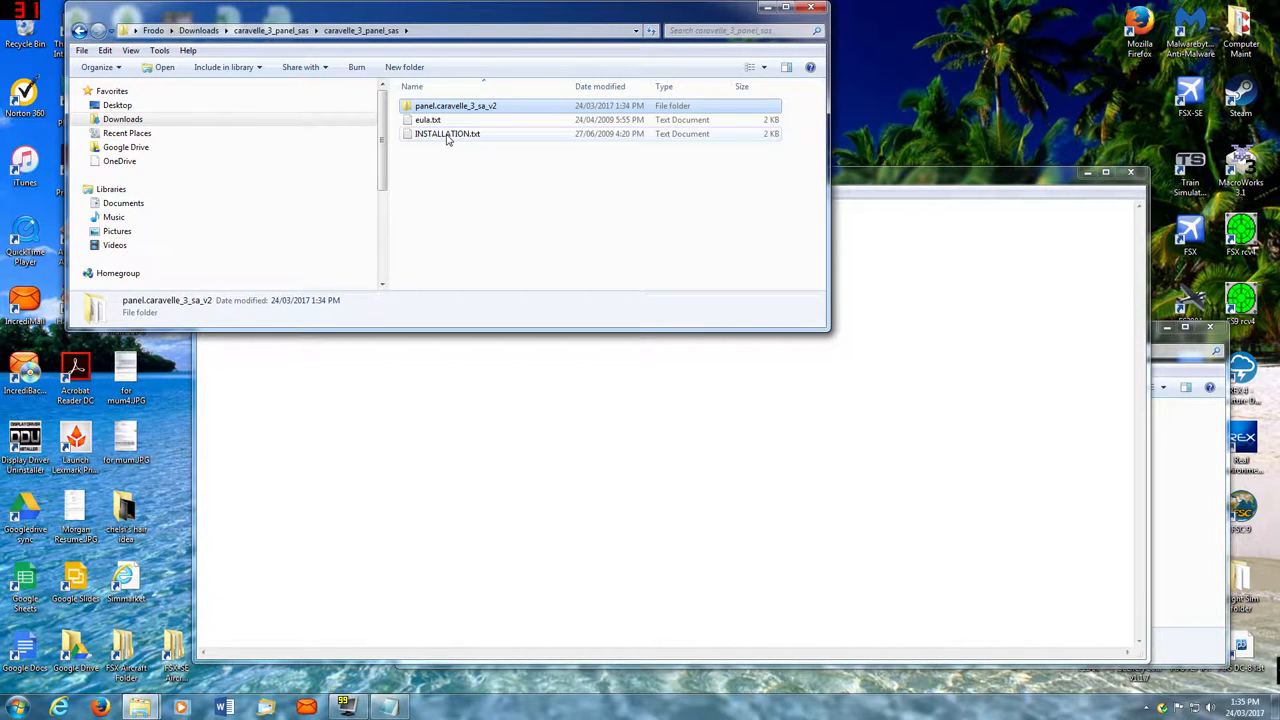
- Copy the alias line from INSTALLATION.txt and set panel.cfg to alias=fsfsconv\panel.caravelle_3_sa_v2, then close it
{"action": "double_click", "coordinate": [448, 132]}
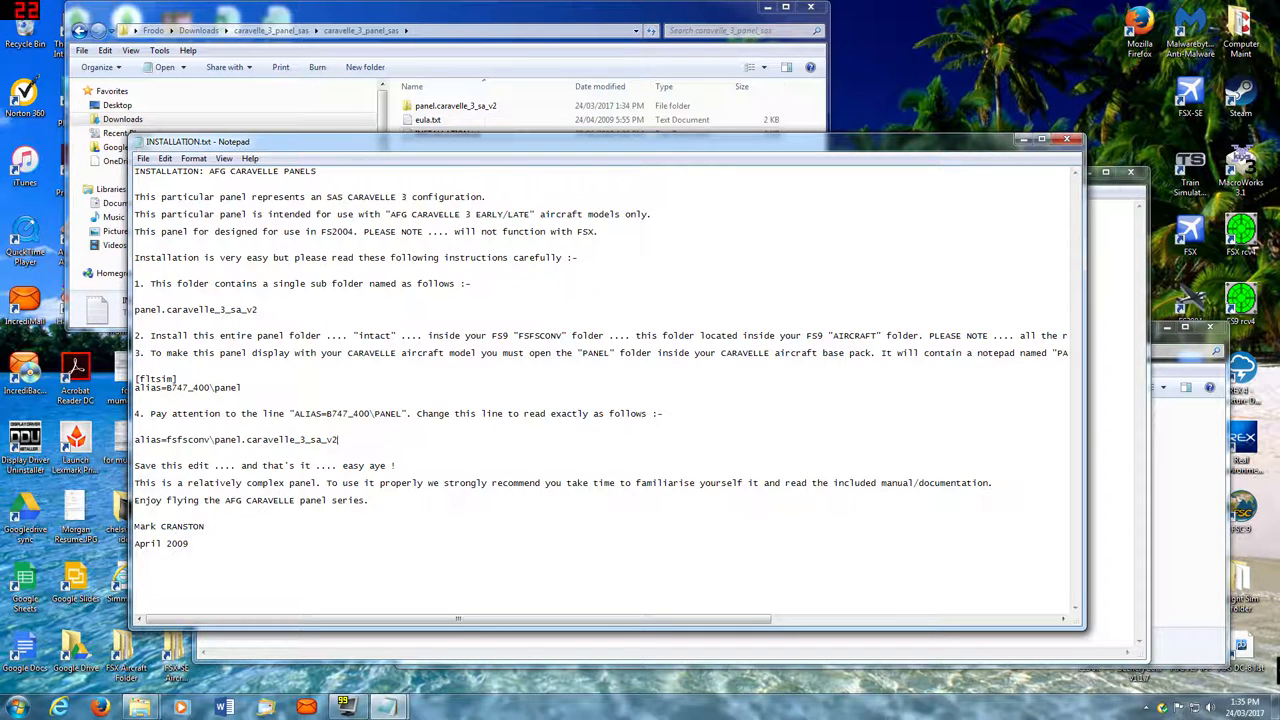
{"action": "triple_click", "coordinate": [236, 440]}
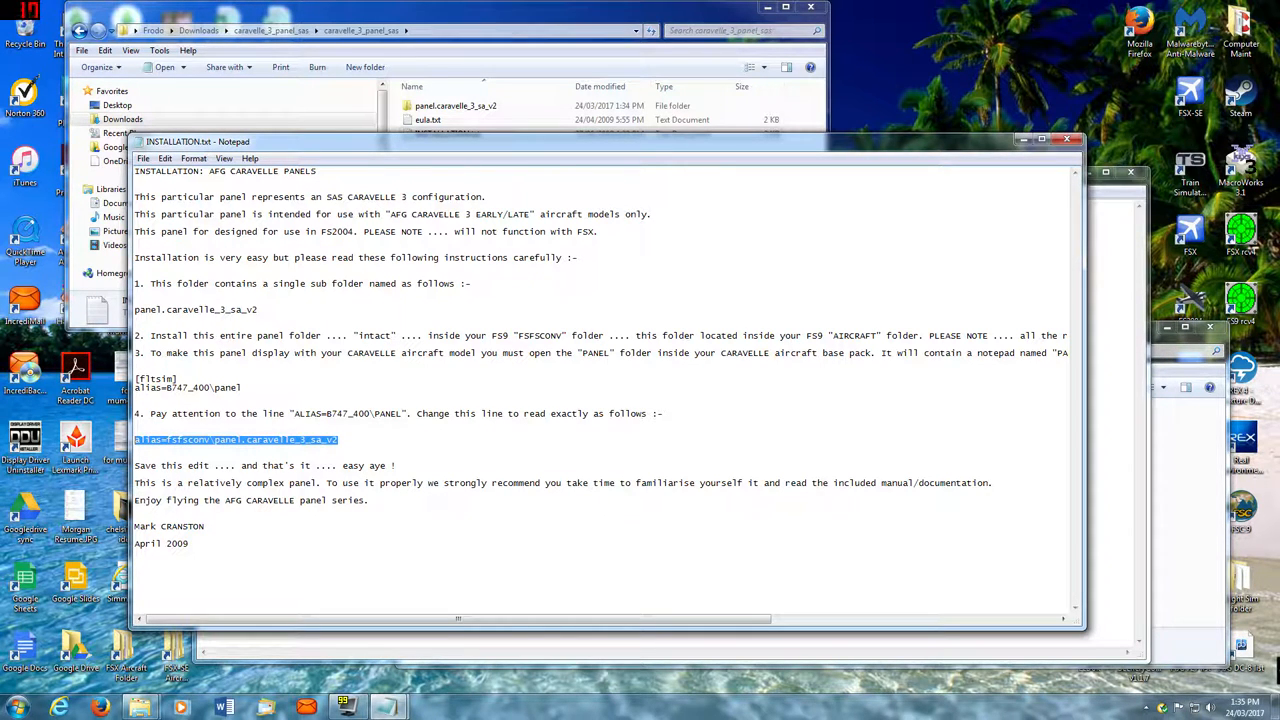
{"action": "right_click", "coordinate": [236, 440]}
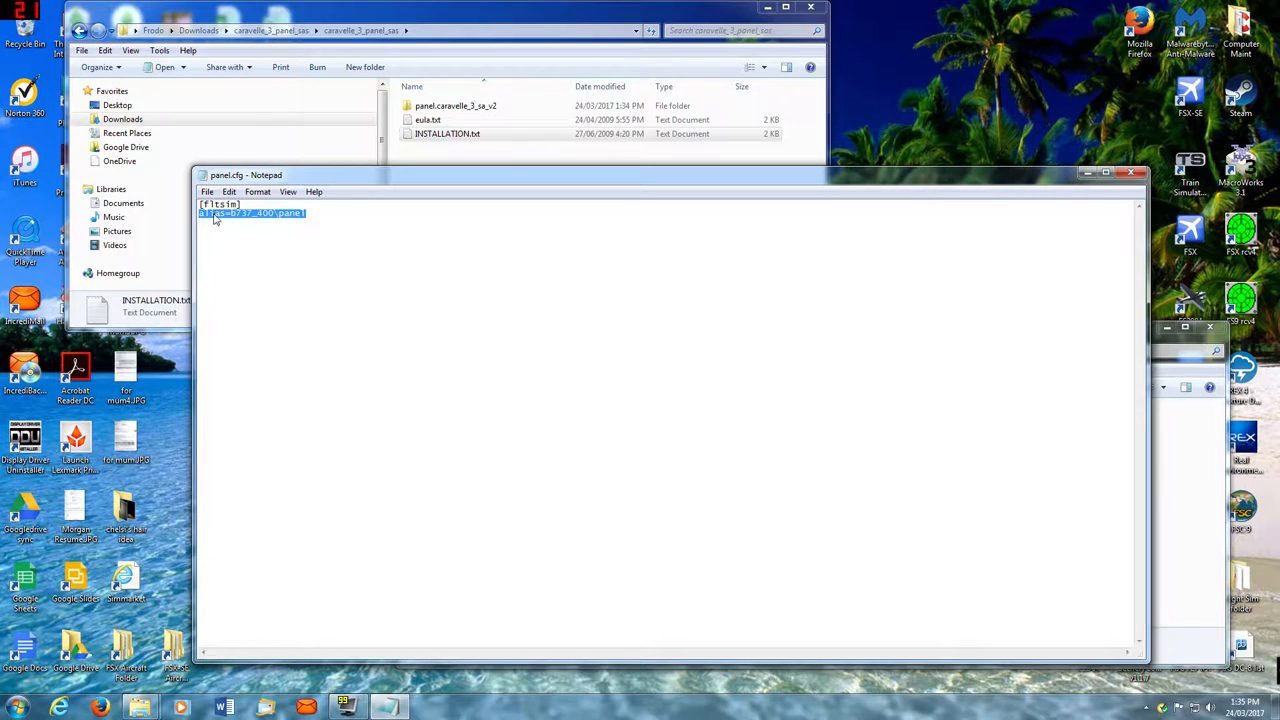
{"action": "type", "text": "alias=fsfsconv\\panel.caravelle_3_sa_v2"}
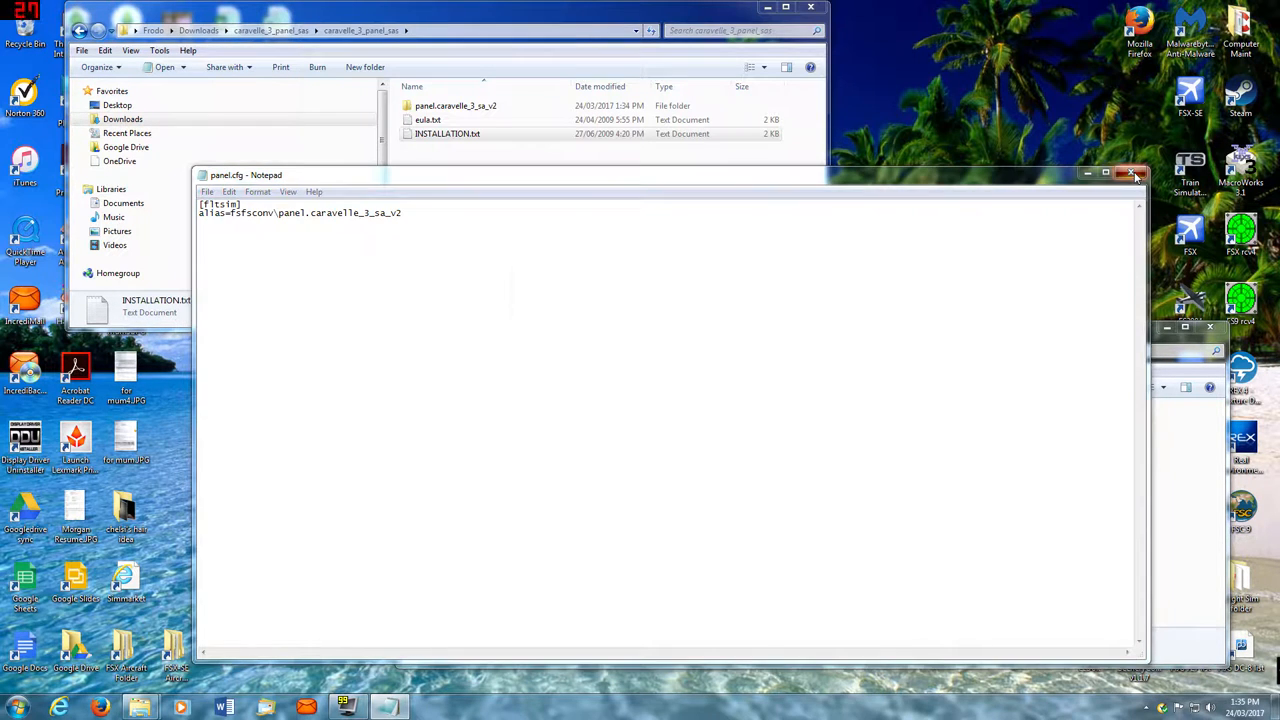
{"action": "left_click", "coordinate": [1132, 174]}
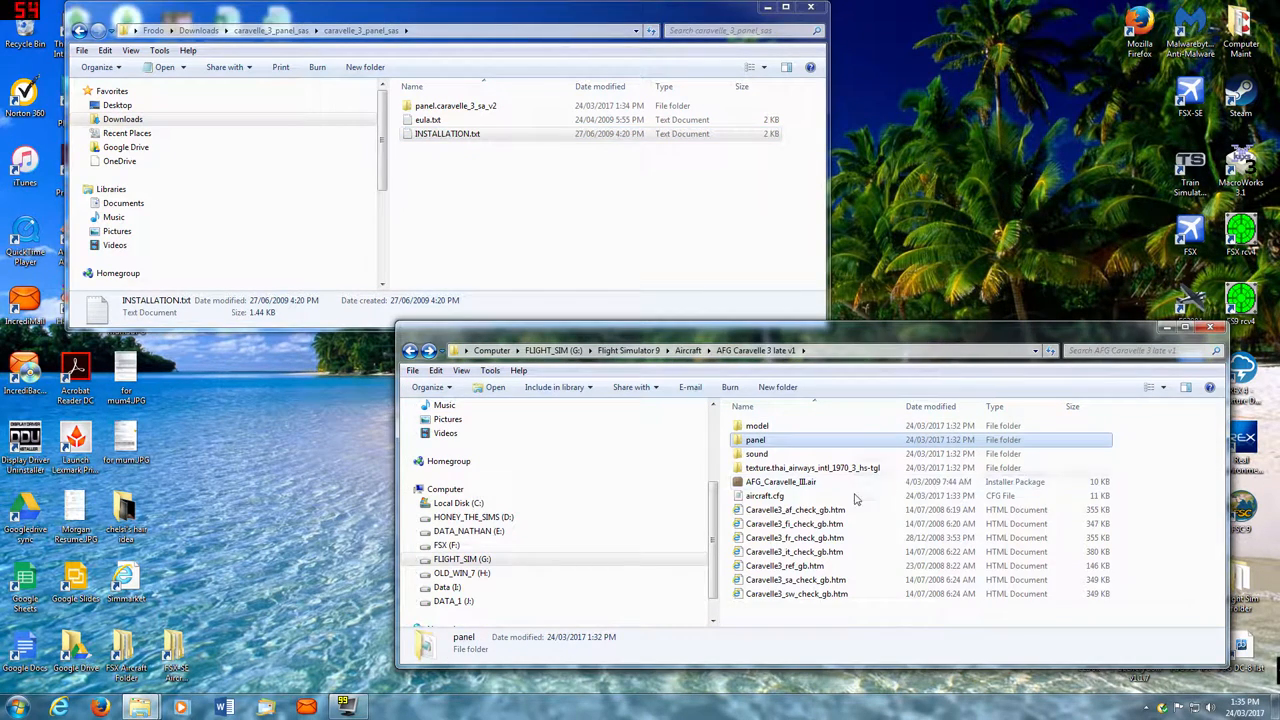
{"action": "mouse_move", "coordinate": [504, 468]}
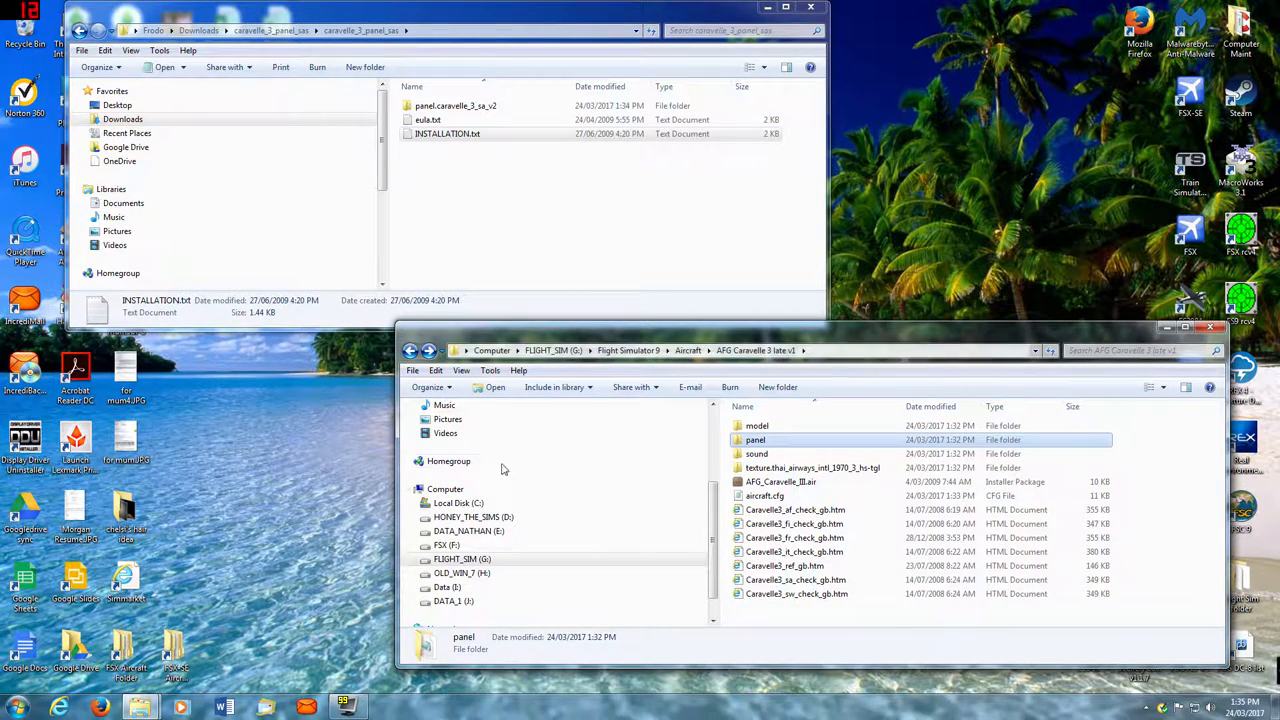
- Return to Downloads and delete the leftover caravelle_3_panel_sas folder to the Recycle Bin
{"action": "left_click", "coordinate": [80, 30]}
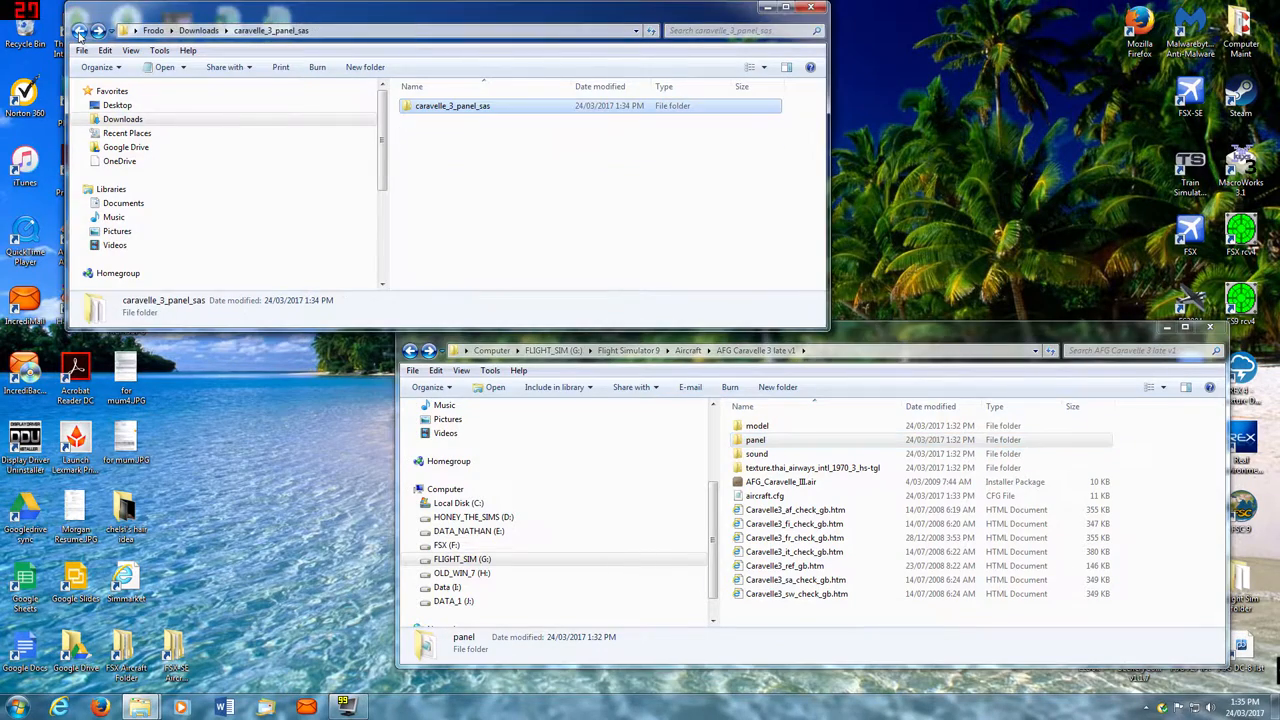
{"action": "left_click", "coordinate": [82, 30]}
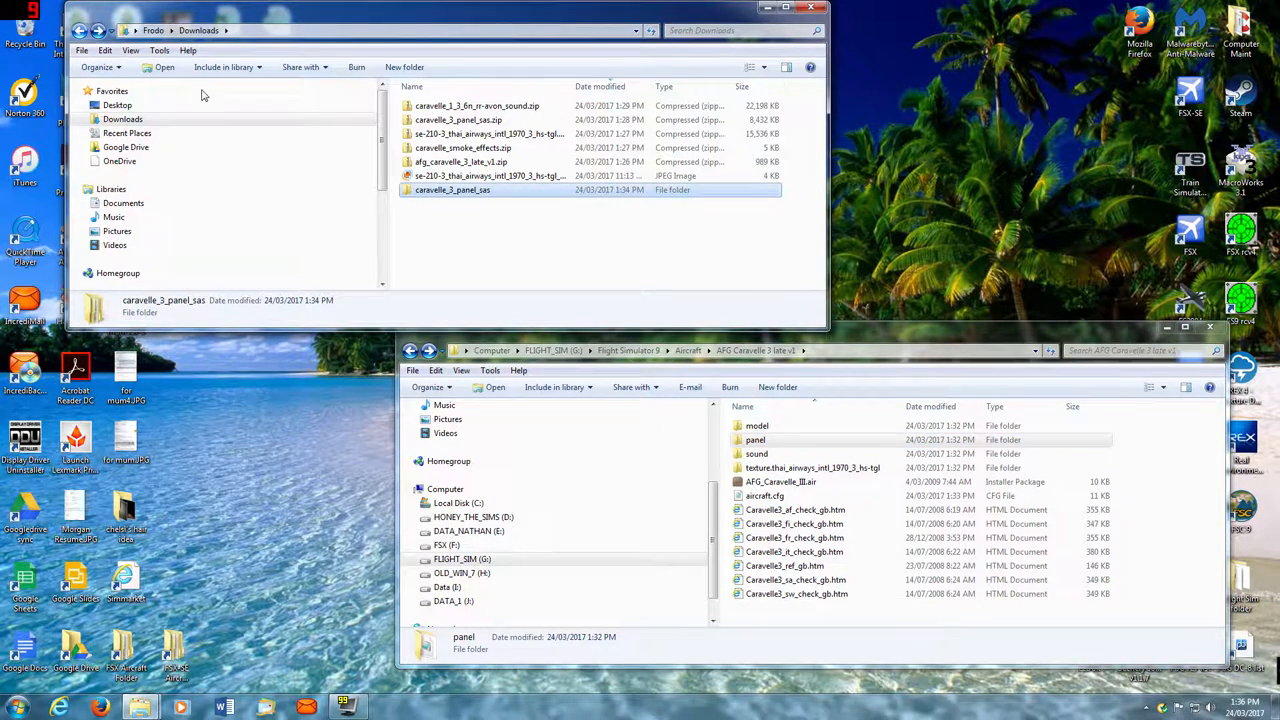
{"action": "key", "text": "Delete"}
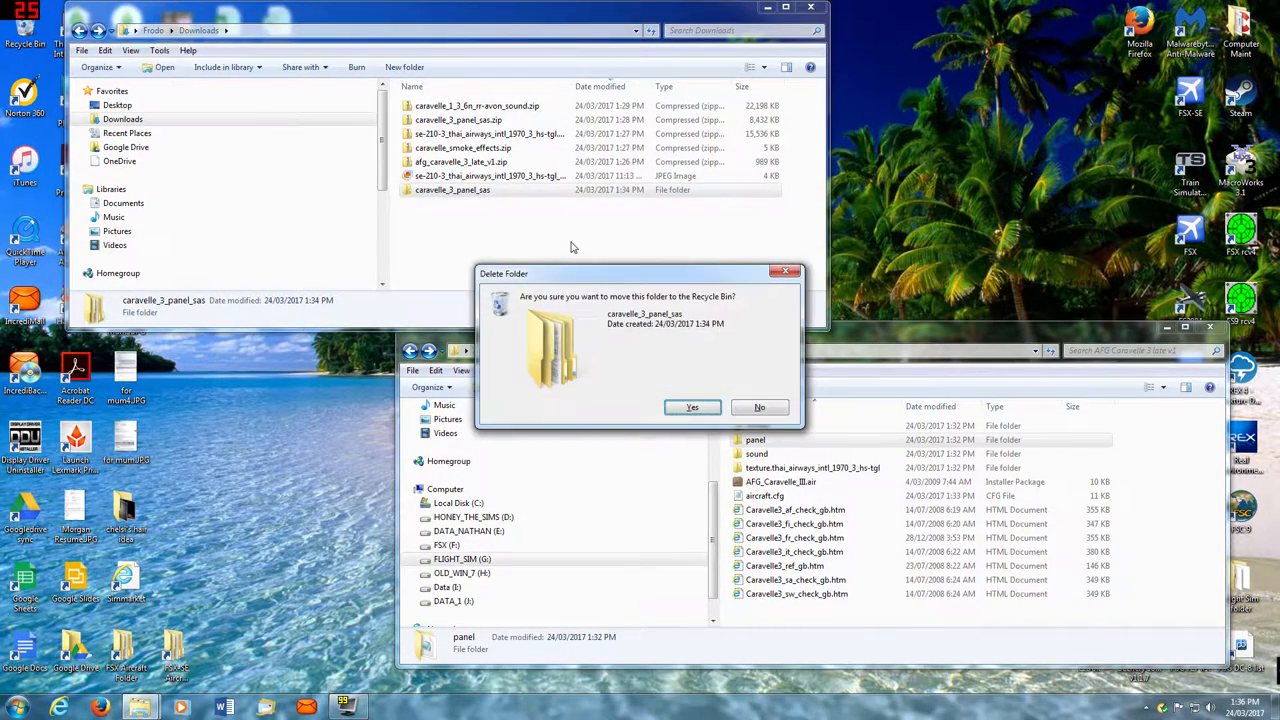
{"action": "left_click", "coordinate": [692, 408]}
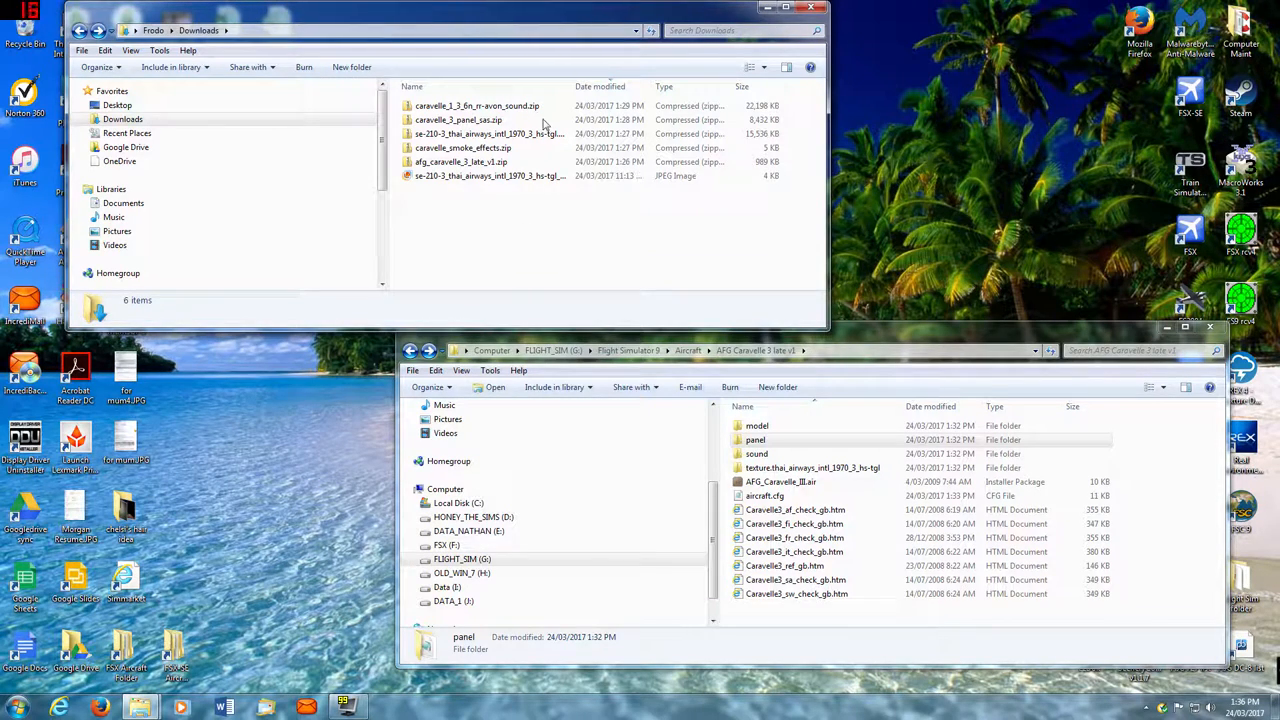
- Extract the Caravelle RR Avon sound zip and browse into its inner folder
{"action": "left_click", "coordinate": [476, 104]}
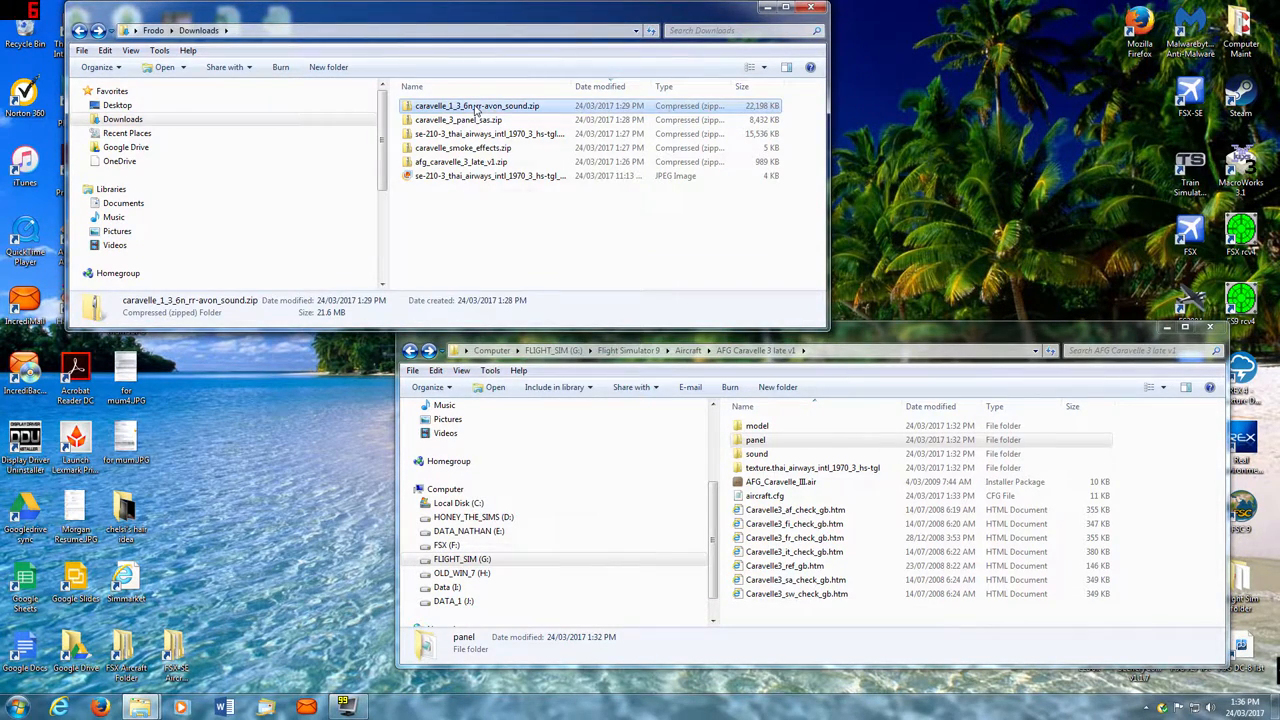
{"action": "right_click", "coordinate": [476, 104]}
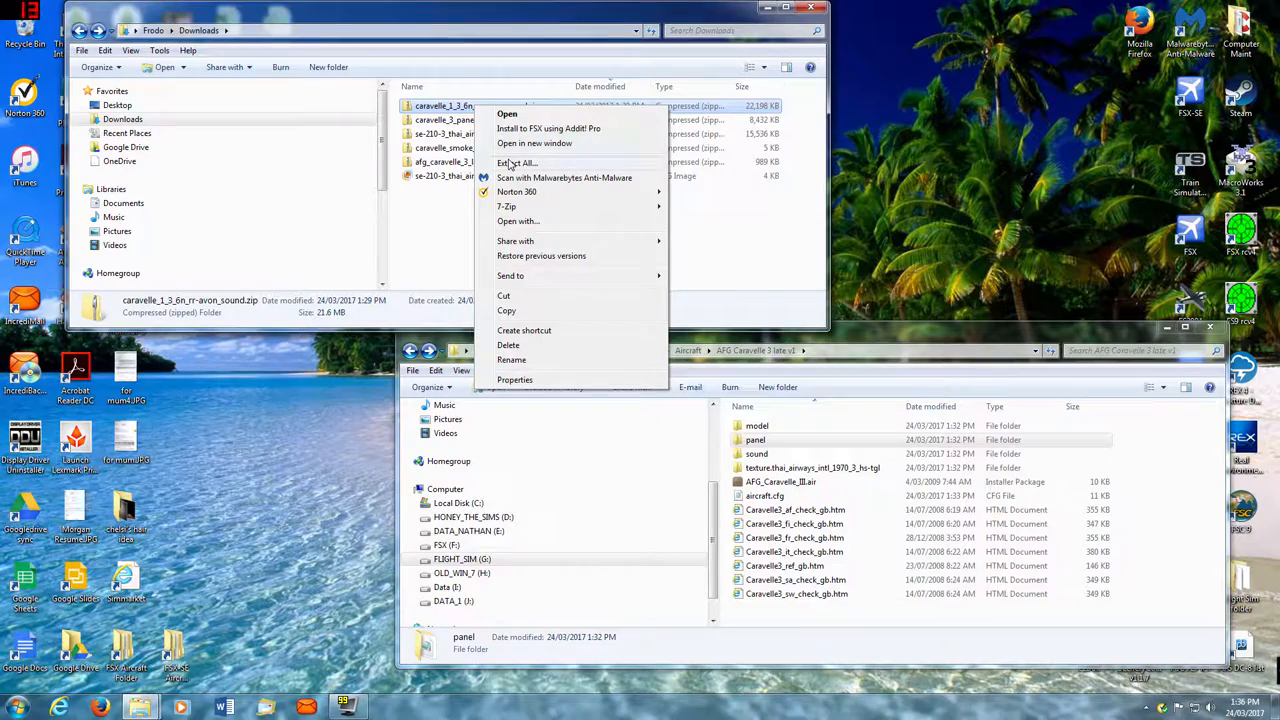
{"action": "left_click", "coordinate": [516, 164]}
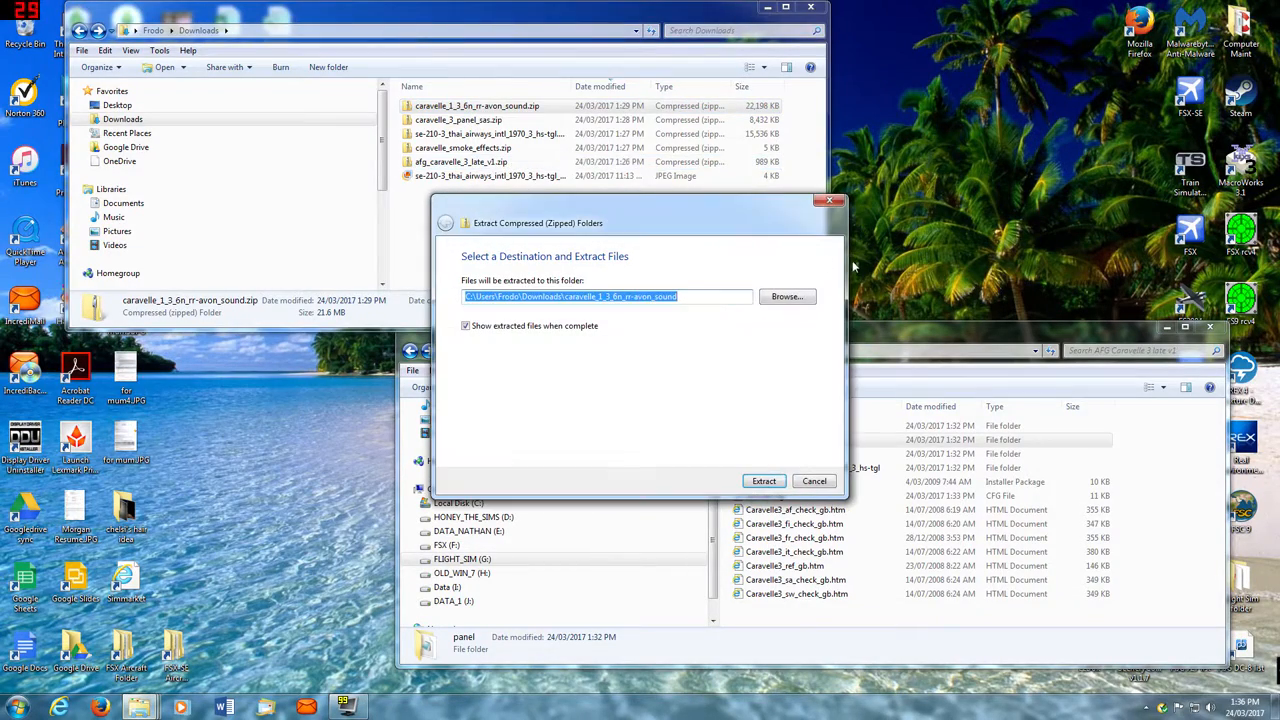
{"action": "left_click", "coordinate": [764, 480]}
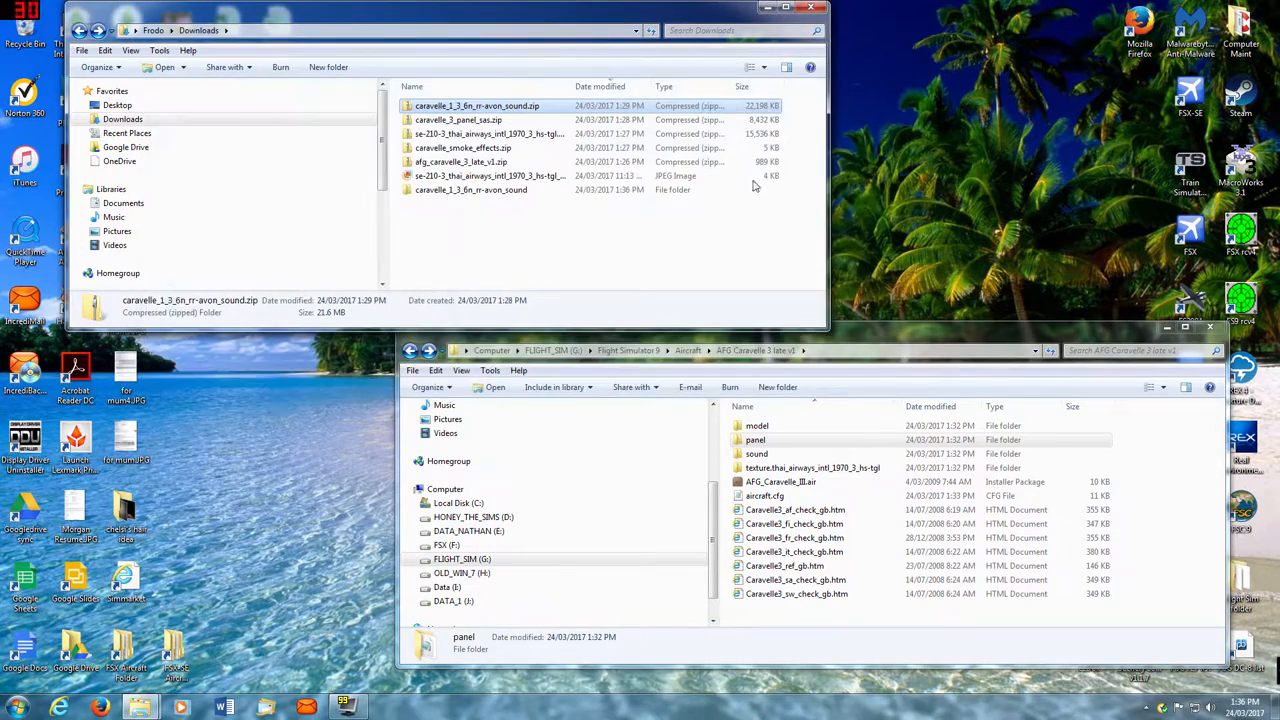
{"action": "mouse_move", "coordinate": [512, 252]}
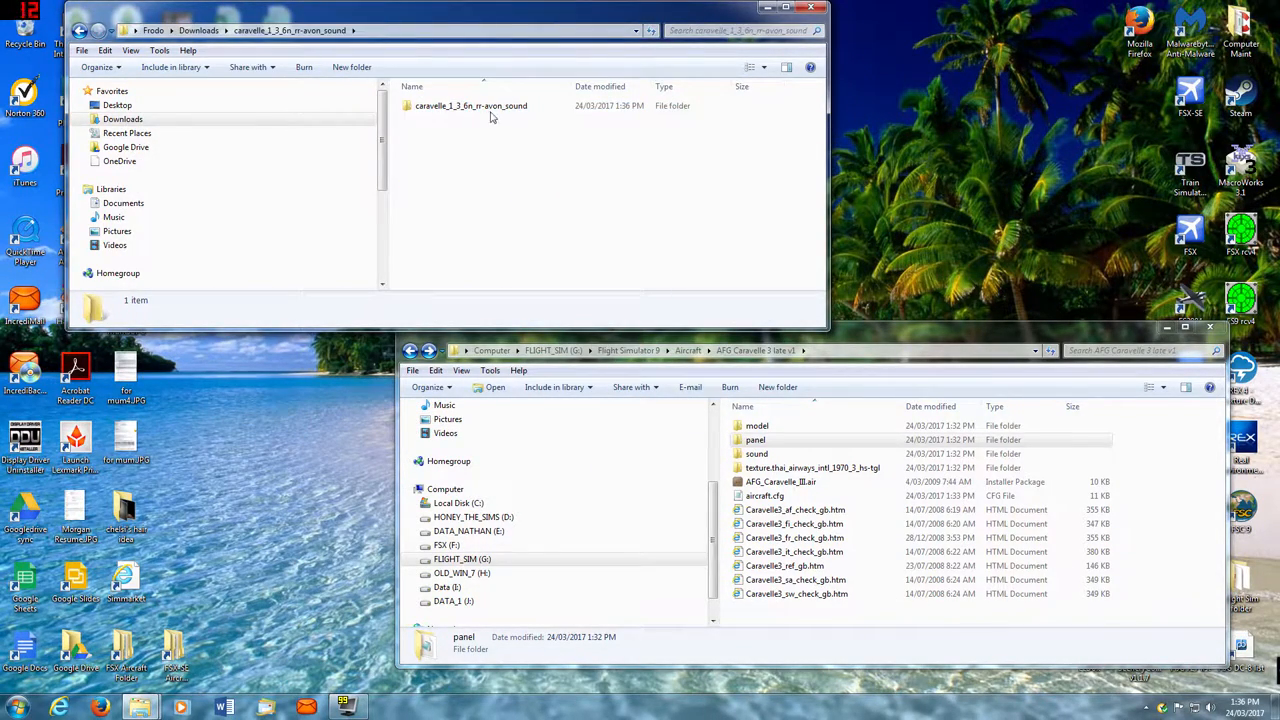
{"action": "double_click", "coordinate": [470, 104]}
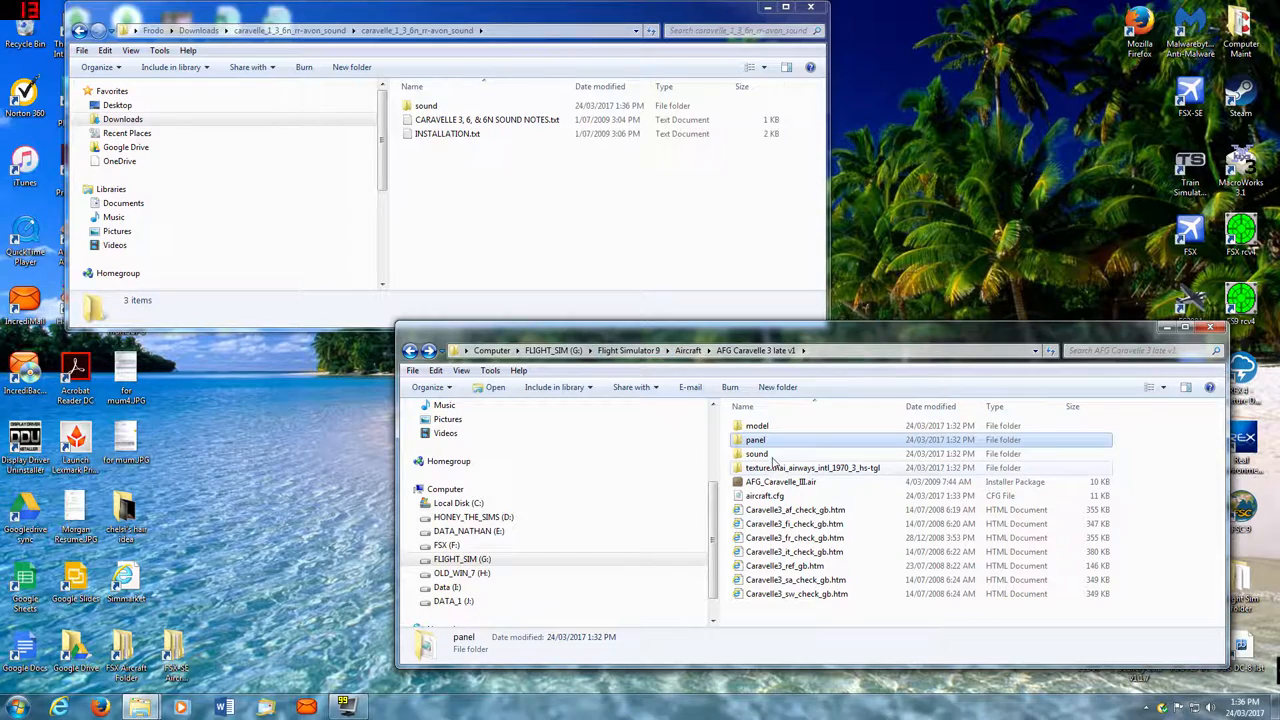
- Delete the Caravelle's old sound folder and paste the new Avon sound folder into the aircraft
{"action": "key", "text": "Delete"}
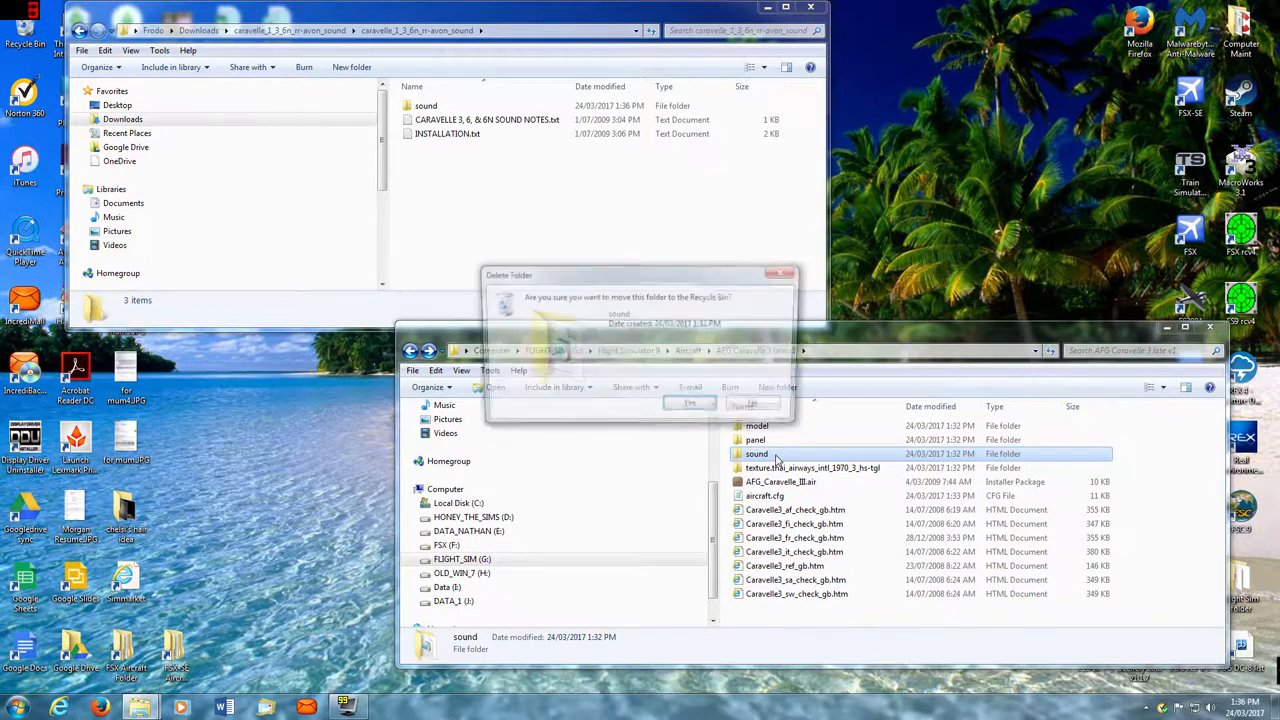
{"action": "left_click", "coordinate": [690, 404]}
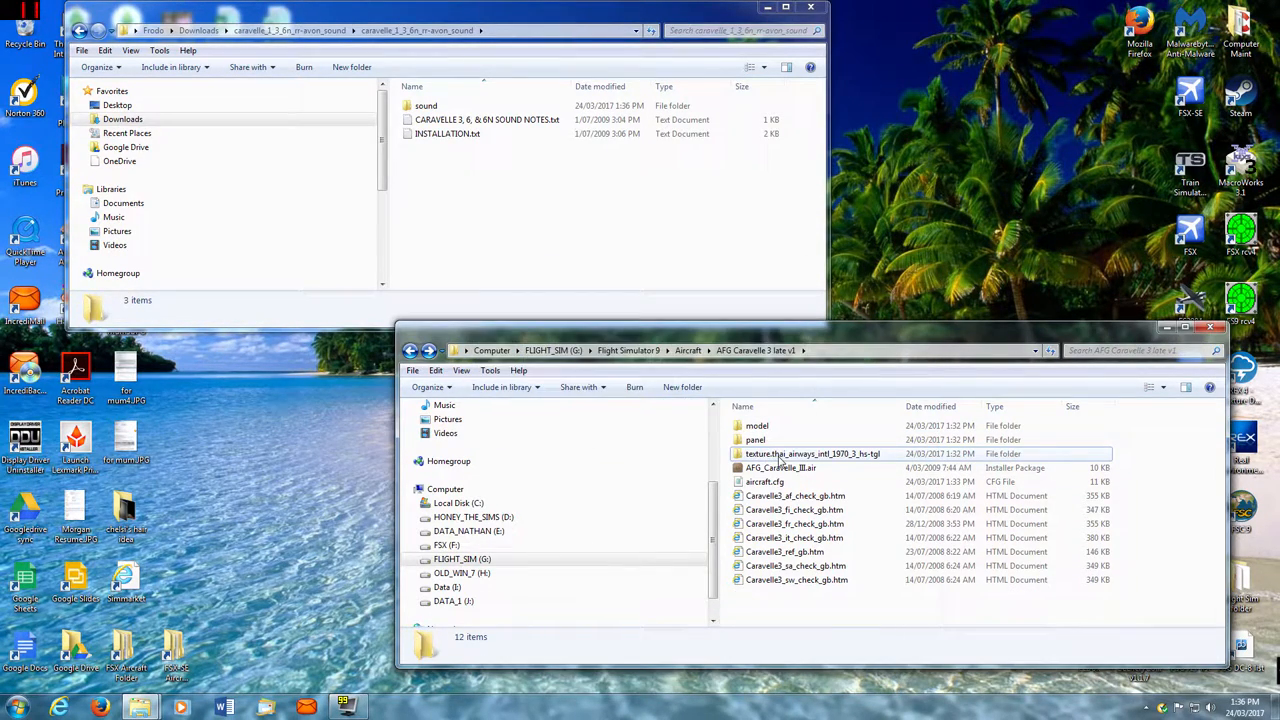
{"action": "left_click", "coordinate": [426, 104]}
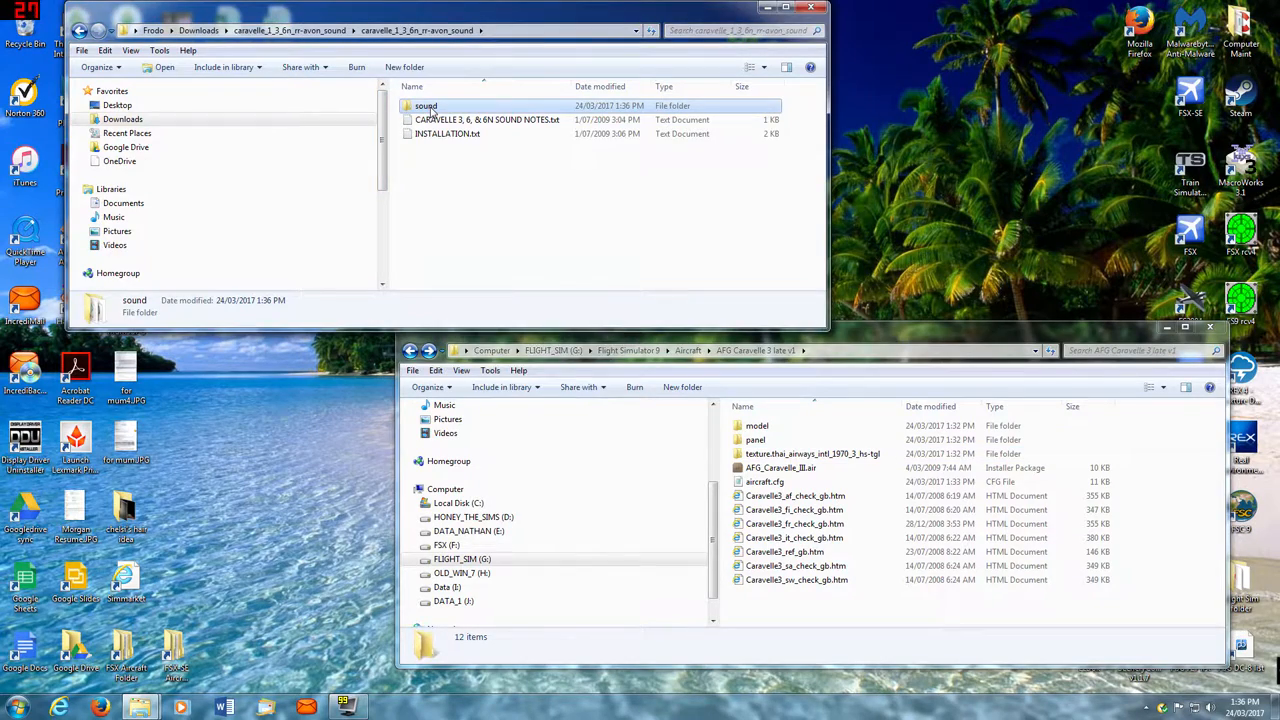
{"action": "right_click", "coordinate": [424, 106]}
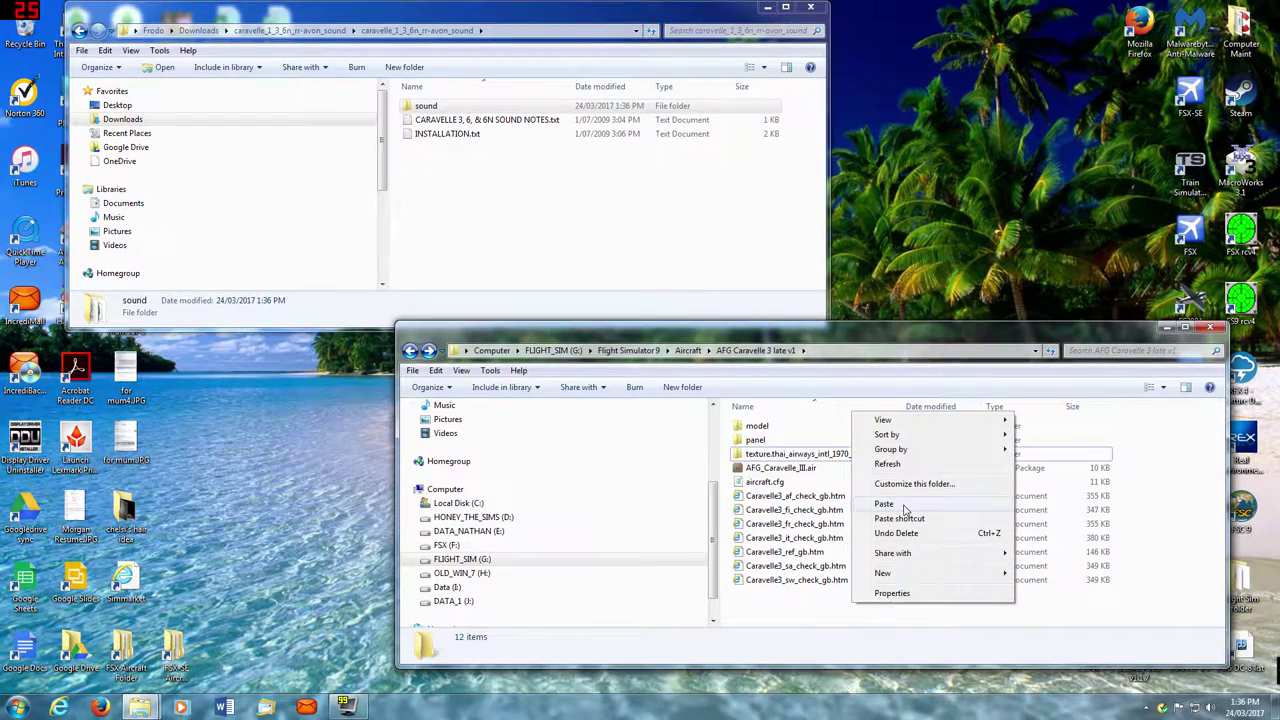
{"action": "left_click", "coordinate": [884, 504]}
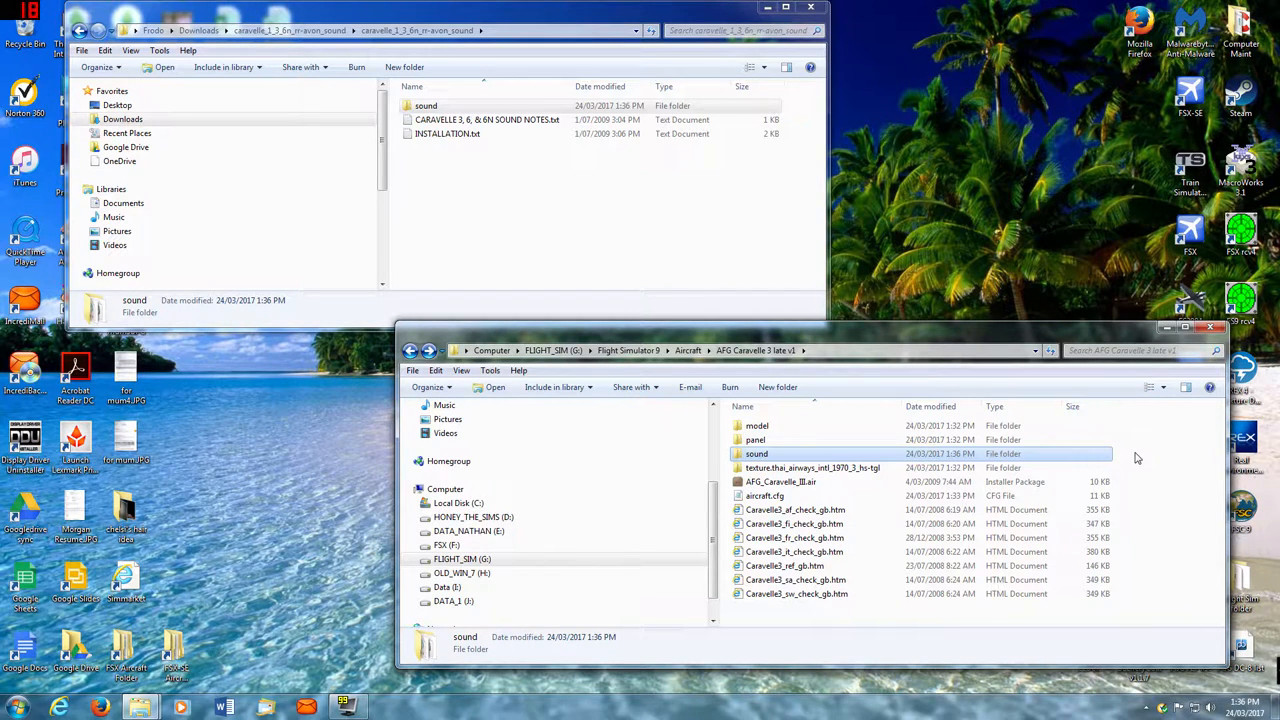
{"action": "mouse_move", "coordinate": [838, 422]}
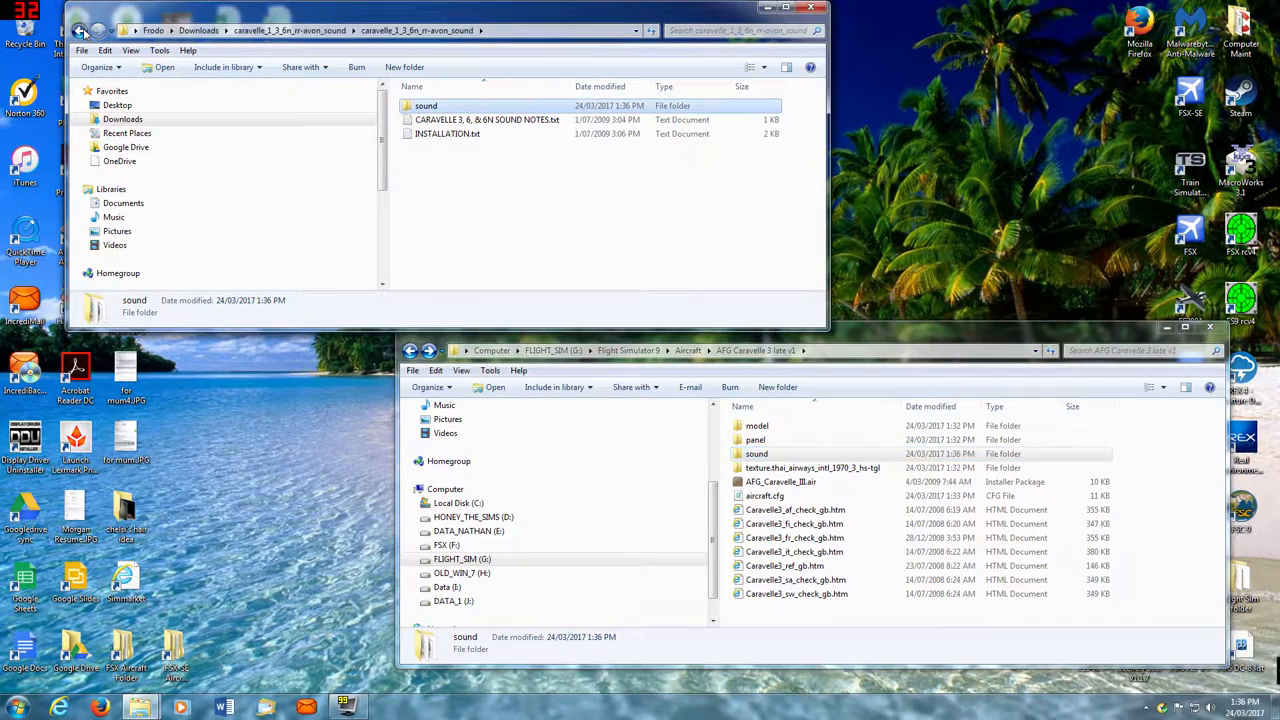
- Delete the extracted caravelle_1_3_6n_rr-avon_sound folder from Downloads
{"action": "left_click", "coordinate": [96, 30]}
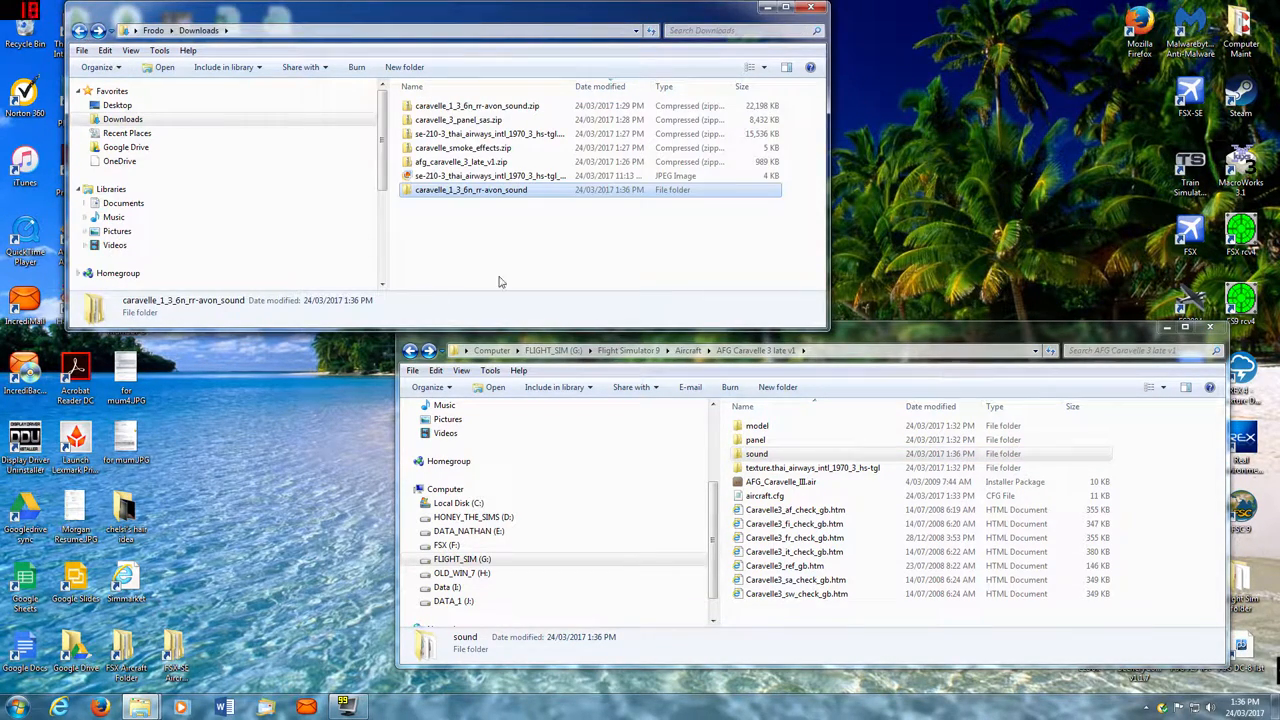
{"action": "key", "text": "Delete"}
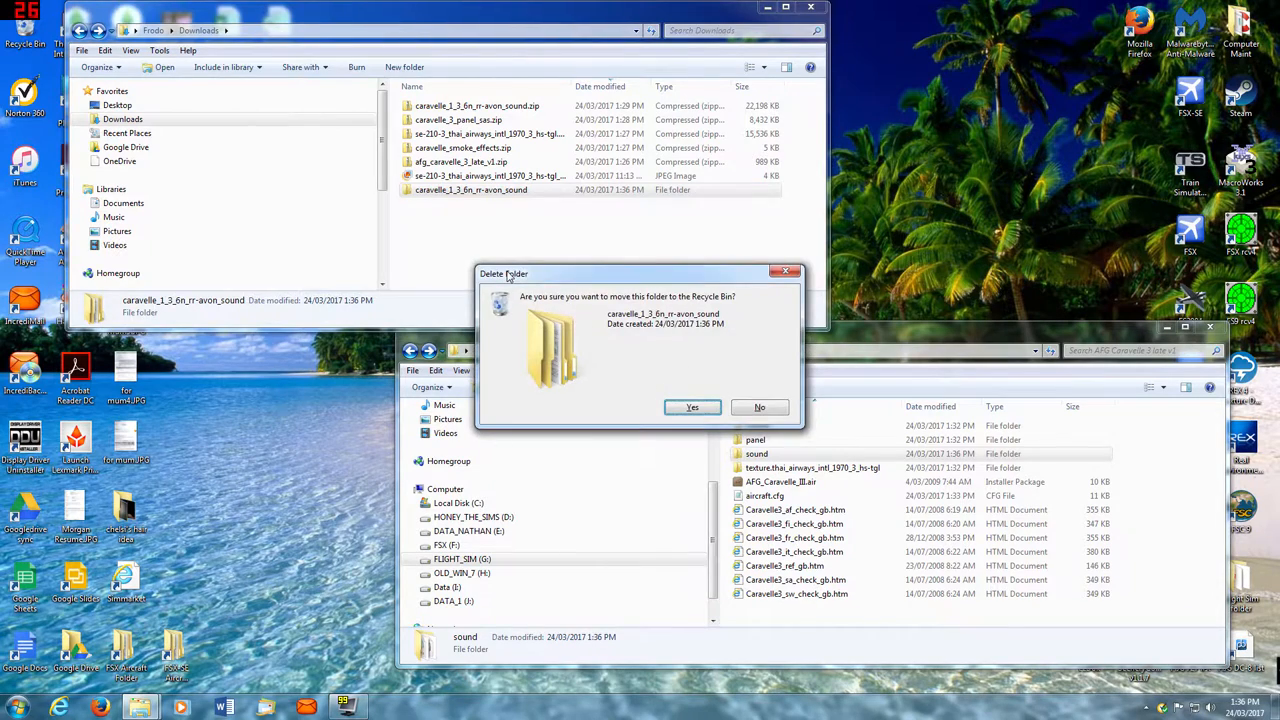
{"action": "left_click", "coordinate": [692, 408]}
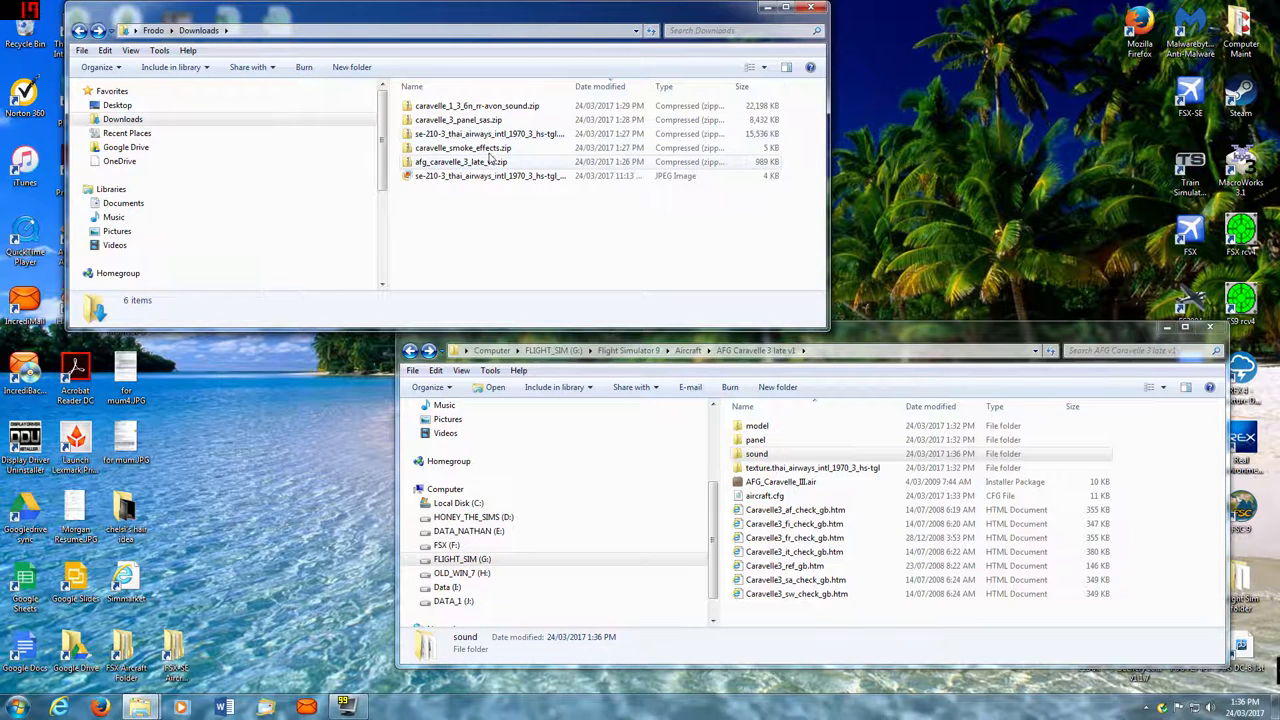
- Extract caravelle_smoke_effects.zip and browse into its extracted folder with the effects folder and readme
{"action": "left_click", "coordinate": [462, 148]}
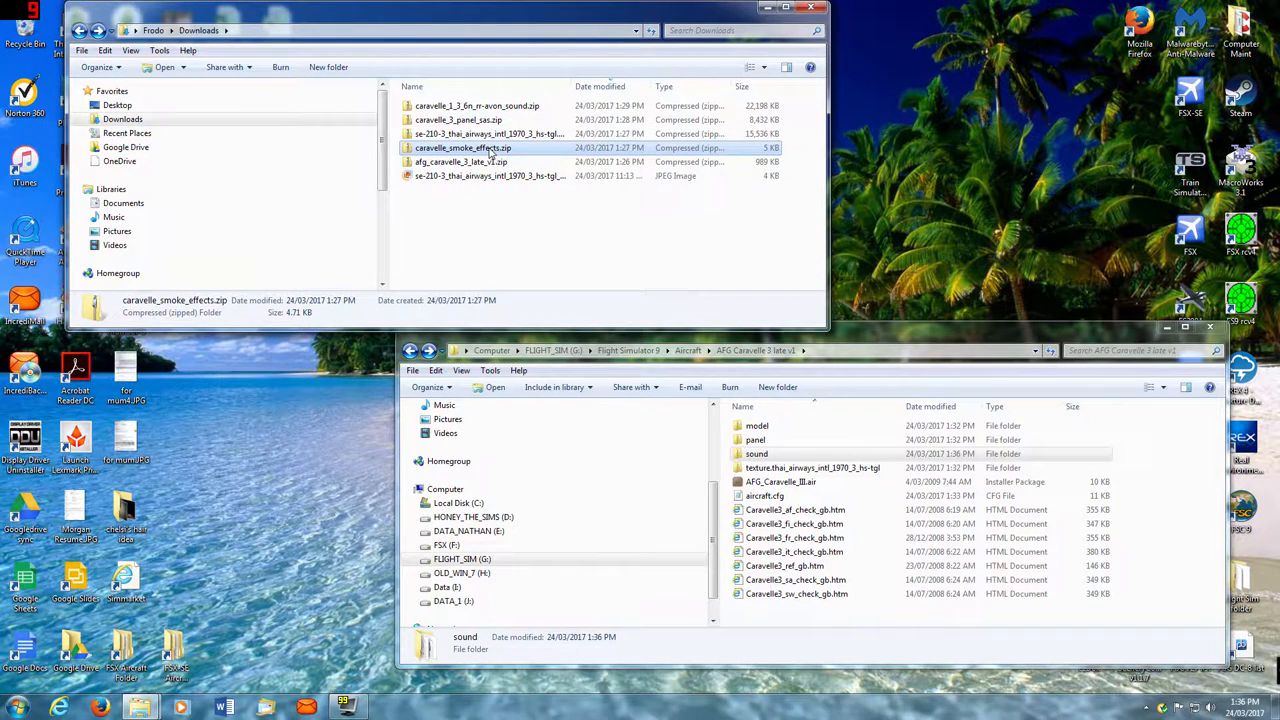
{"action": "right_click", "coordinate": [462, 148]}
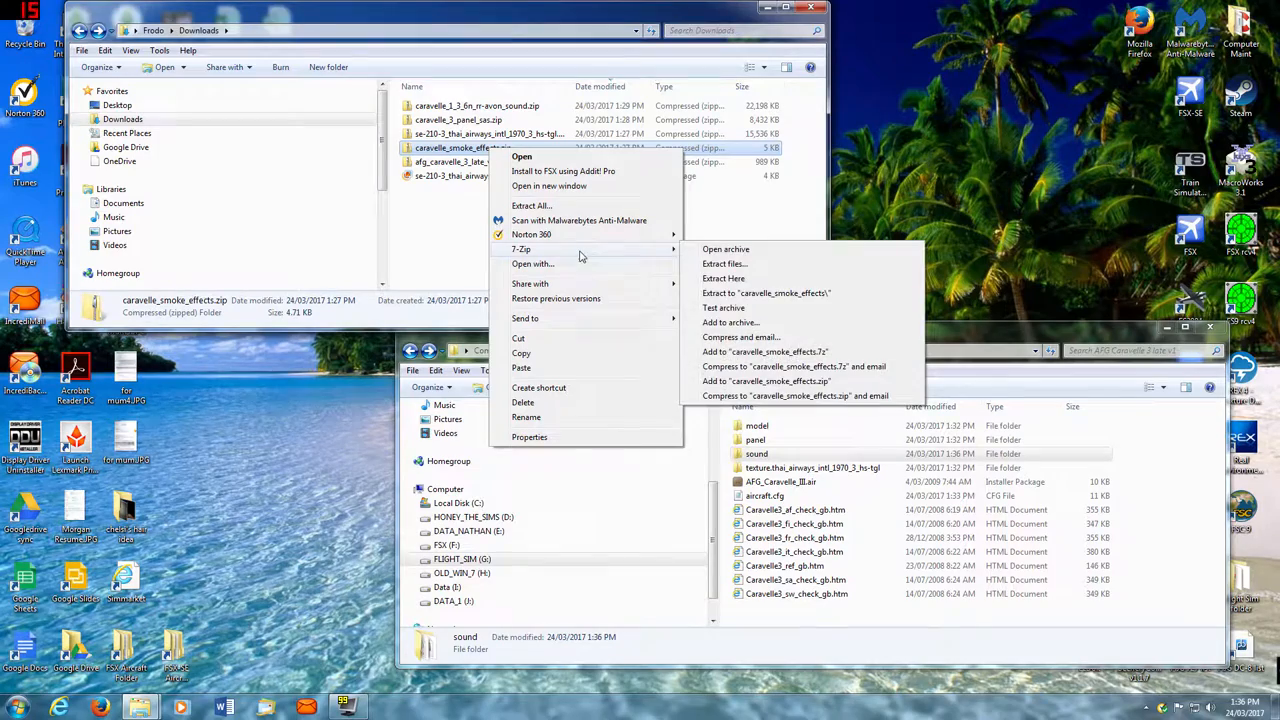
{"action": "mouse_move", "coordinate": [548, 212]}
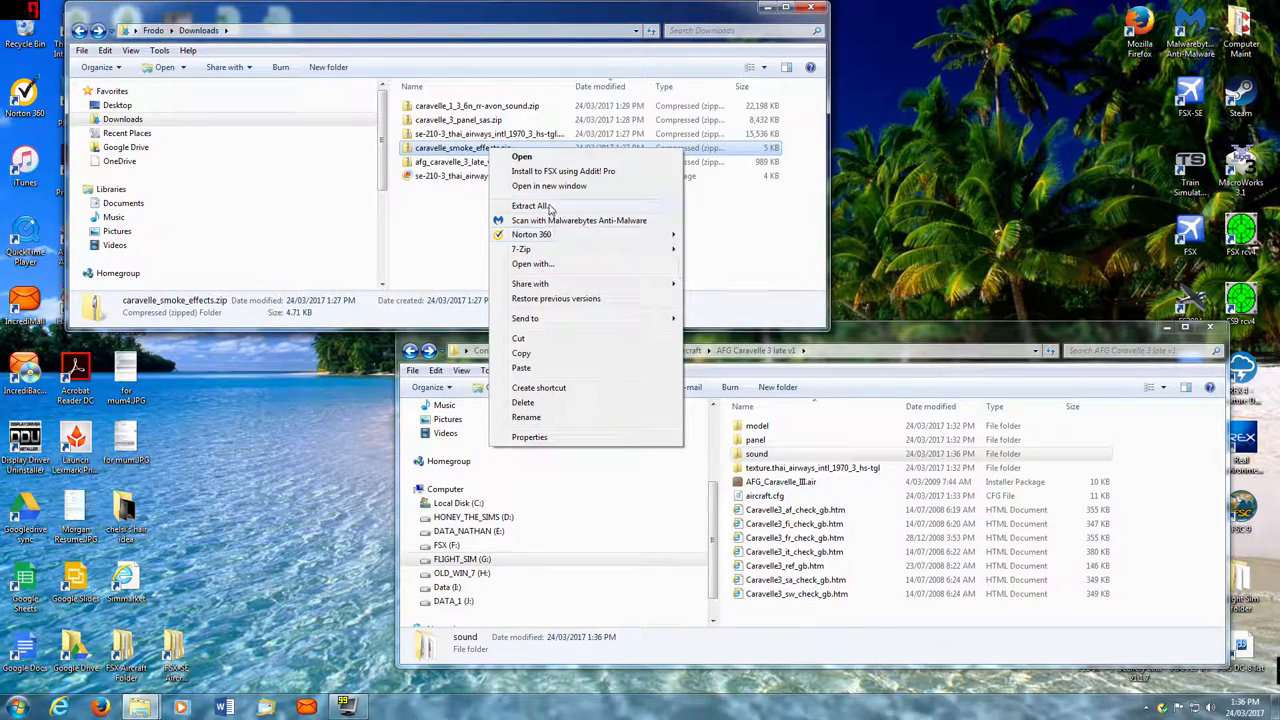
{"action": "left_click", "coordinate": [532, 204]}
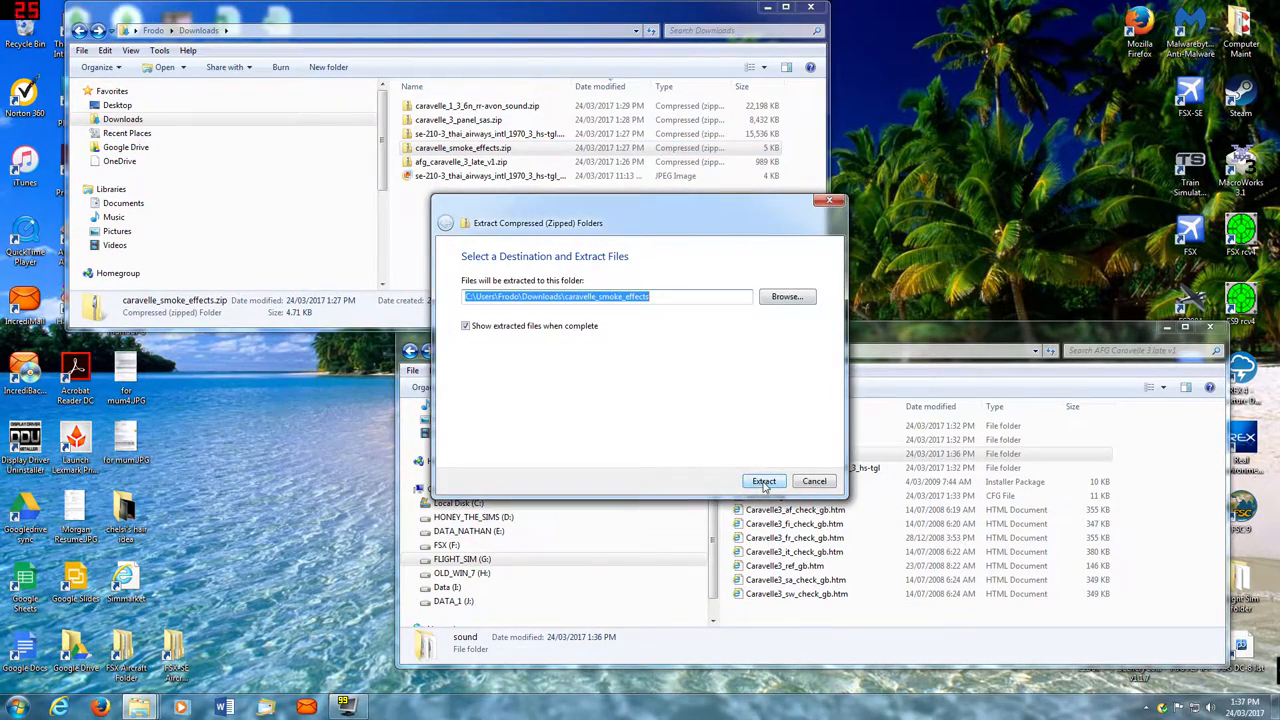
{"action": "left_click", "coordinate": [764, 480]}
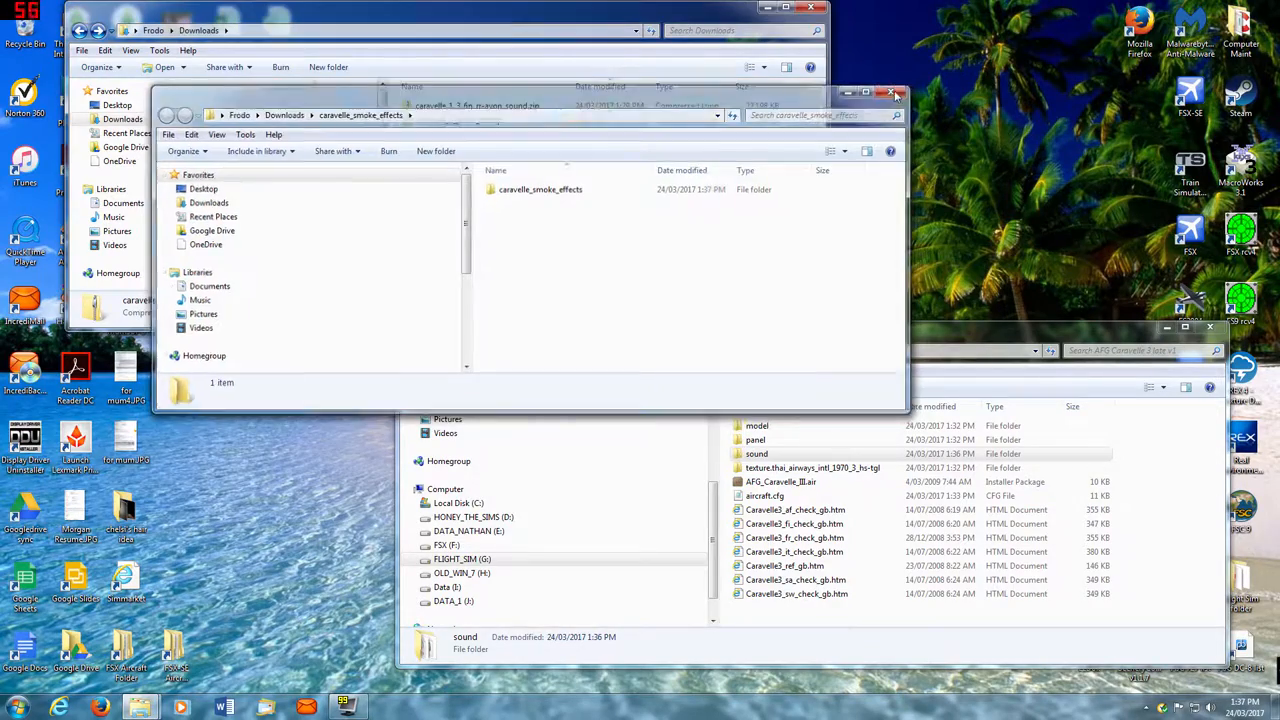
{"action": "left_click", "coordinate": [892, 94]}
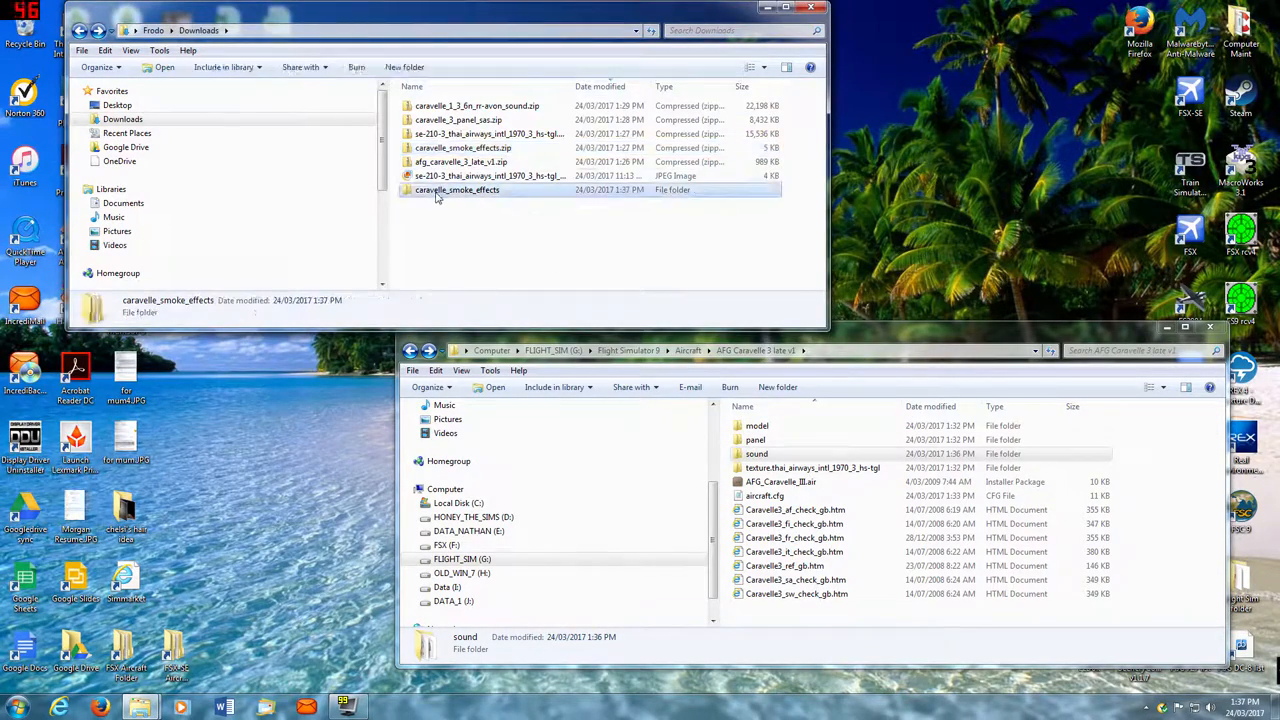
{"action": "double_click", "coordinate": [456, 190]}
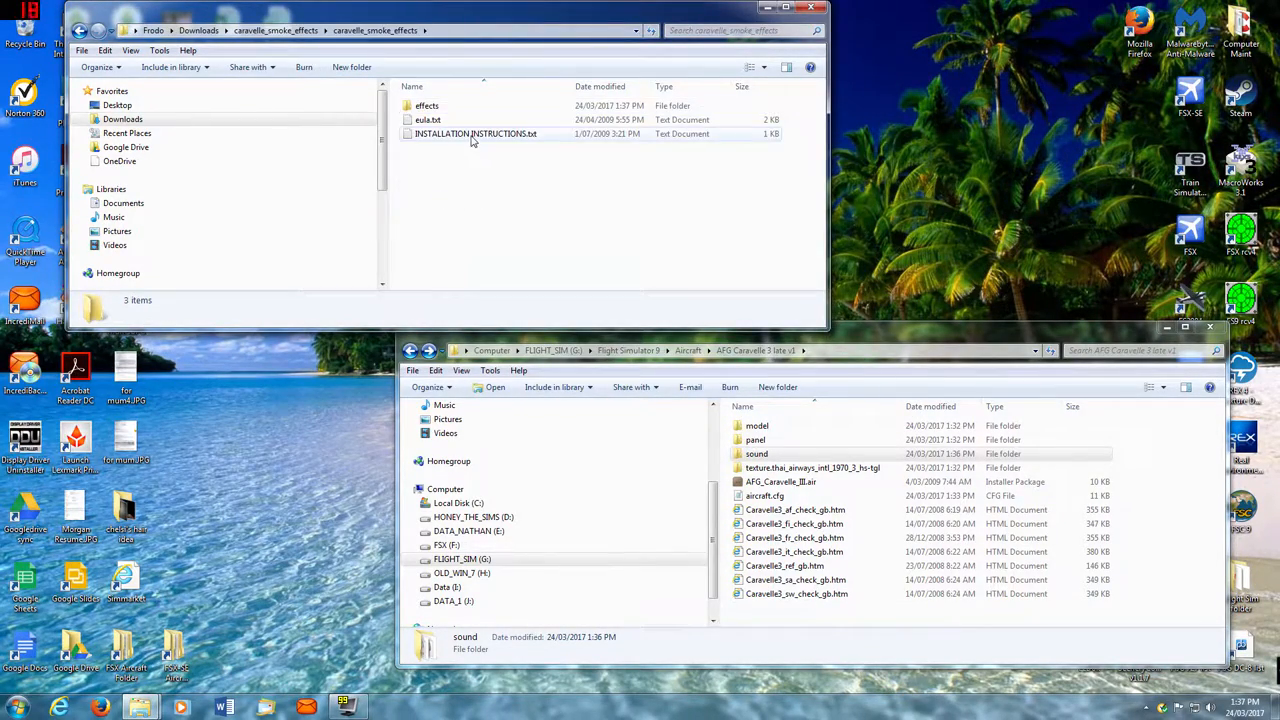
- Read INSTALLATION INSTRUCTIONS.txt in Notepad, then copy the effects folder
{"action": "double_click", "coordinate": [476, 132]}
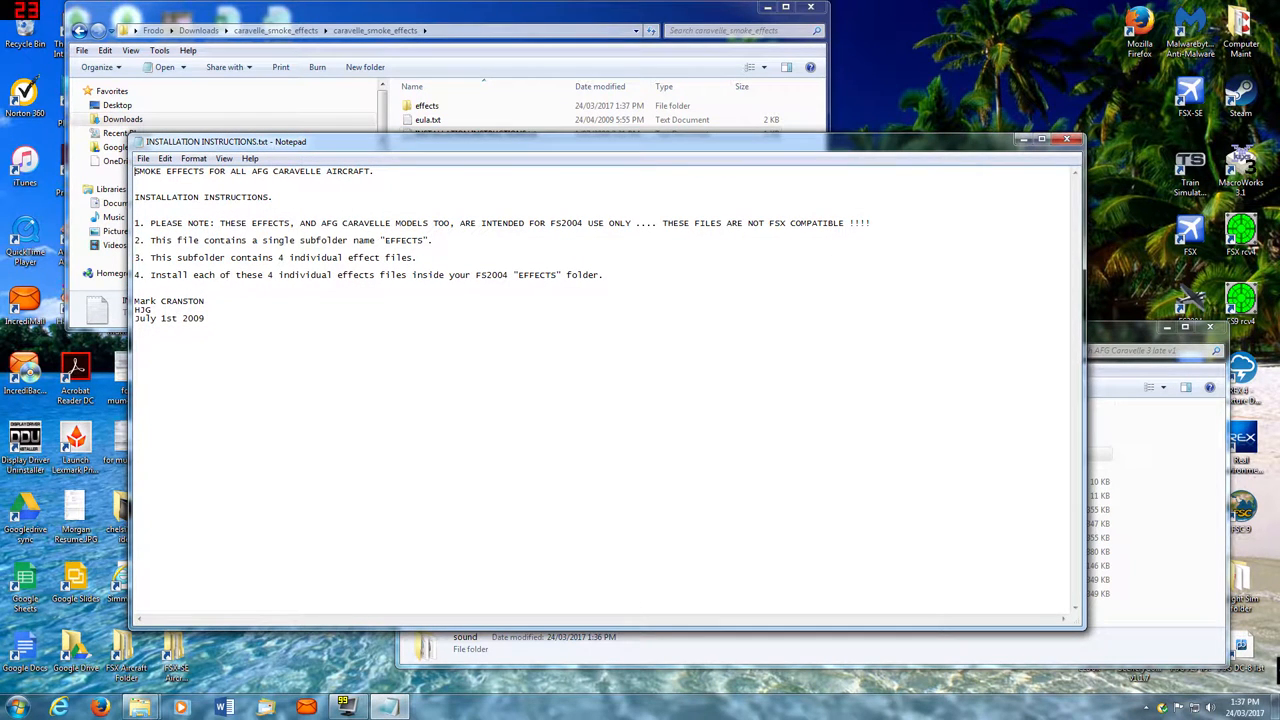
{"action": "mouse_move", "coordinate": [1090, 210]}
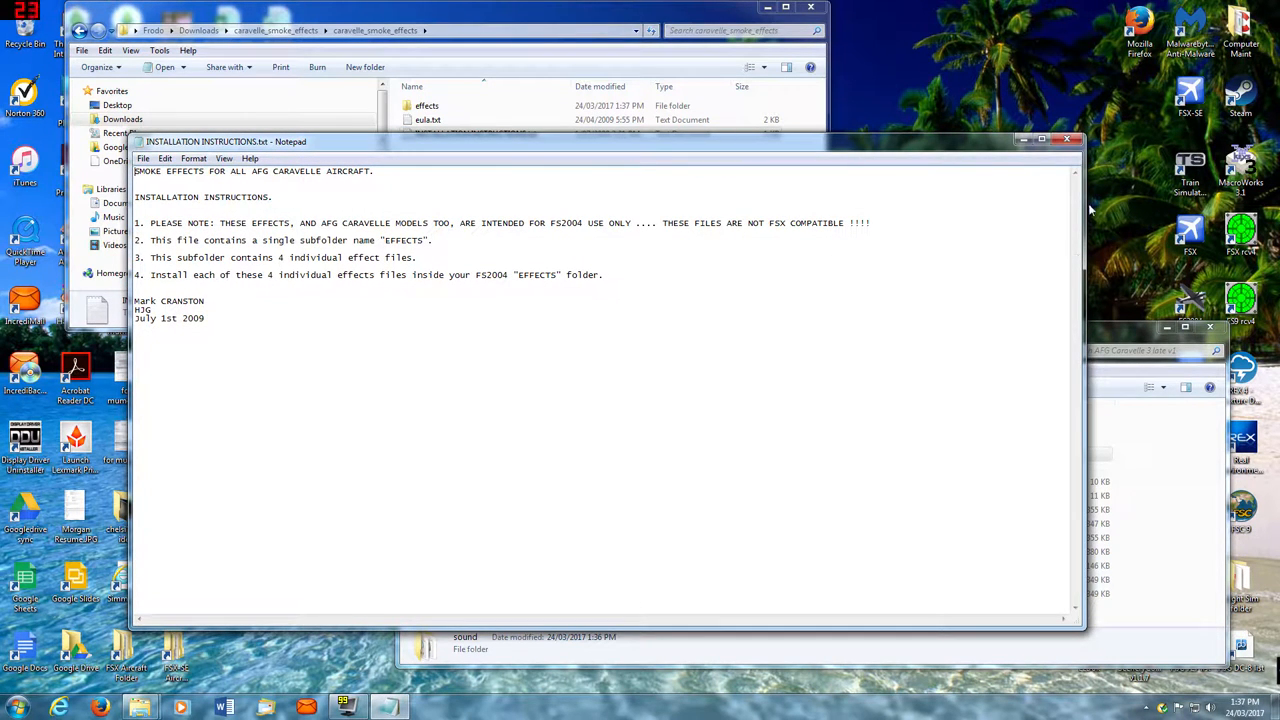
{"action": "left_click", "coordinate": [1068, 140]}
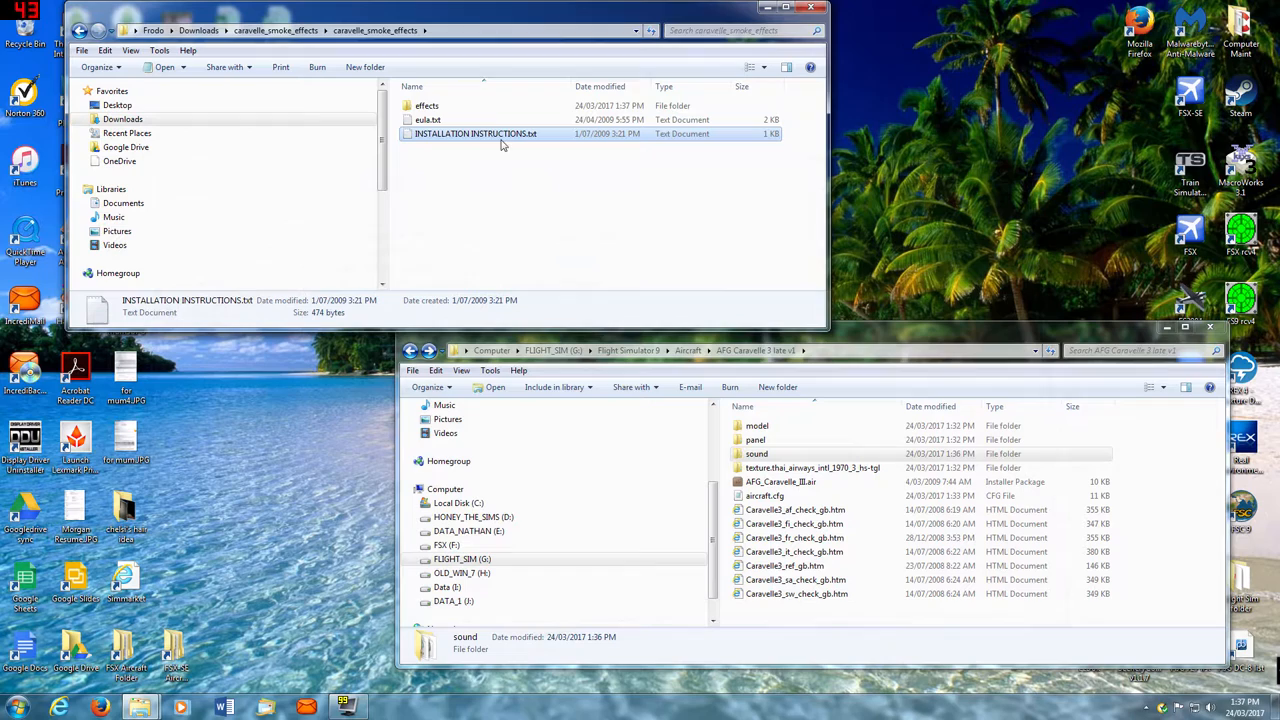
{"action": "right_click", "coordinate": [428, 104]}
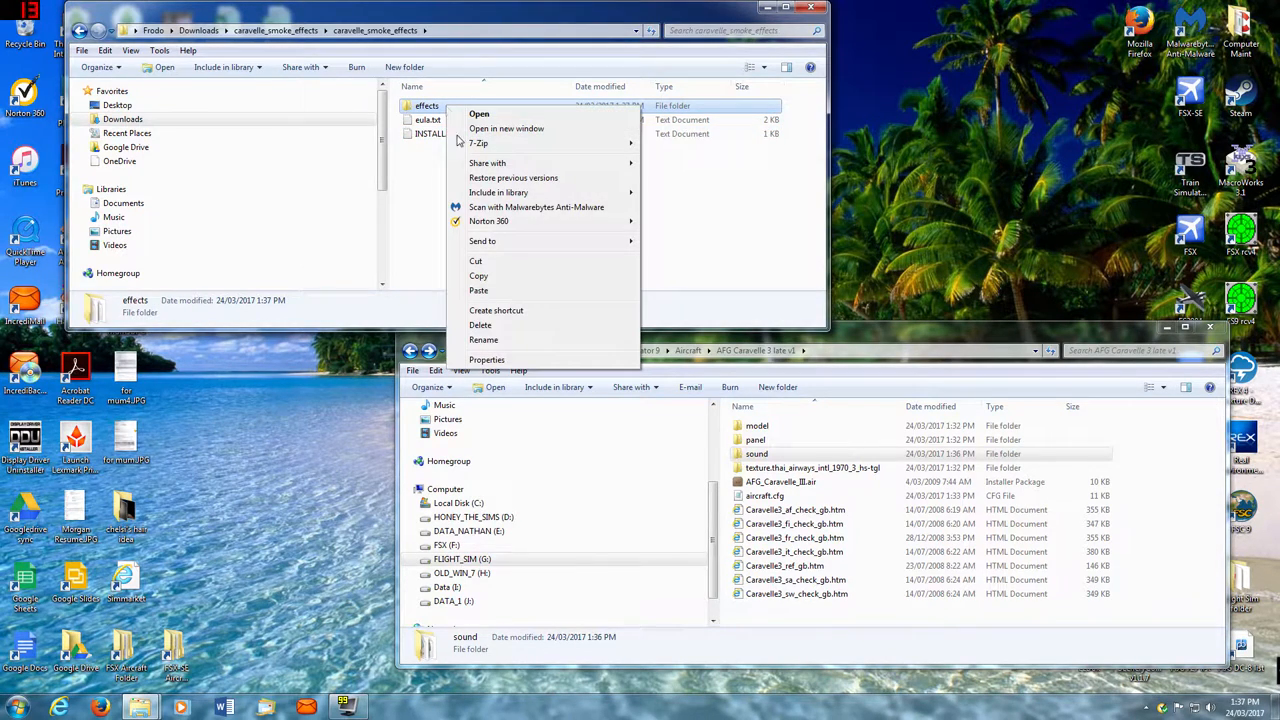
{"action": "left_click", "coordinate": [478, 276]}
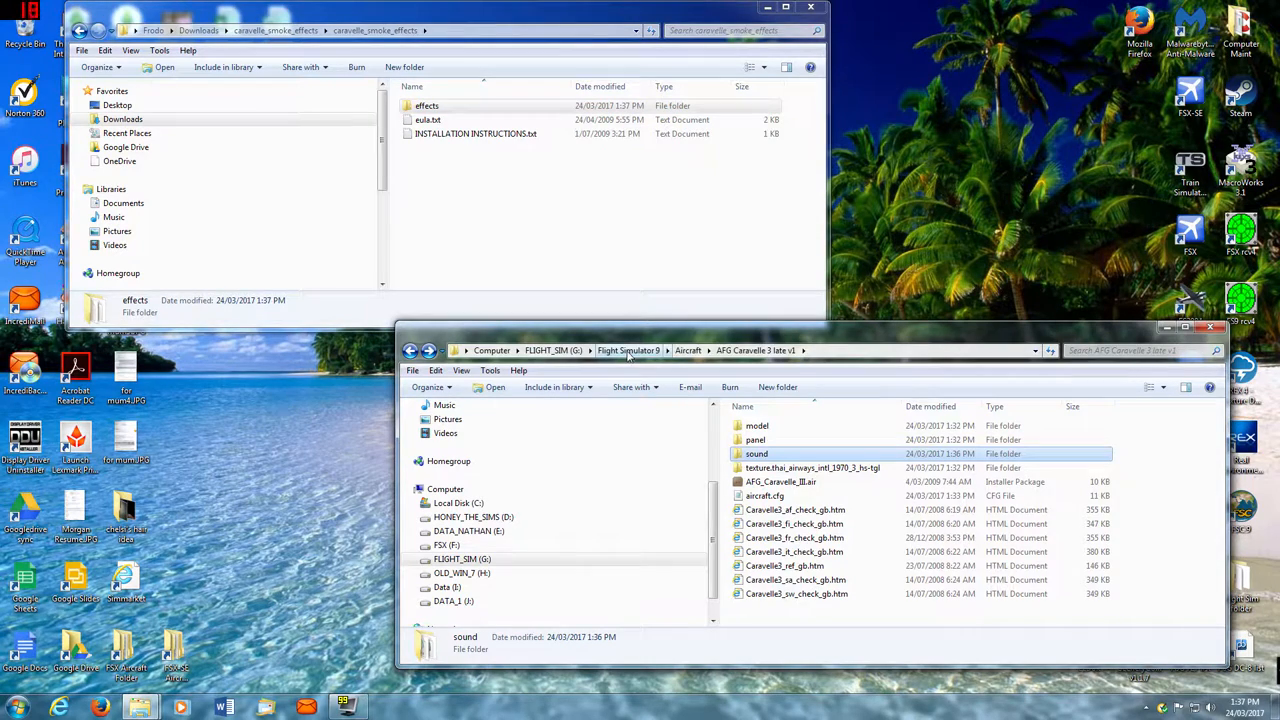
- Paste the effects folder into Flight Simulator 9, merging with the existing Effects folder, and return to Downloads
{"action": "left_click", "coordinate": [628, 350]}
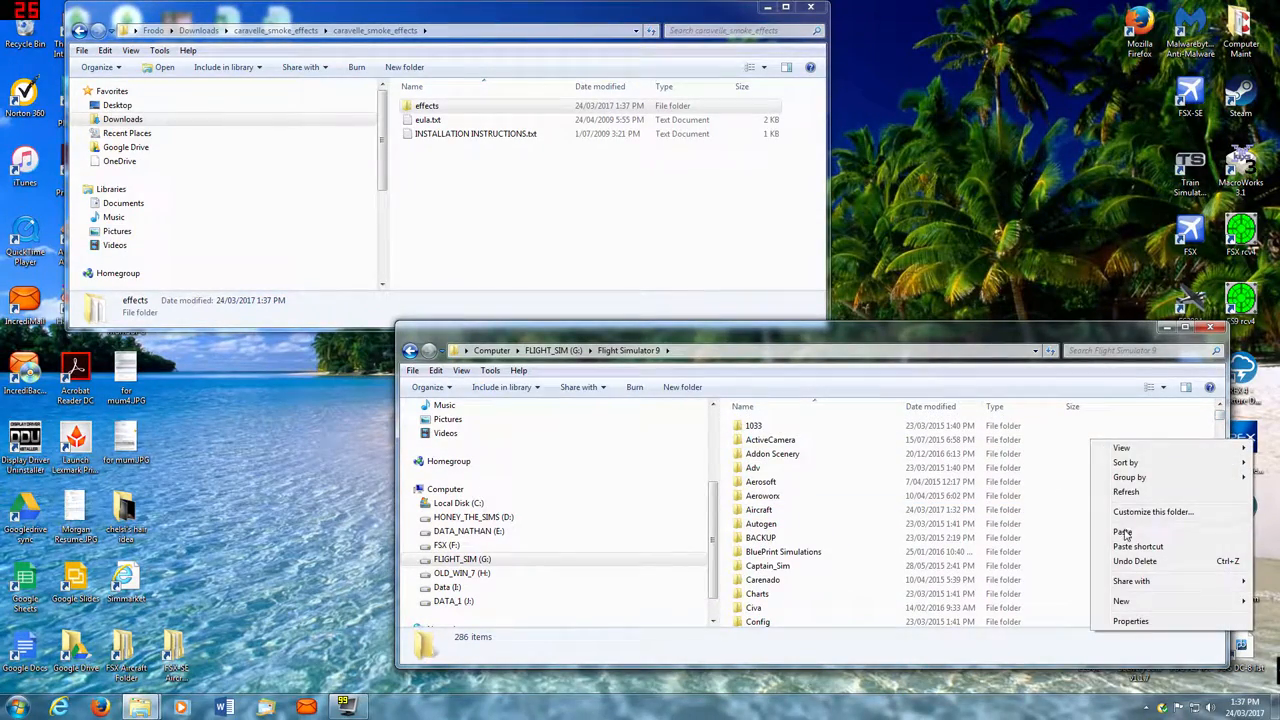
{"action": "left_click", "coordinate": [1122, 532]}
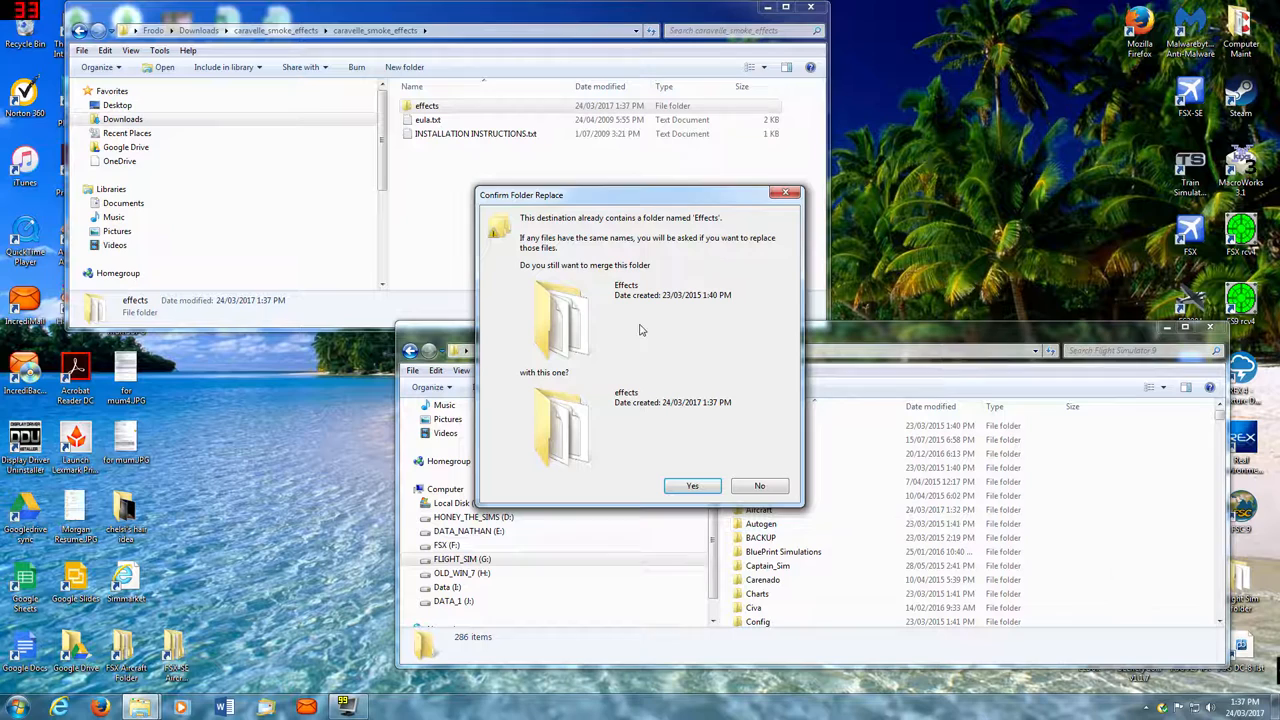
{"action": "mouse_move", "coordinate": [578, 260]}
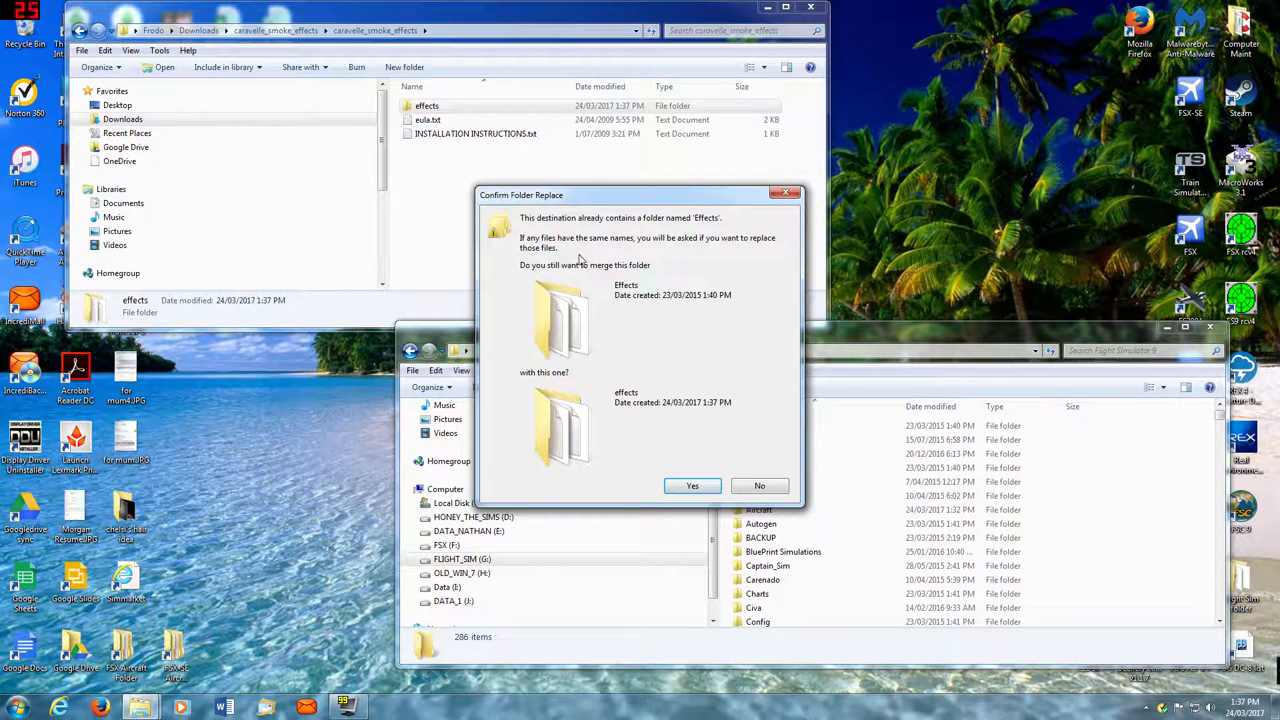
{"action": "mouse_move", "coordinate": [576, 248]}
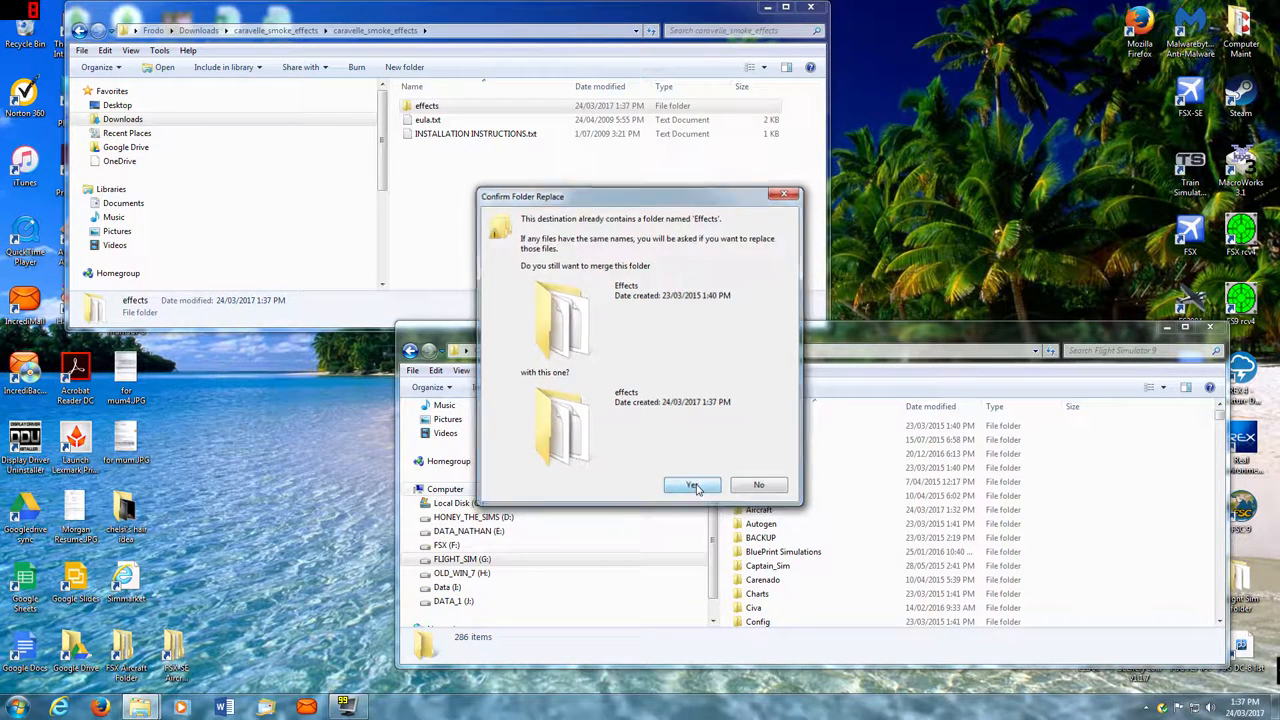
{"action": "left_click", "coordinate": [692, 486]}
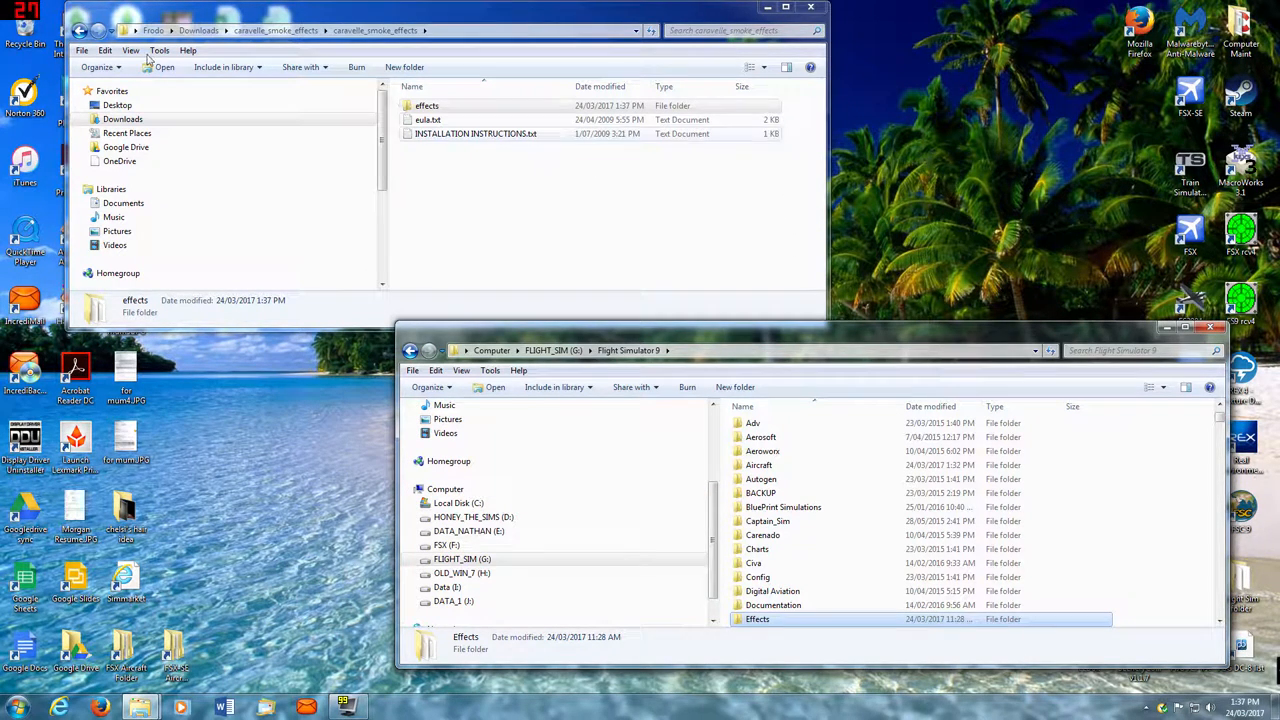
{"action": "left_click", "coordinate": [82, 30]}
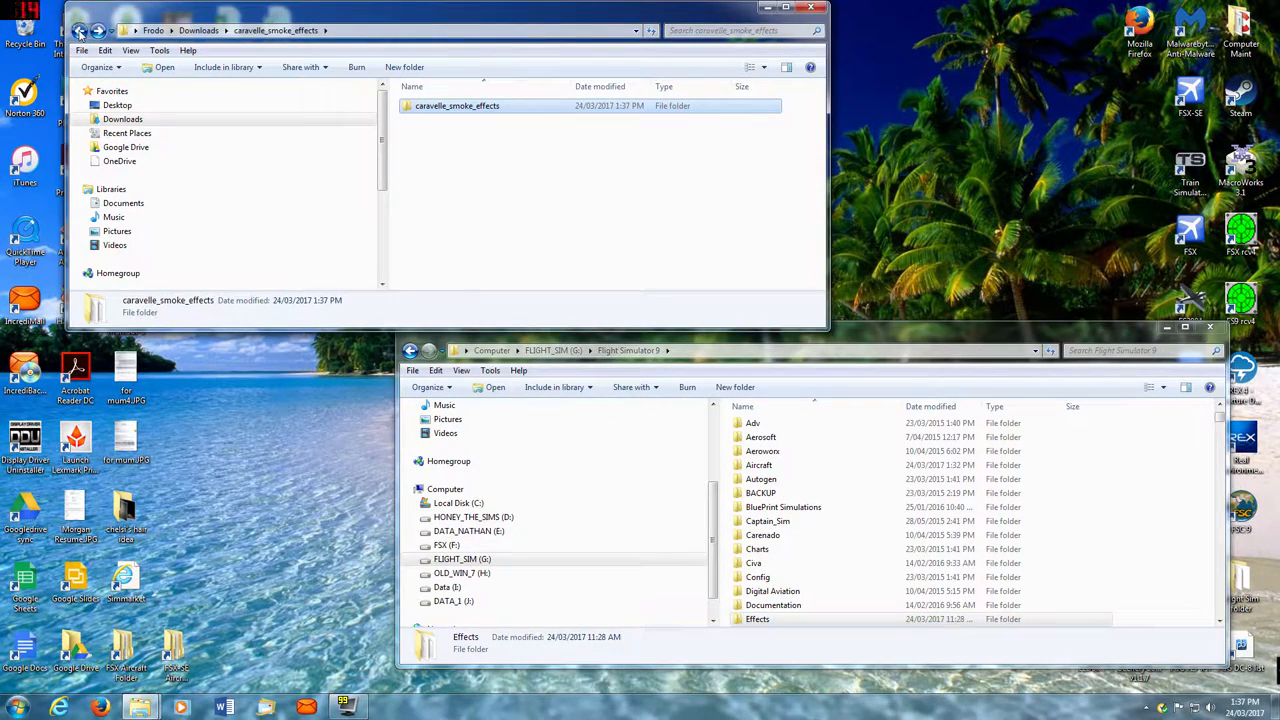
{"action": "left_click", "coordinate": [80, 30]}
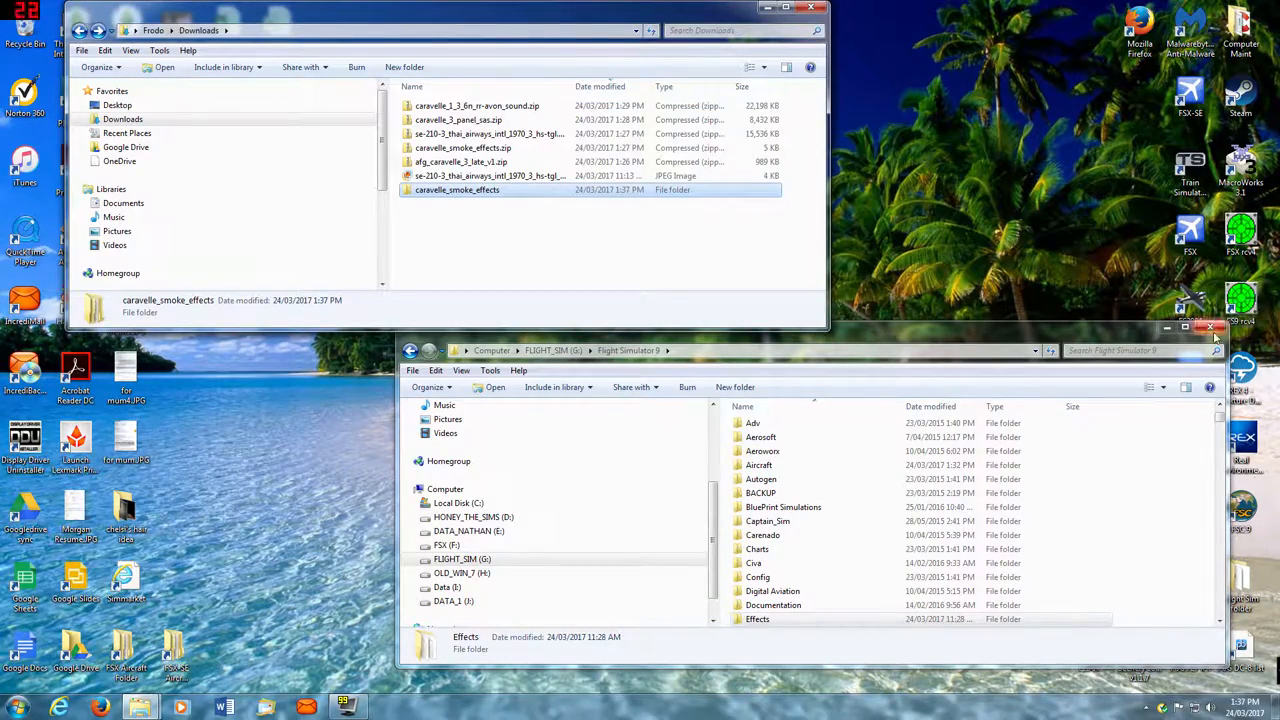
- Rename the downloaded repaint preview JPEG in Downloads to thumbnail.jpg
{"action": "left_click", "coordinate": [1210, 328]}
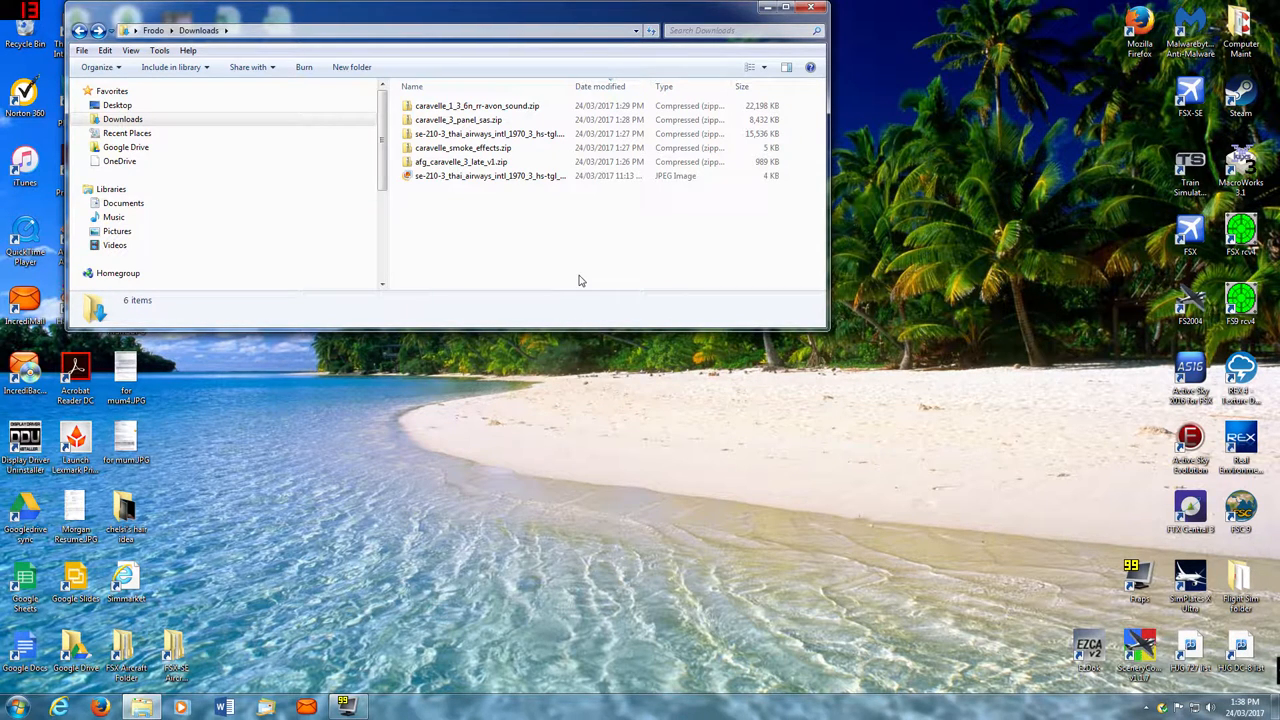
{"action": "mouse_move", "coordinate": [560, 260]}
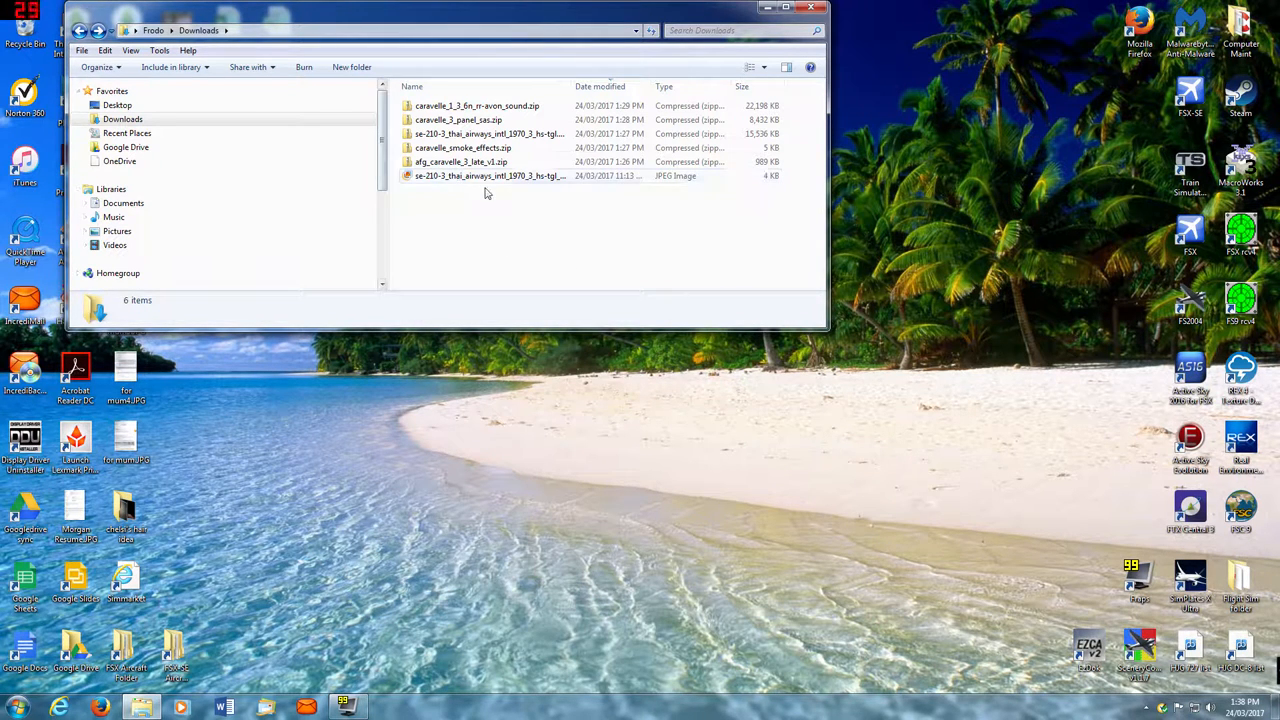
{"action": "left_click", "coordinate": [488, 176]}
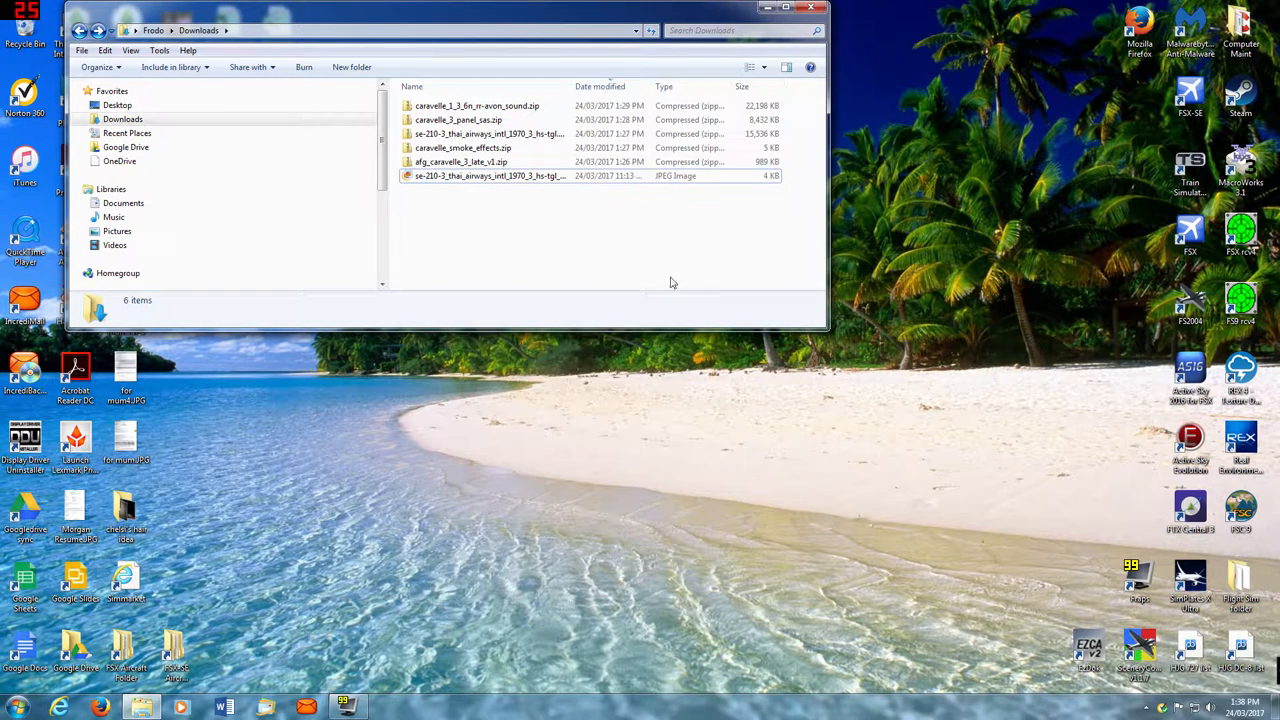
{"action": "right_click", "coordinate": [490, 176]}
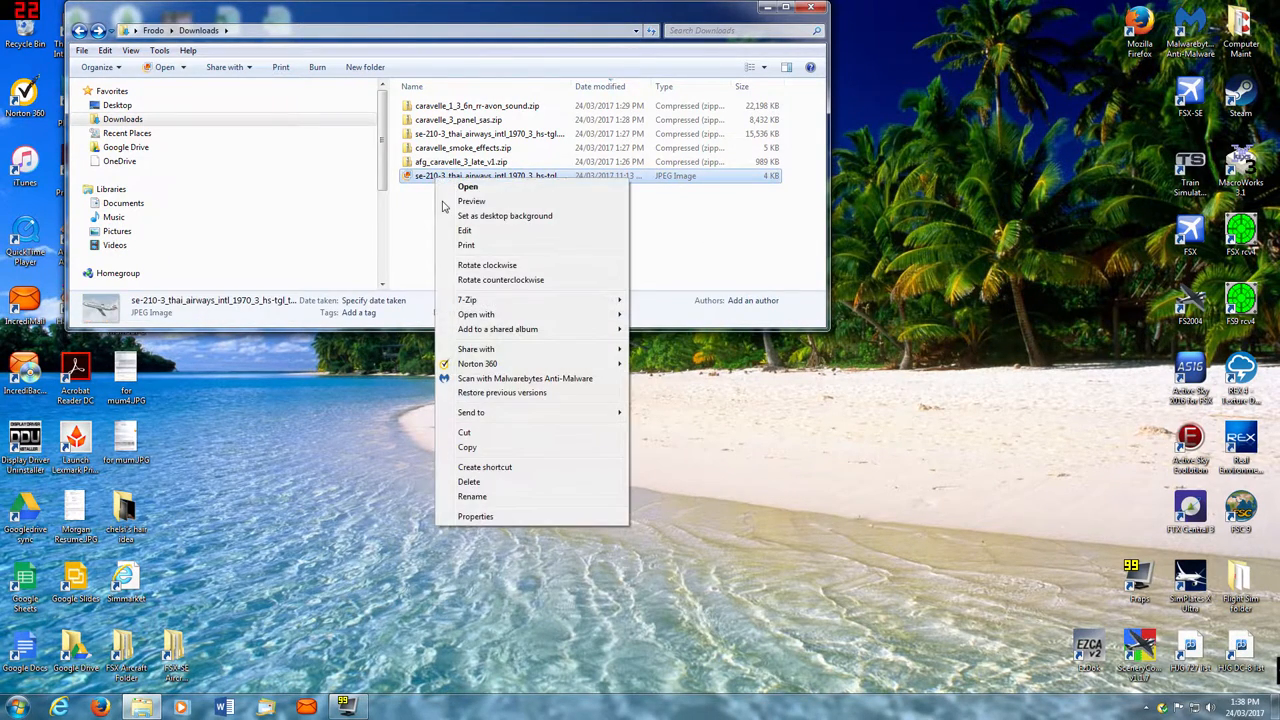
{"action": "left_click", "coordinate": [472, 496]}
{"action": "type", "text": "thumbnail.jpg"}
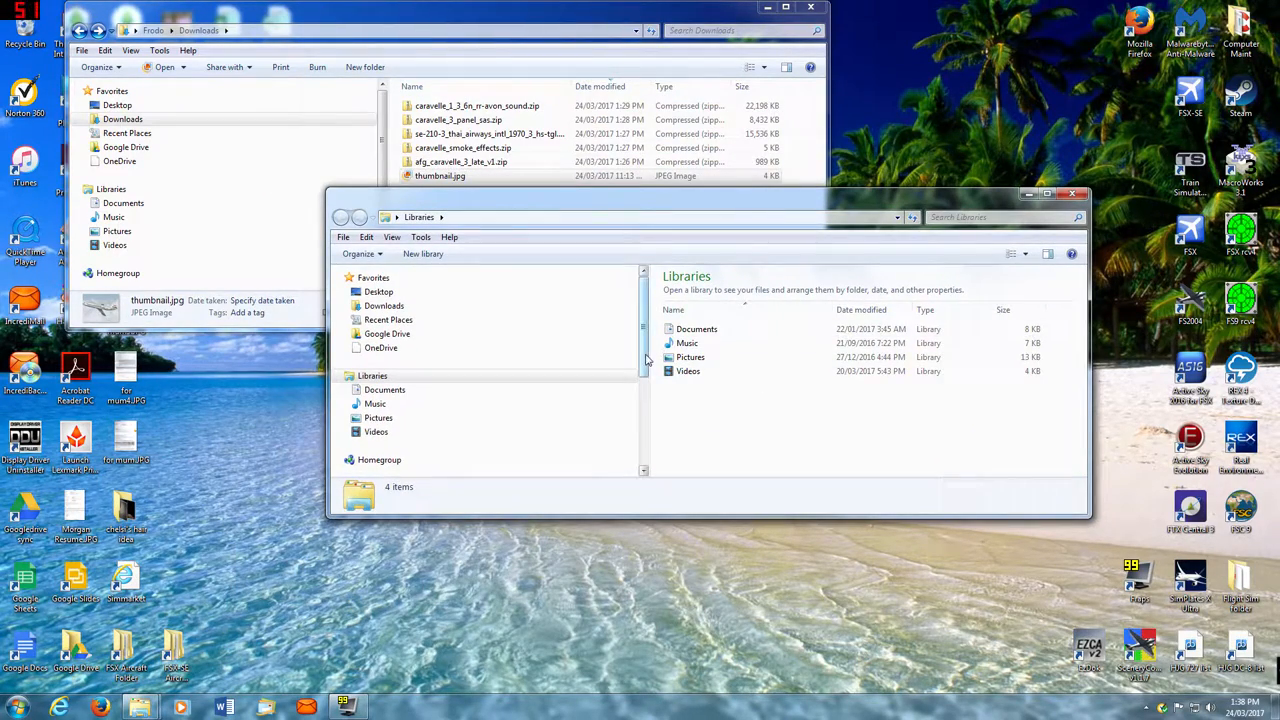
{"action": "scroll", "scroll_direction": "down", "scroll_amount": 3}
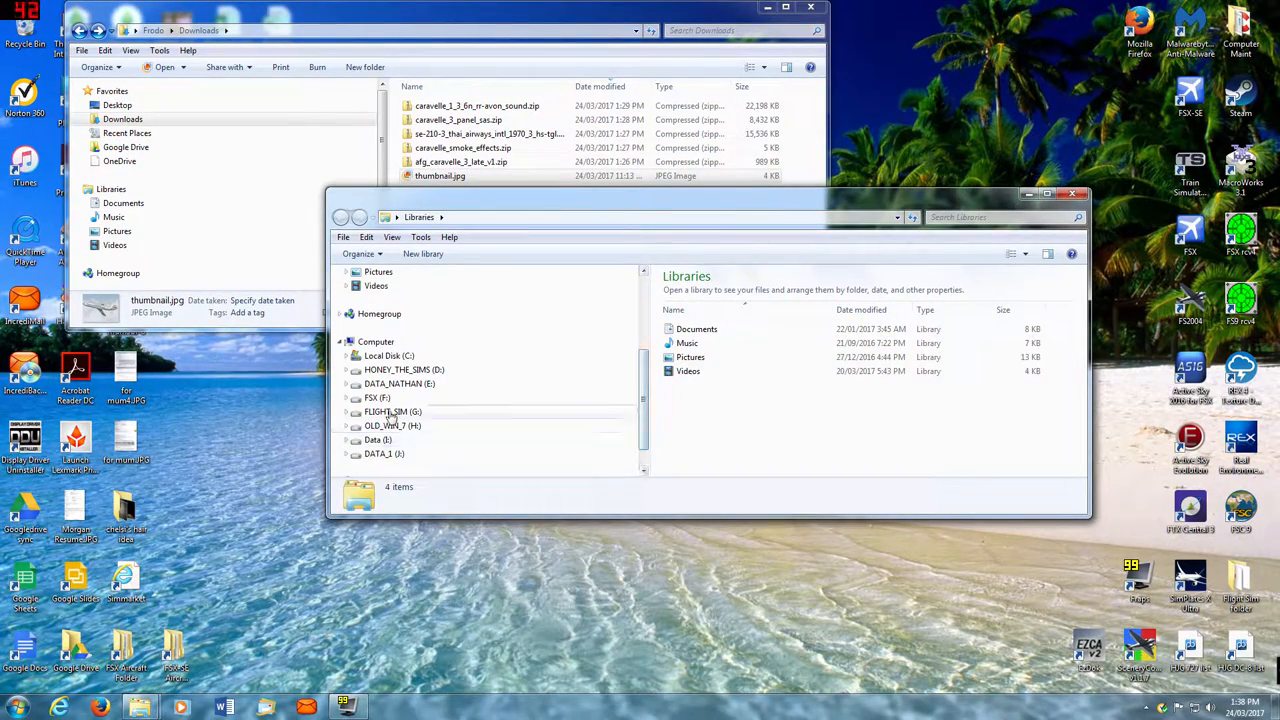
- Copy thumbnail.jpg into AFG Caravelle 3 late v1's Thai Airways texture folder on the FLIGHT_SIM drive
{"action": "double_click", "coordinate": [390, 412]}
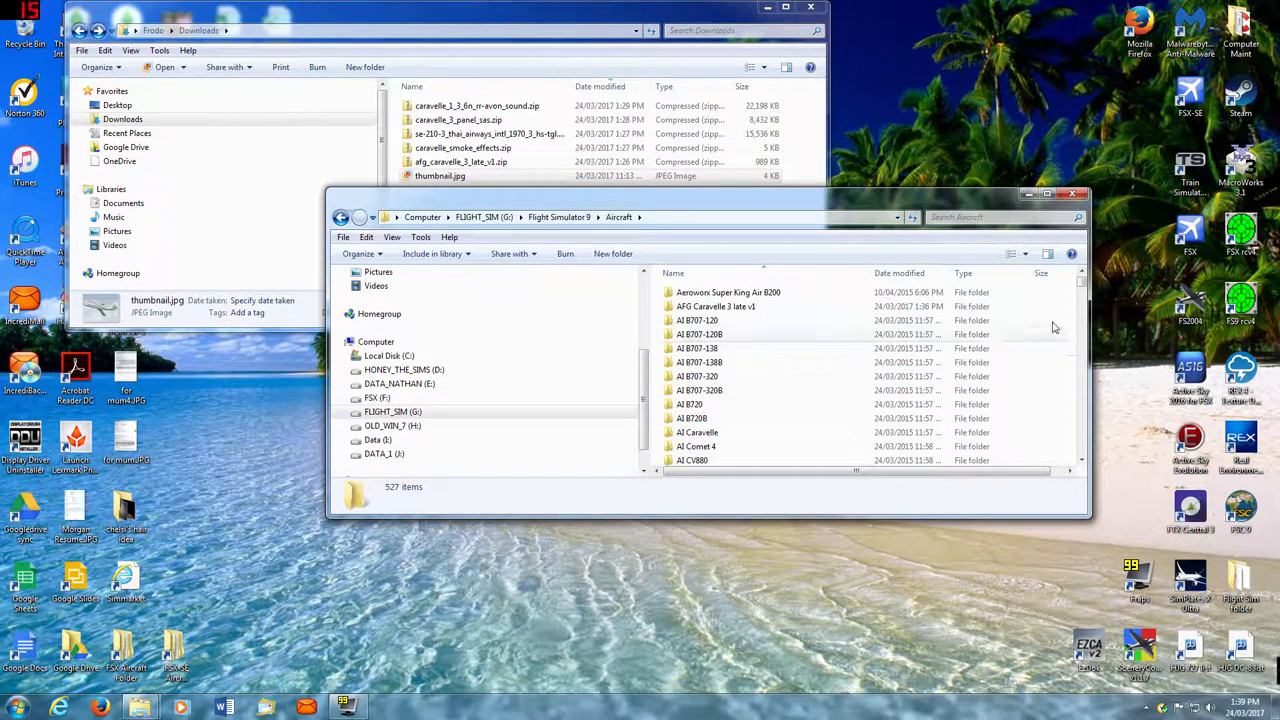
{"action": "double_click", "coordinate": [716, 306]}
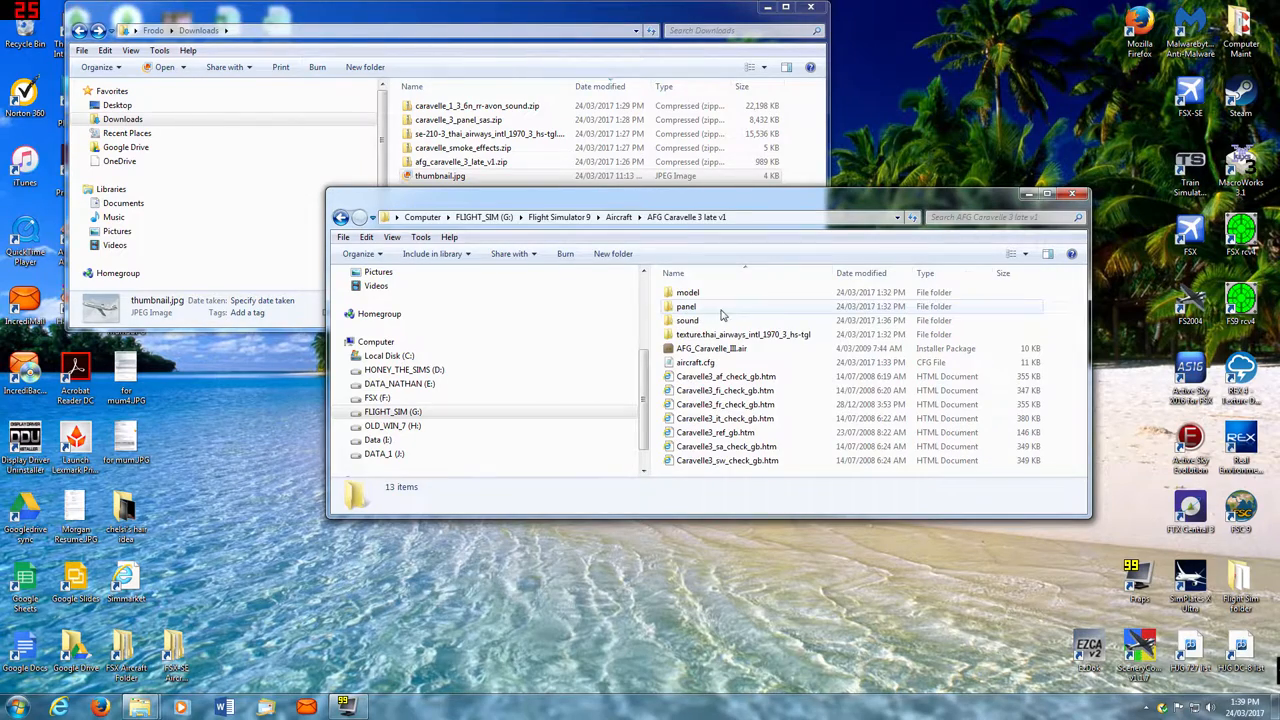
{"action": "double_click", "coordinate": [744, 334]}
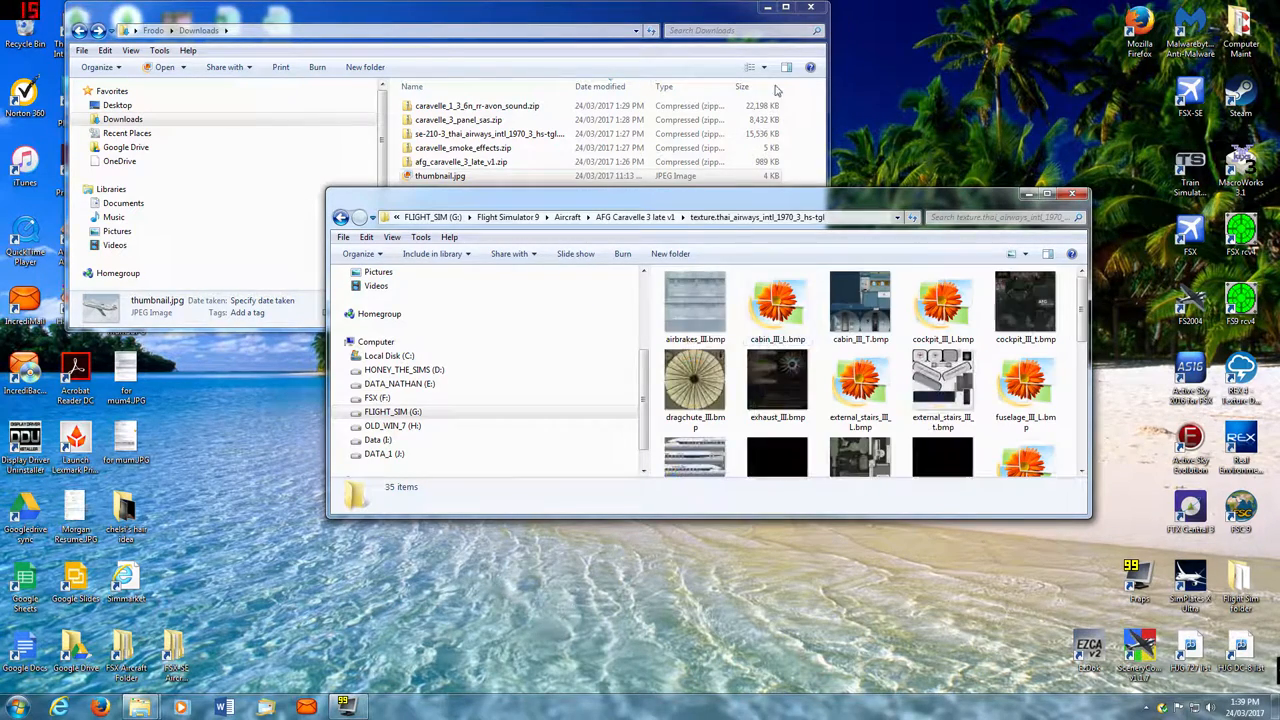
{"action": "left_click", "coordinate": [440, 176]}
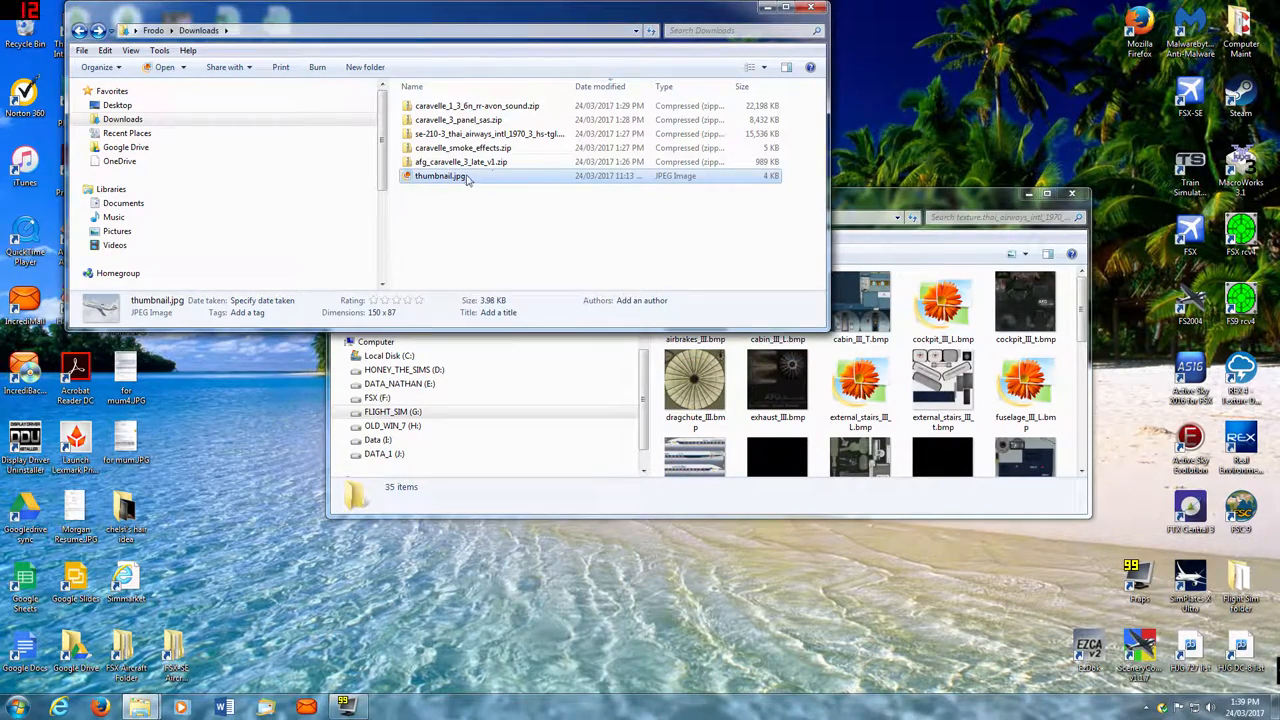
{"action": "right_click", "coordinate": [438, 176]}
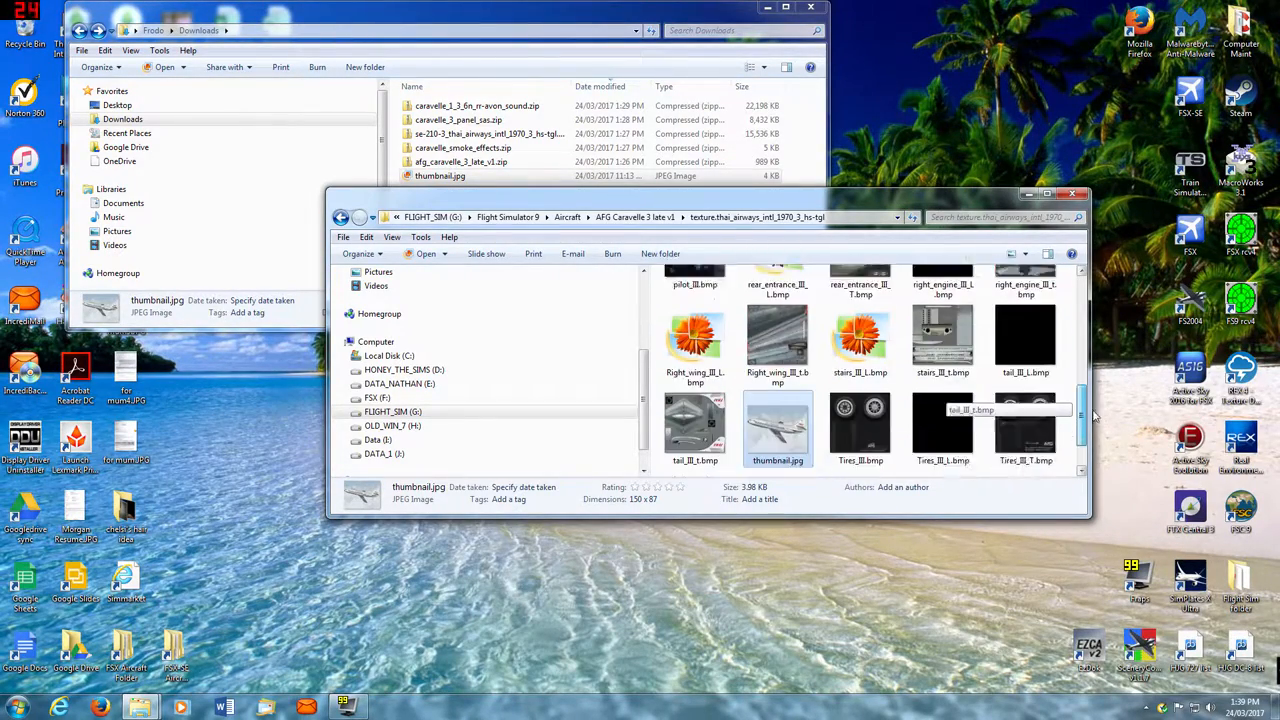
{"action": "scroll", "scroll_direction": "down", "scroll_amount": 3}
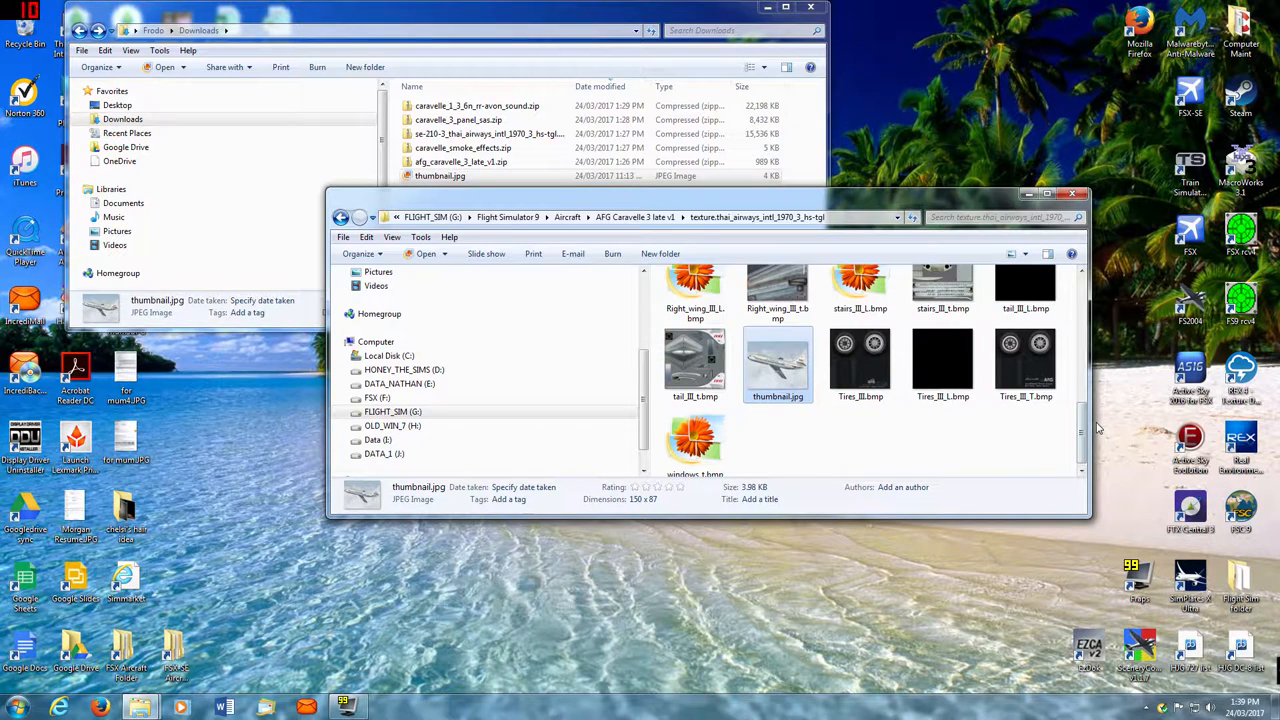
{"action": "mouse_move", "coordinate": [1128, 310]}
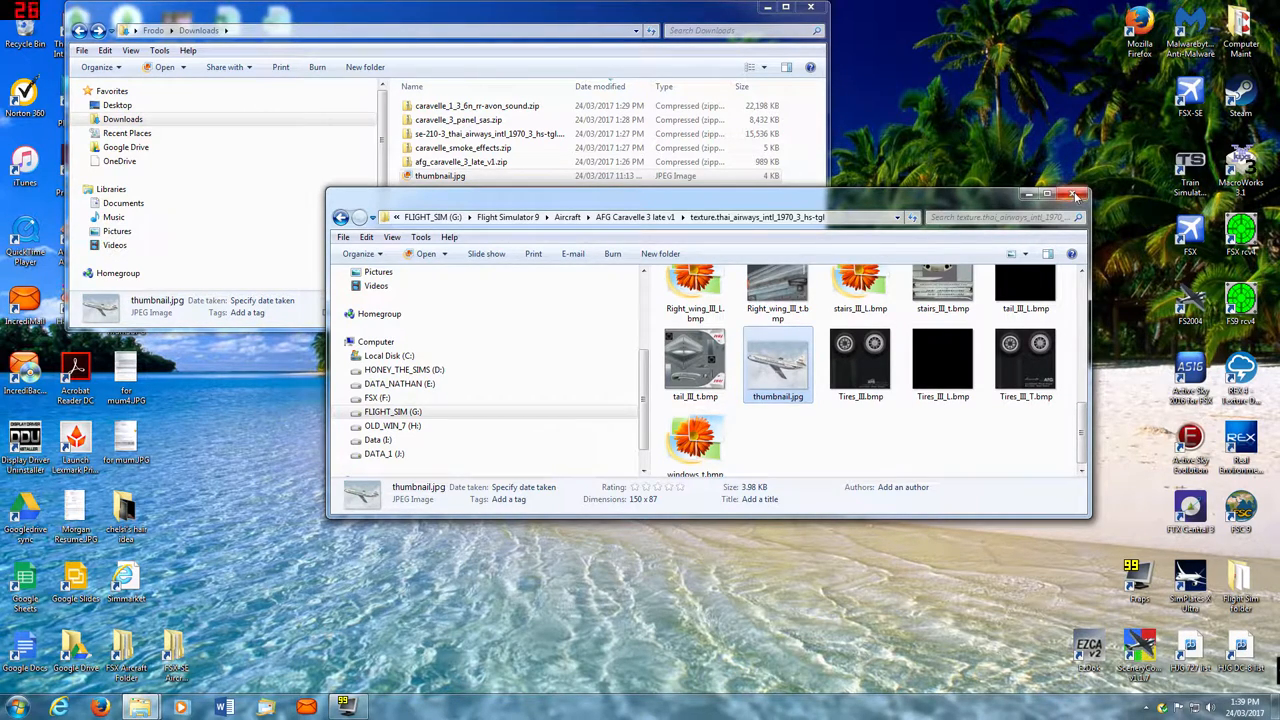
{"action": "left_click", "coordinate": [1076, 194]}
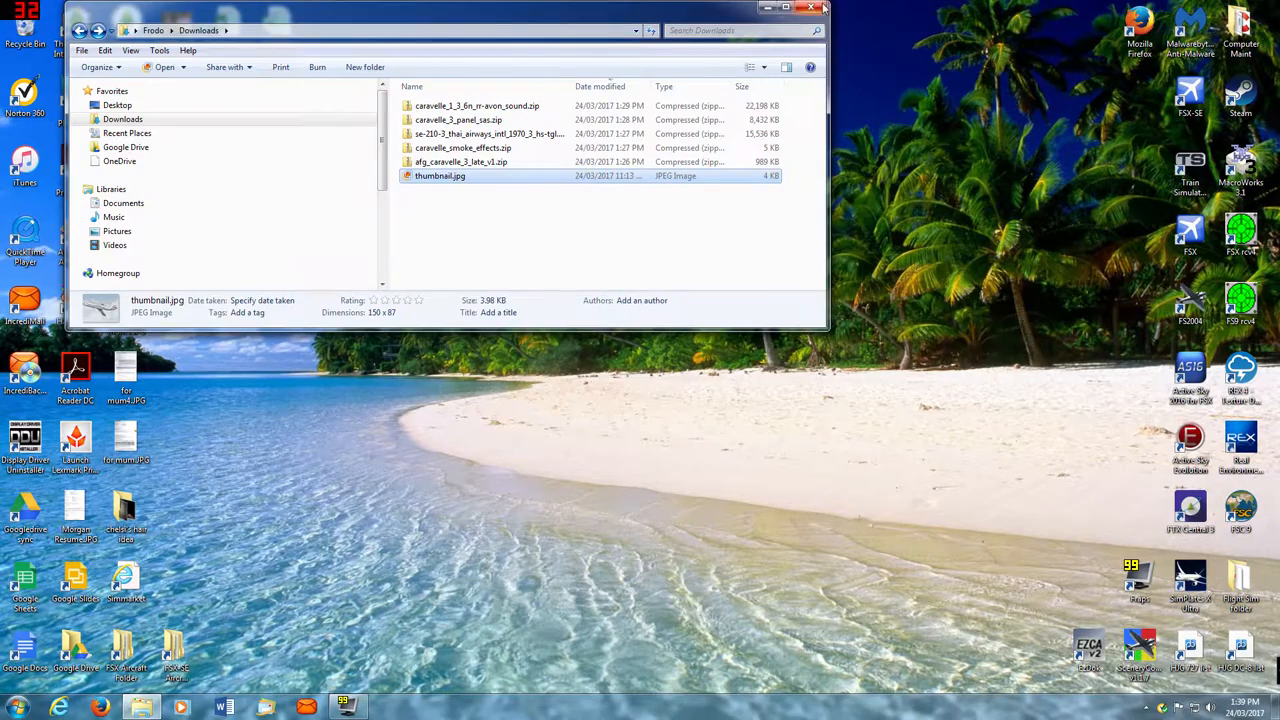
- Edit aircraft.cfg in AFG Caravelle 3 late v1 to set ui_createdby to HJG and save it
{"action": "left_click", "coordinate": [812, 8]}
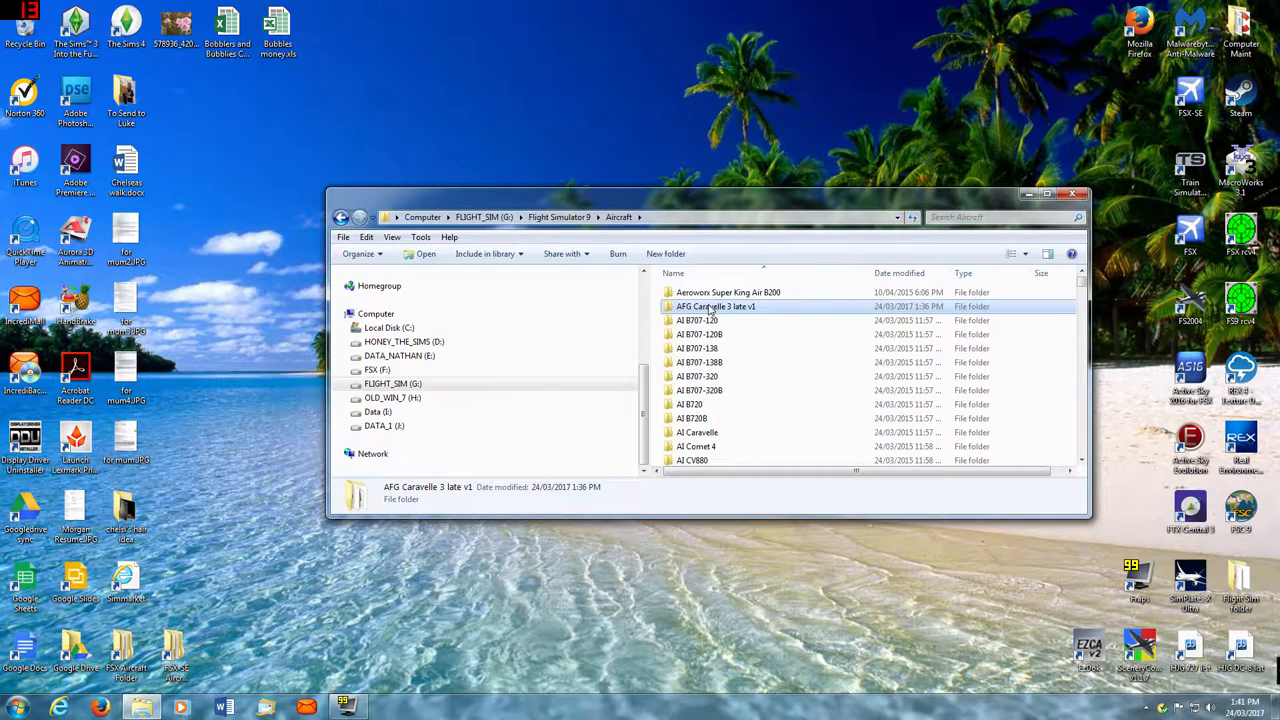
{"action": "double_click", "coordinate": [716, 306]}
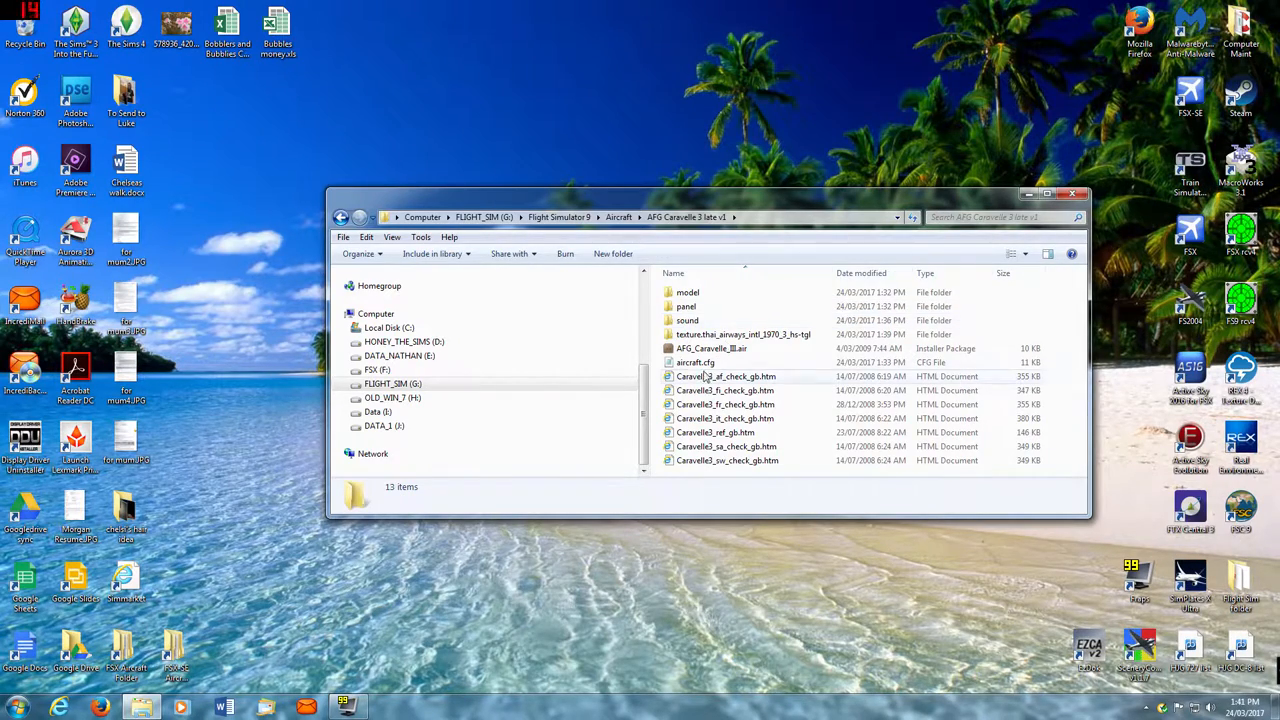
{"action": "double_click", "coordinate": [696, 362]}
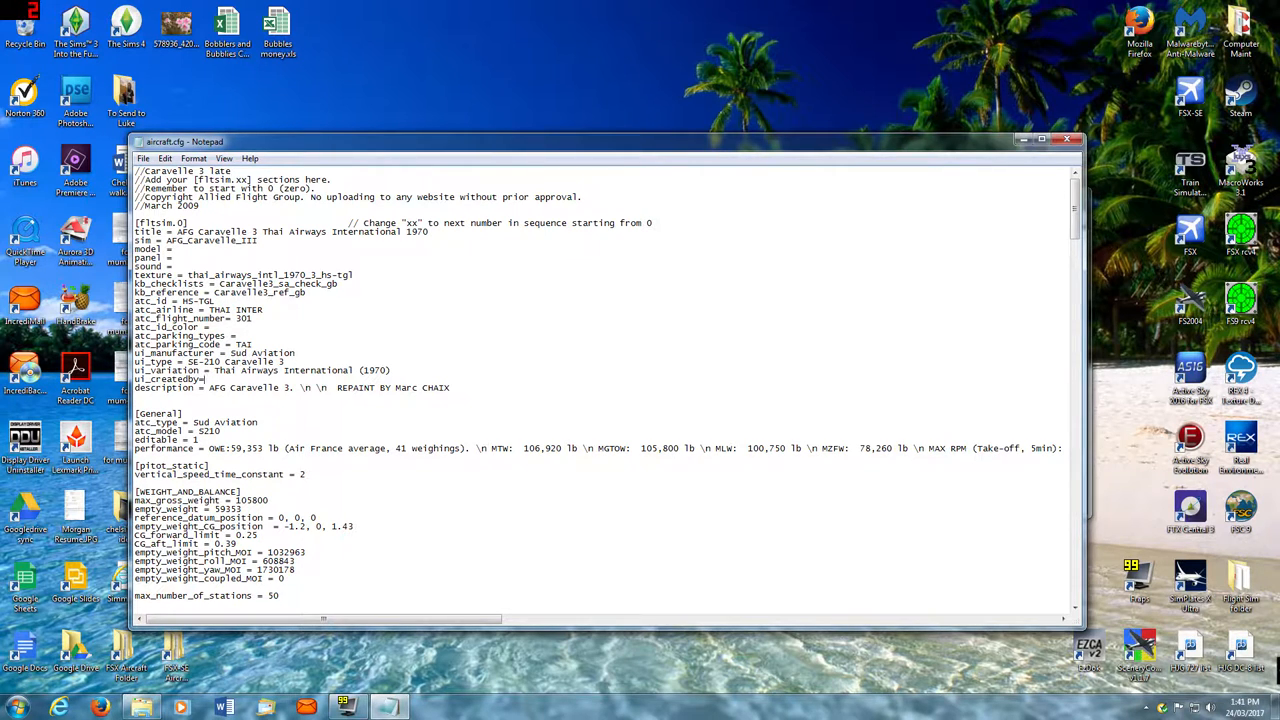
{"action": "type", "text": "HJG\""}
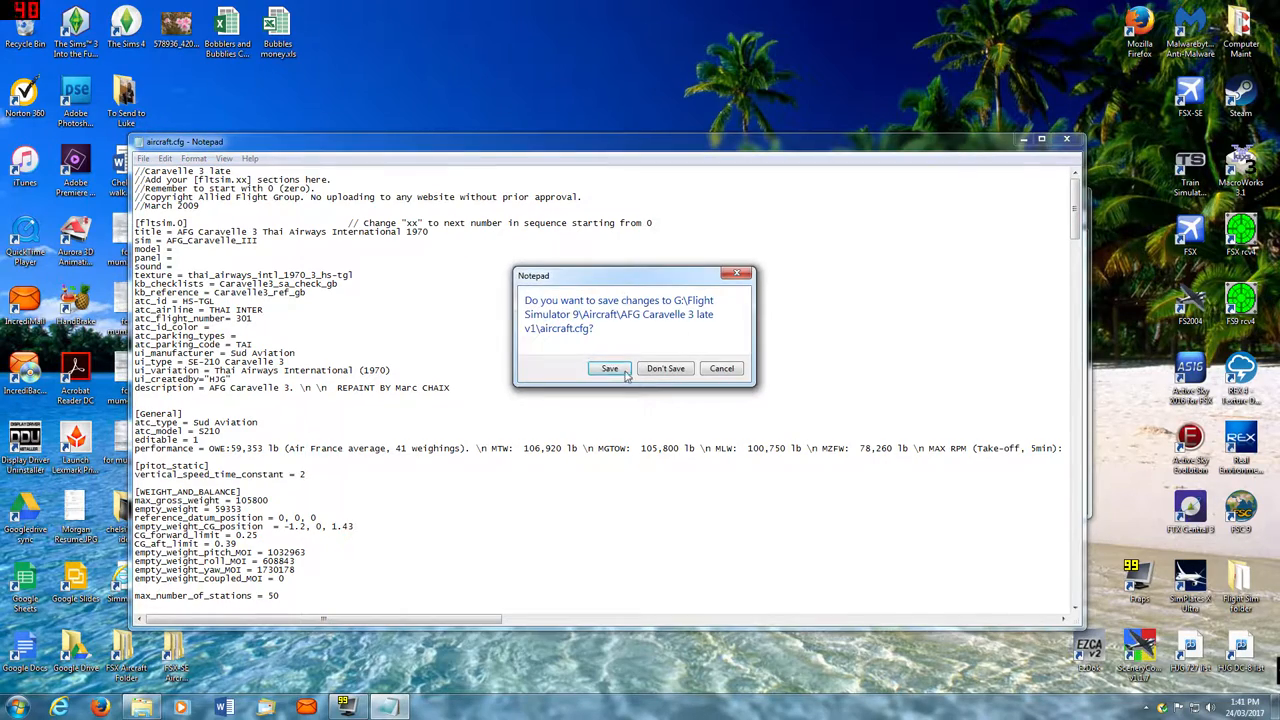
{"action": "left_click", "coordinate": [608, 368]}
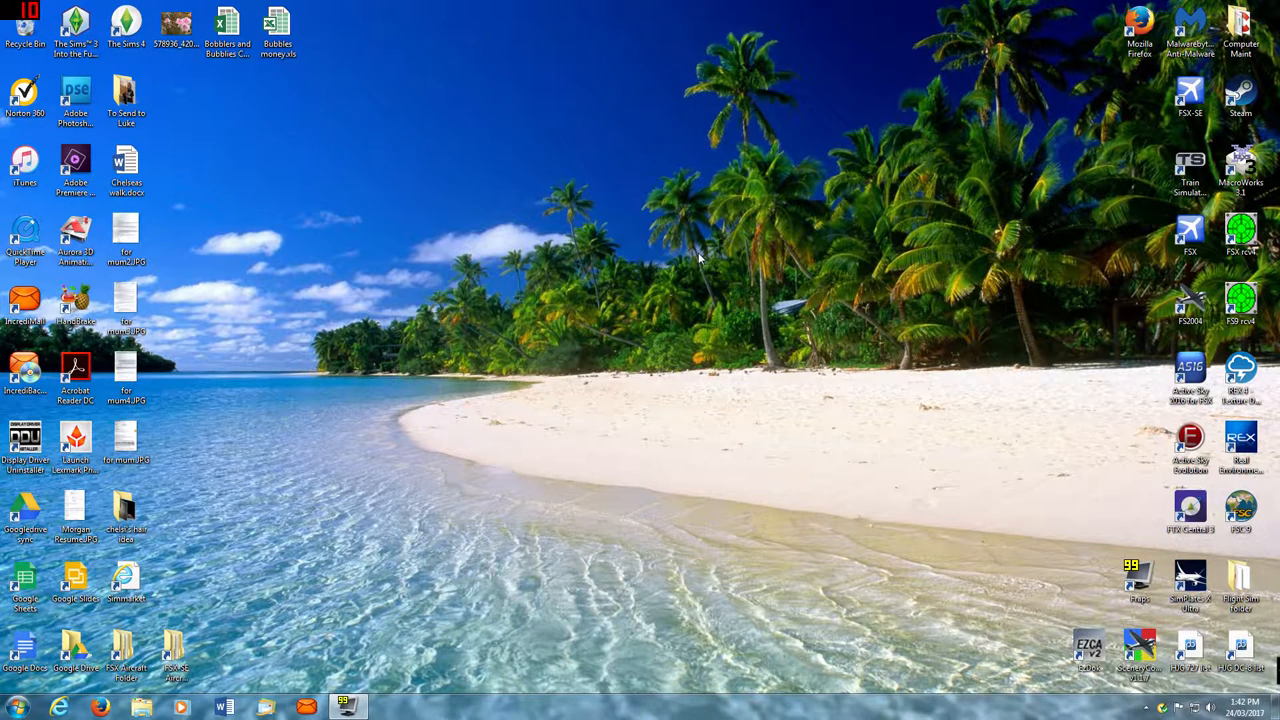
{"action": "mouse_move", "coordinate": [704, 264]}
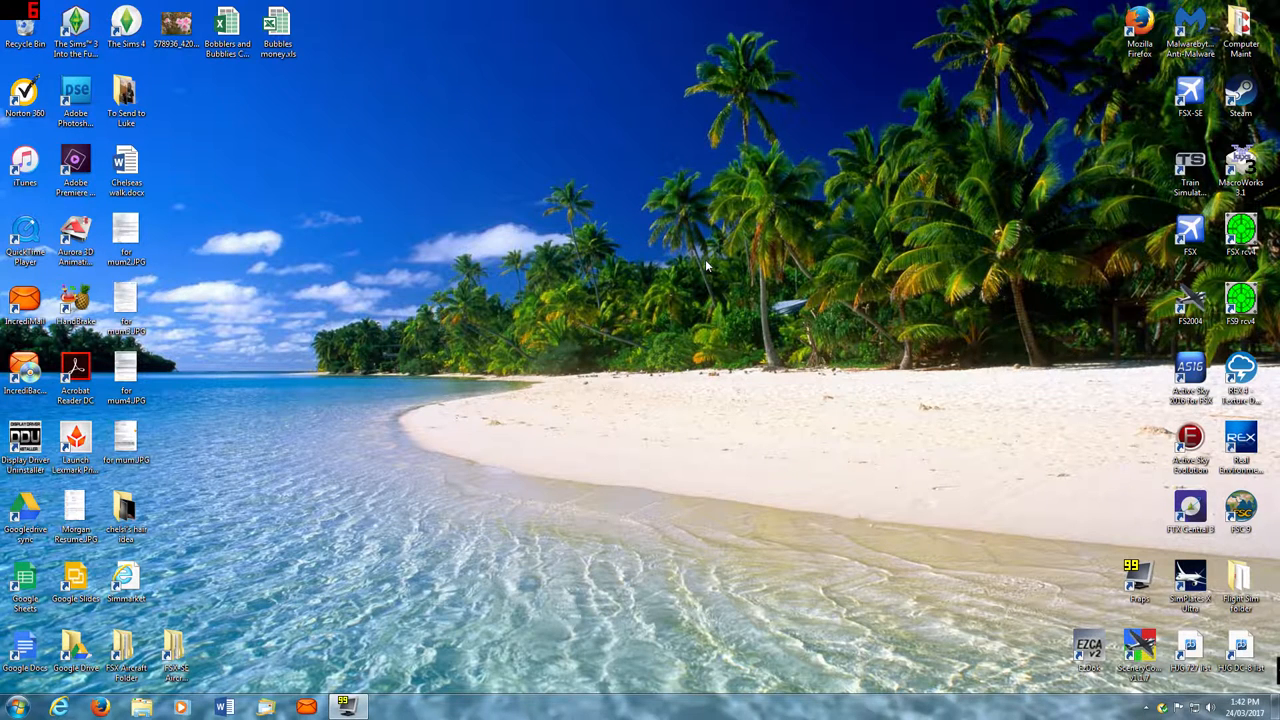
{"action": "mouse_move", "coordinate": [576, 360]}
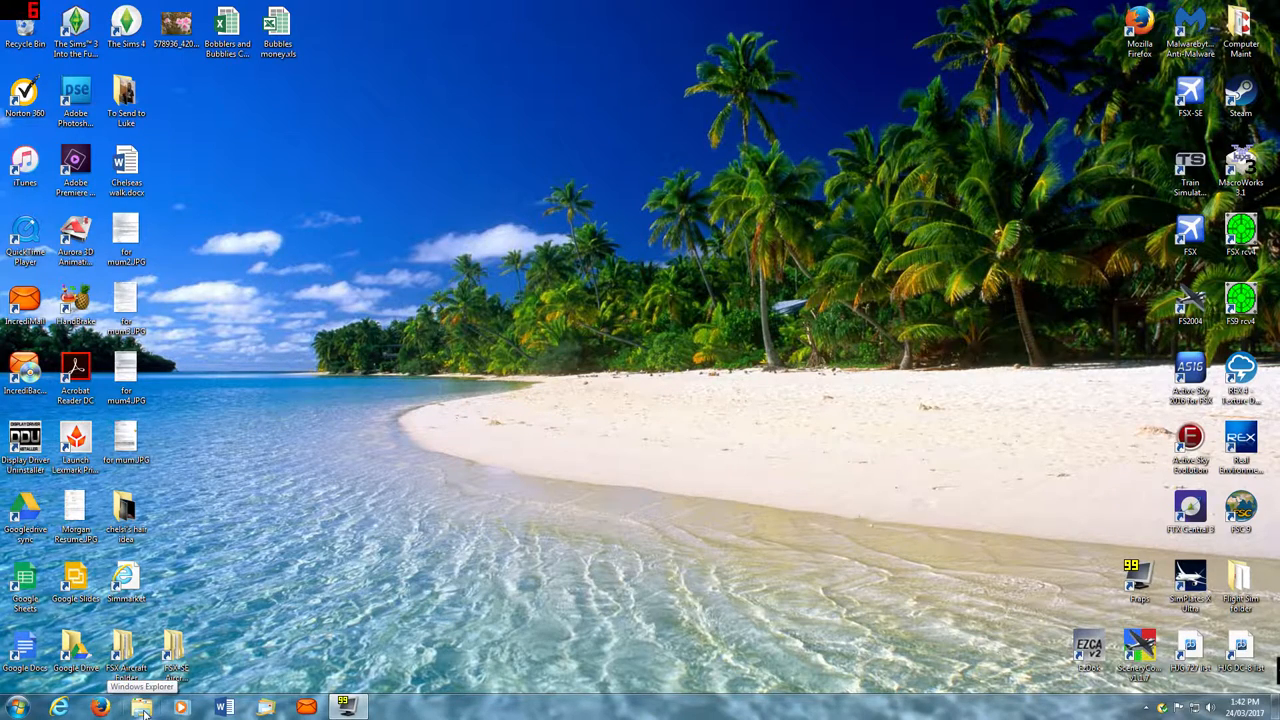
- Browse a maximized Explorer window to F:\Microsoft Games\Microsoft Flight Simulator X
{"action": "left_click", "coordinate": [142, 708]}
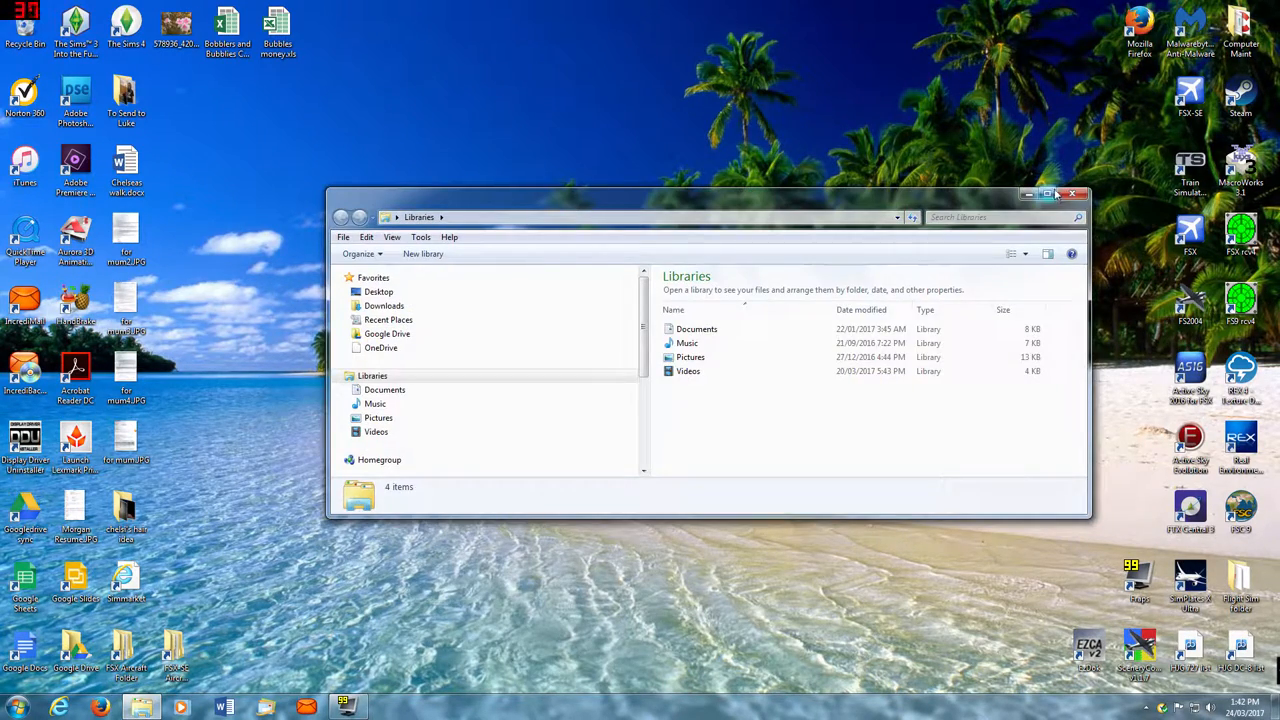
{"action": "left_click", "coordinate": [1048, 194]}
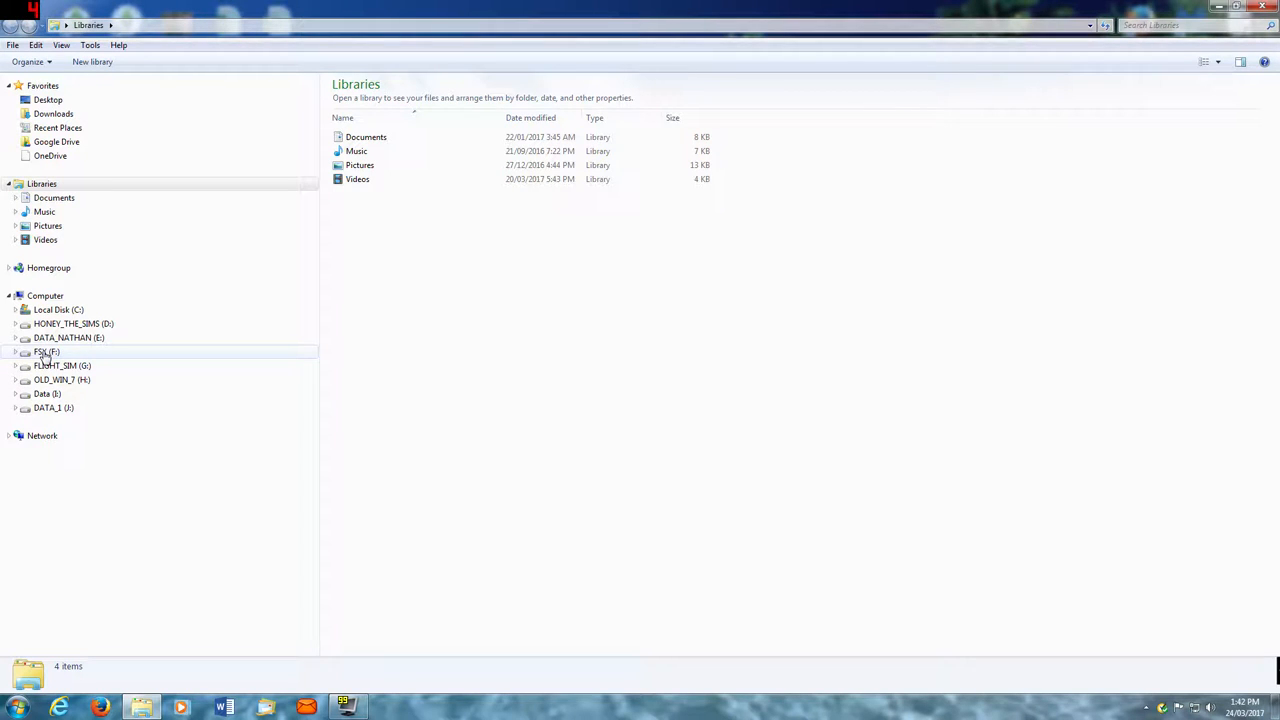
{"action": "double_click", "coordinate": [46, 352]}
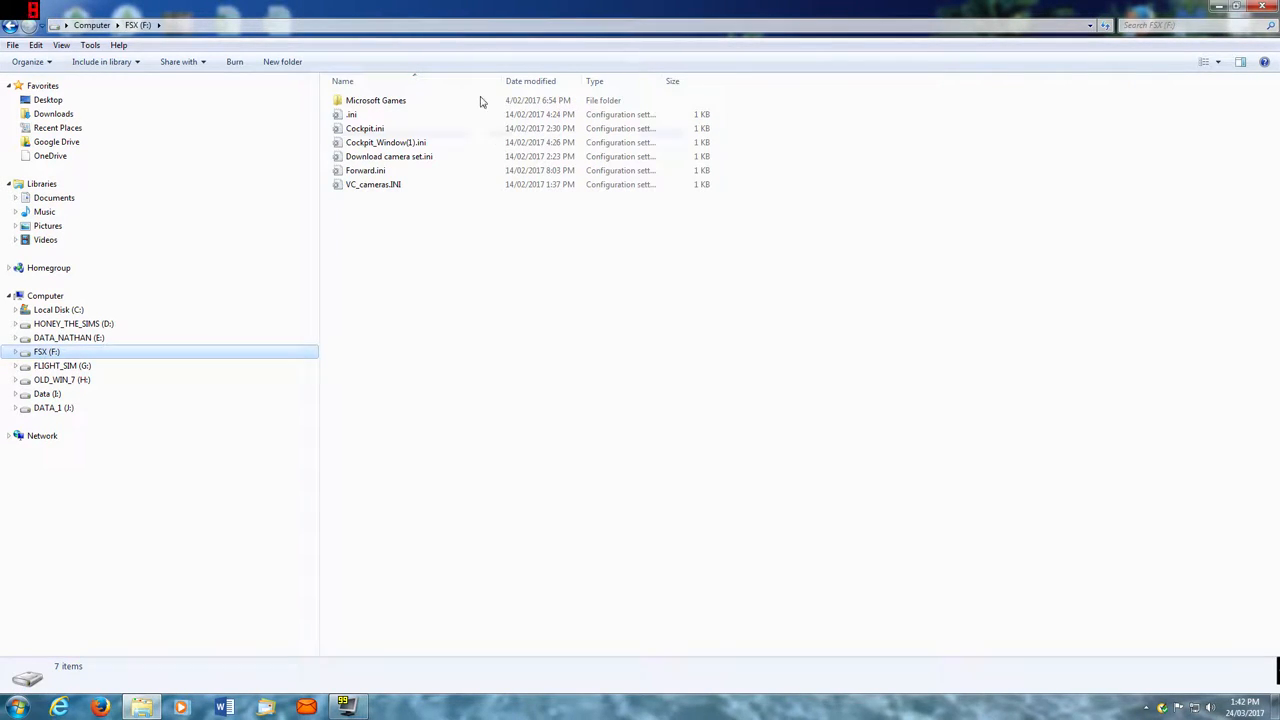
{"action": "double_click", "coordinate": [376, 100]}
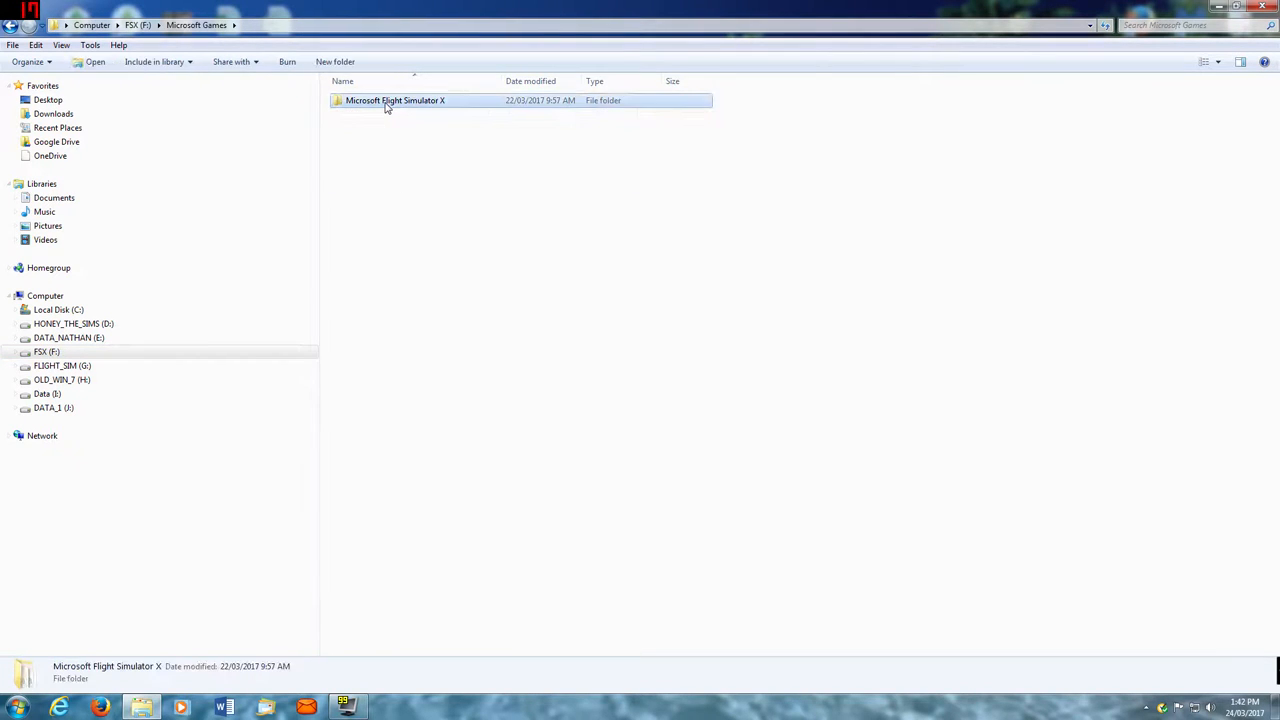
{"action": "double_click", "coordinate": [394, 100]}
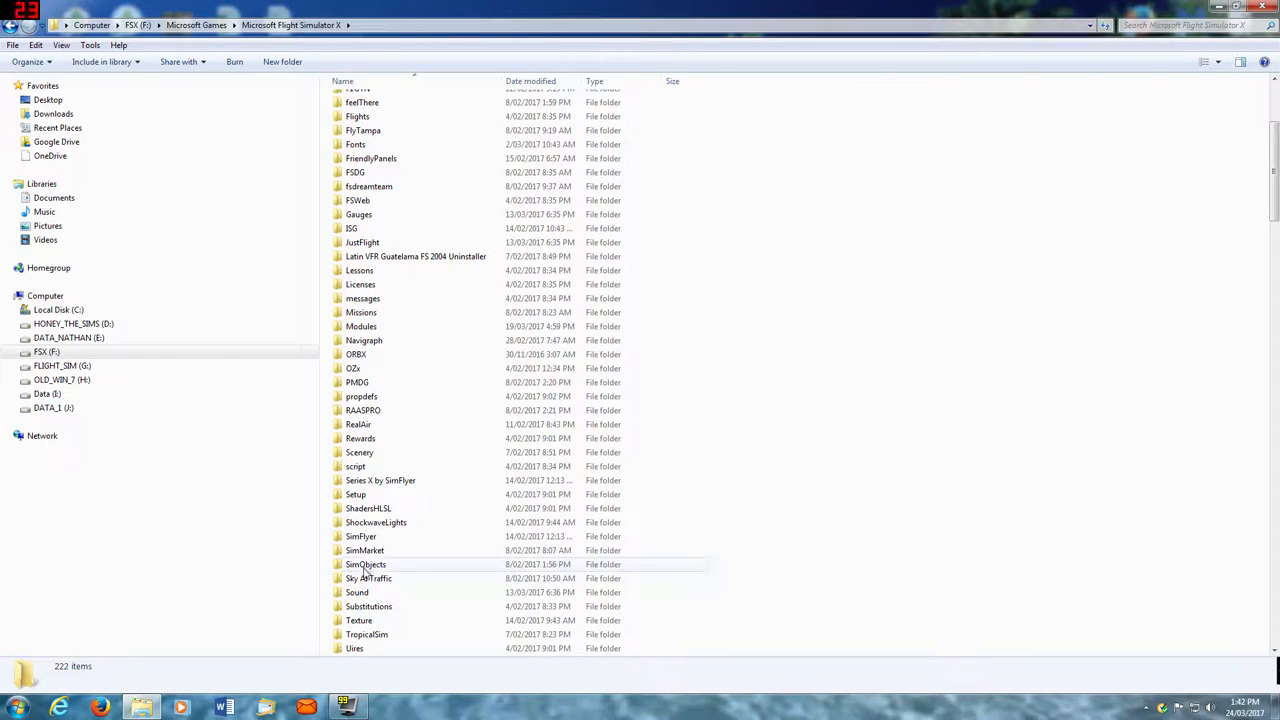
- Go into SimObjects\Airplanes and look through the installed FSX aircraft folders
{"action": "double_click", "coordinate": [366, 564]}
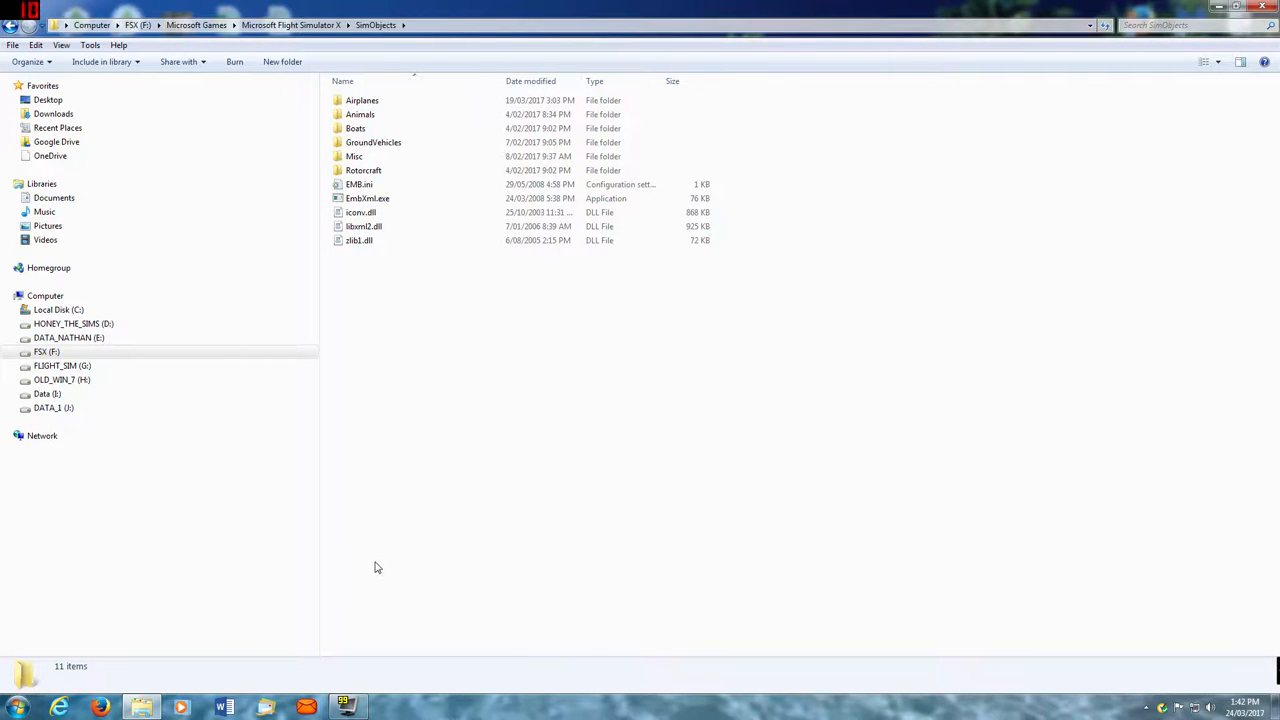
{"action": "double_click", "coordinate": [362, 100]}
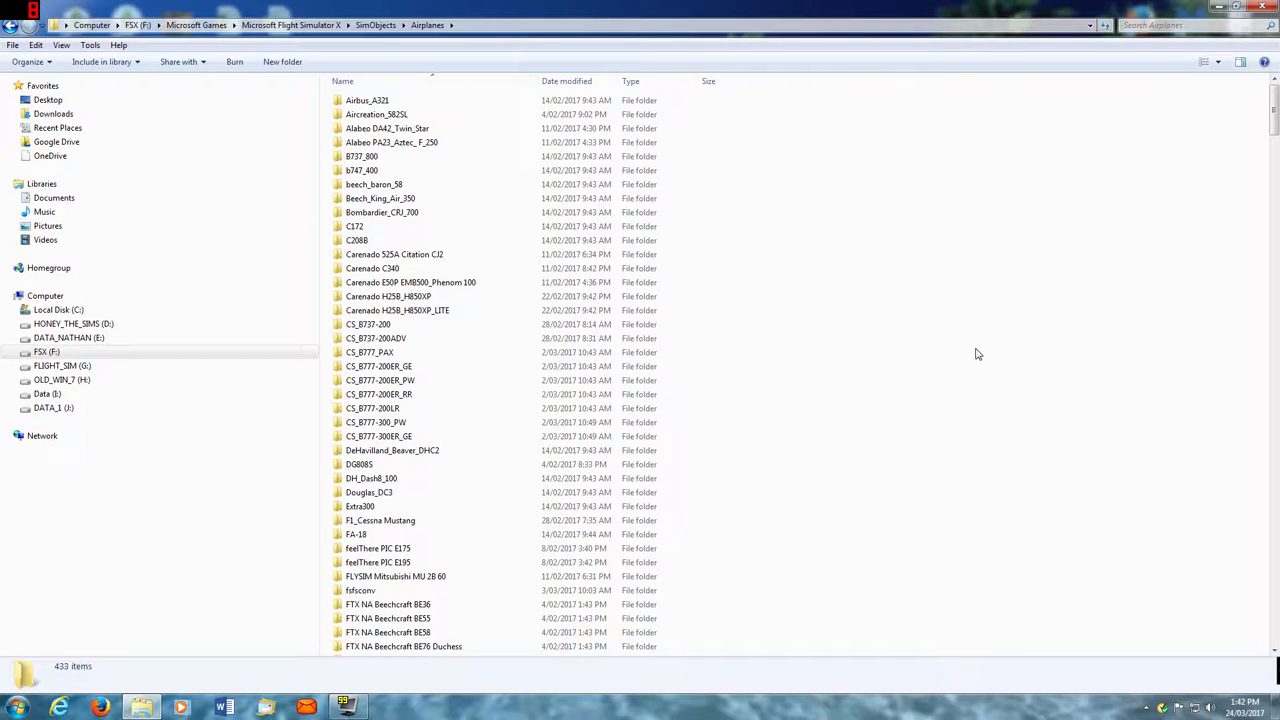
{"action": "scroll", "scroll_direction": "down", "scroll_amount": 3}
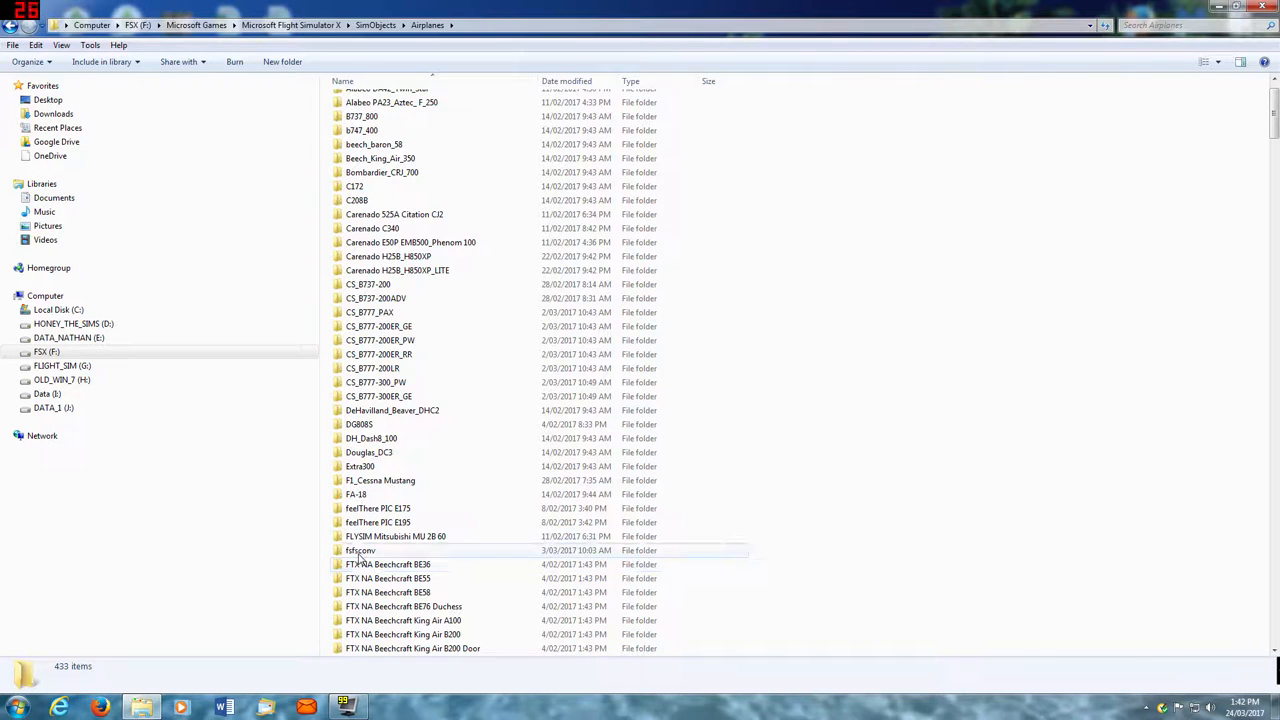
{"action": "mouse_move", "coordinate": [412, 550]}
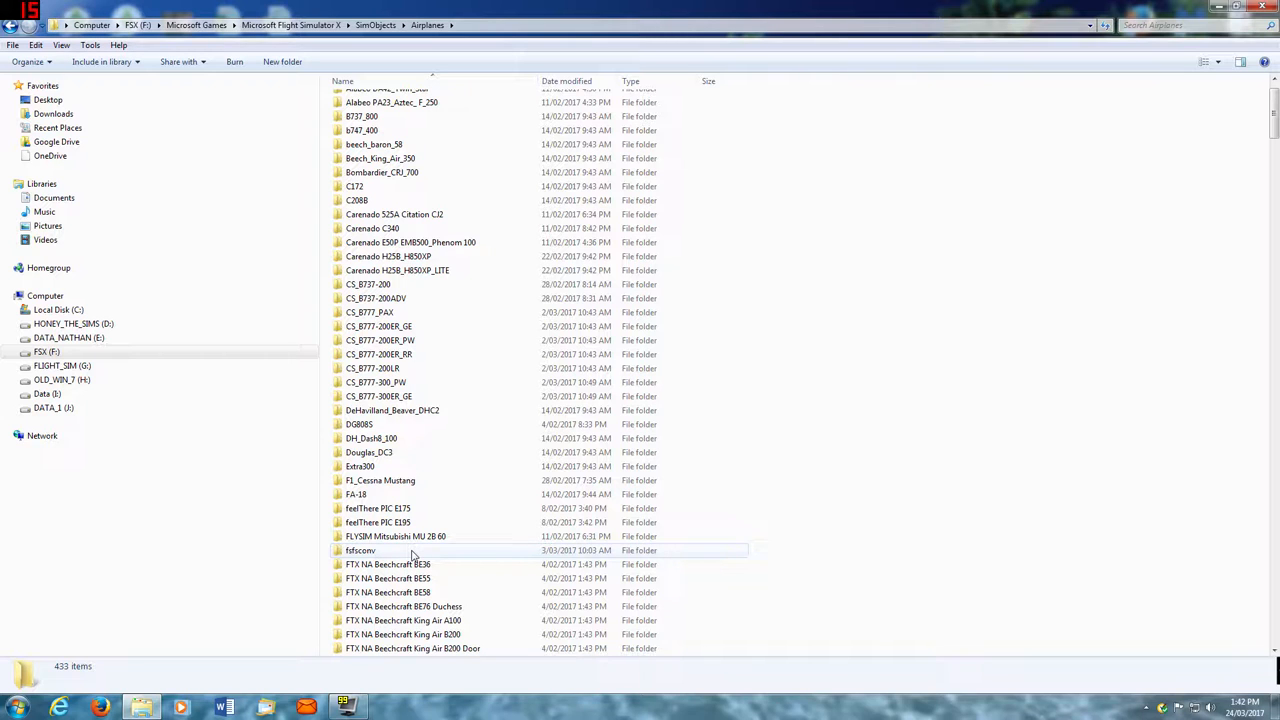
{"action": "right_click", "coordinate": [844, 510]}
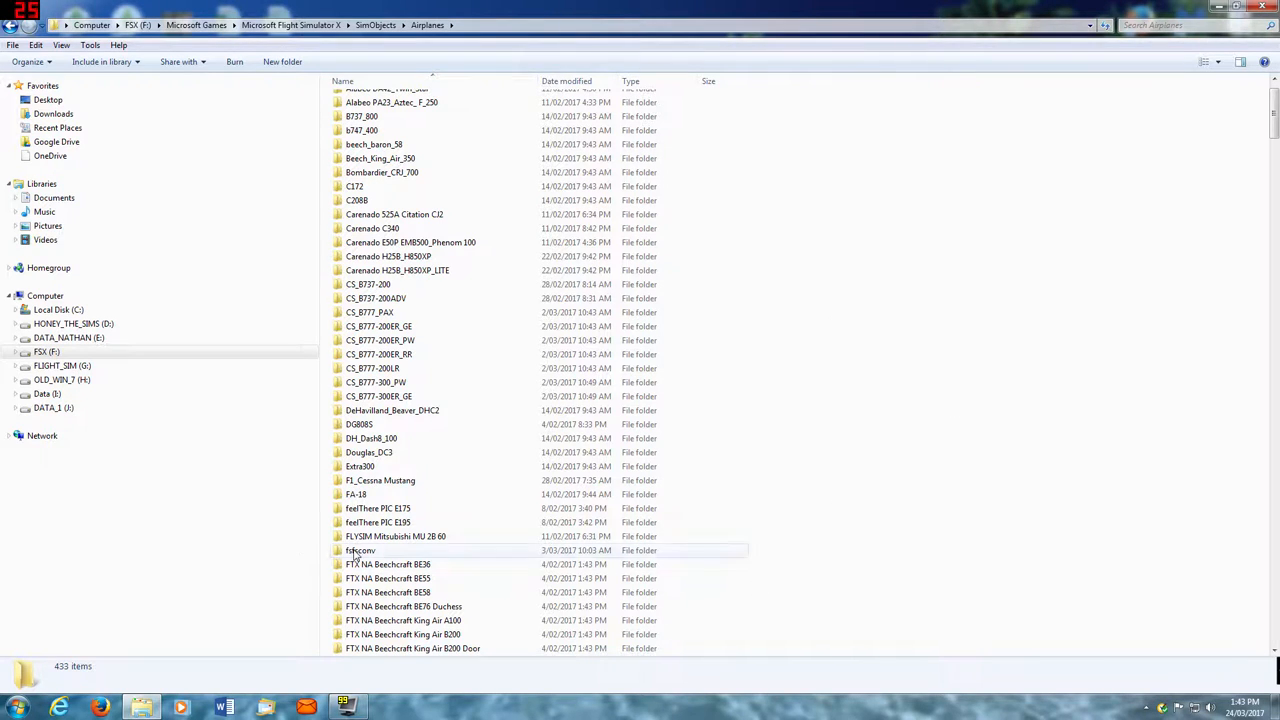
{"action": "double_click", "coordinate": [360, 550]}
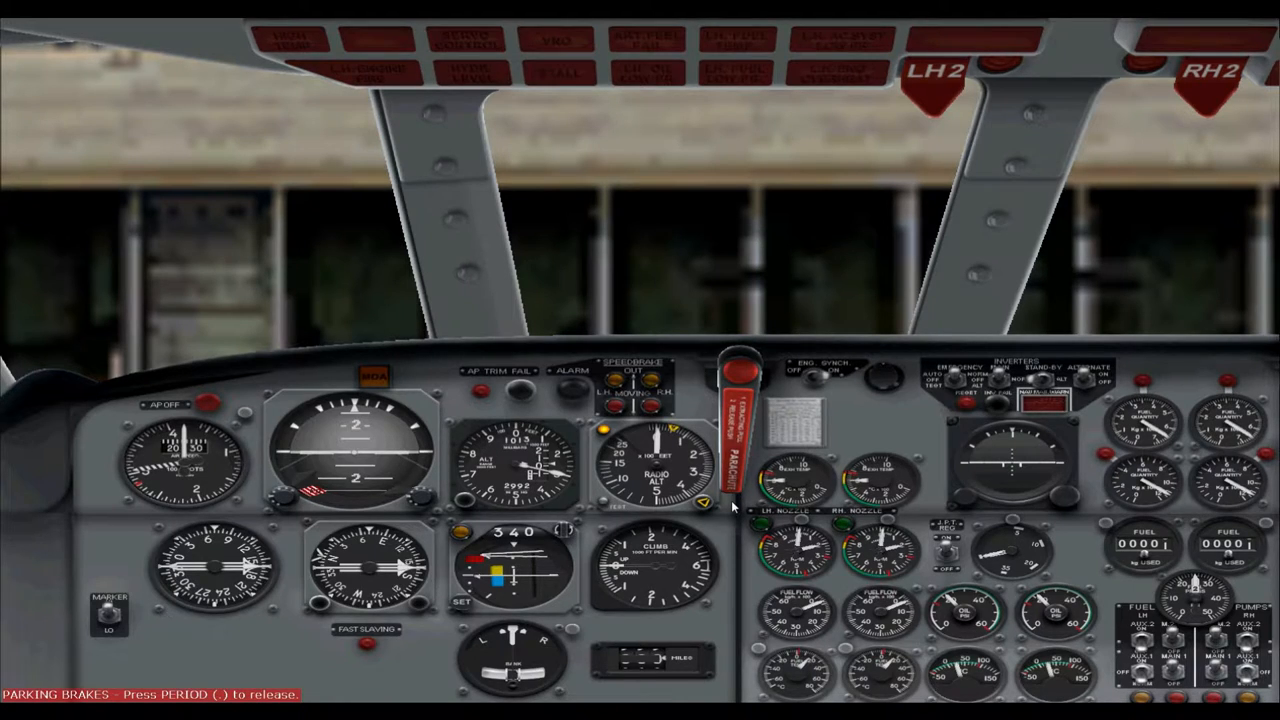
- Switch from the Caravelle's cockpit to the outside spot view with S
{"action": "key", "text": "S"}
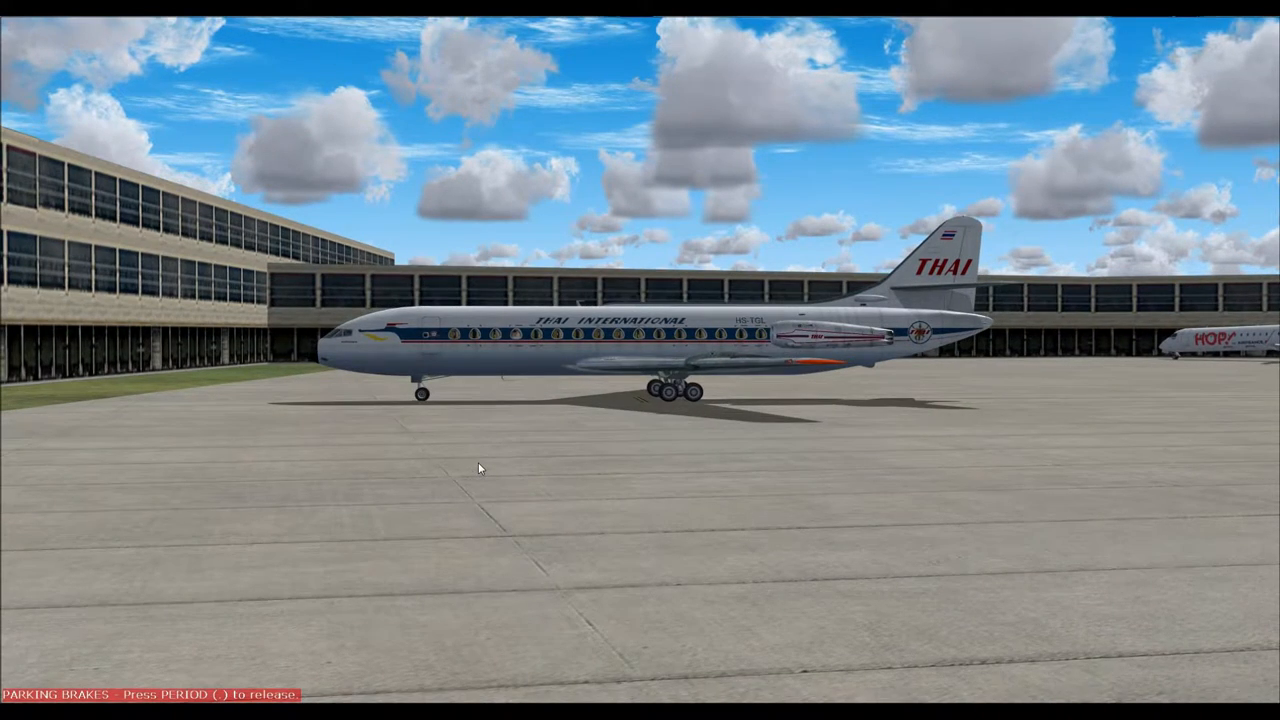